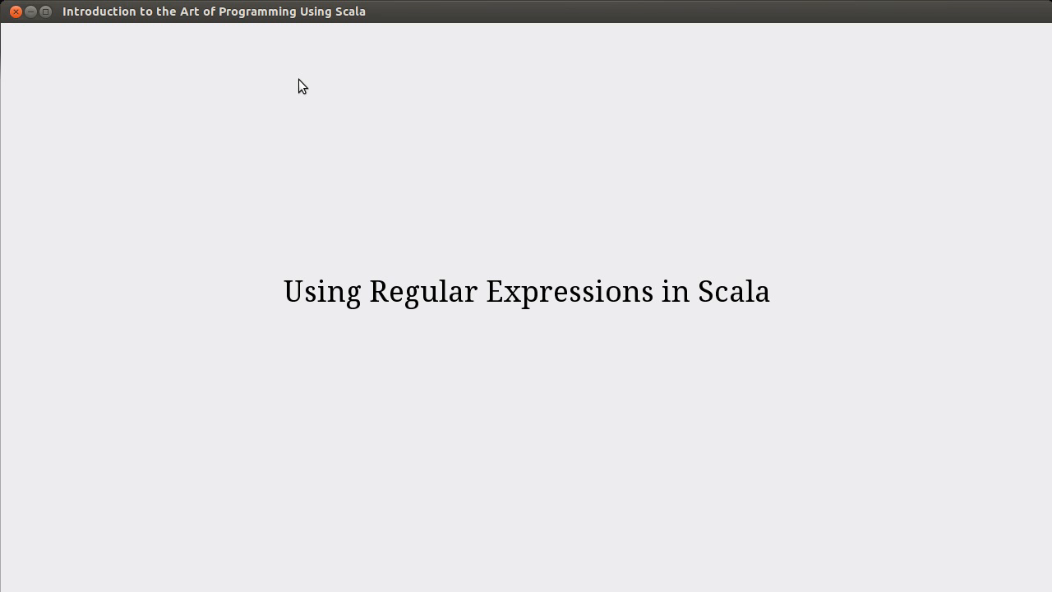
mouse_move(199, 109)
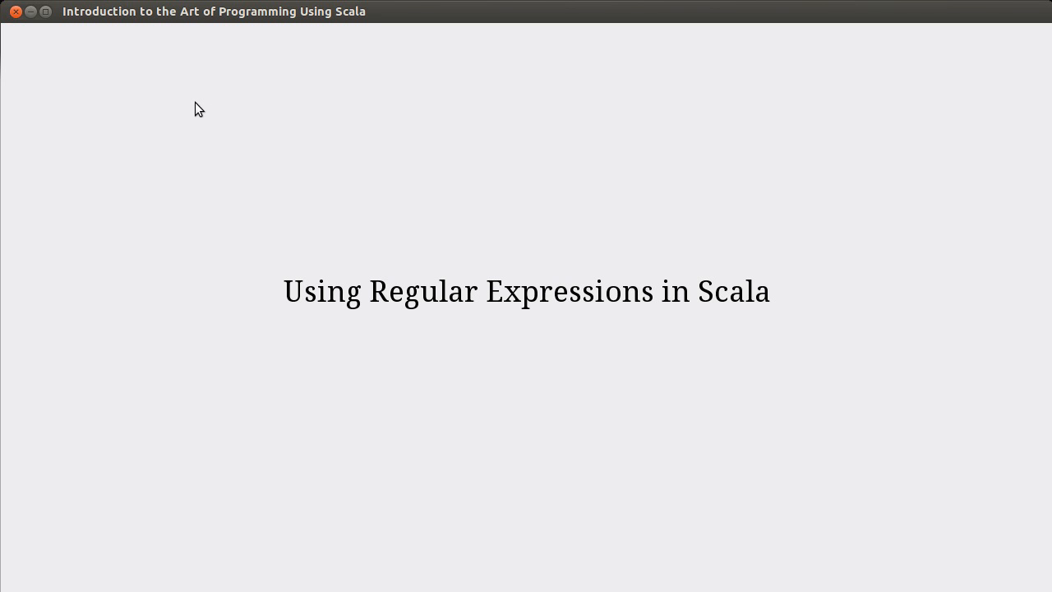
mouse_move(158, 119)
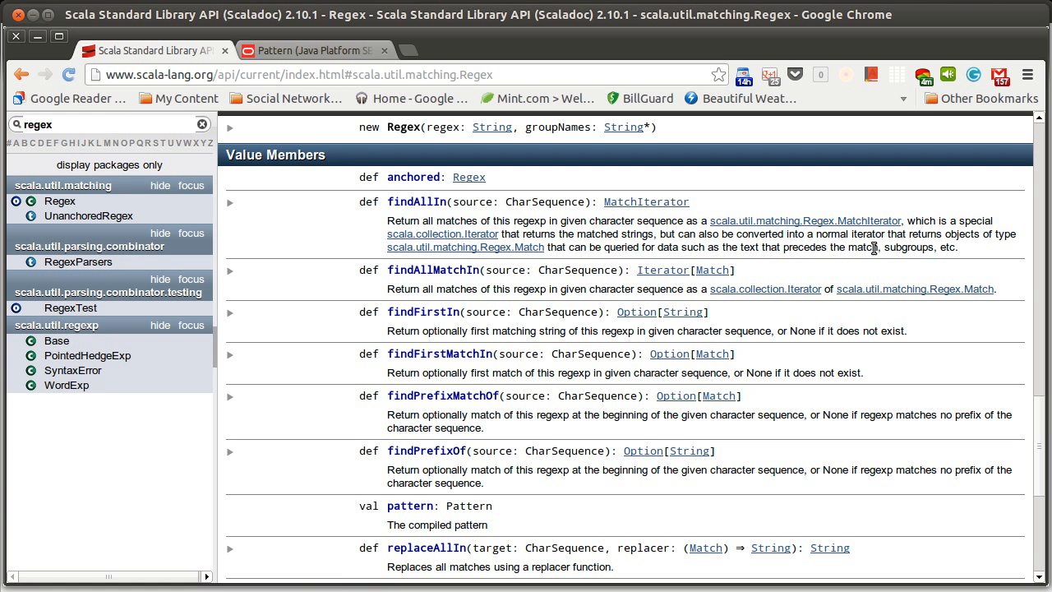
Scroll the Regex.Match Scaladoc to Value Members and expand the group(id: String) entry.
scroll("up", 3)
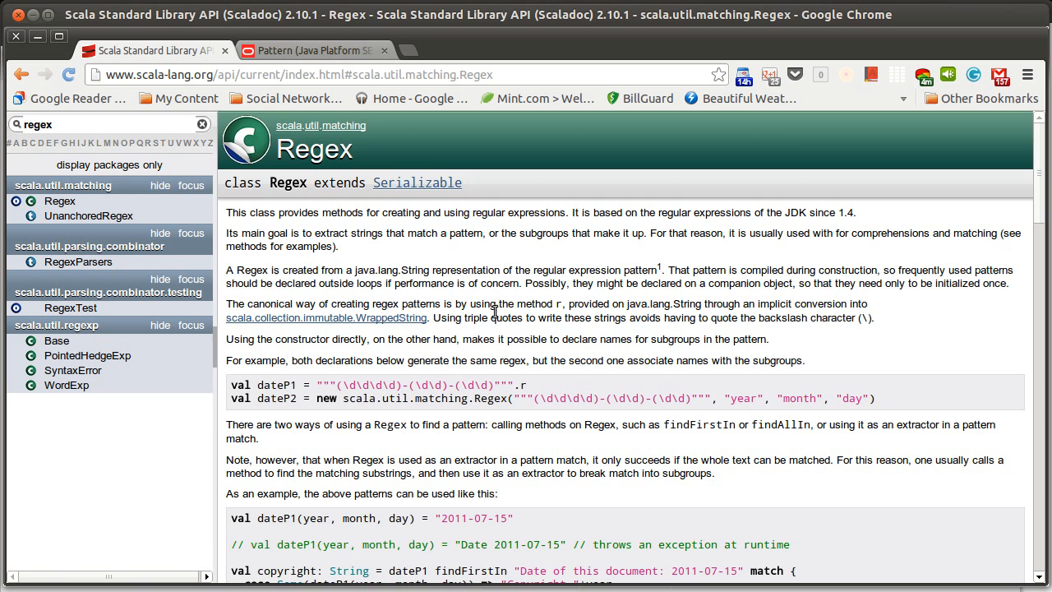
scroll("down", 3)
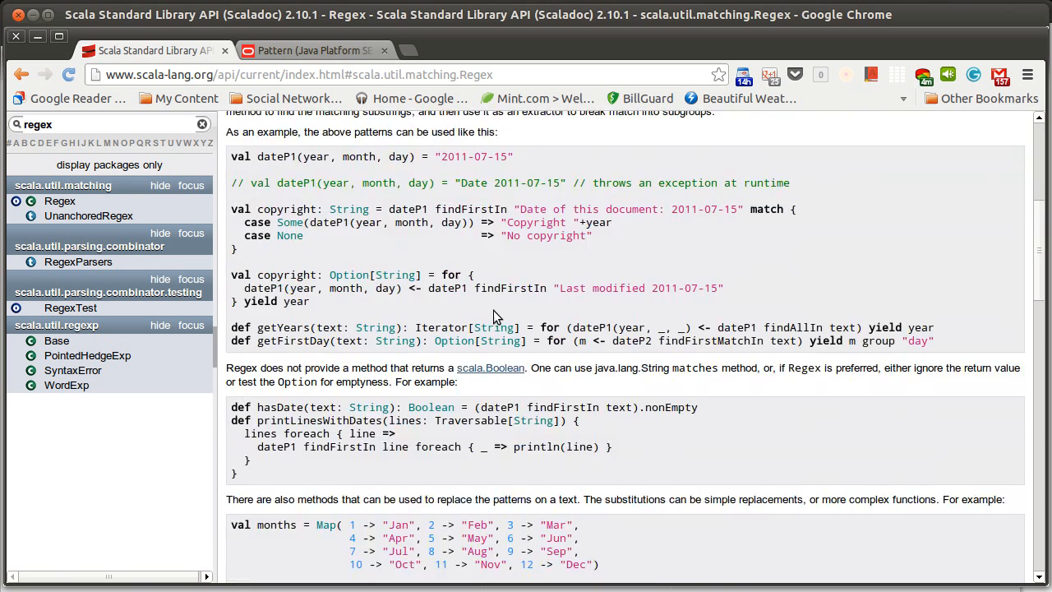
scroll("up", 3)
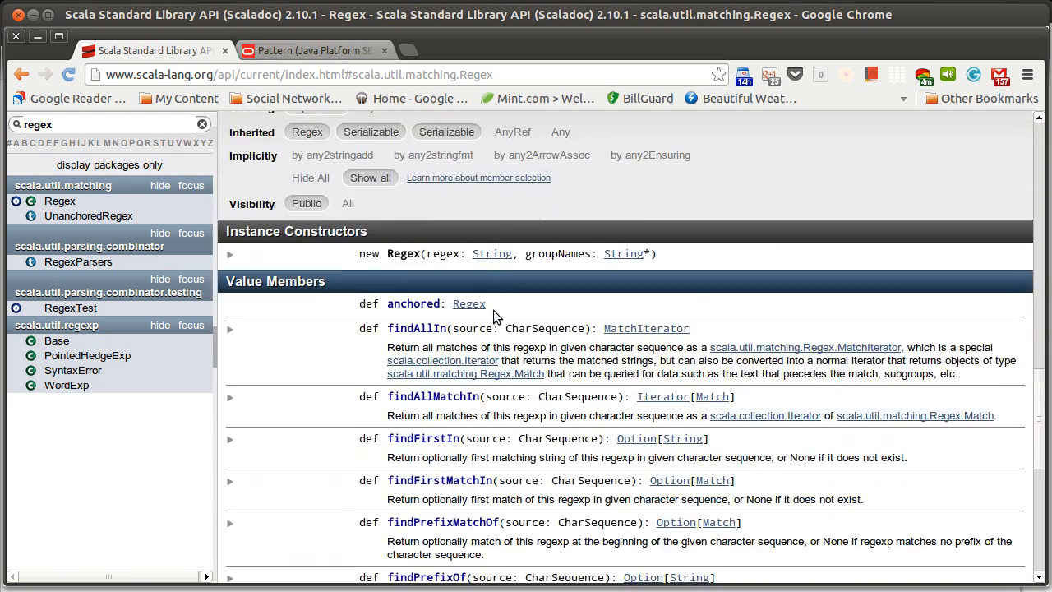
scroll("down", 3)
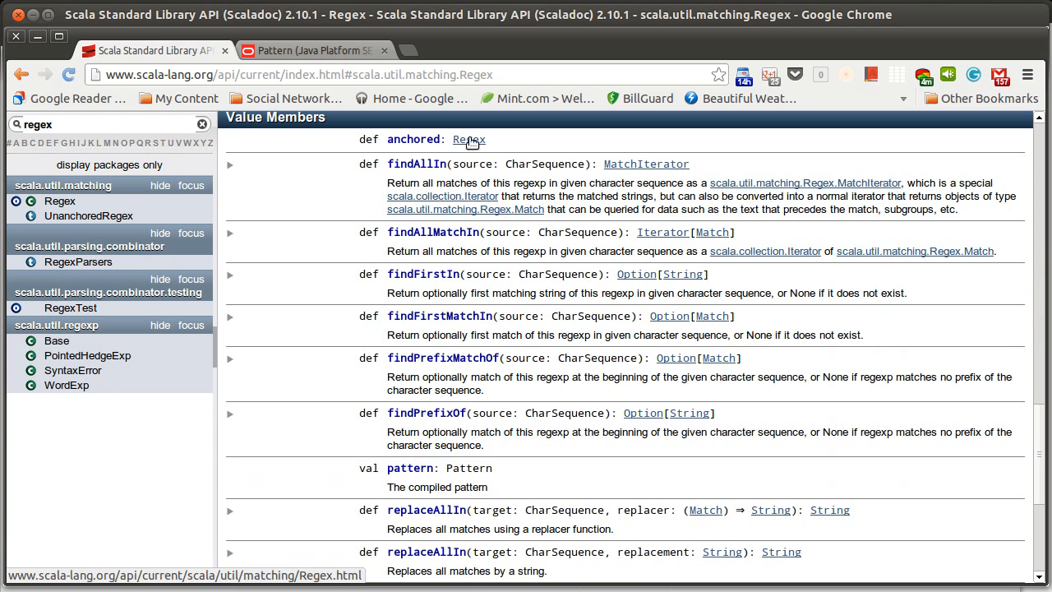
mouse_move(457, 179)
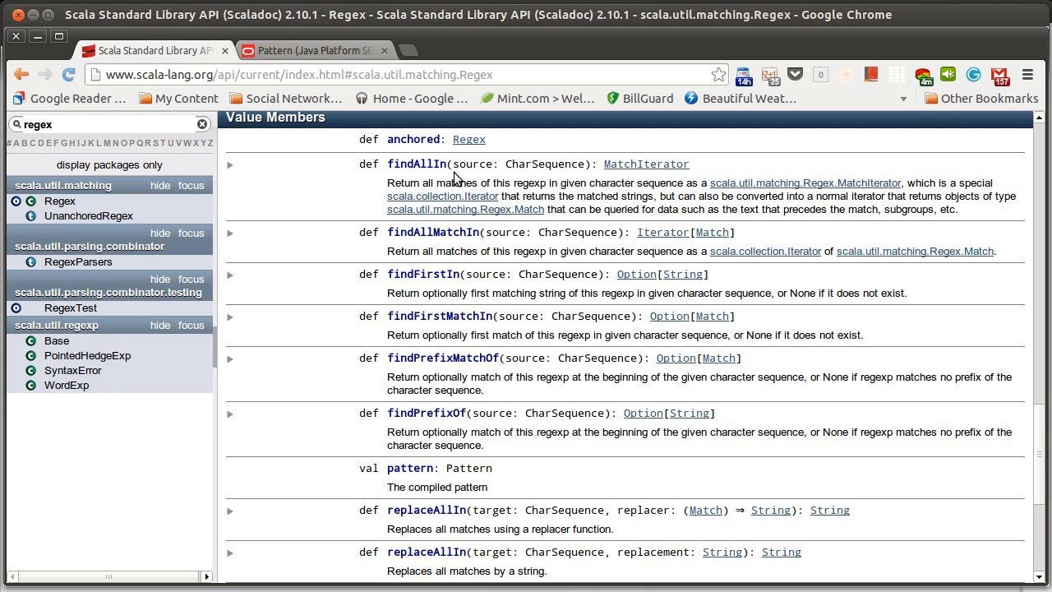
mouse_move(473, 168)
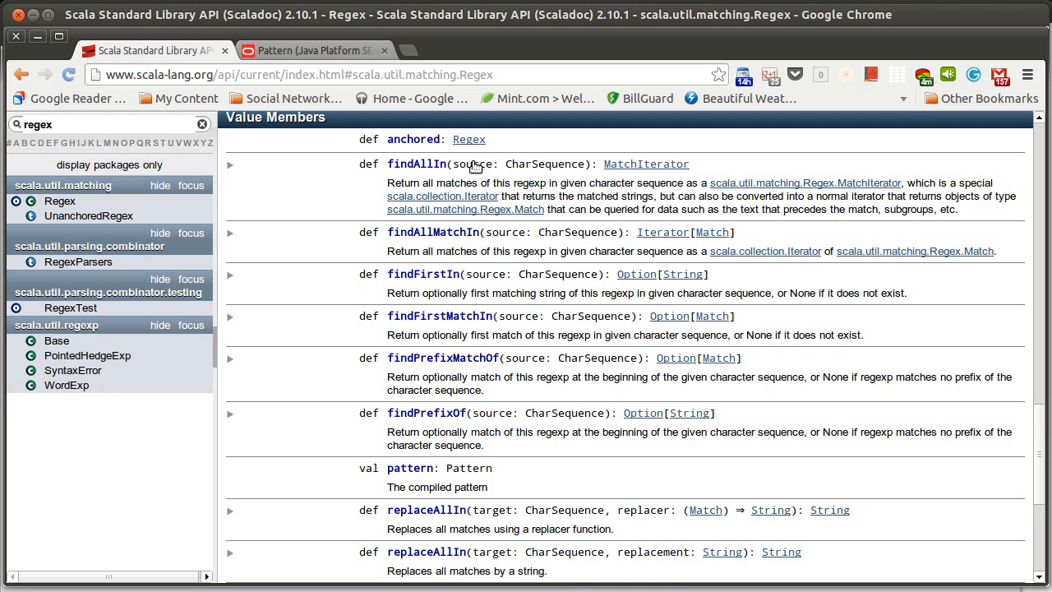
mouse_move(540, 172)
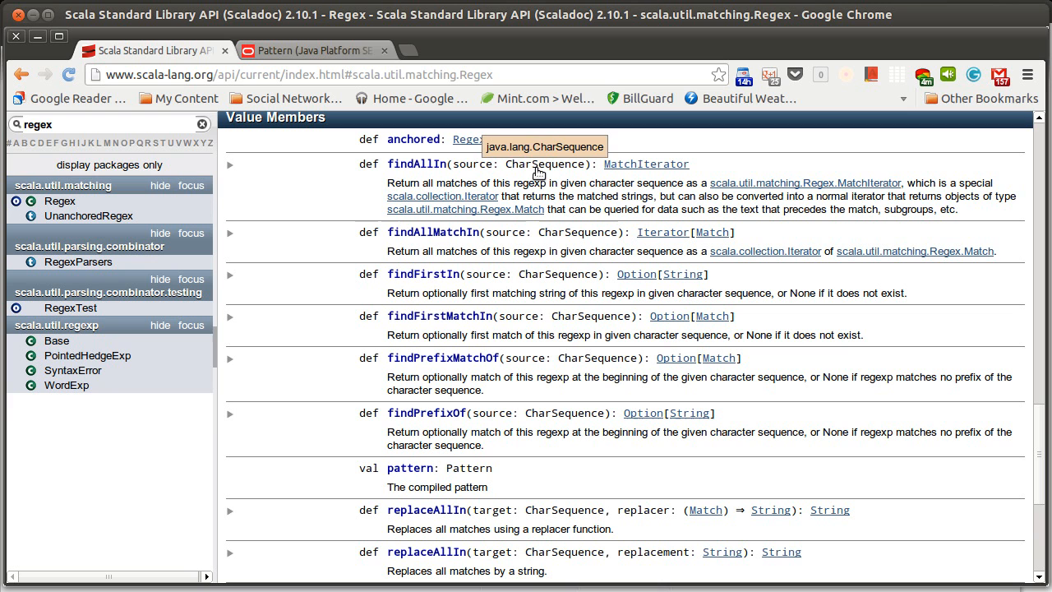
mouse_move(539, 184)
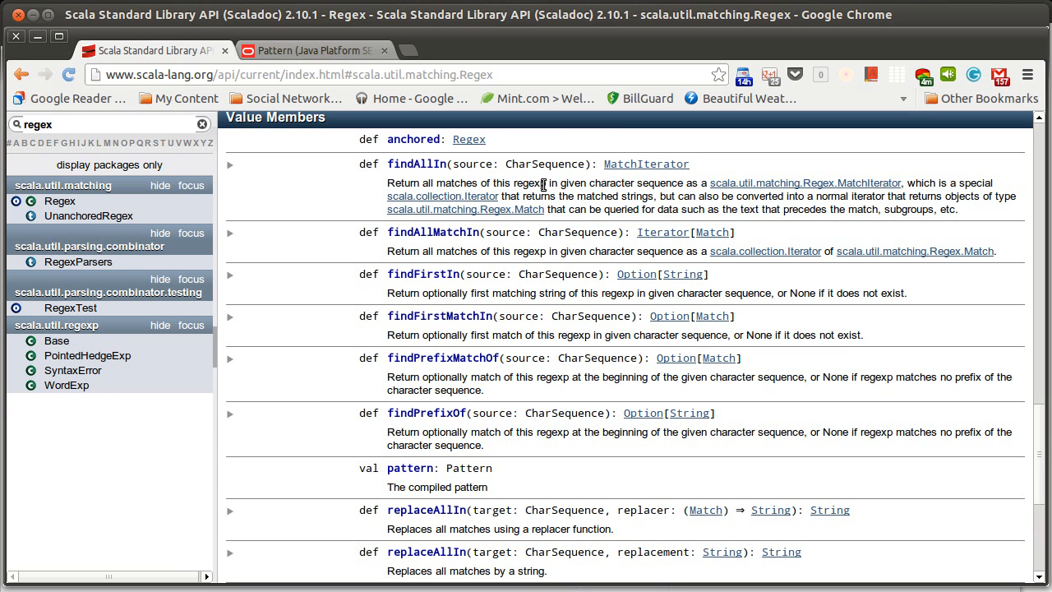
mouse_move(440, 173)
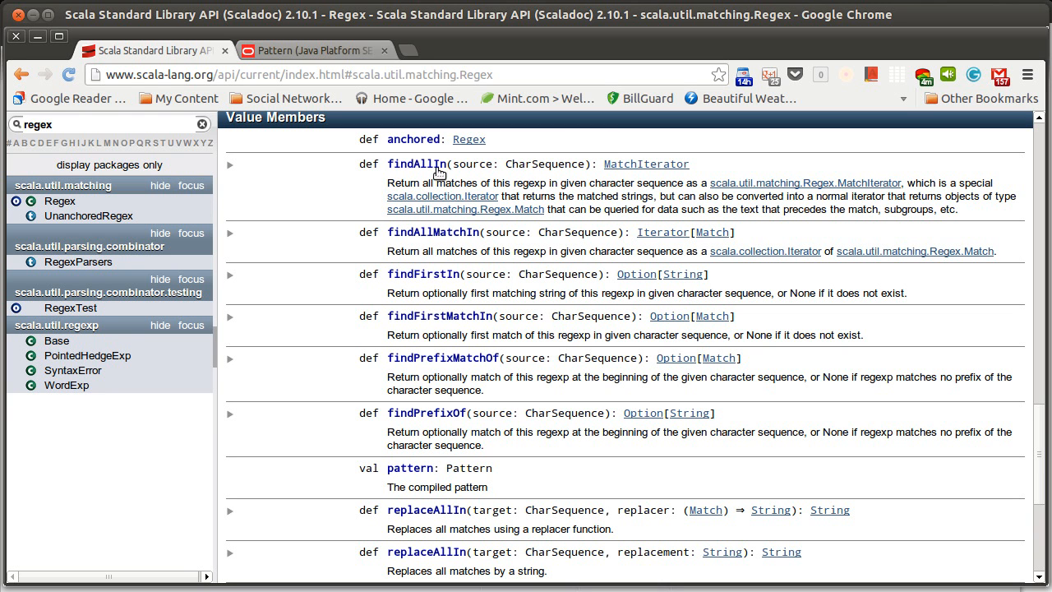
mouse_move(471, 181)
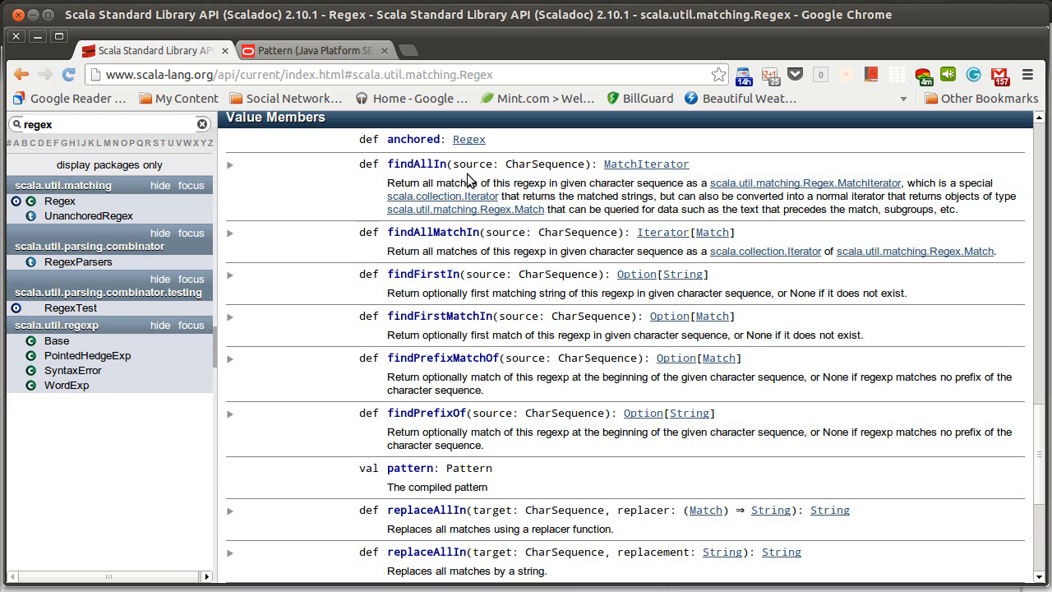
mouse_move(605, 187)
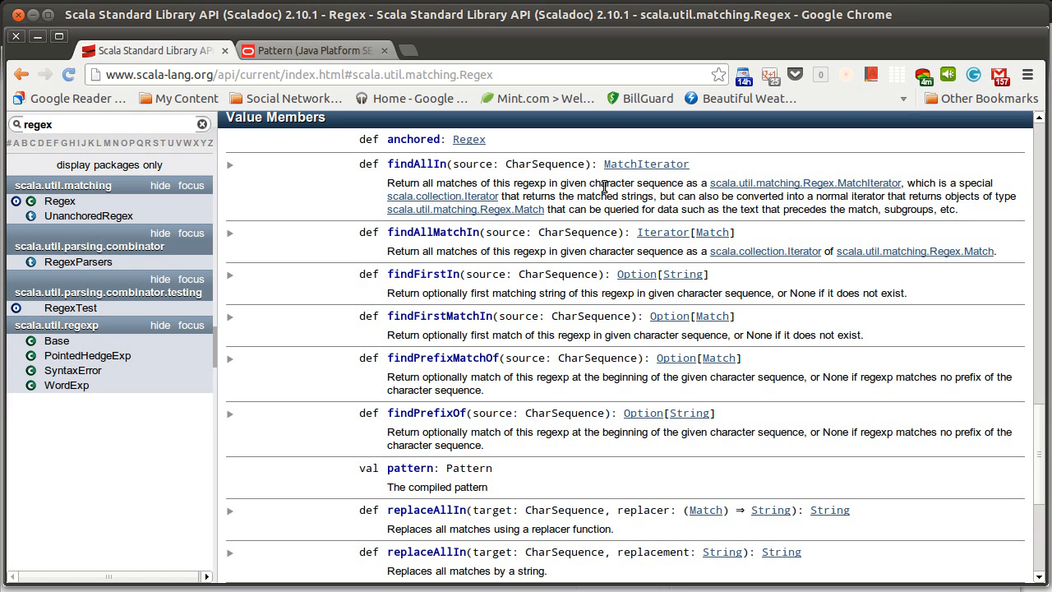
mouse_move(469, 349)
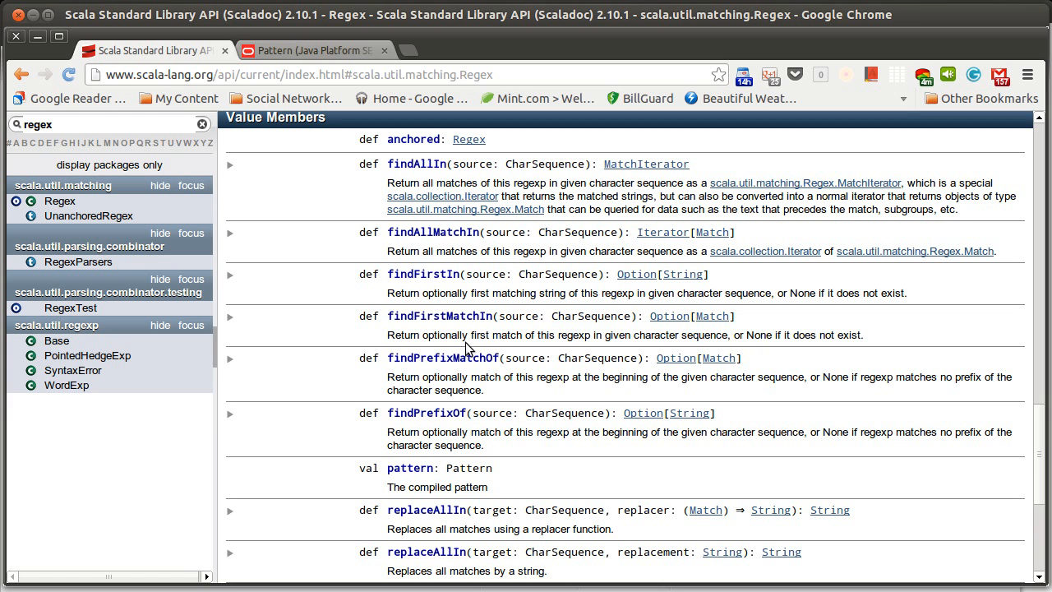
mouse_move(496, 278)
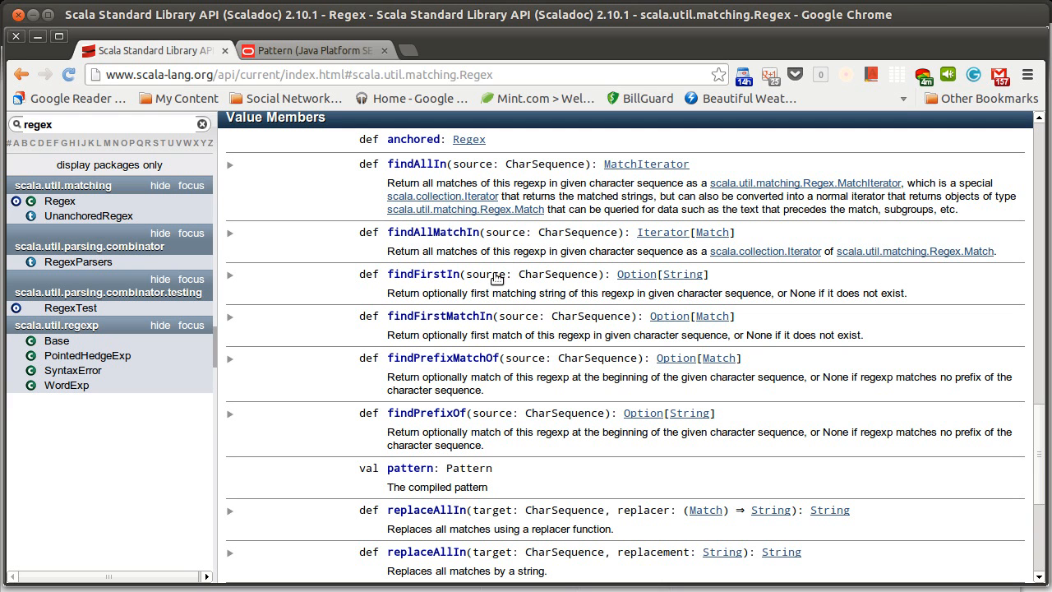
mouse_move(431, 267)
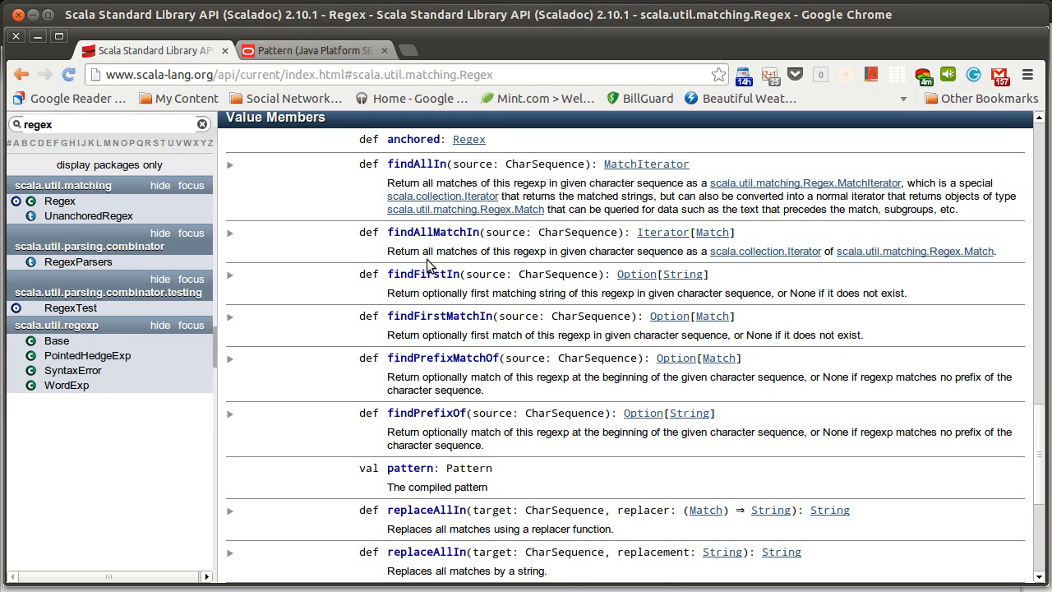
mouse_move(414, 287)
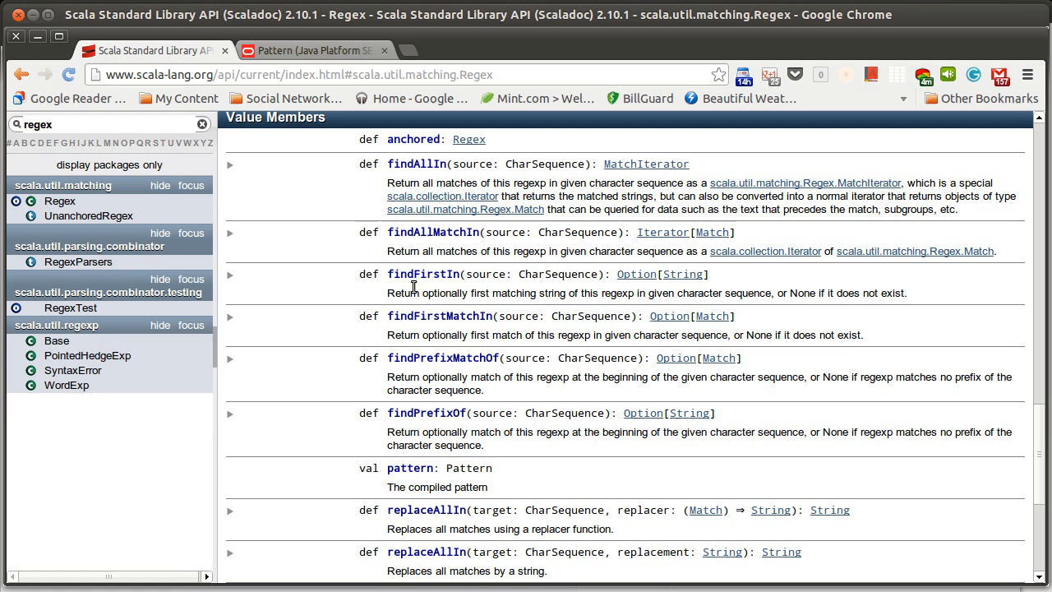
mouse_move(434, 293)
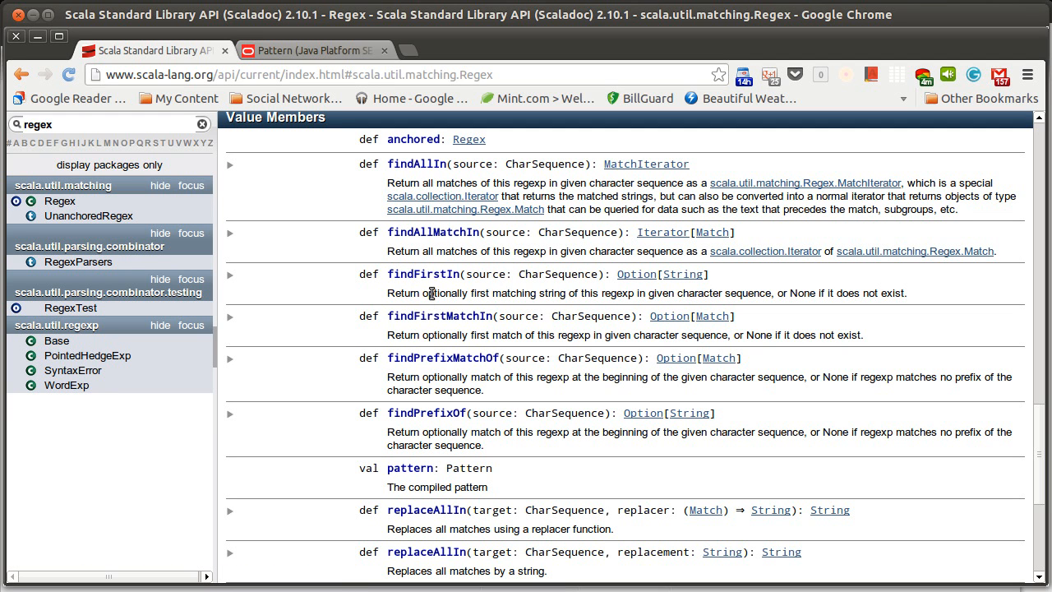
mouse_move(446, 247)
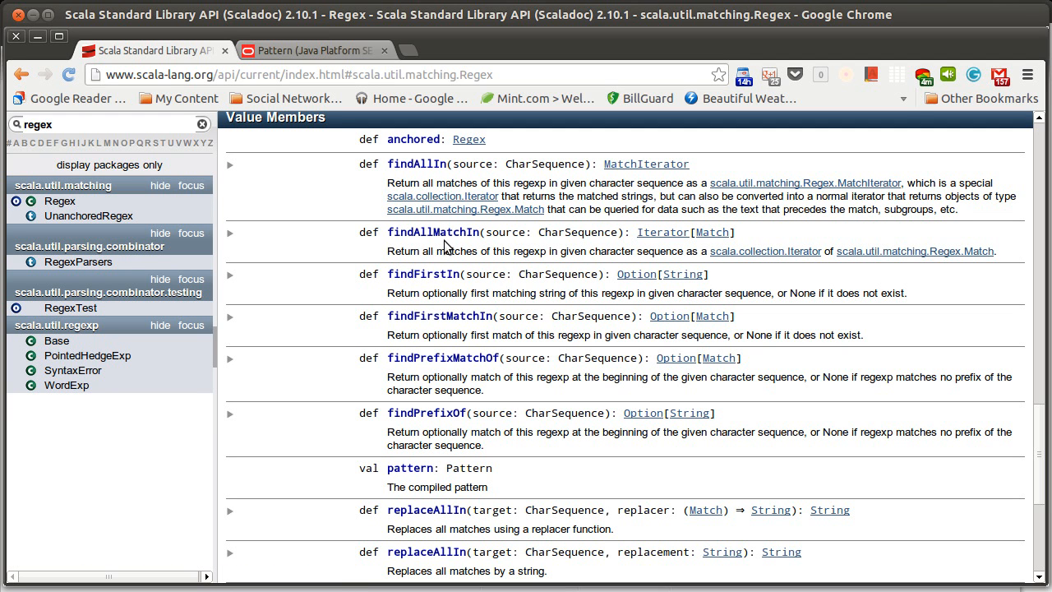
mouse_move(443, 332)
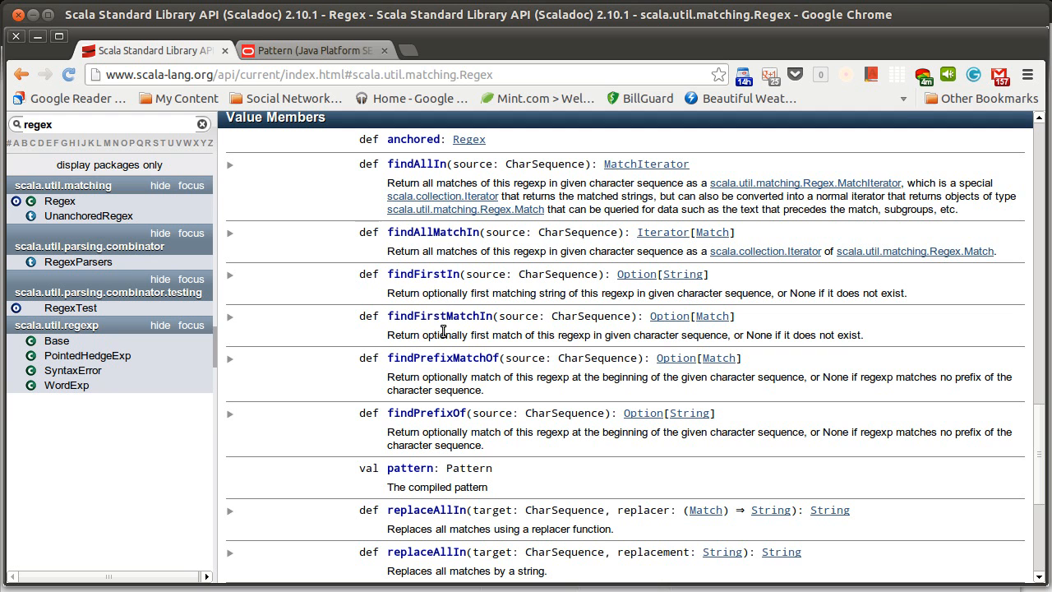
mouse_move(647, 289)
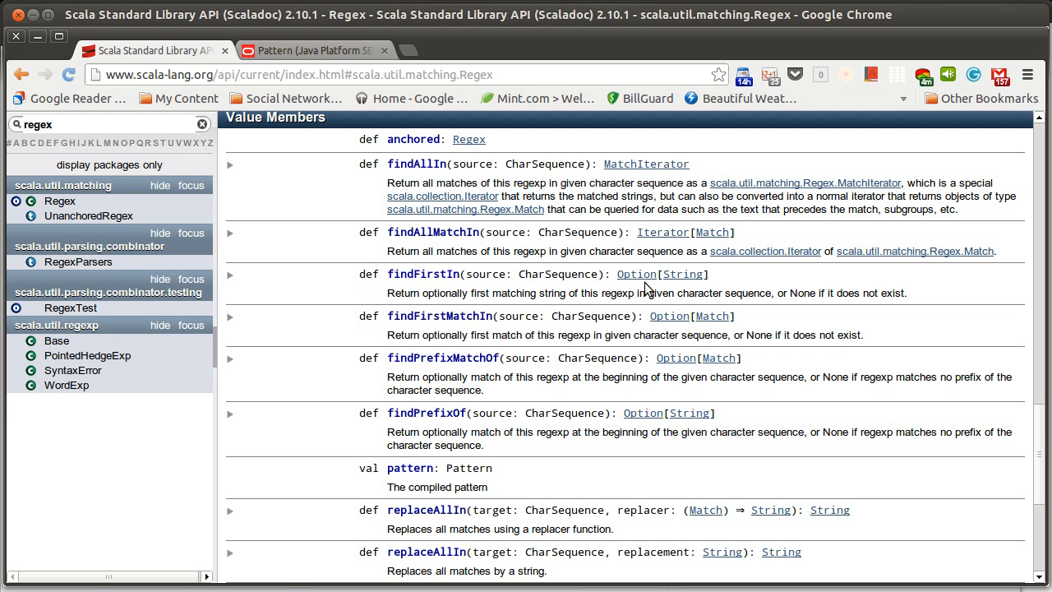
mouse_move(712, 283)
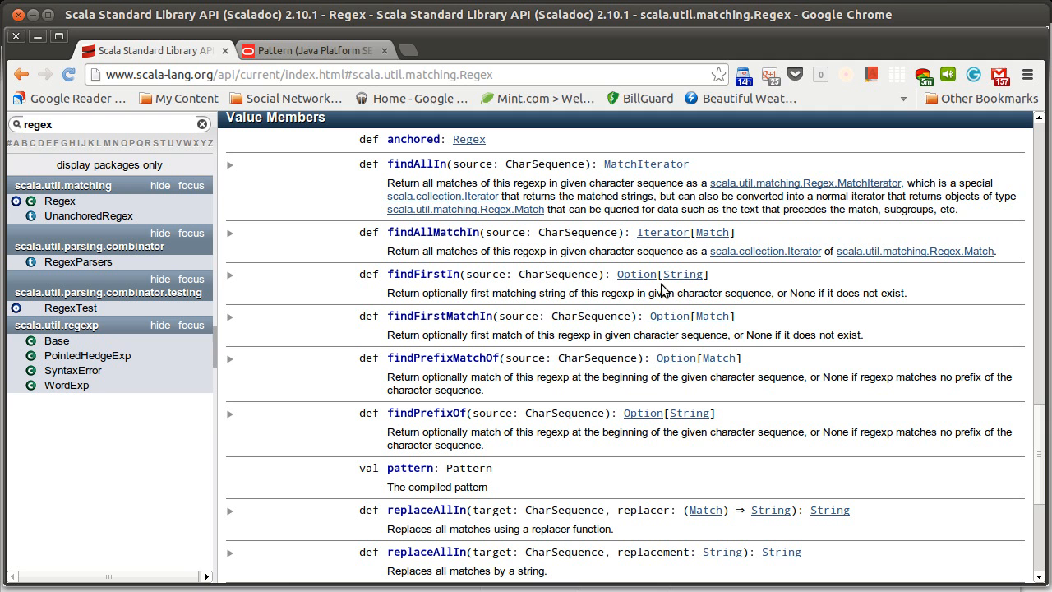
mouse_move(687, 310)
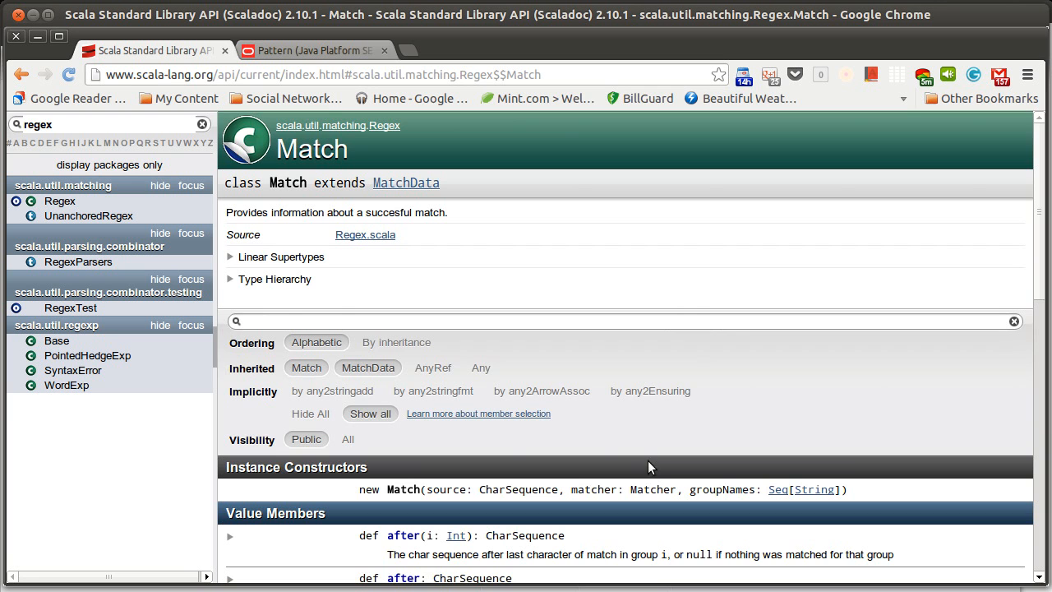
scroll("down", 3)
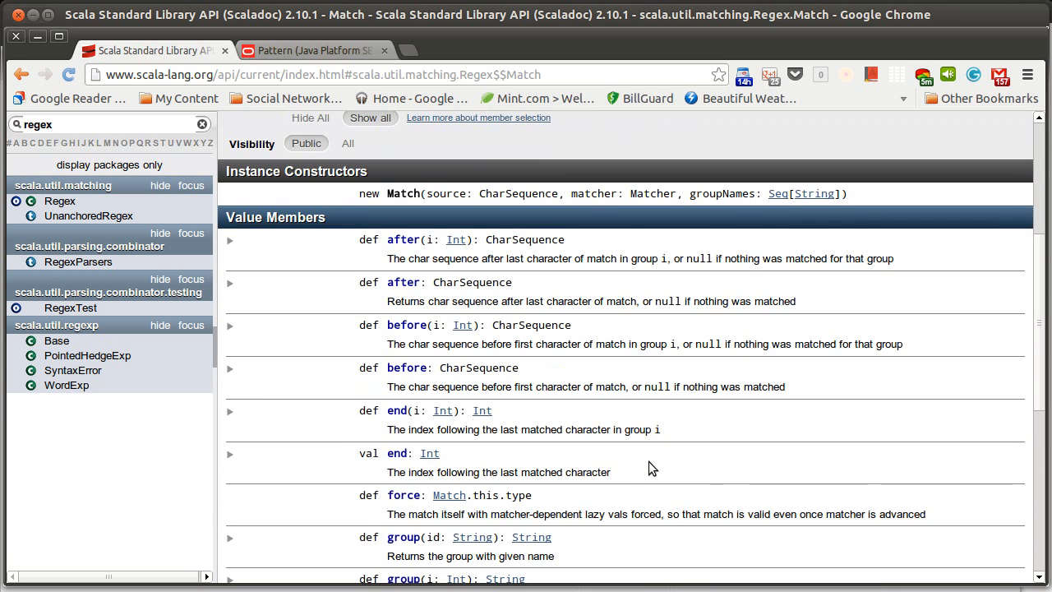
scroll("down", 3)
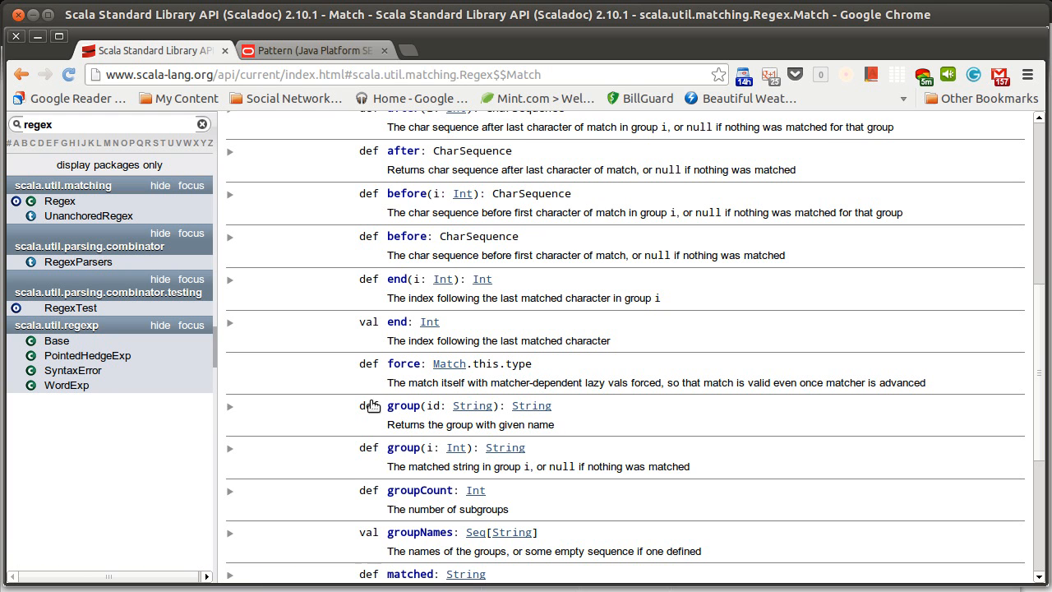
left_click(230, 406)
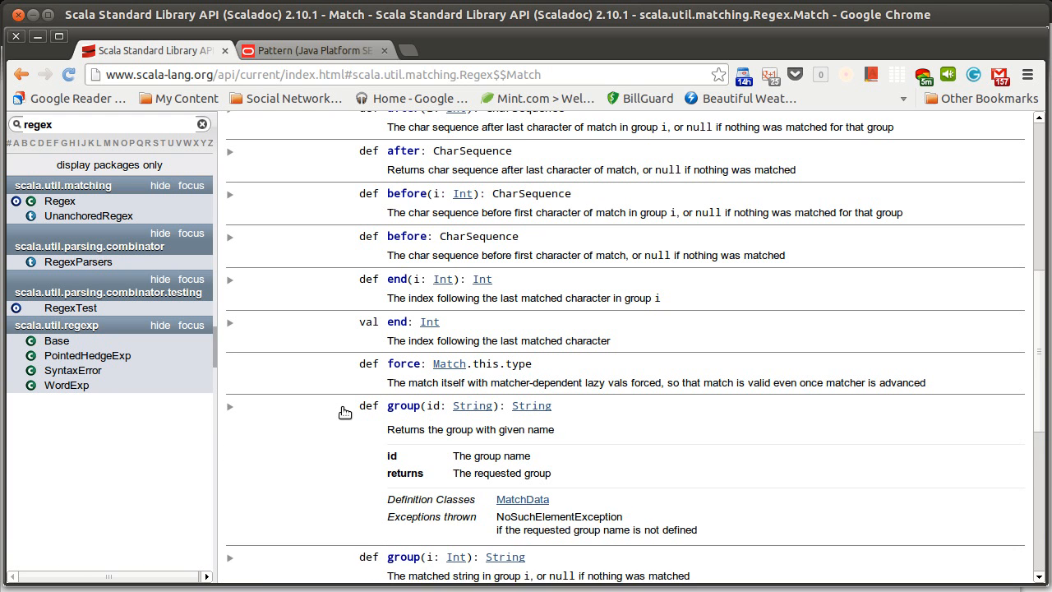
left_click(230, 406)
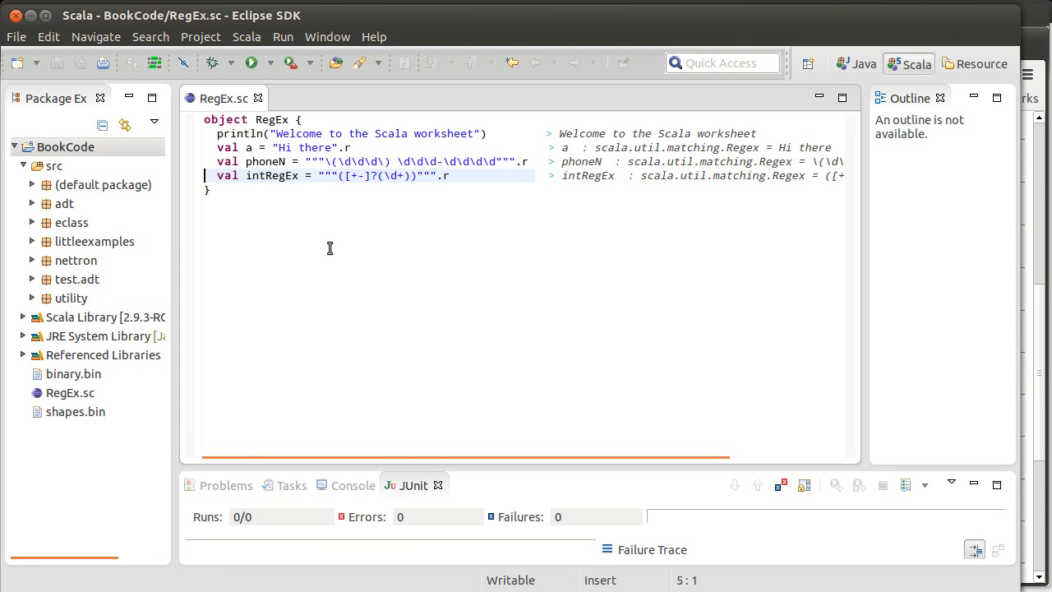
key("Return")
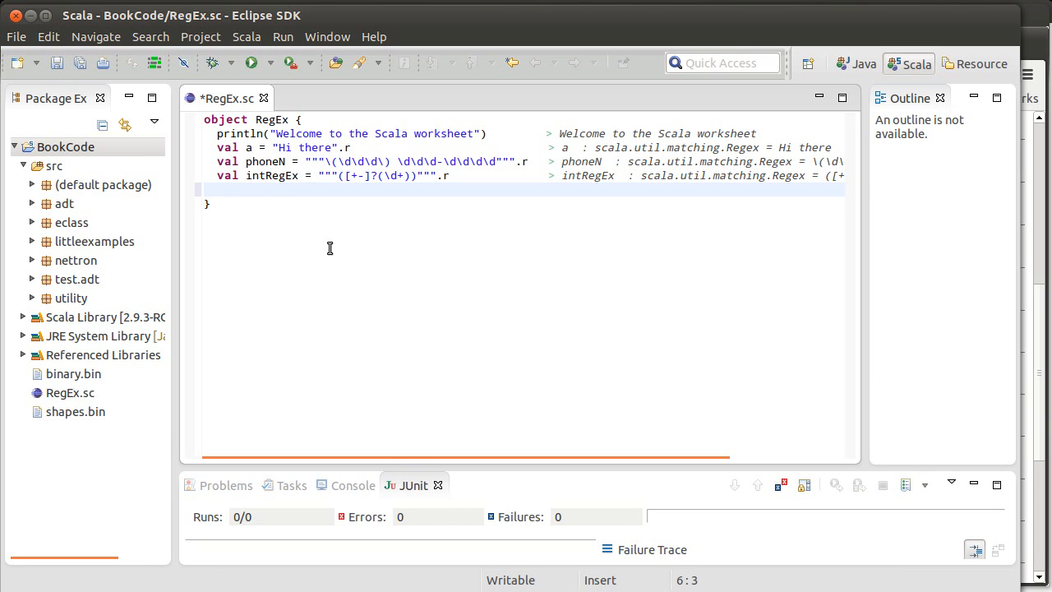
type("val number")
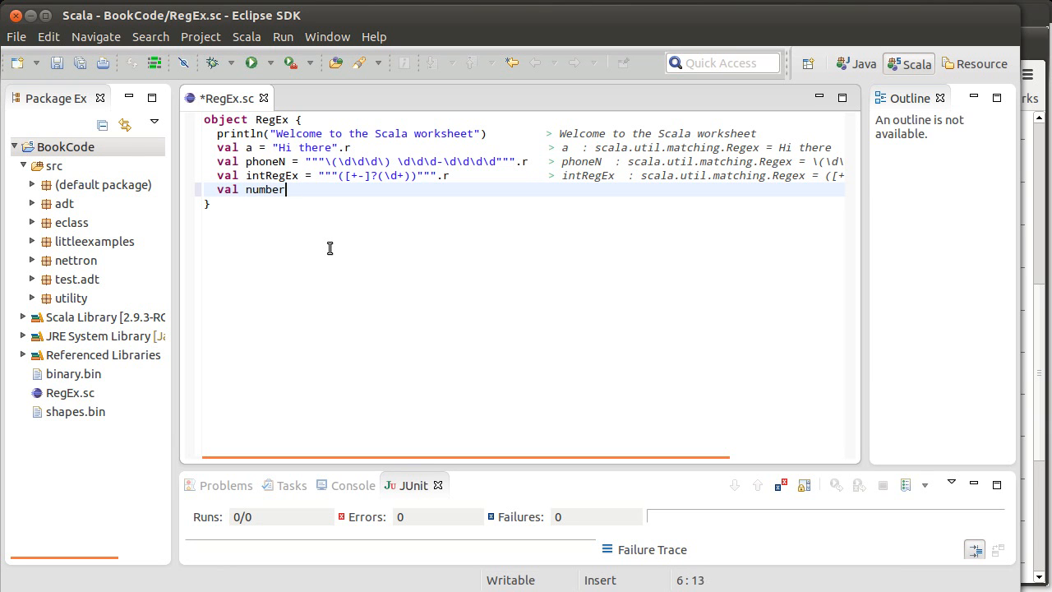
type("s = \"")
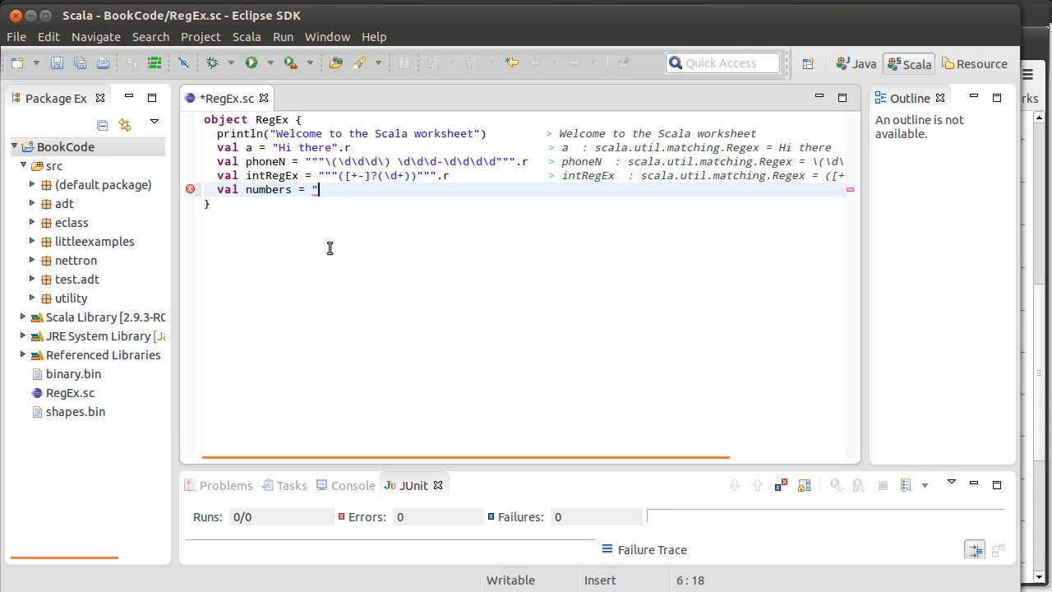
type("1 23")
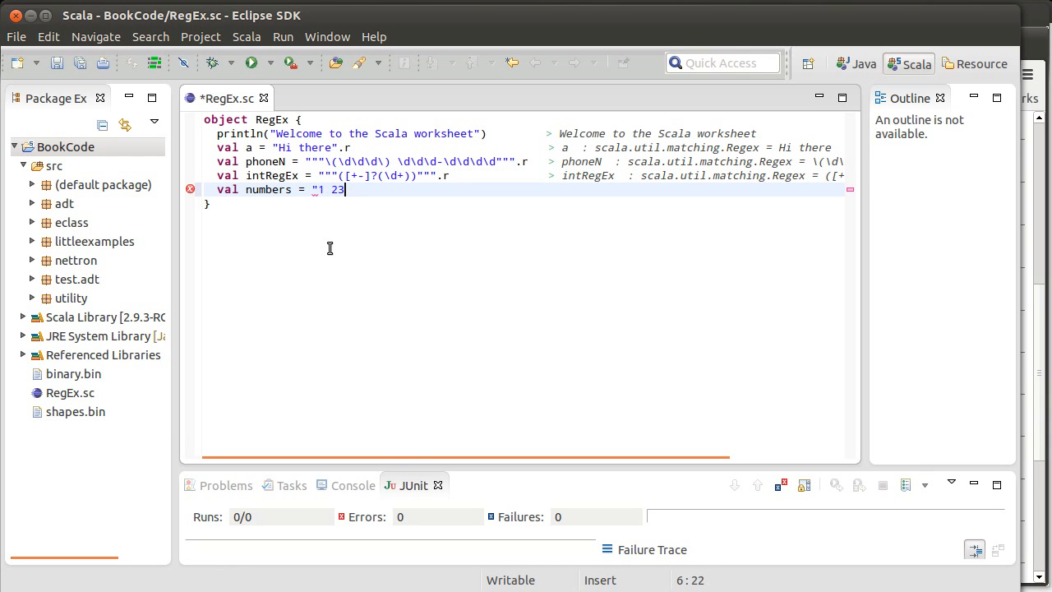
type("4")
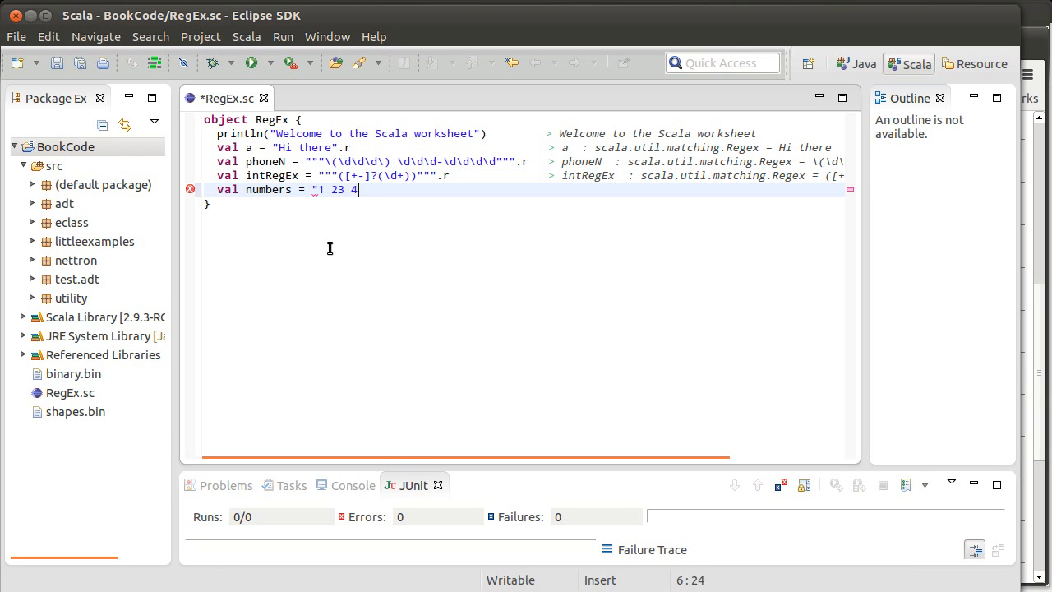
type("2 79")
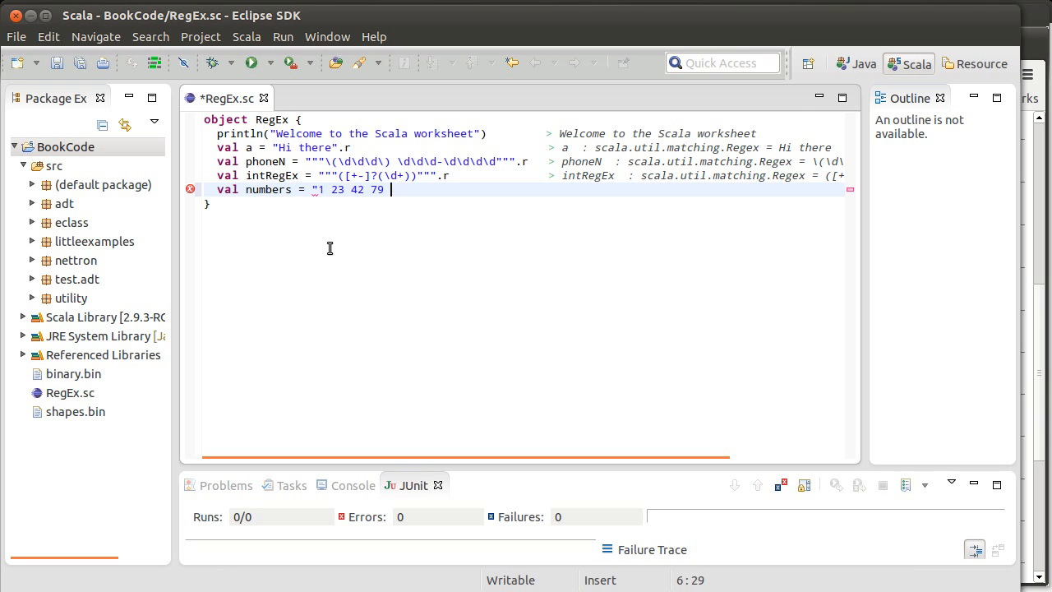
type("136")
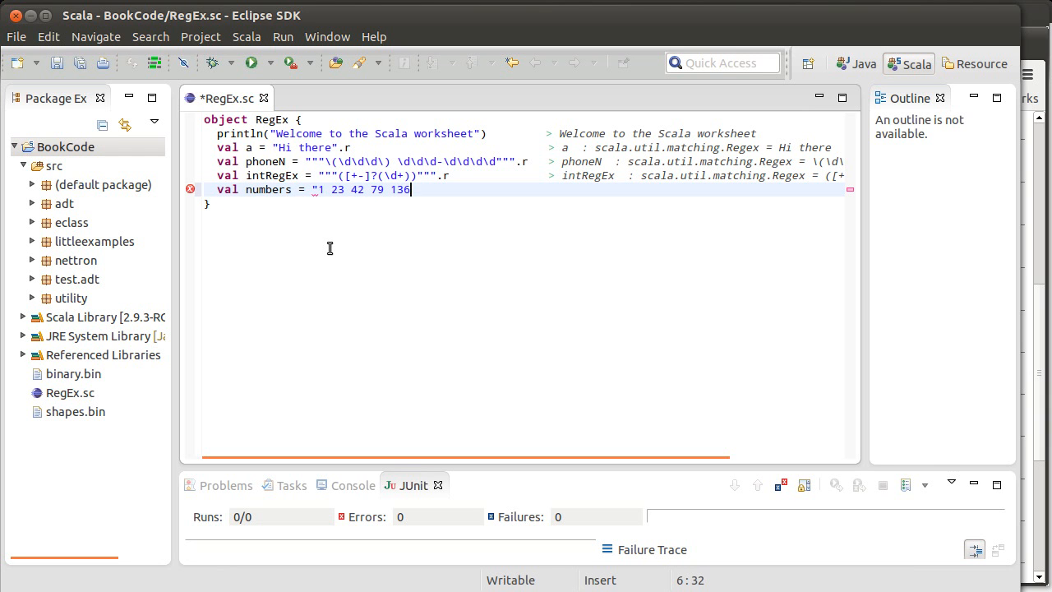
type("\"")
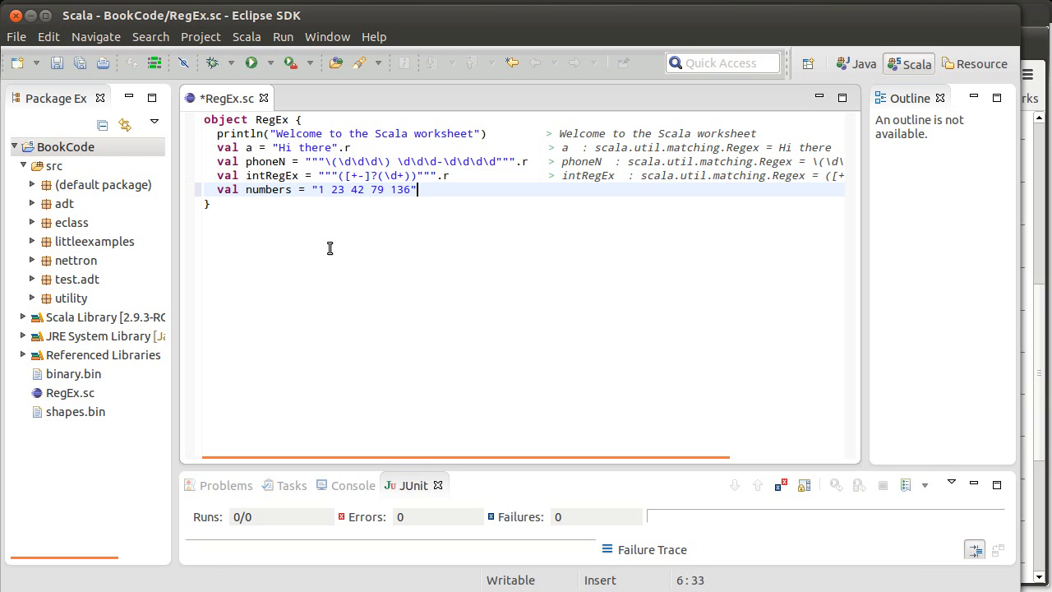
key("Return")
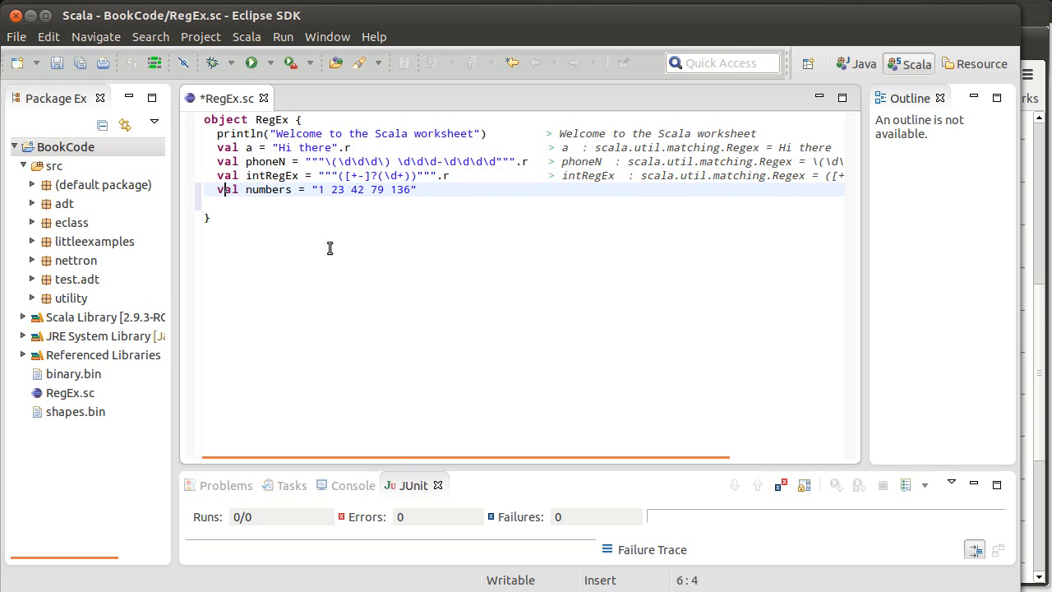
Insert commas and a minus before 23 to make "1, -23, 42, 79, 136", then save to evaluate.
type(",")
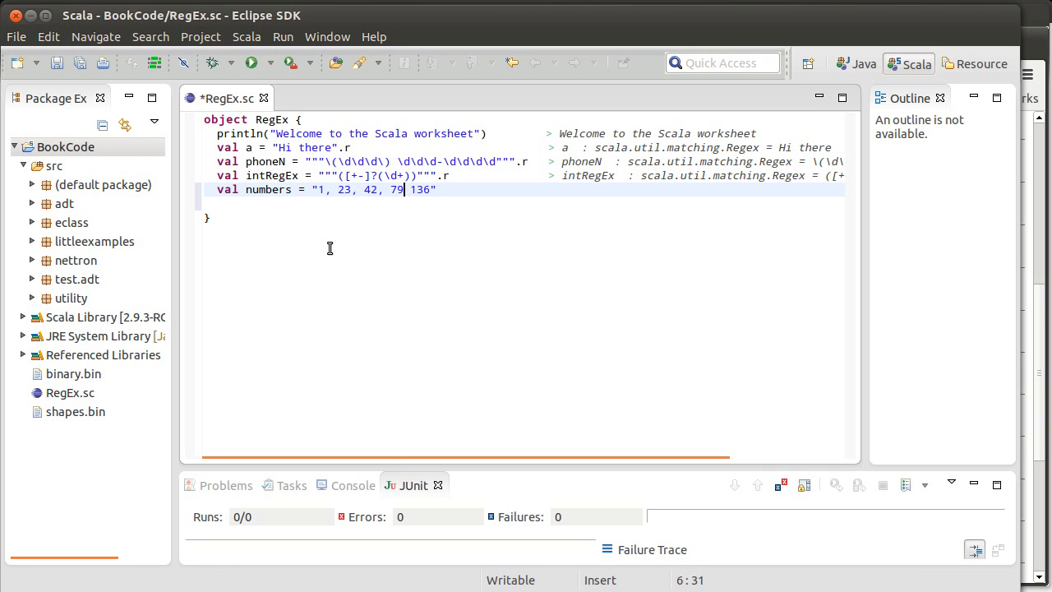
type(",")
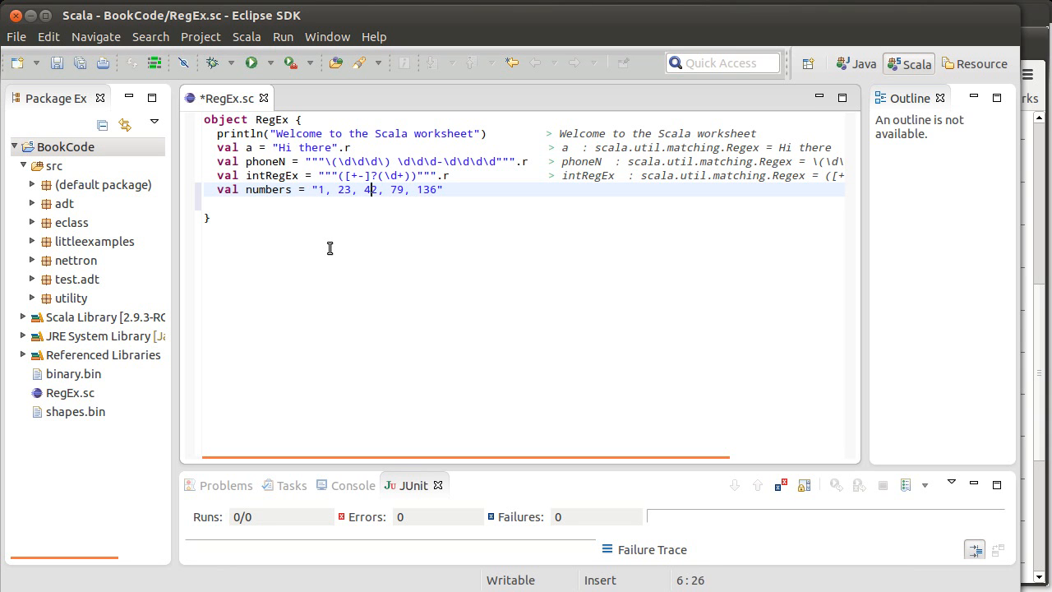
type("-")
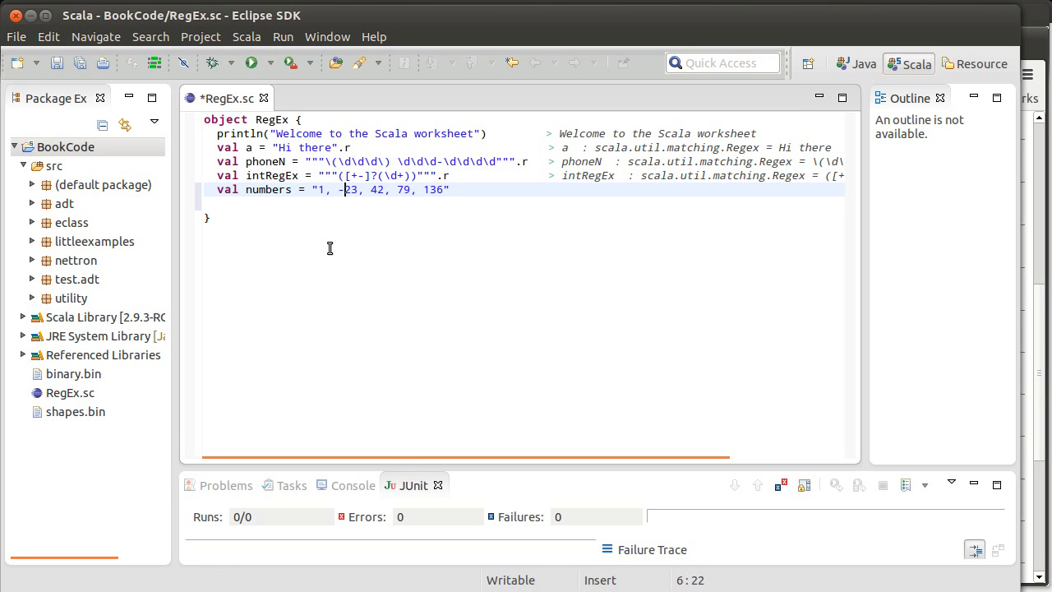
key("Return")
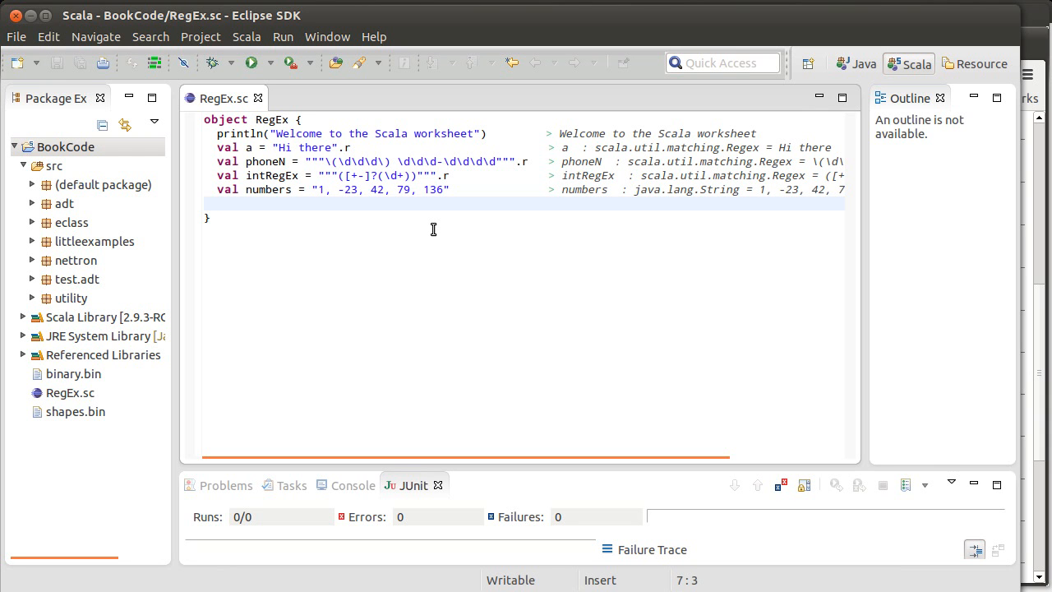
Begin a for loop header iterating over numbers.findAllIn matches.
type("for")
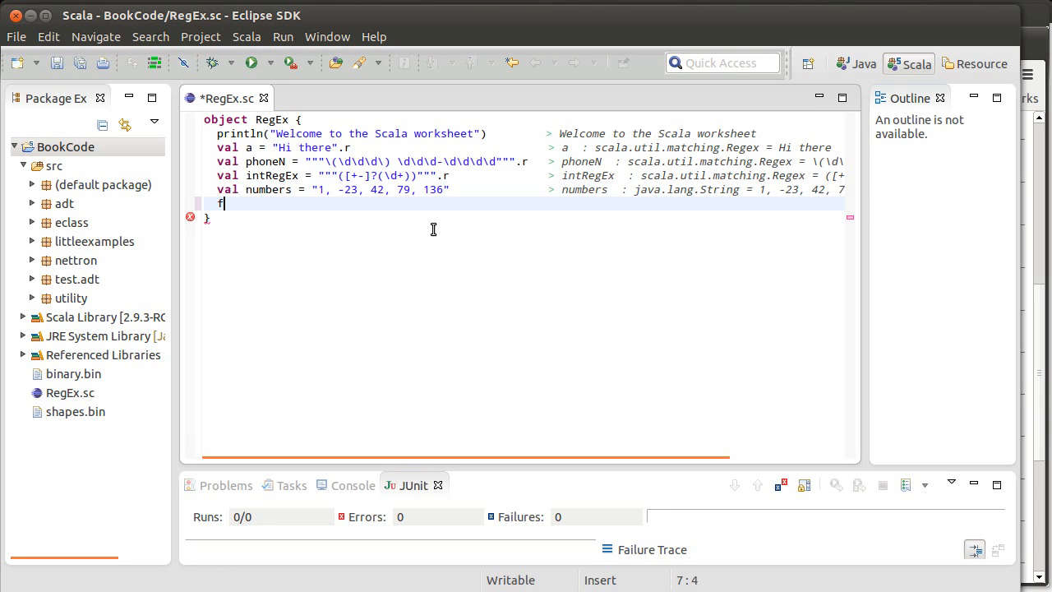
type("al")
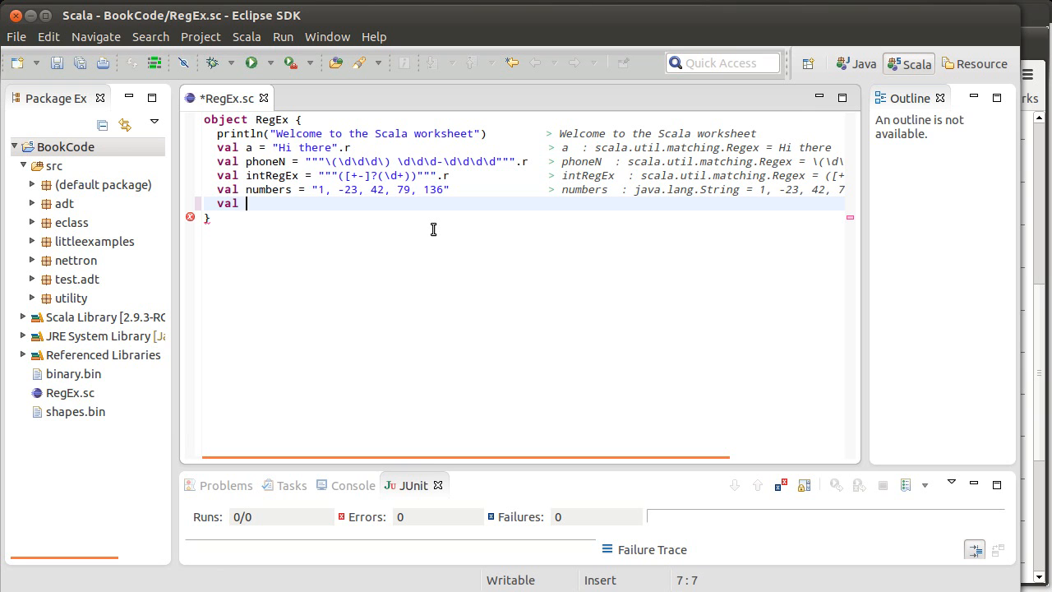
key("BackSpace")
type("for")
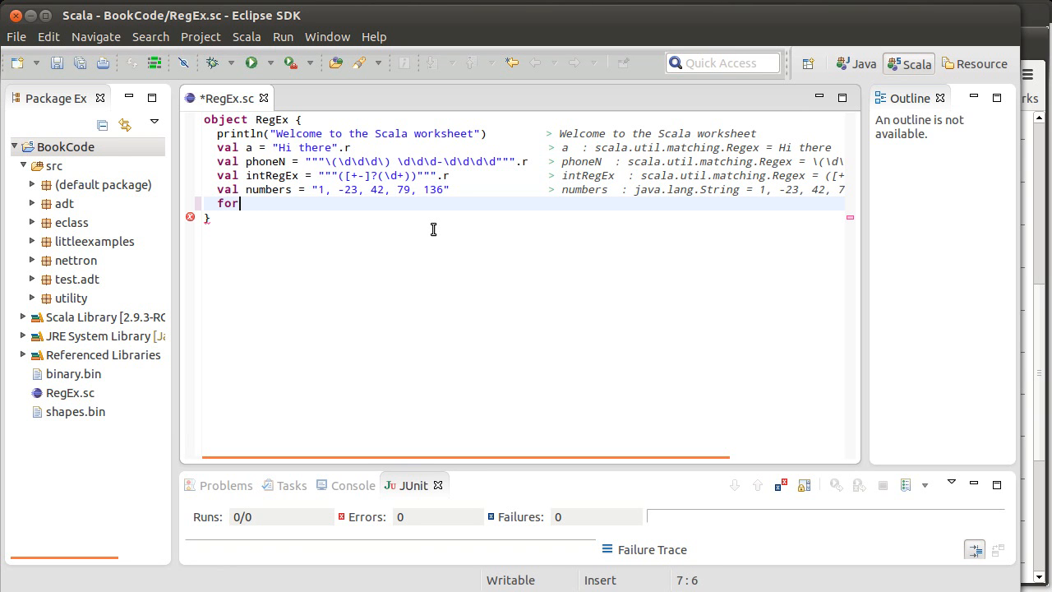
type("(")
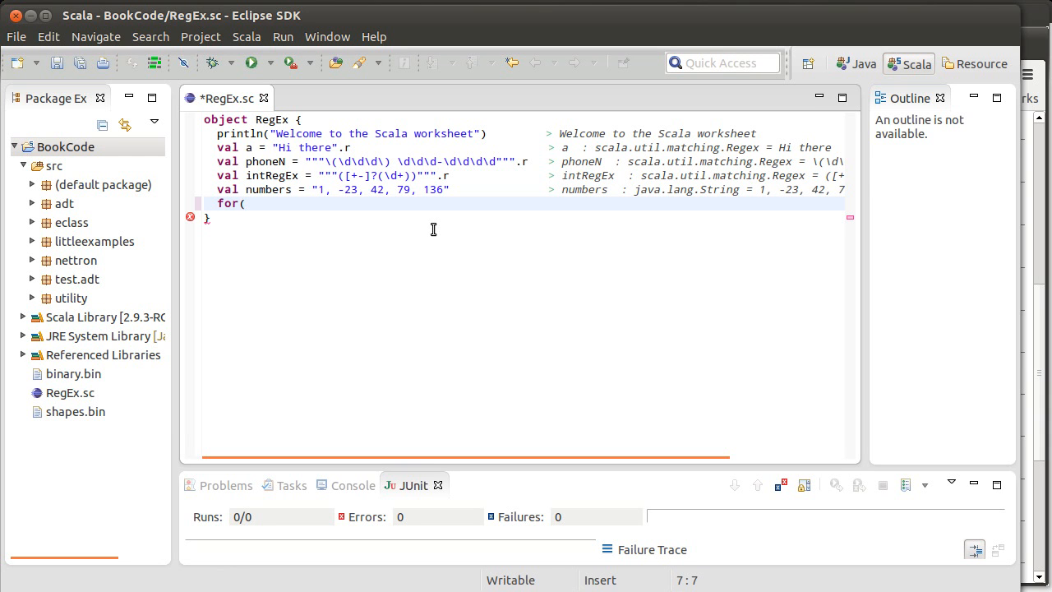
type("m")
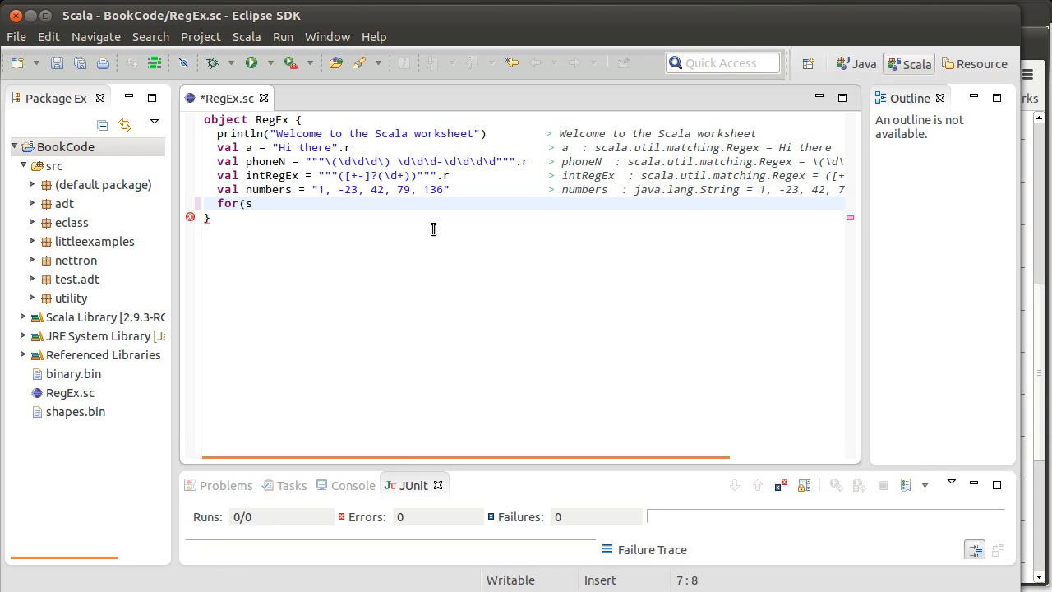
type("numbe")
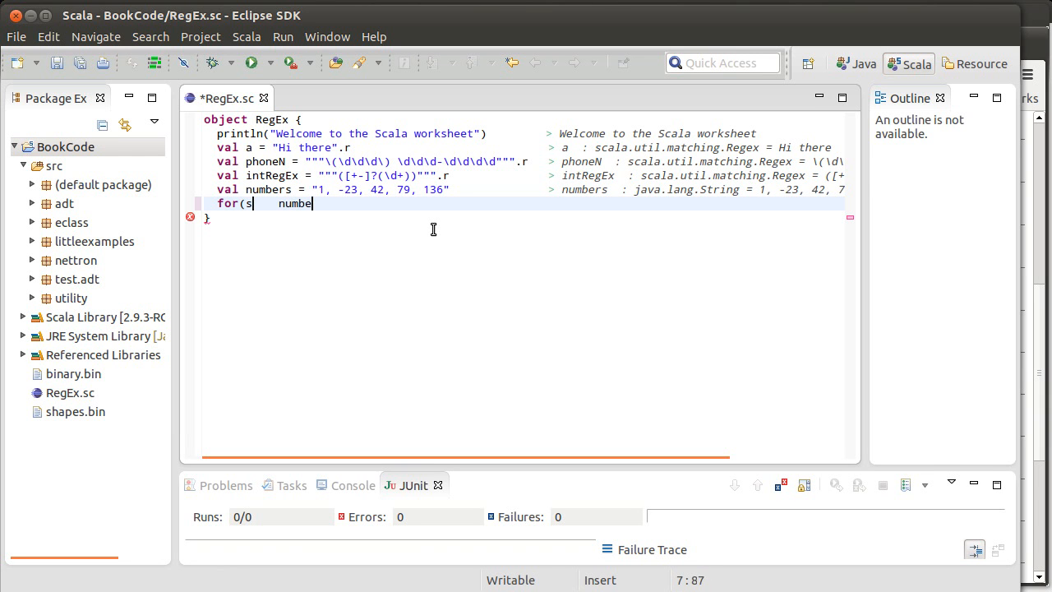
type("rs.")
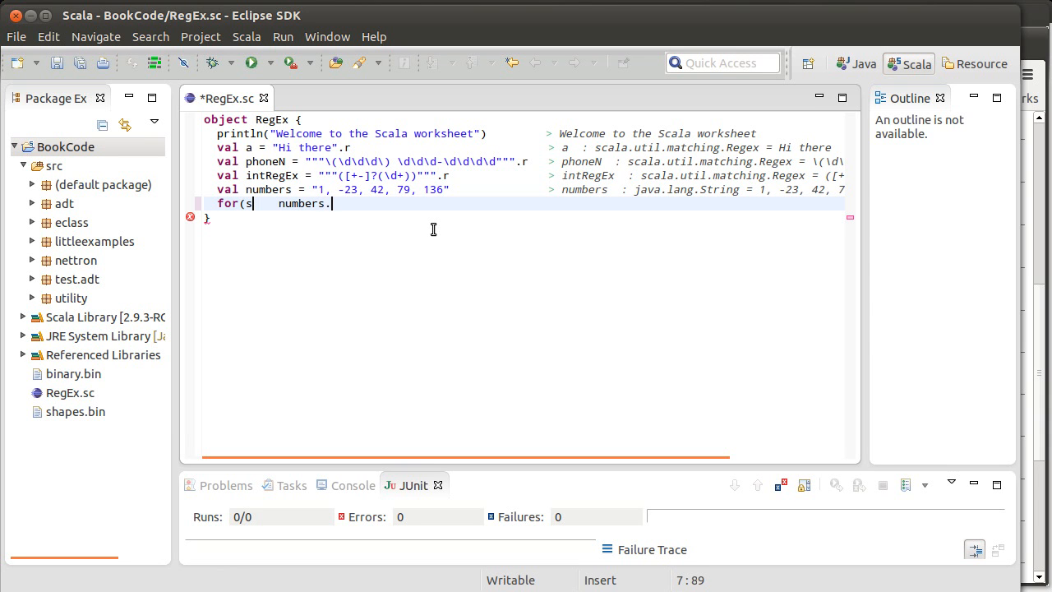
type("f")
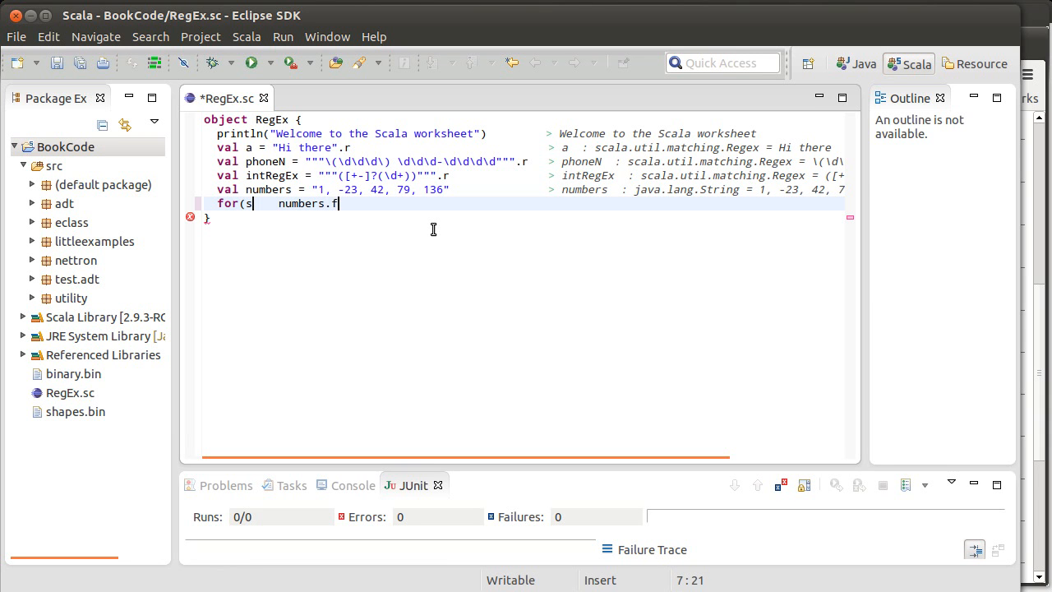
type("indA")
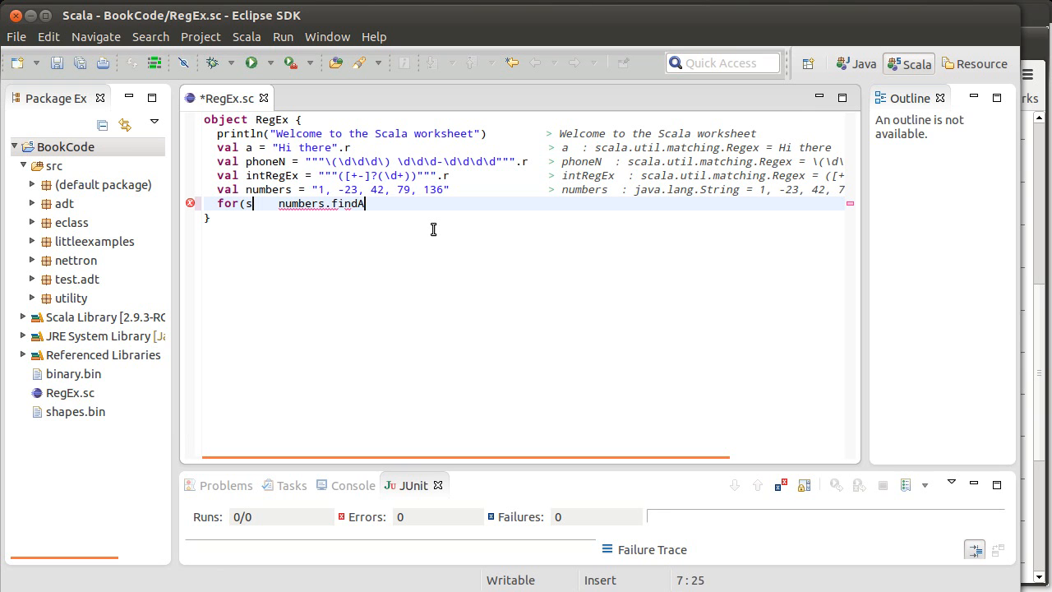
type("llIn(")
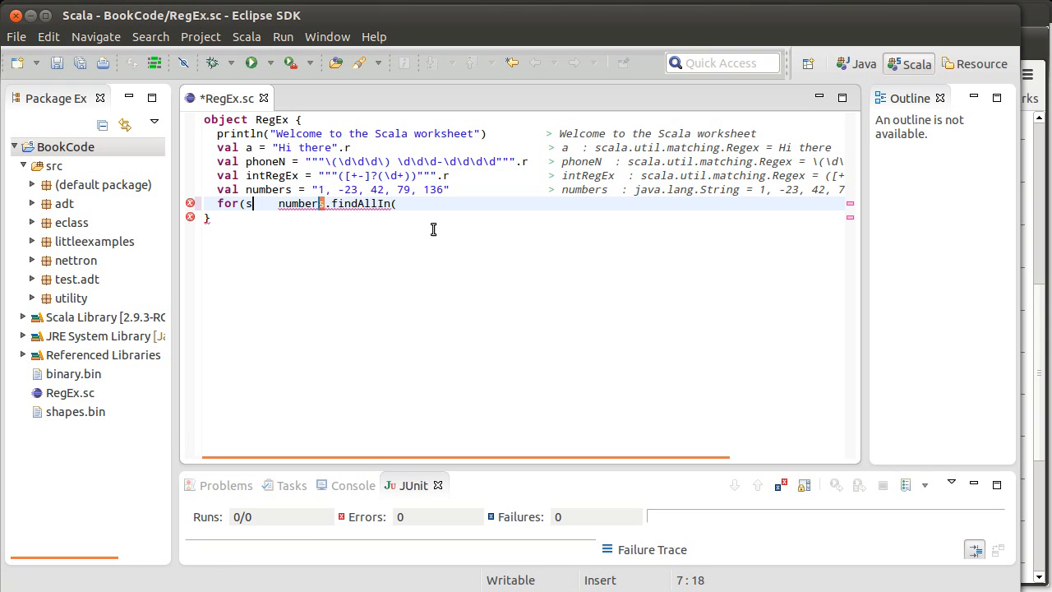
Rewrite the header as intRegEx findAllIn numbers, add yield { and start the body with s.
double_click(301, 204)
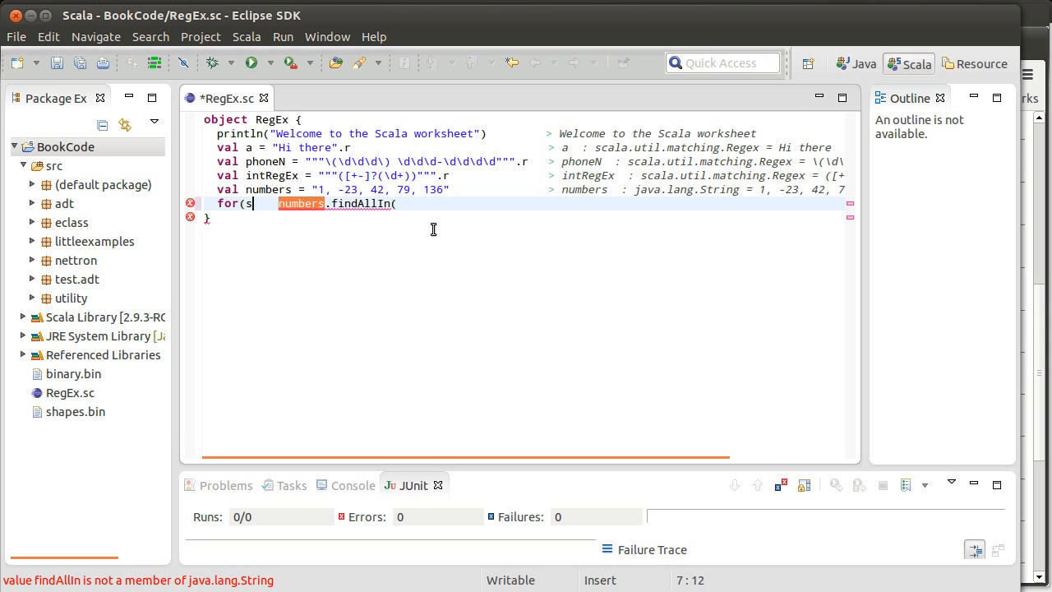
type("intRegEx")
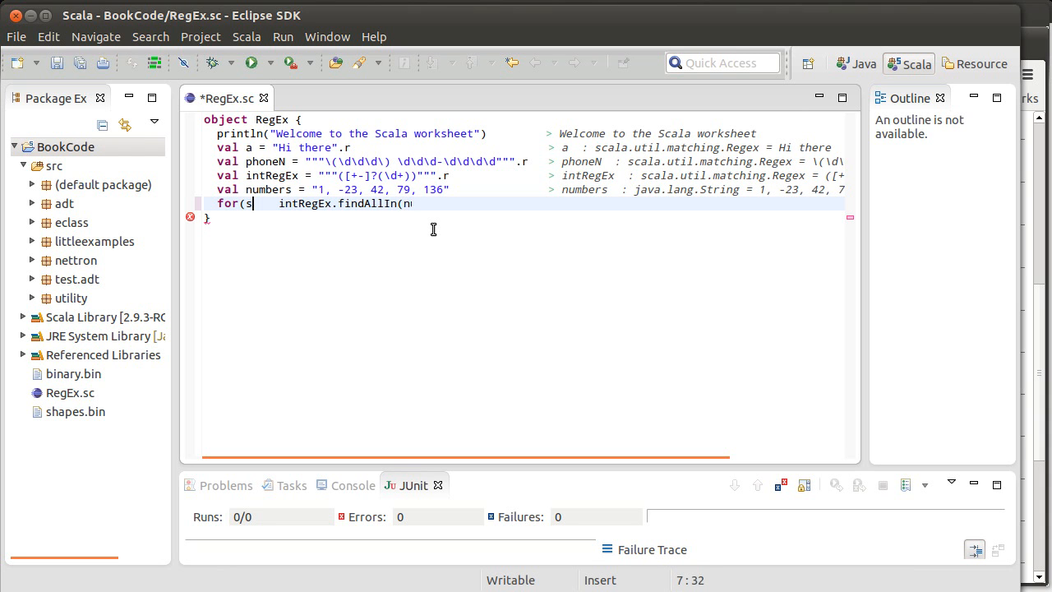
type("umbers))")
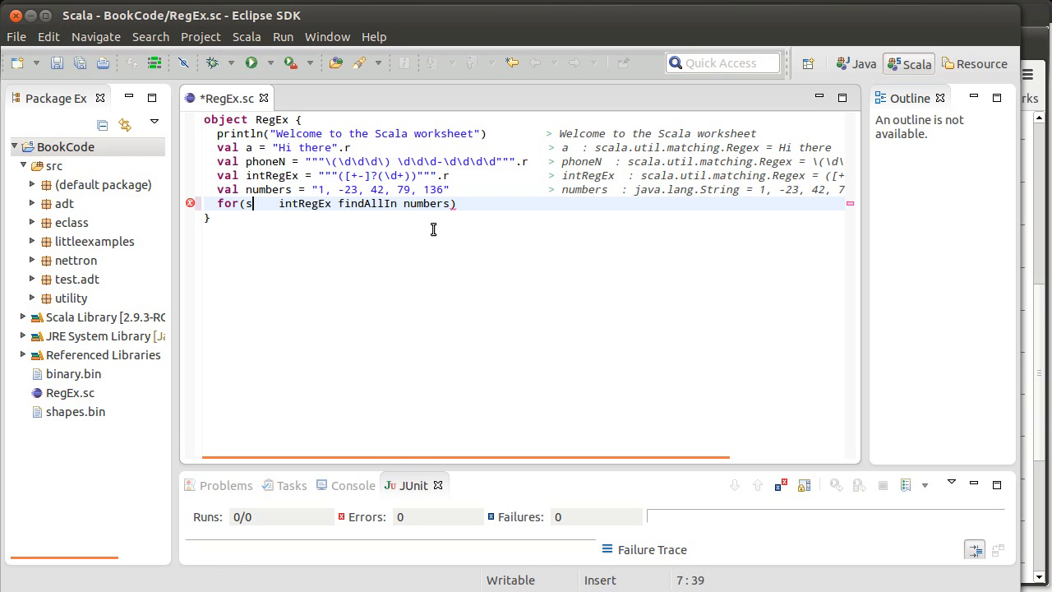
type("yield {")
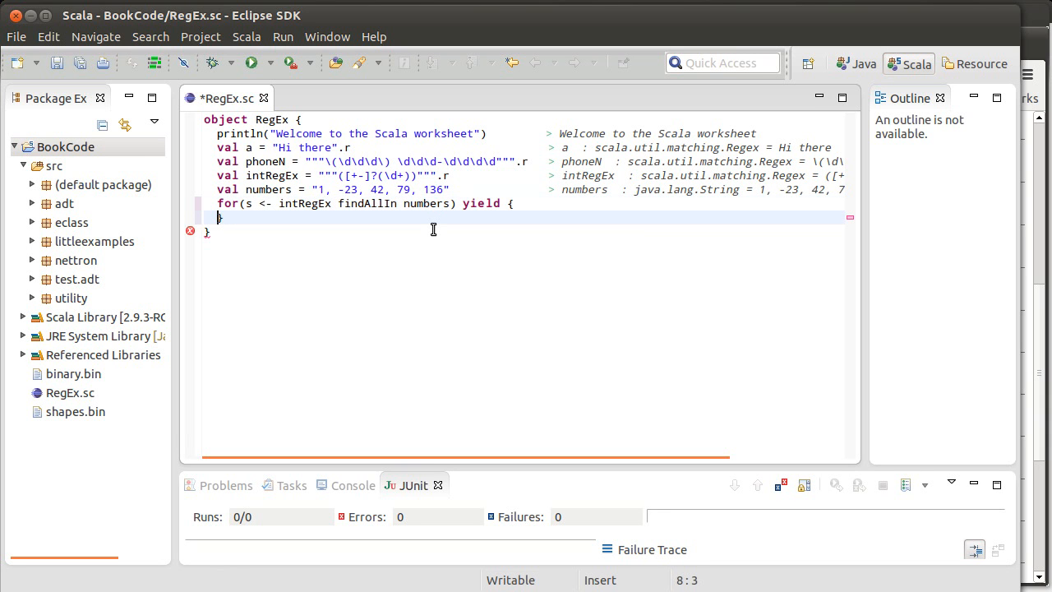
key("Return")
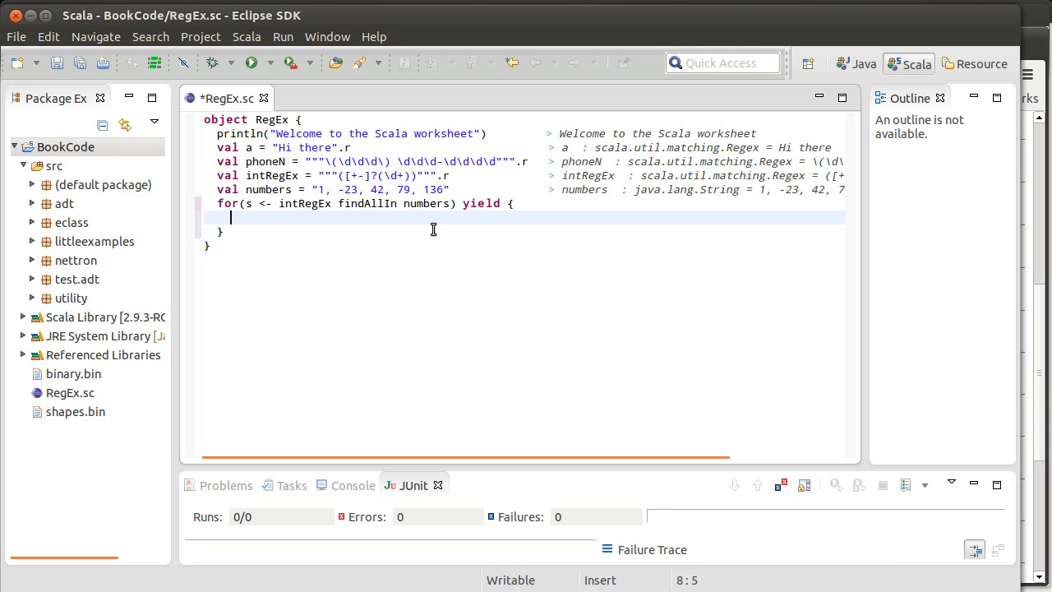
type("s")
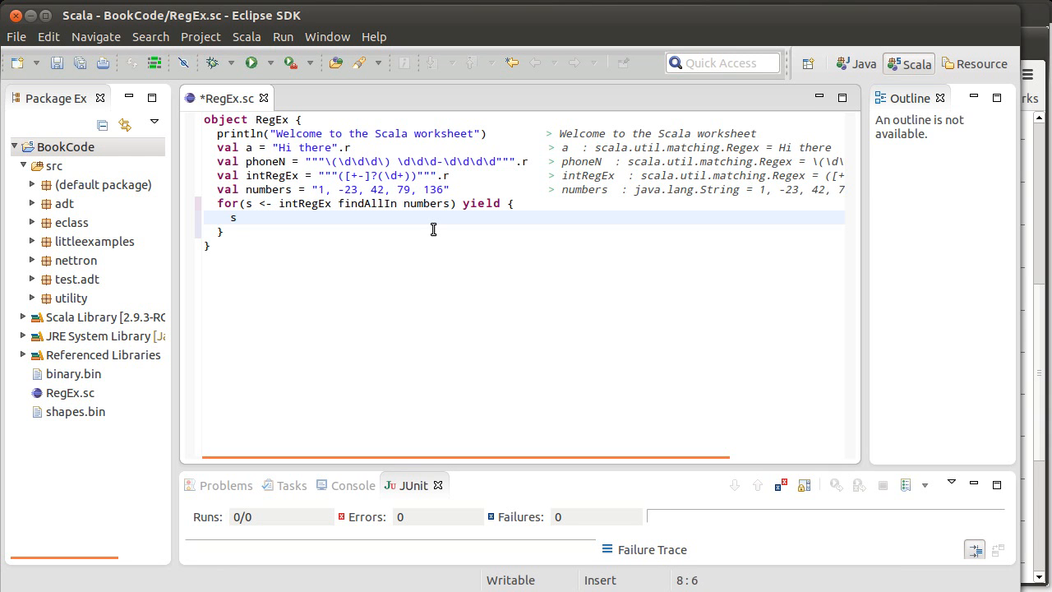
Save the worksheet, revisit the loop header, and make the yield body println(s).
key("ctrl+s")
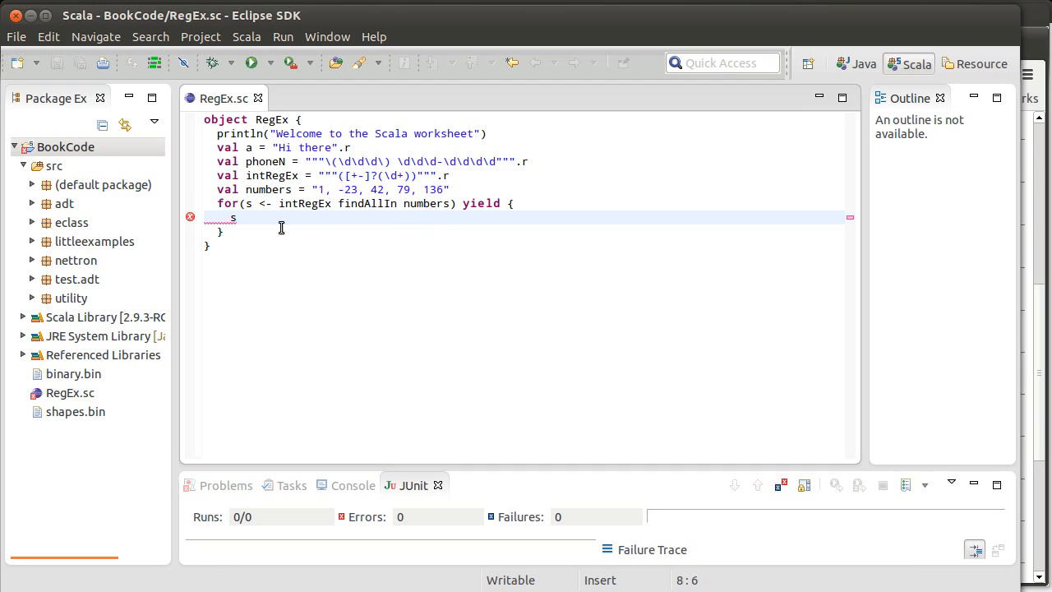
mouse_move(190, 217)
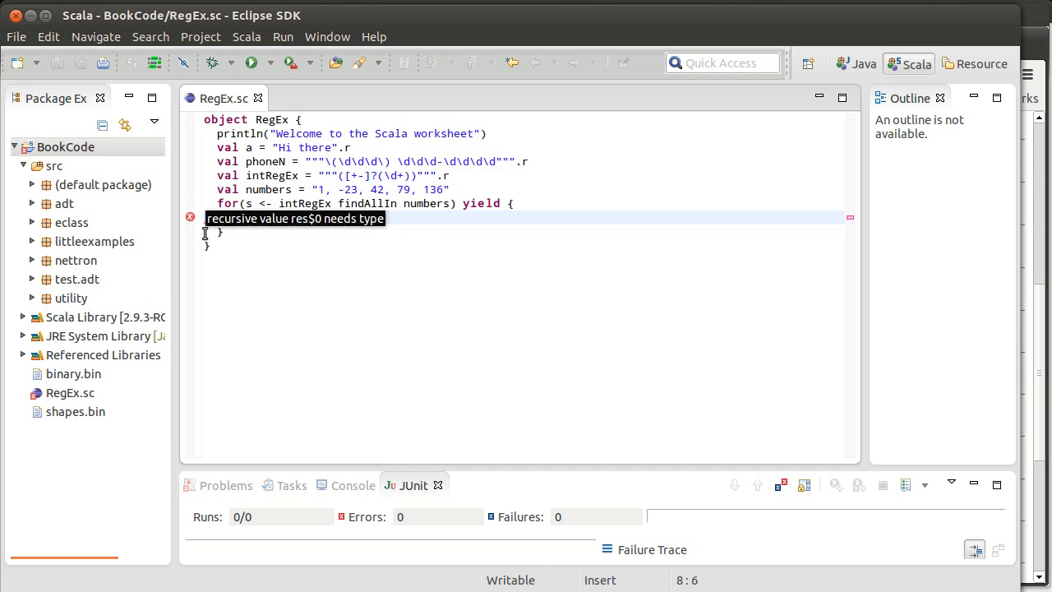
type("s")
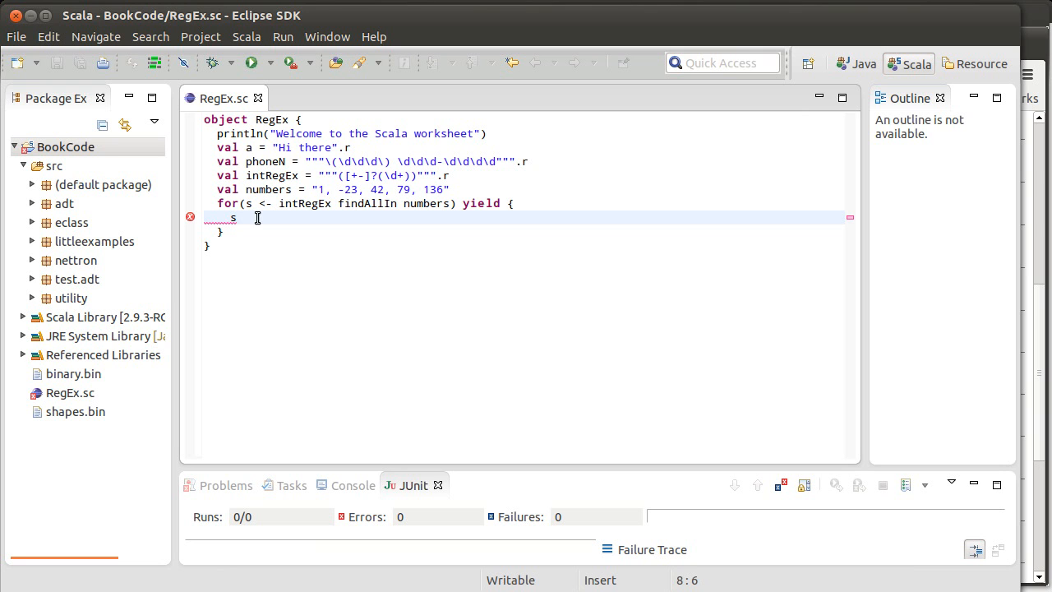
left_click(342, 204)
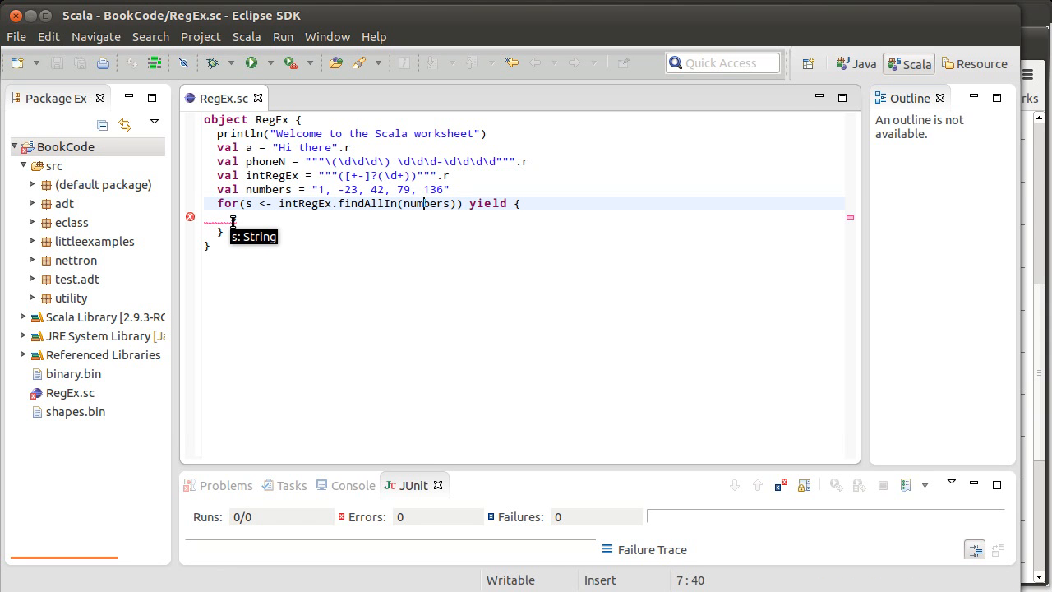
mouse_move(191, 217)
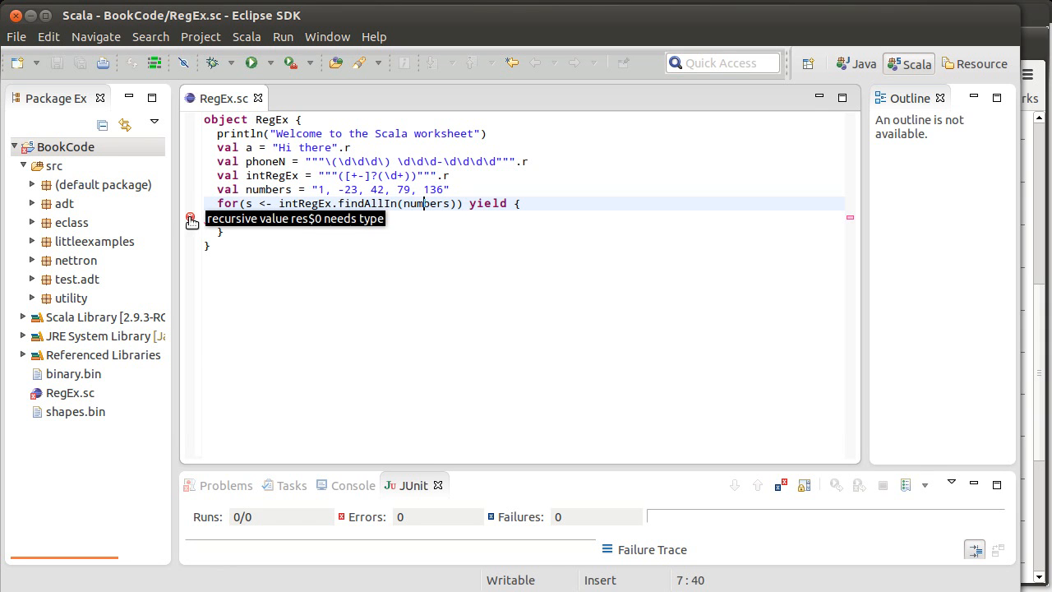
mouse_move(428, 256)
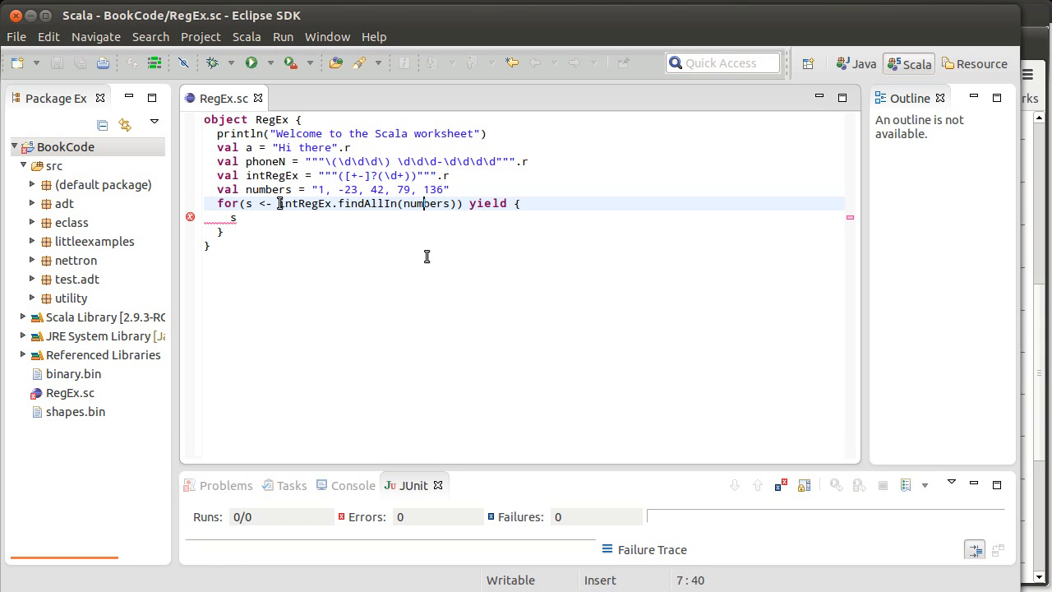
left_click(278, 203)
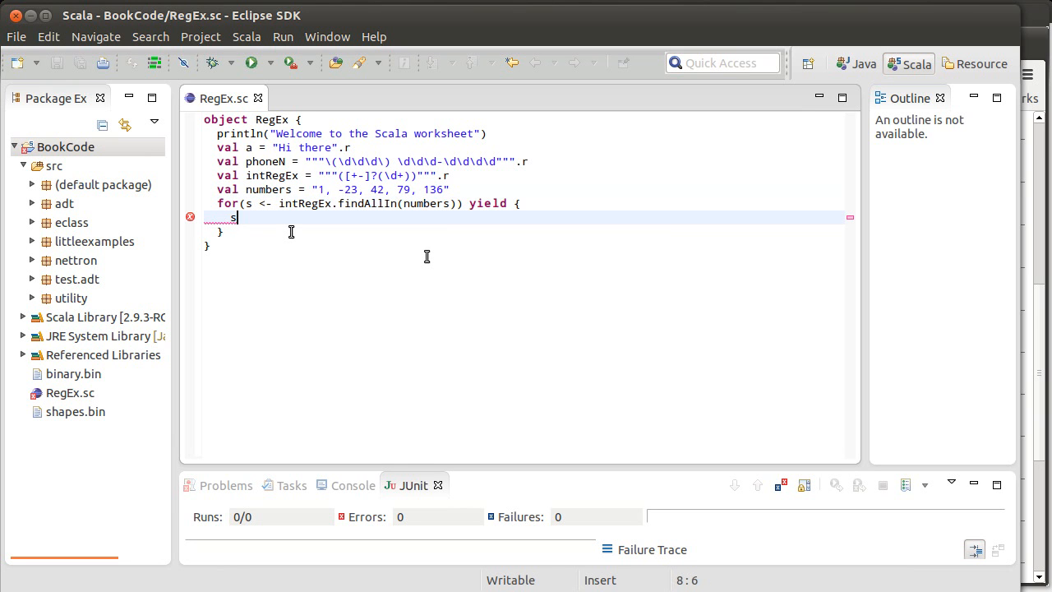
type("println(")
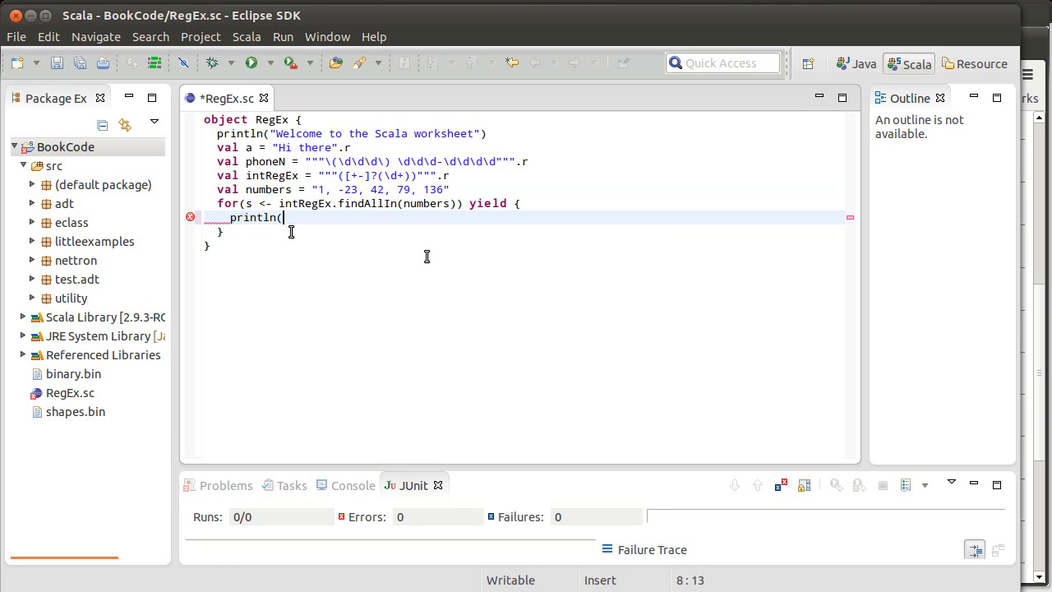
type("s)")
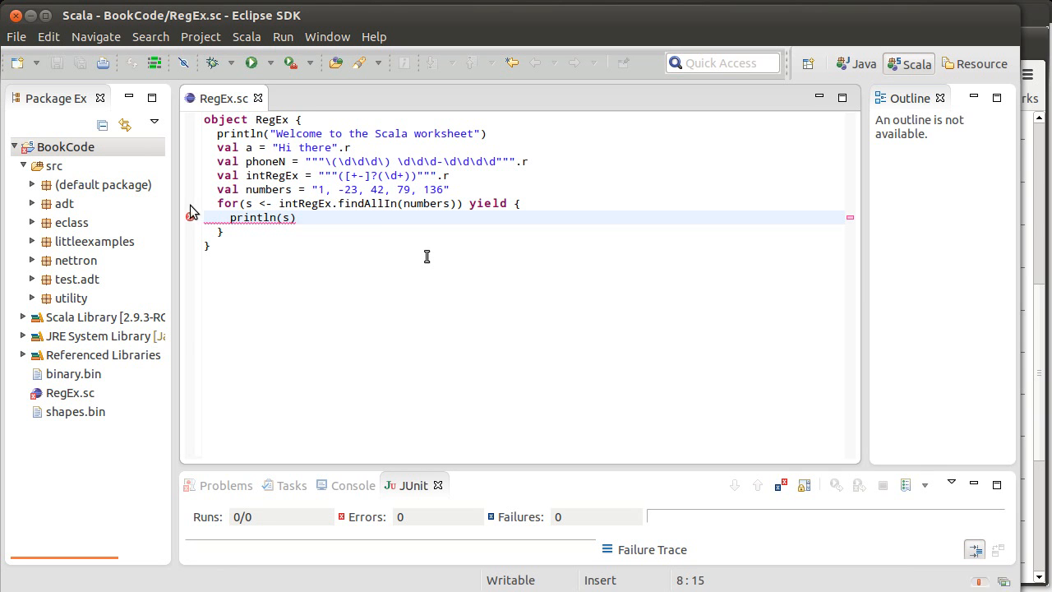
mouse_move(193, 217)
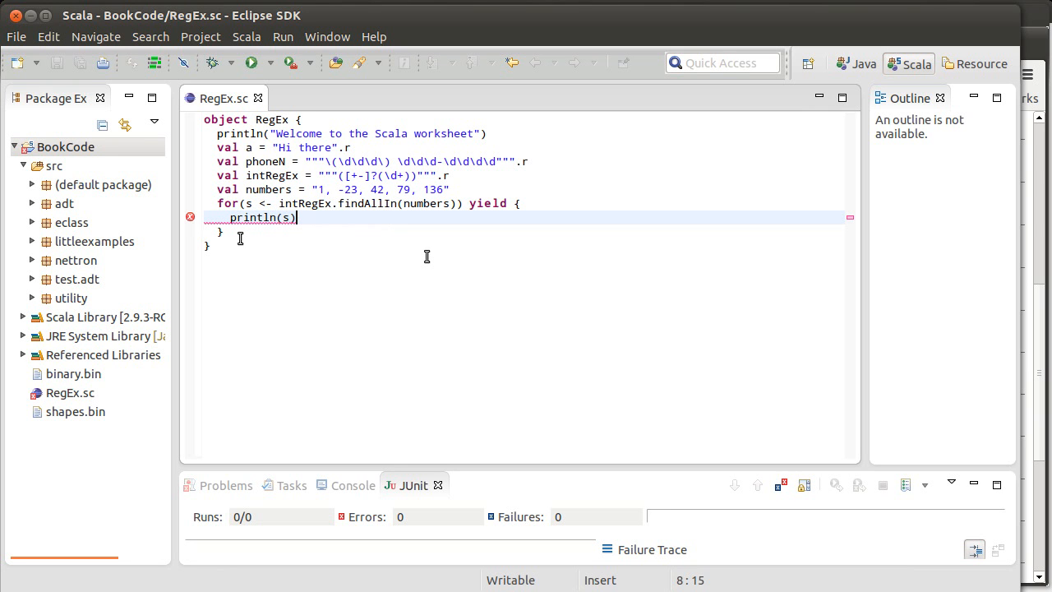
mouse_move(298, 238)
type("val ")
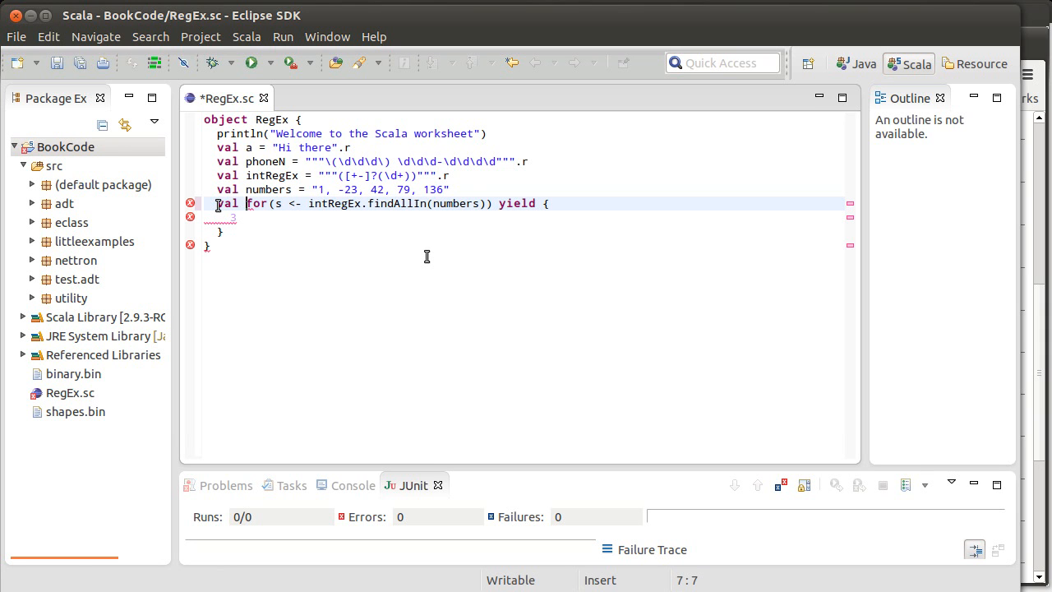
Assign the for-yield loop to val nums, save, and start a type annotation after nums.
type("nums =")
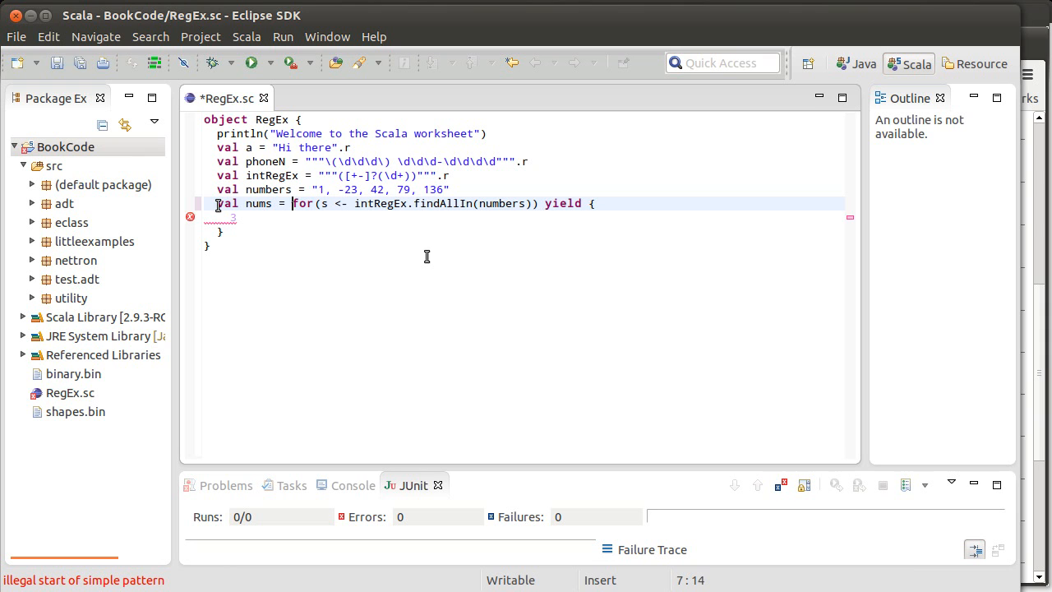
key("ctrl+s")
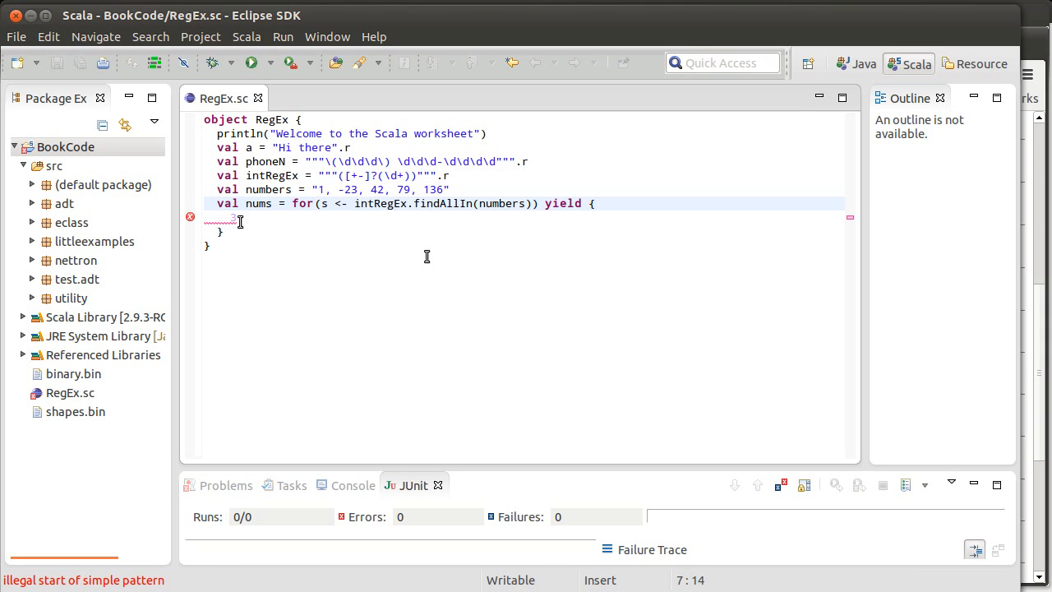
mouse_move(191, 227)
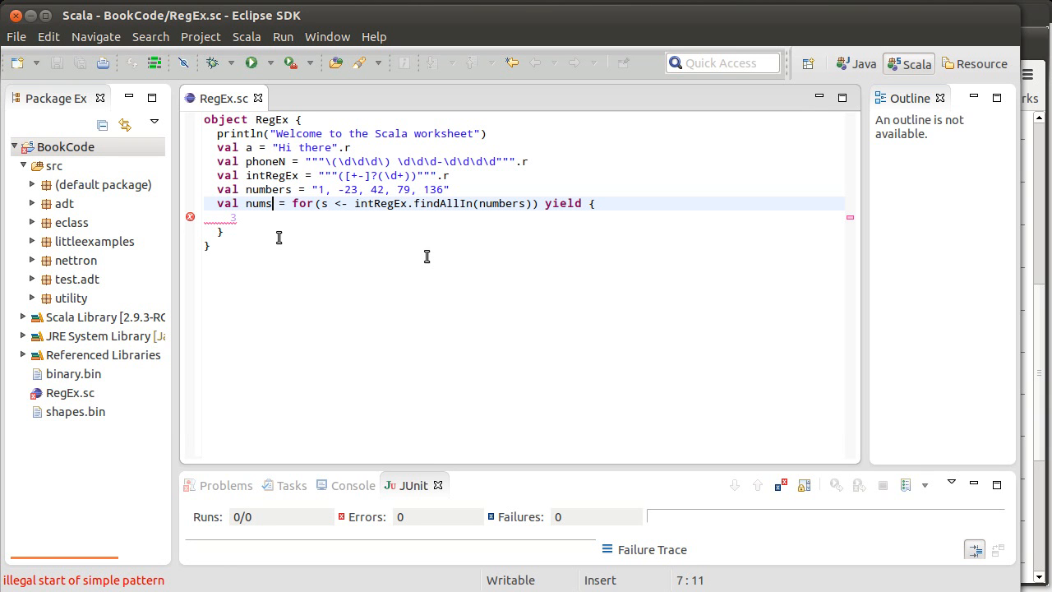
mouse_move(427, 204)
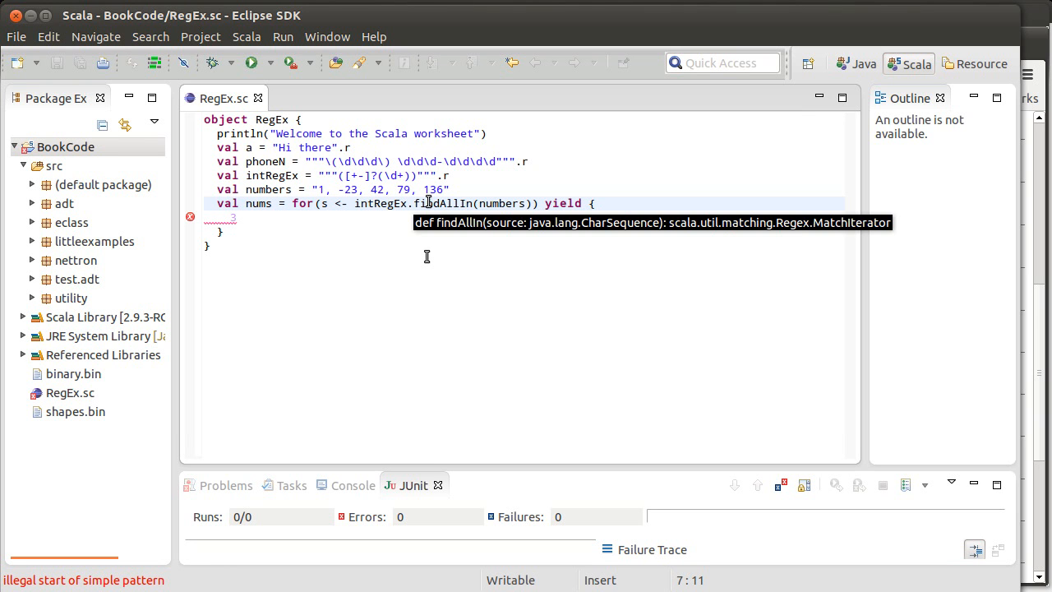
mouse_move(317, 231)
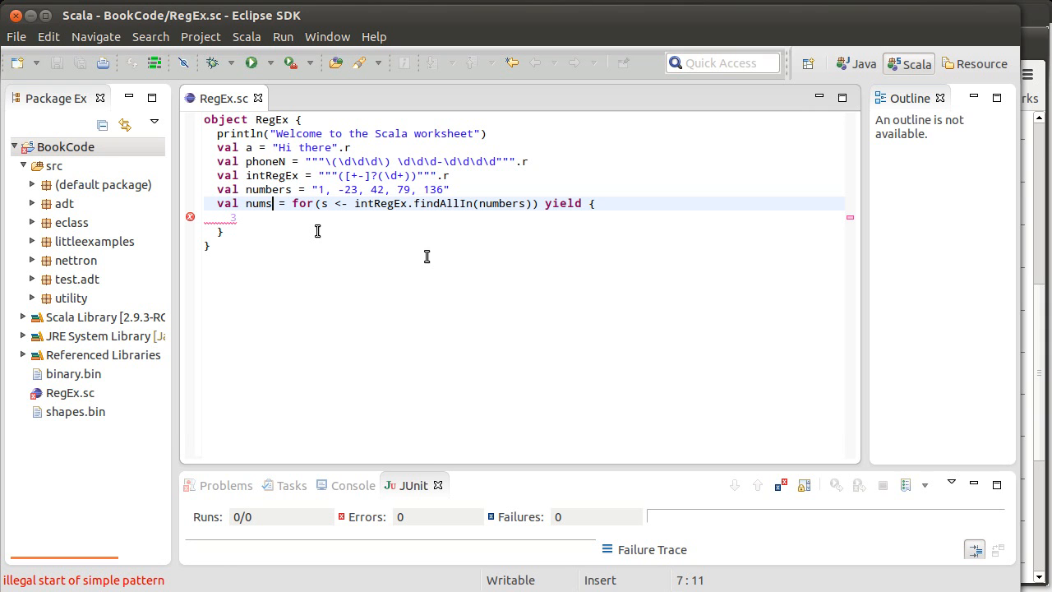
type(":")
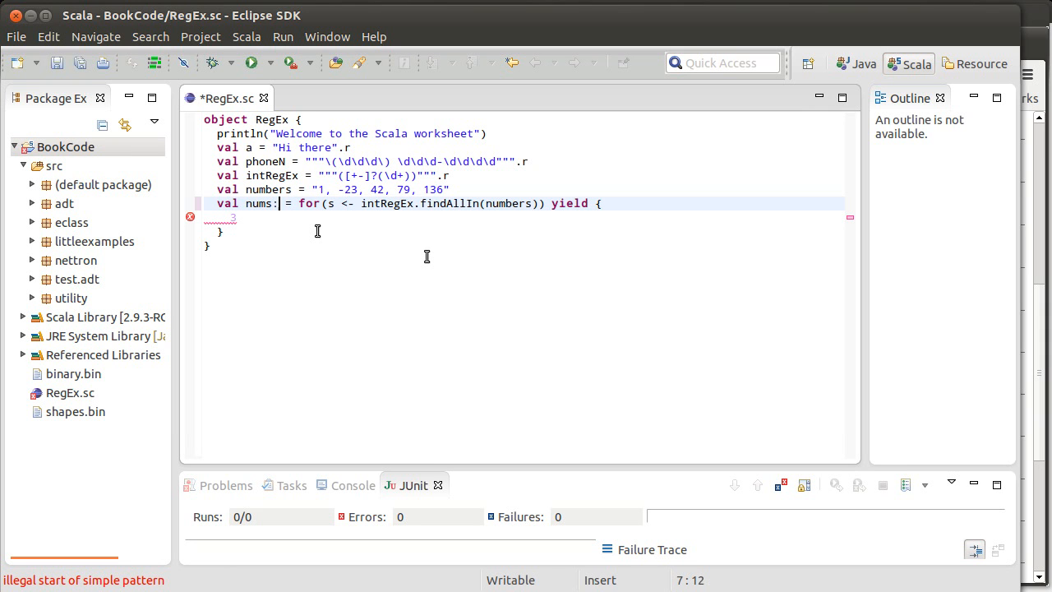
key("BackSpace")
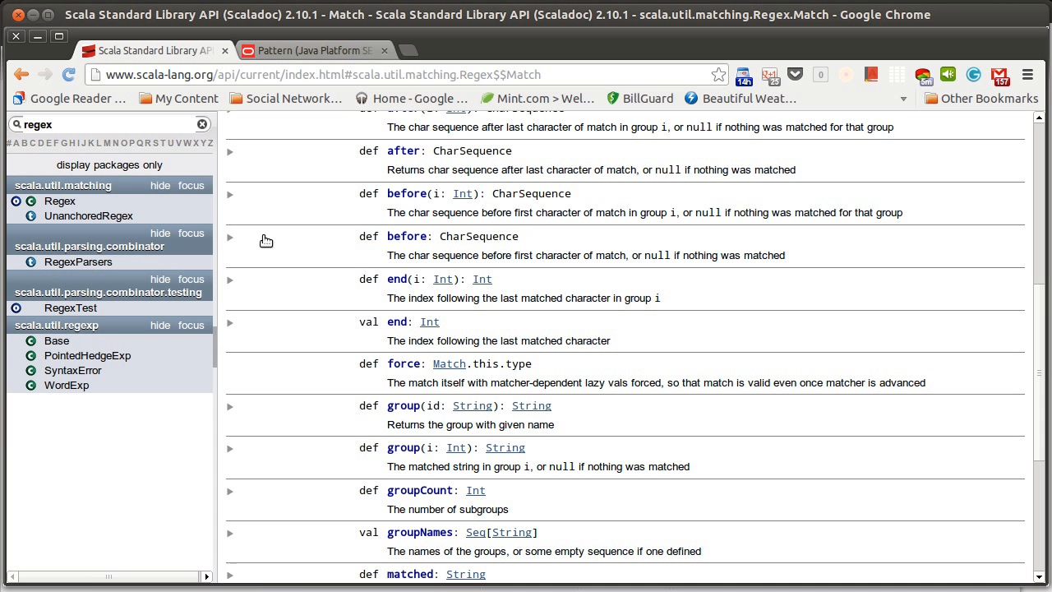
Navigate from the Regex class to the MatchIterator Scaladoc and scroll its methods.
left_click(59, 201)
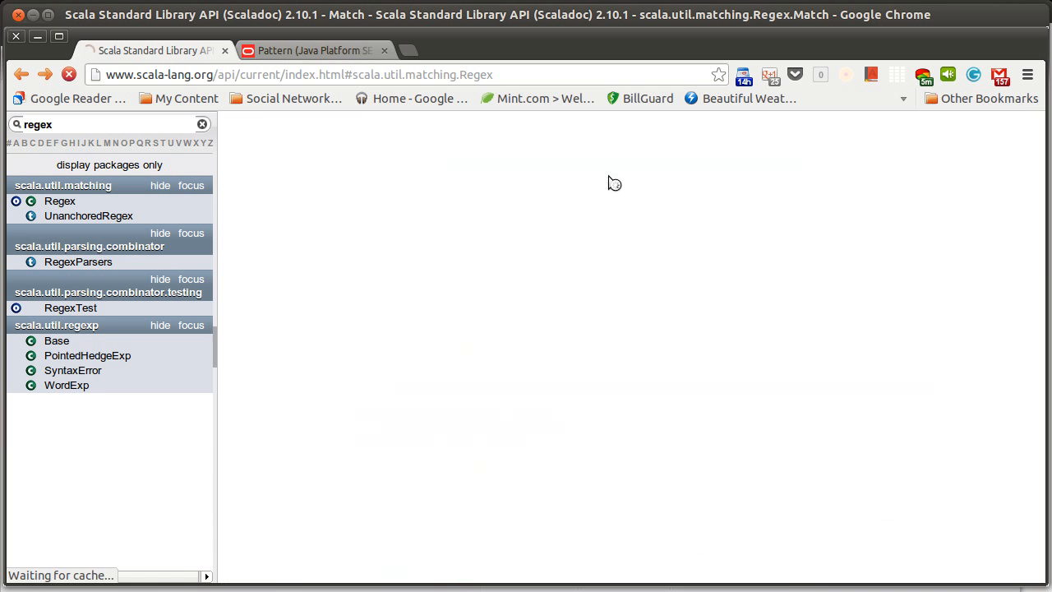
left_click(60, 201)
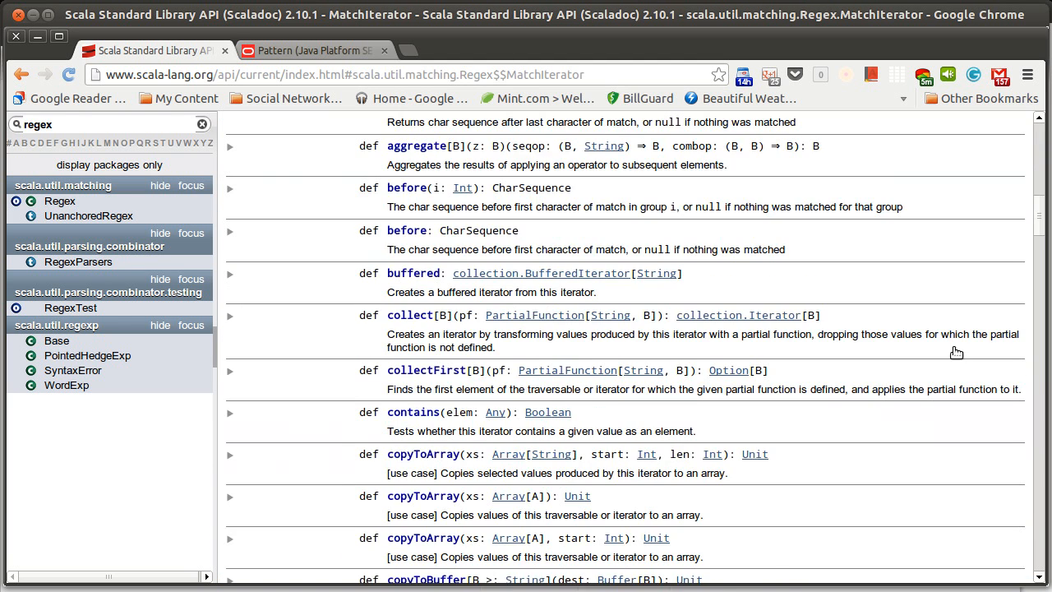
scroll("down", 3)
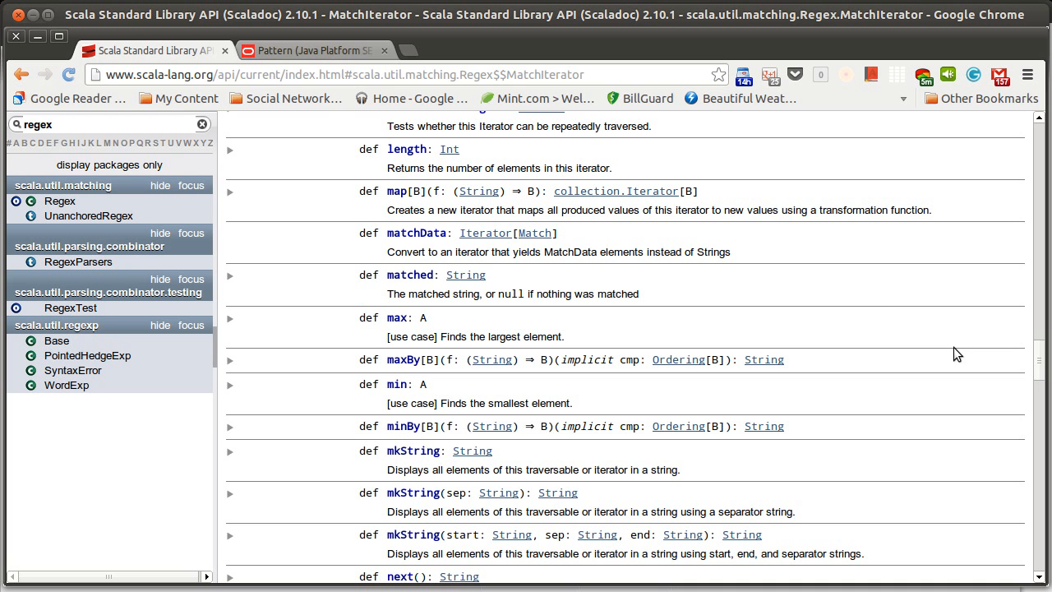
mouse_move(586, 205)
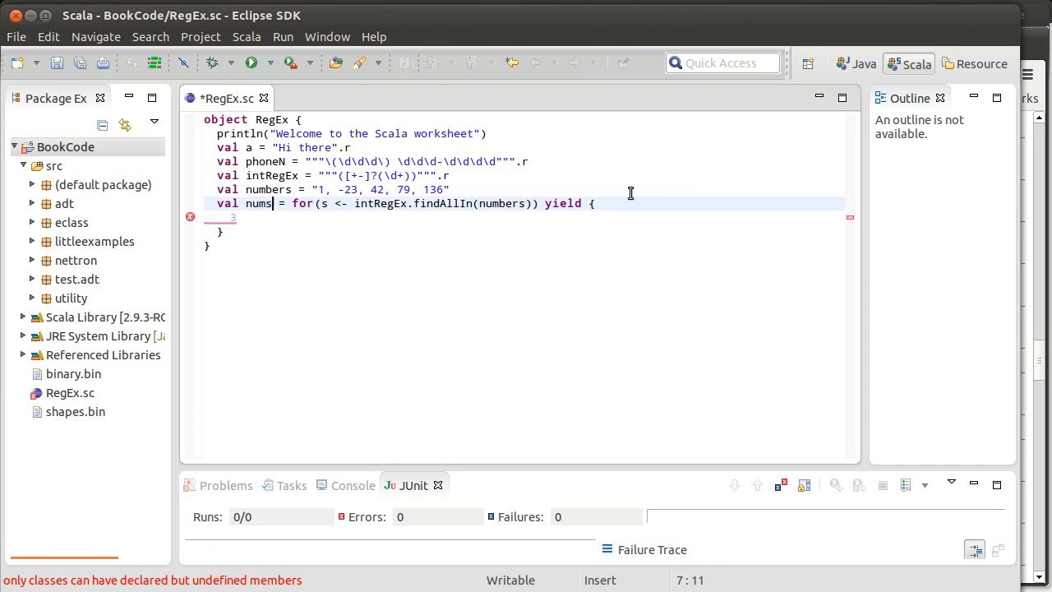
Type nums as Iterator[String], change the yield body to "hi", and save to re-evaluate.
type(":Iterator[String")
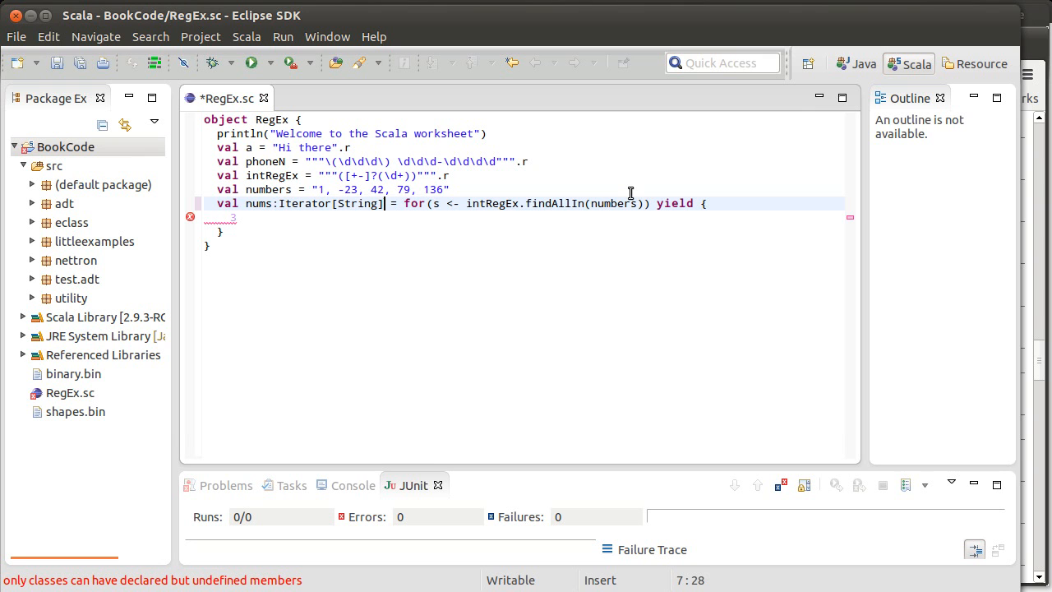
key("ctrl+s")
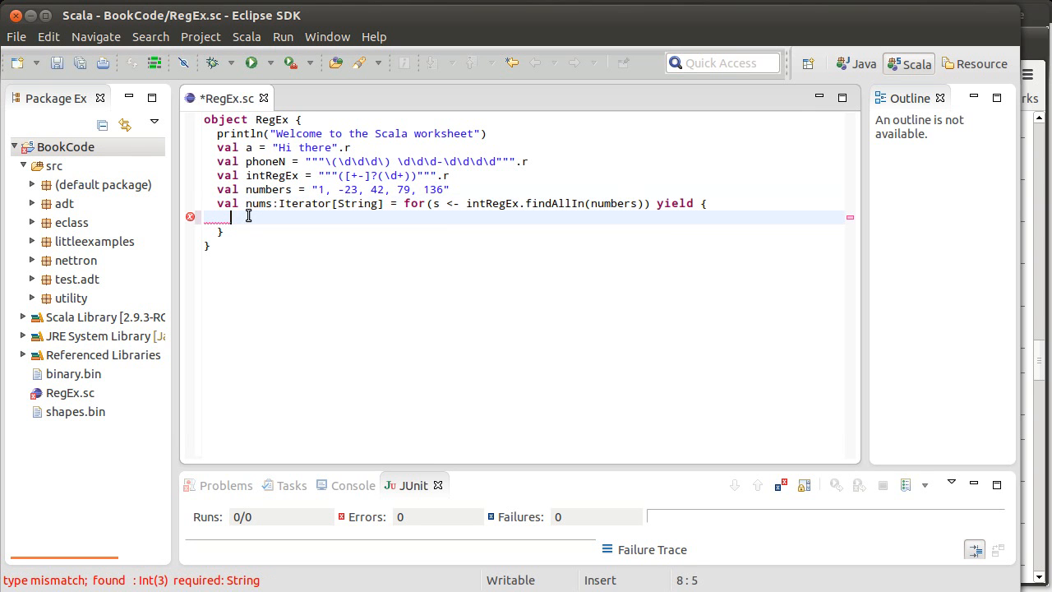
type("s")
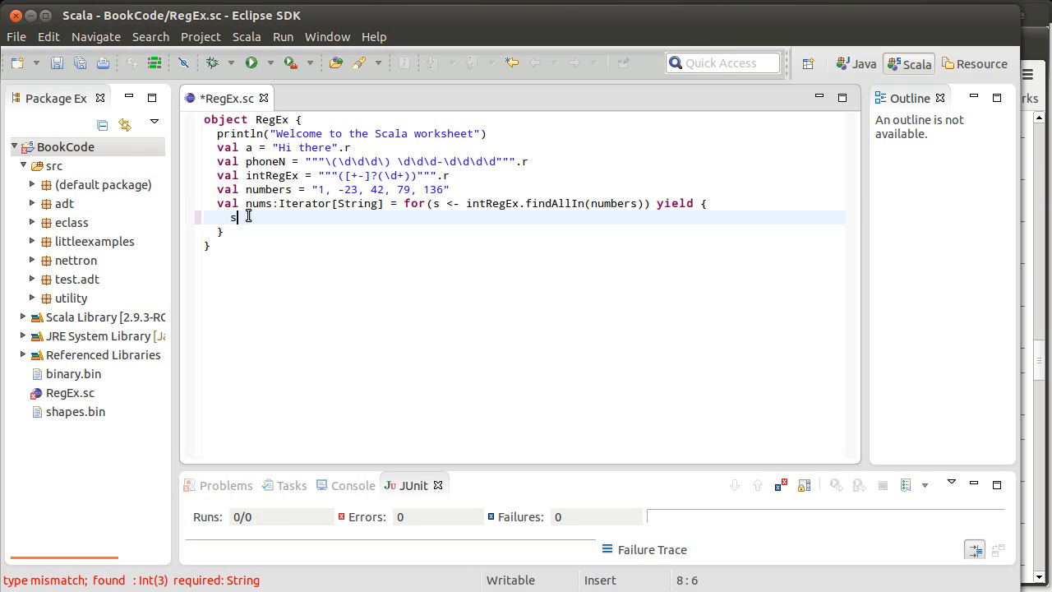
key("ctrl+s")
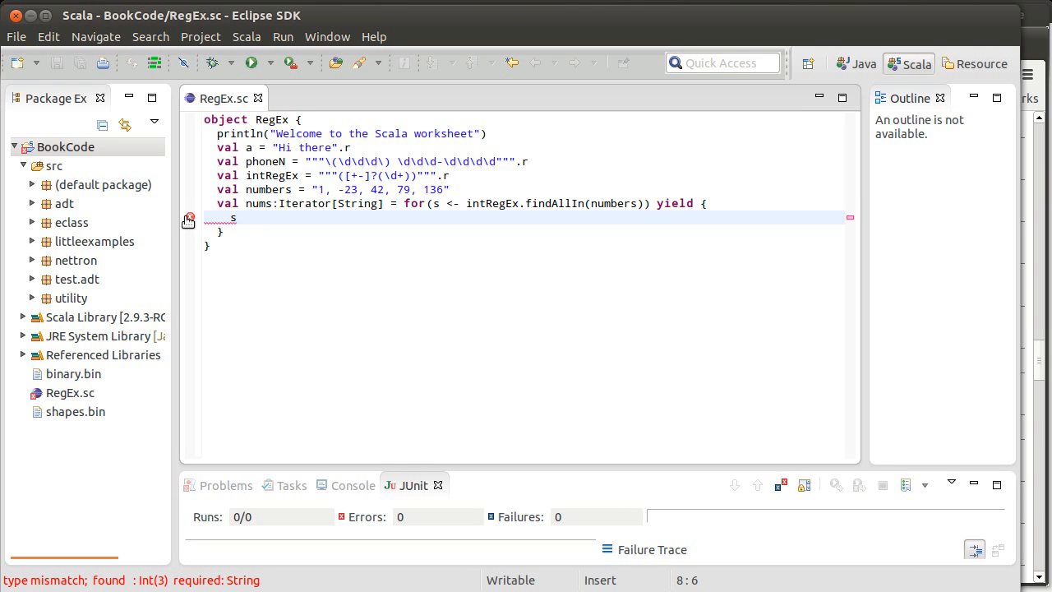
mouse_move(187, 217)
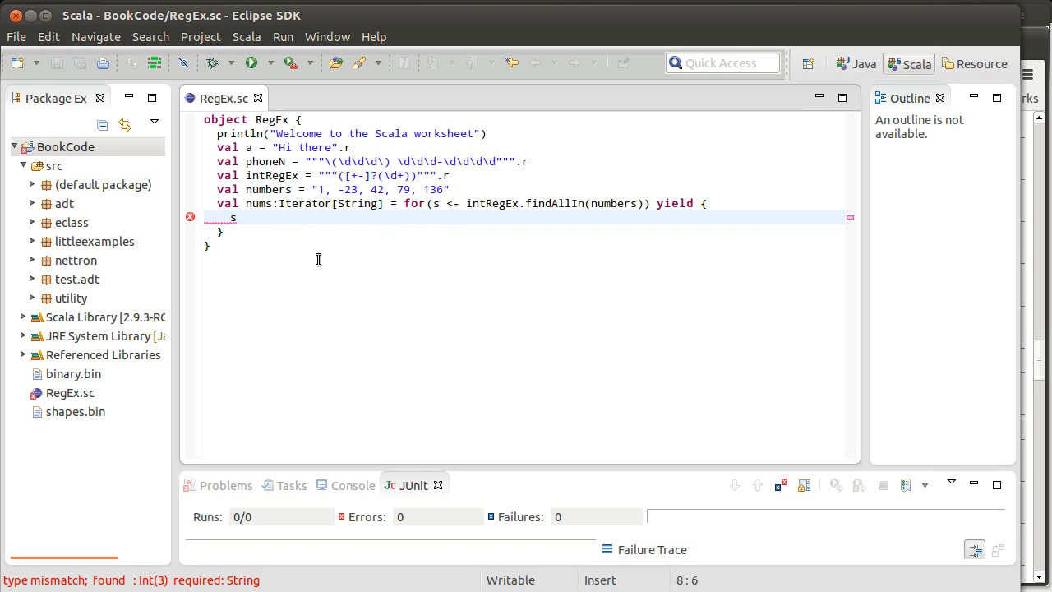
type("hi")
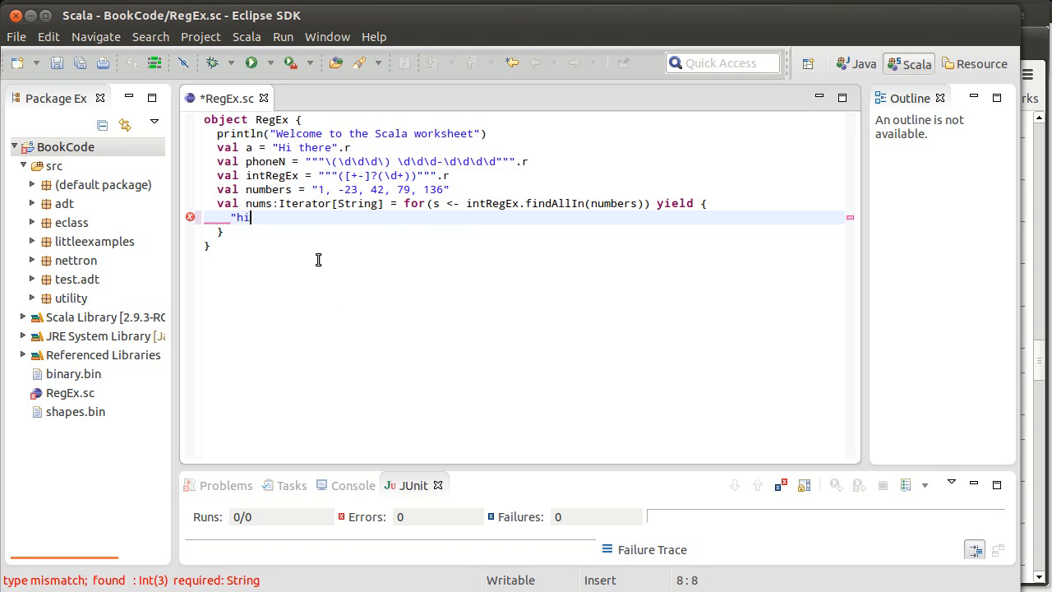
type("\"")
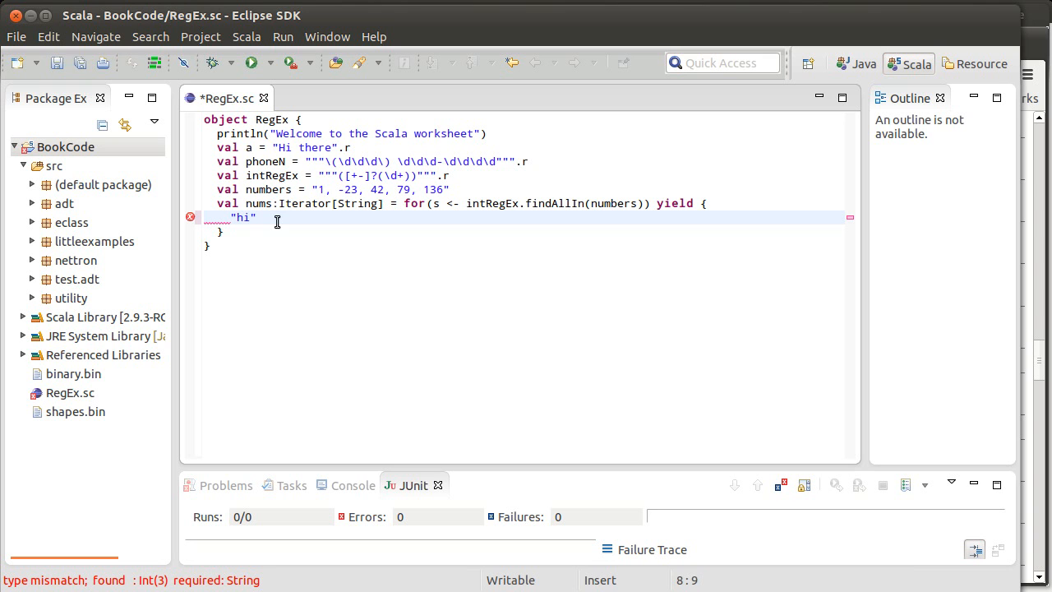
key("ctrl+s")
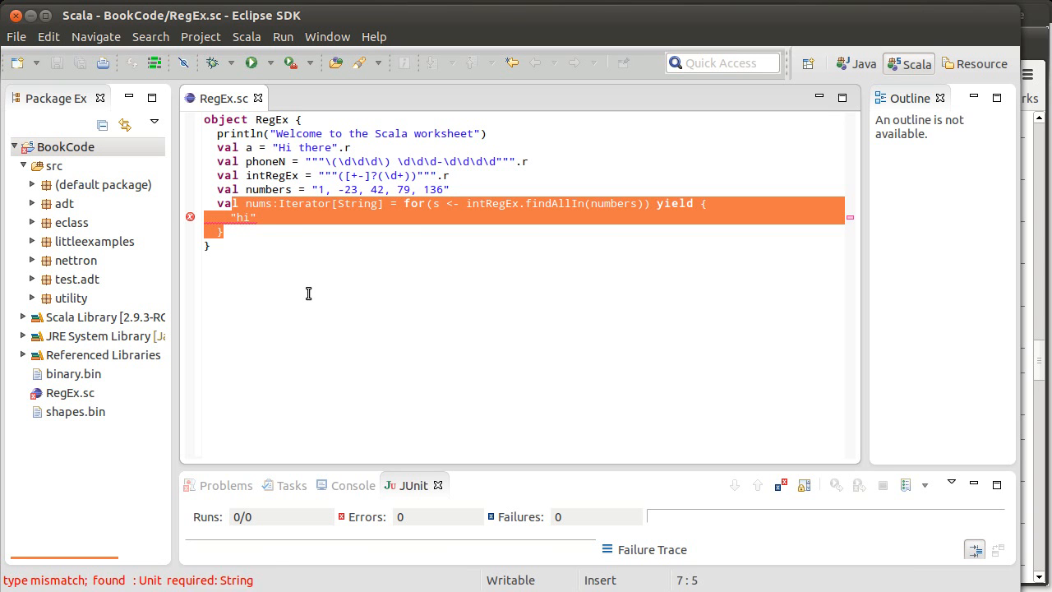
Reduce the loop to yield s and add nums.foreach(println) on the next line.
key("Delete")
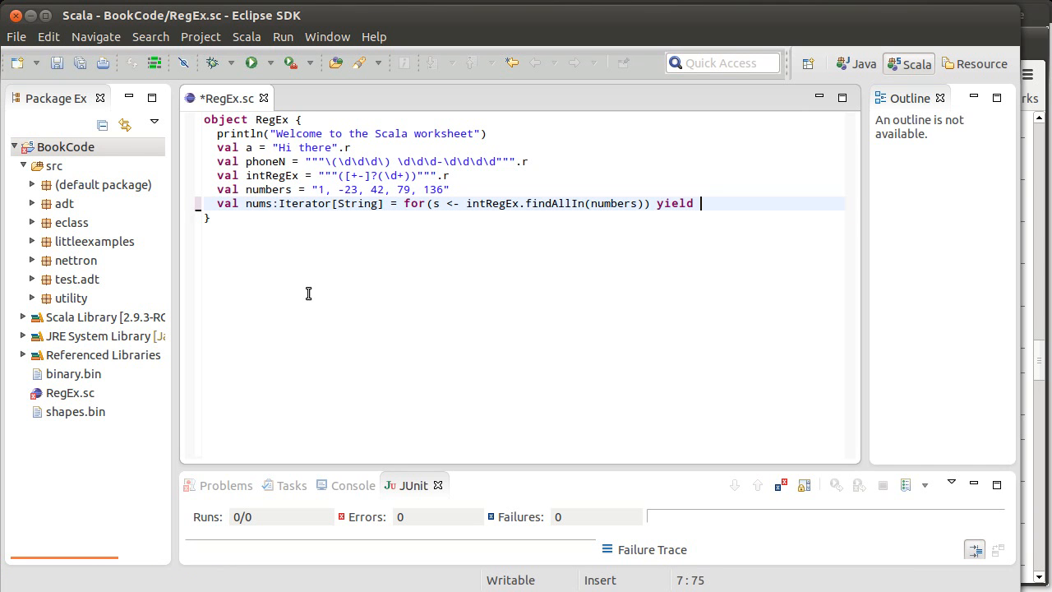
type("s")
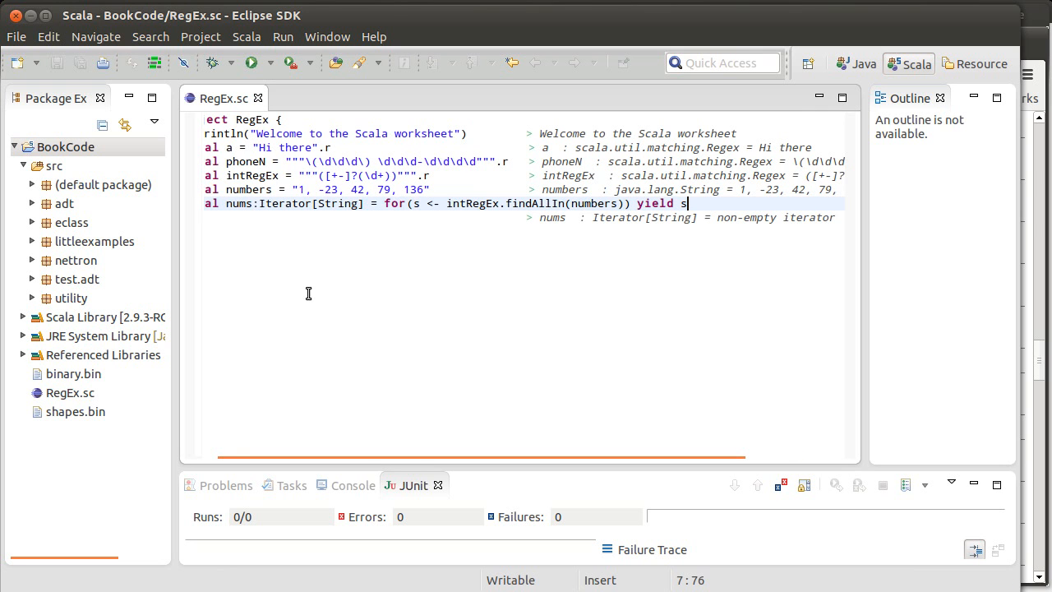
mouse_move(483, 236)
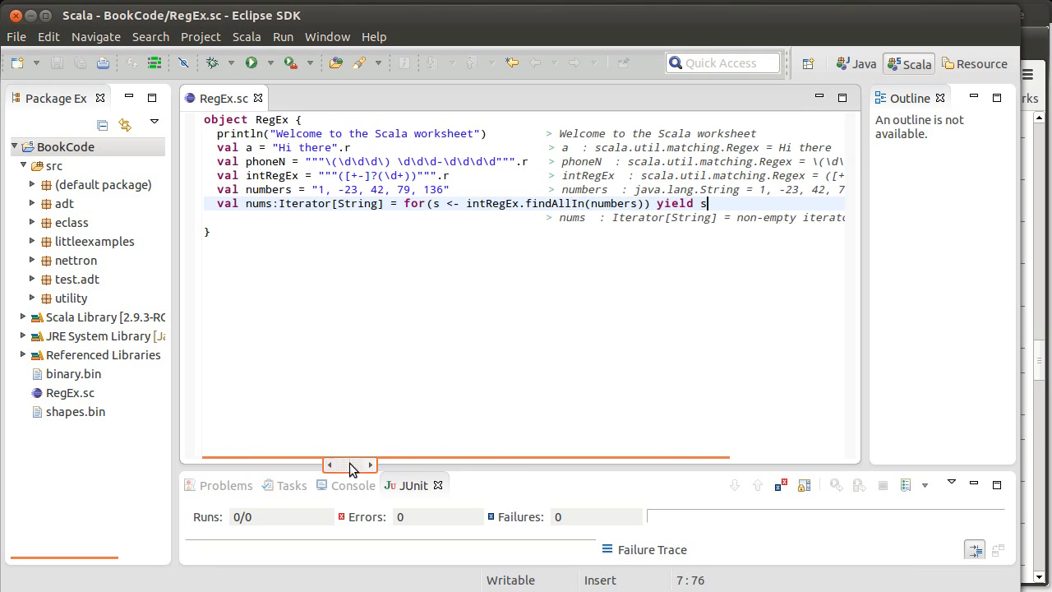
key("Return")
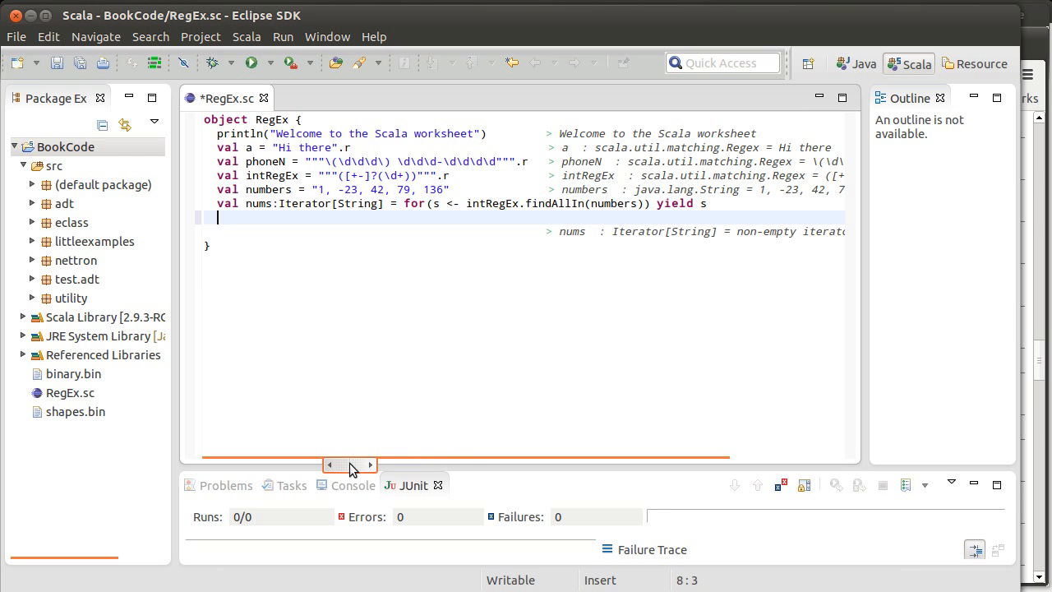
type("nums.")
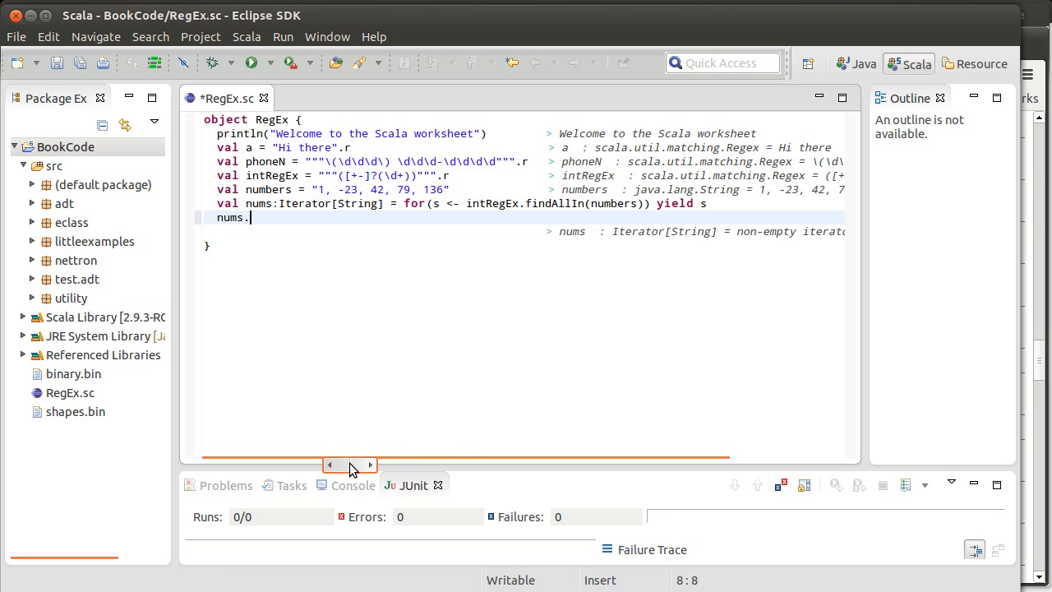
type("foreach")
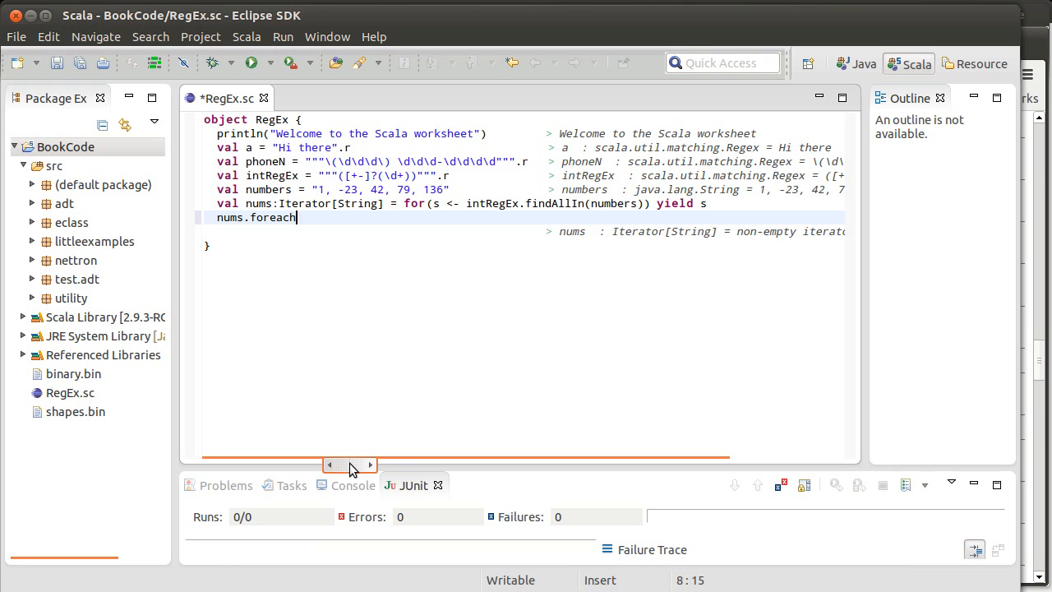
type("(println)")
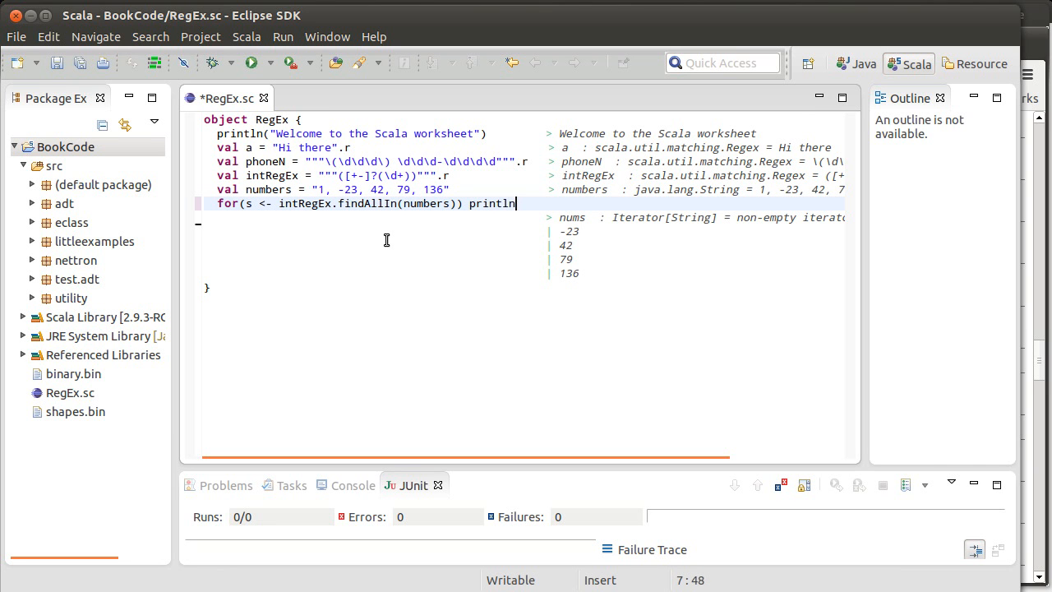
Make the for loop call println(s) directly and save so it prints 1, -23, 42, 79, 136.
type("(s)")
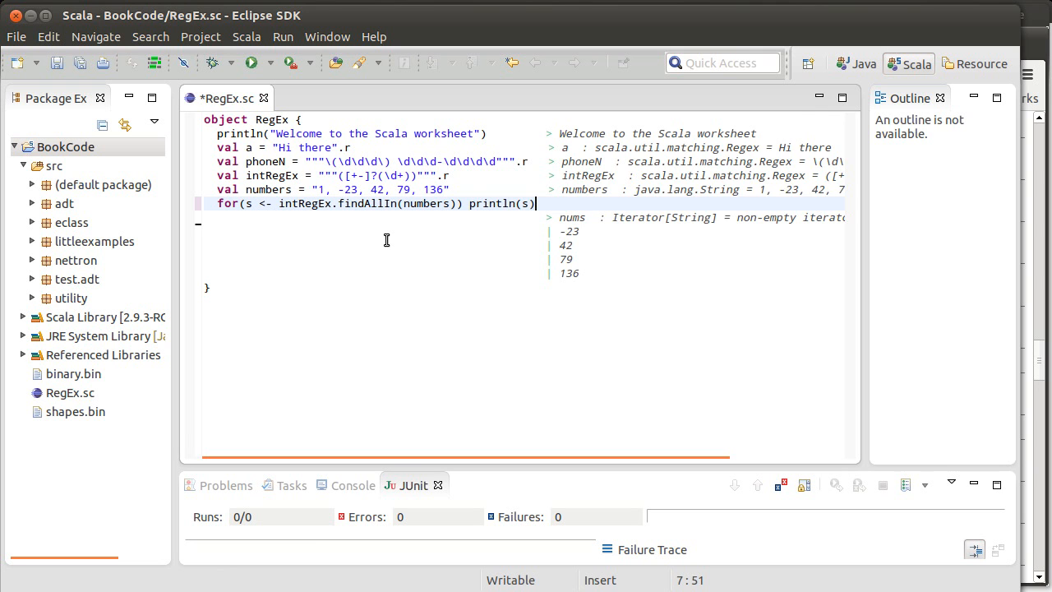
key("ctrl+s")
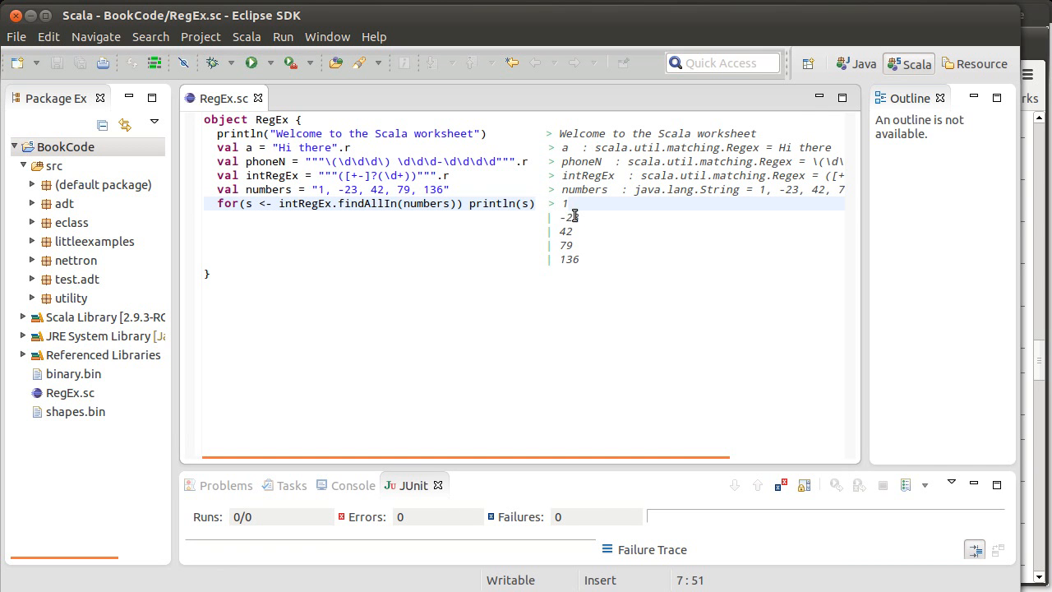
mouse_move(589, 263)
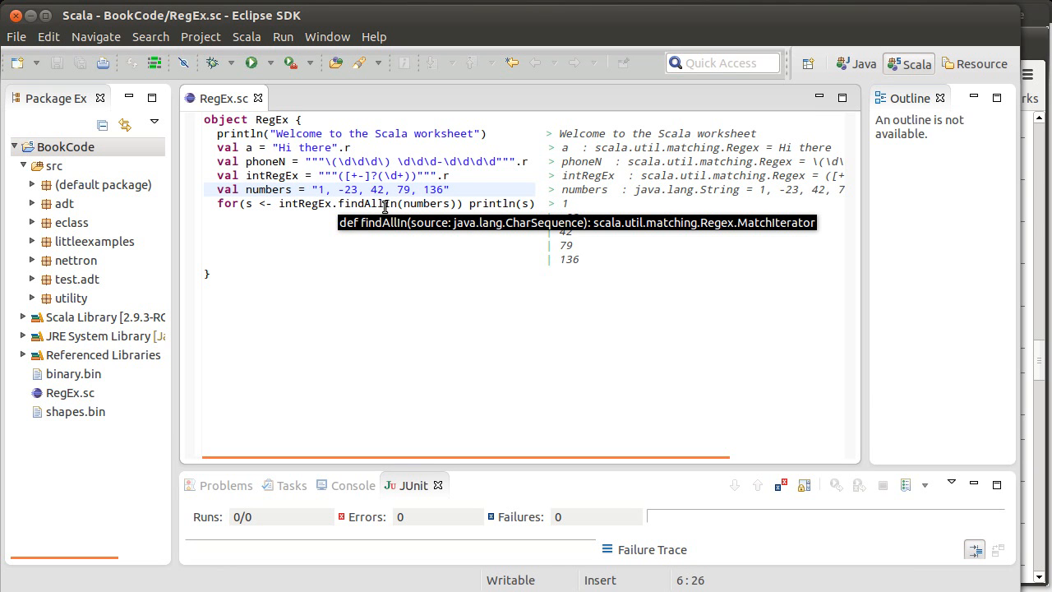
type("db;oihieh")
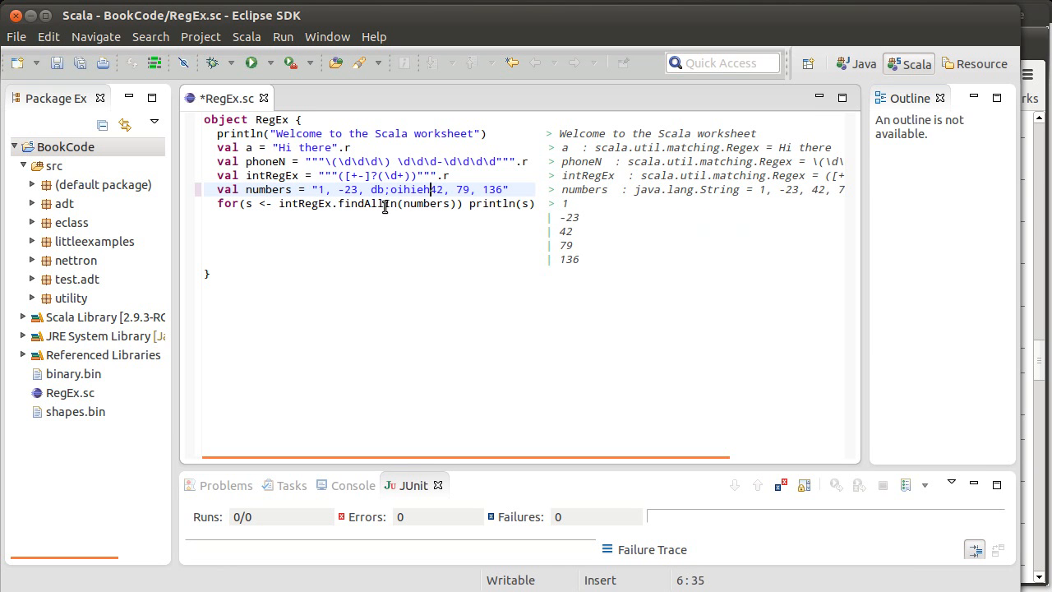
key("ctrl+s")
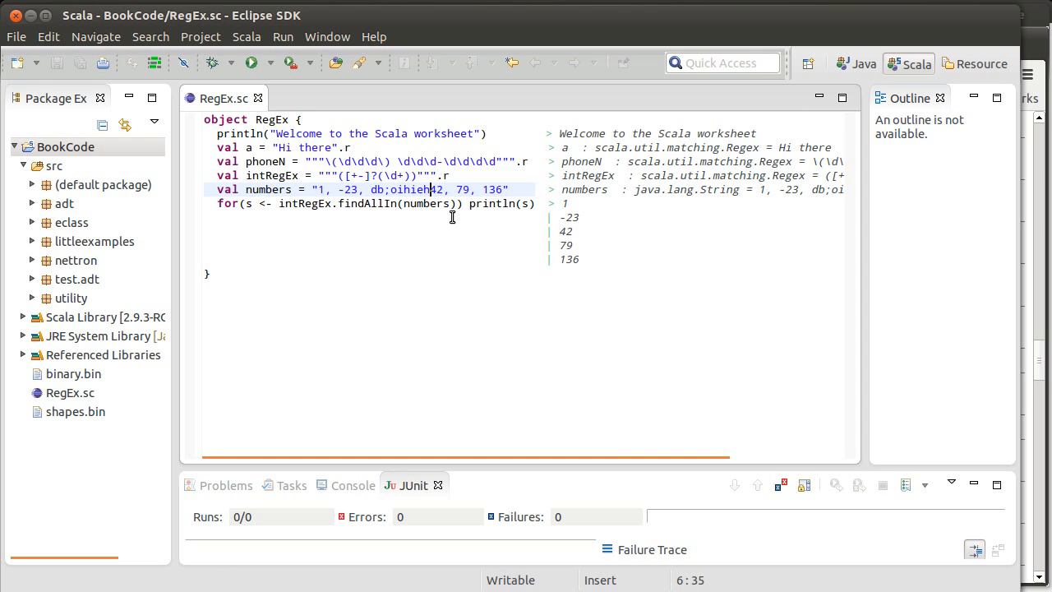
mouse_move(584, 260)
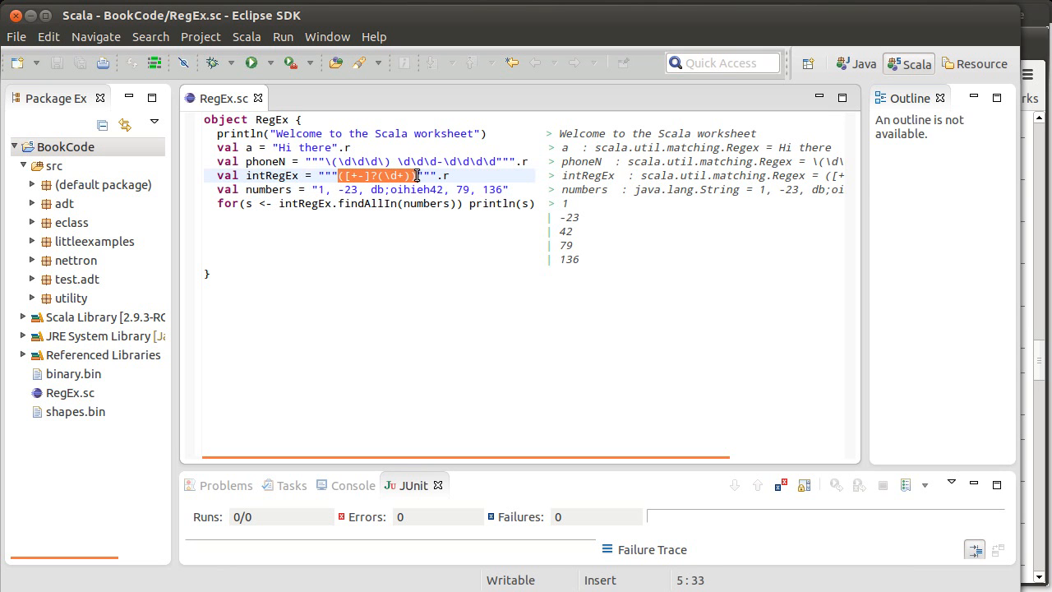
mouse_move(375, 192)
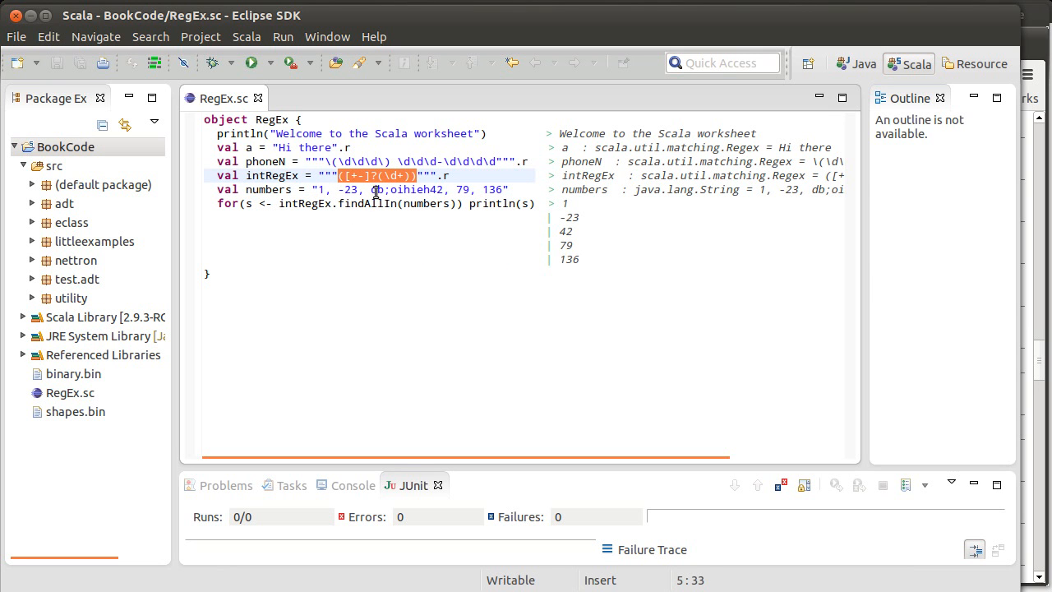
left_click(431, 189)
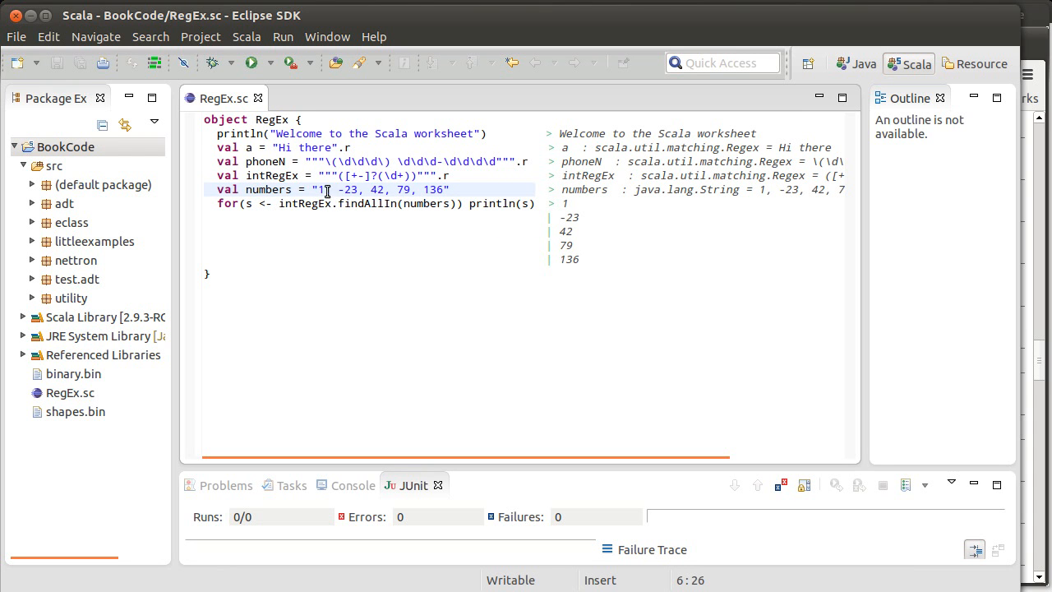
mouse_move(386, 221)
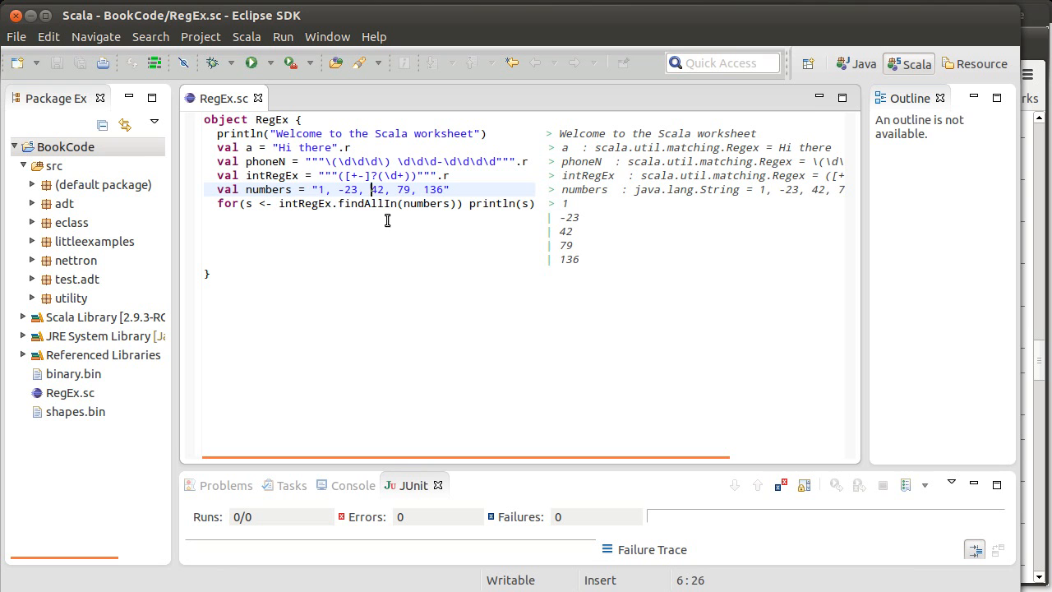
mouse_move(388, 222)
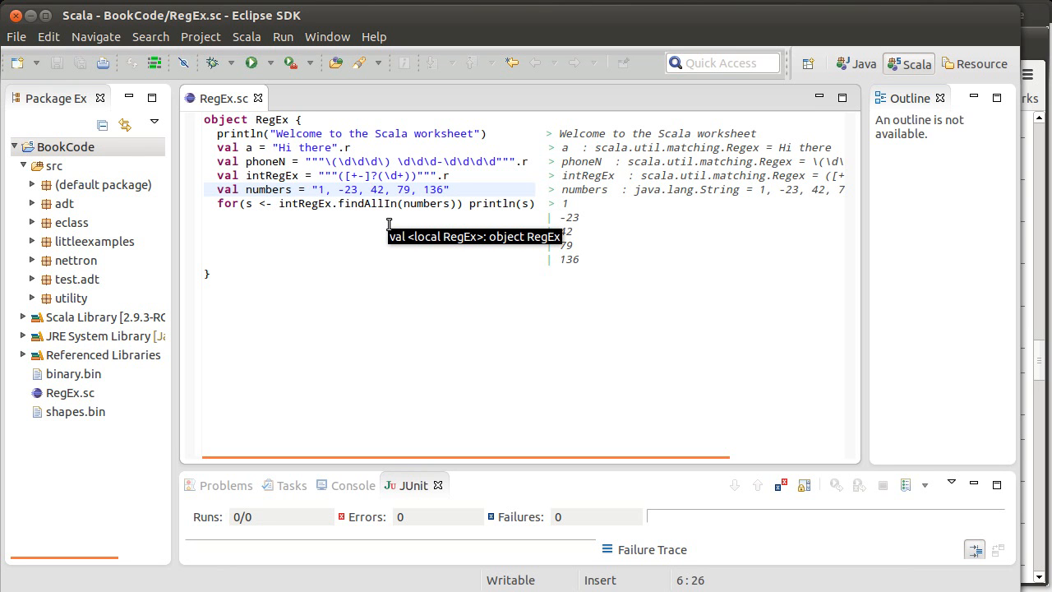
mouse_move(381, 214)
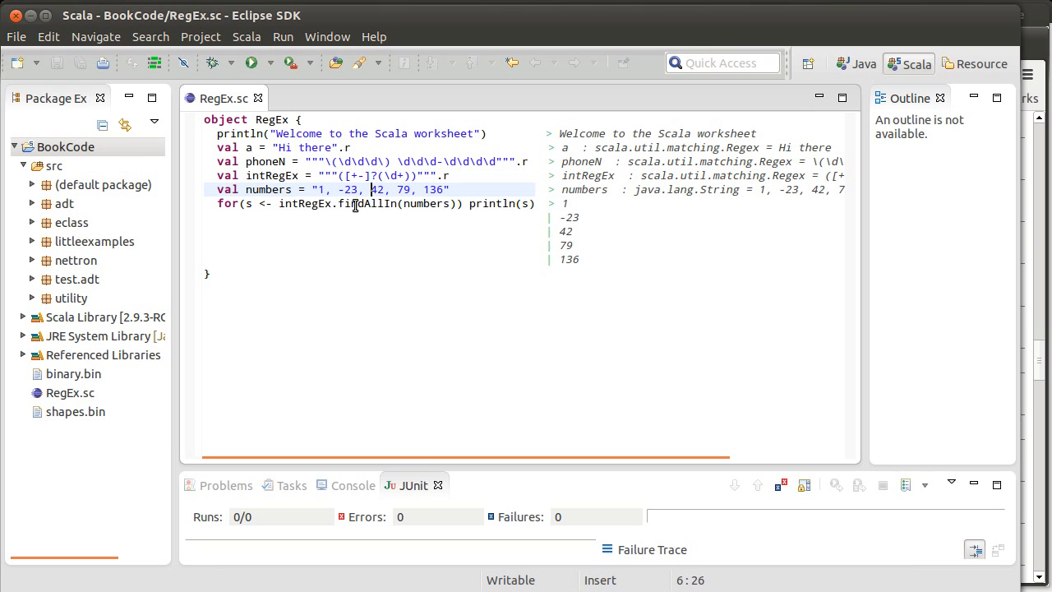
left_click(388, 204)
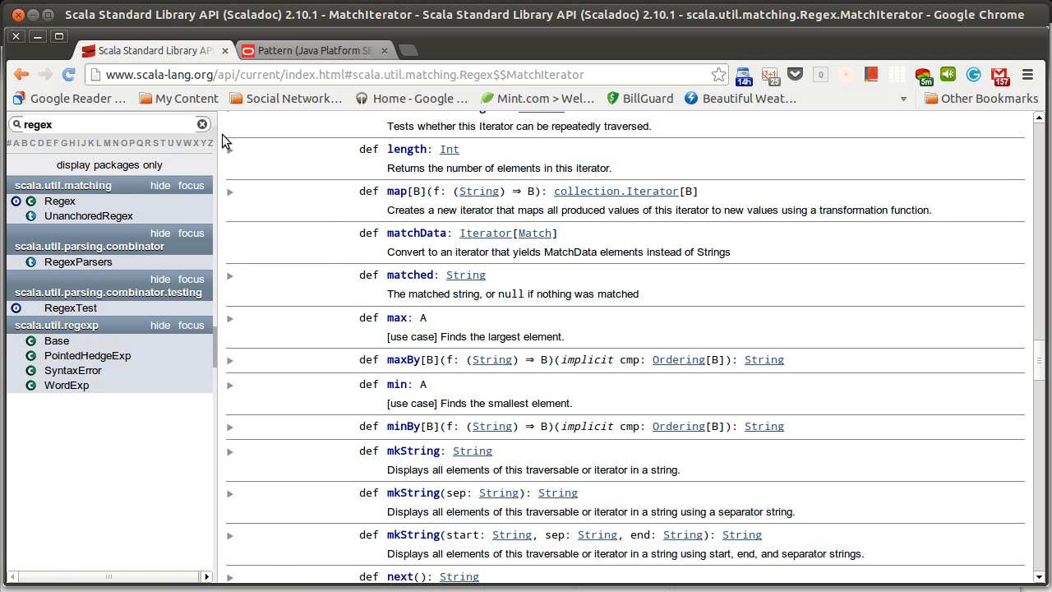
Show the Regex class Scaladoc scrolled to value members like findAllIn and findFirstIn.
left_click(59, 201)
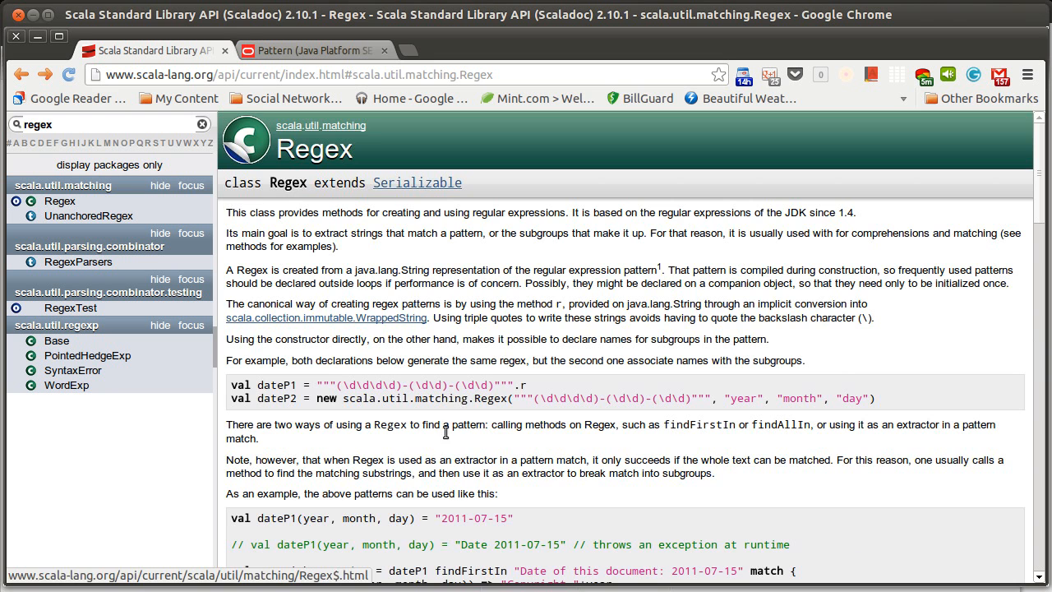
scroll("down", 3)
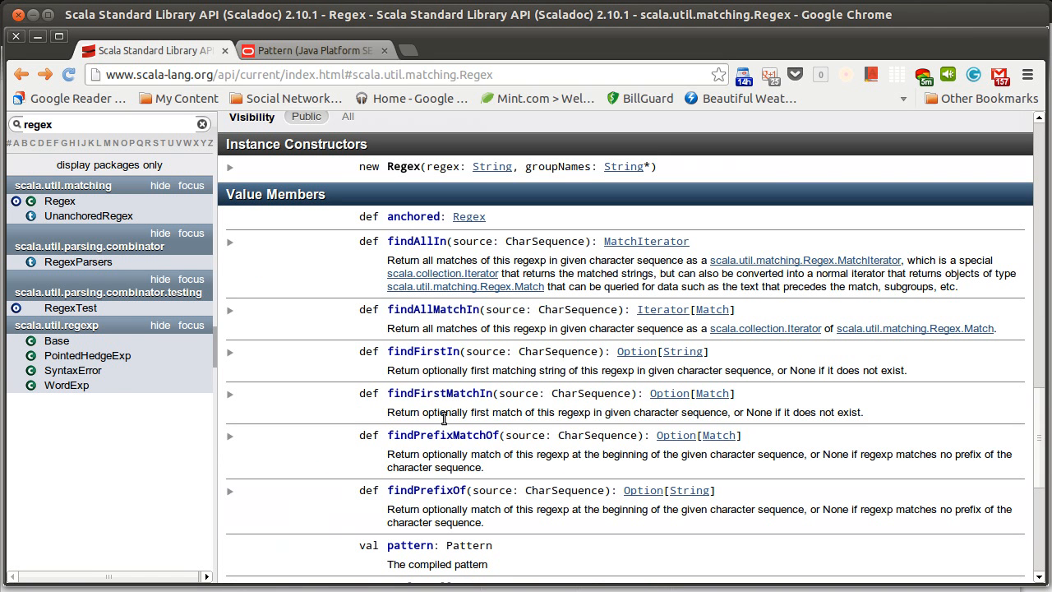
mouse_move(460, 318)
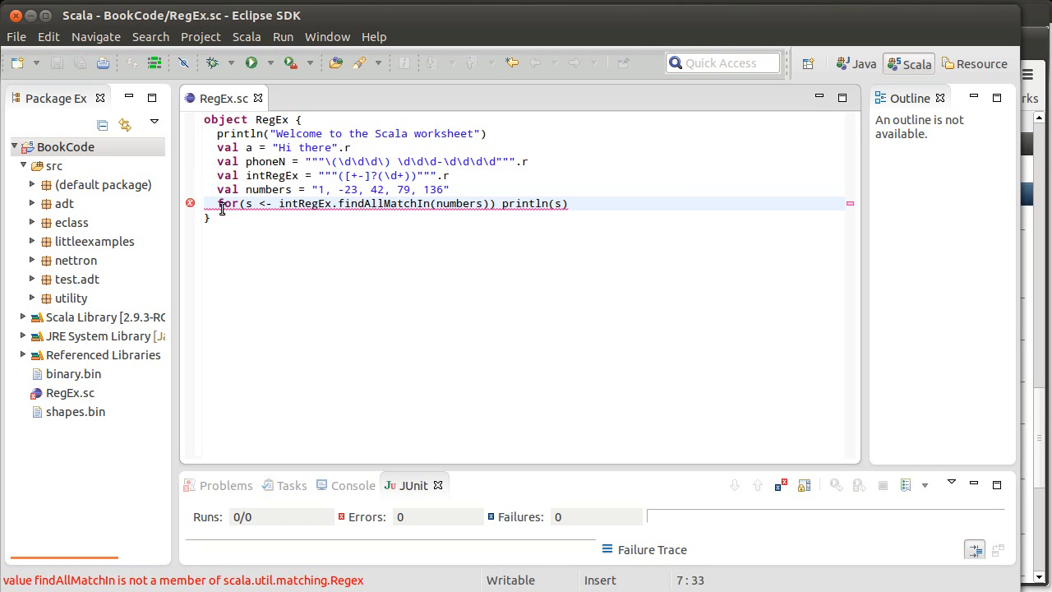
mouse_move(191, 204)
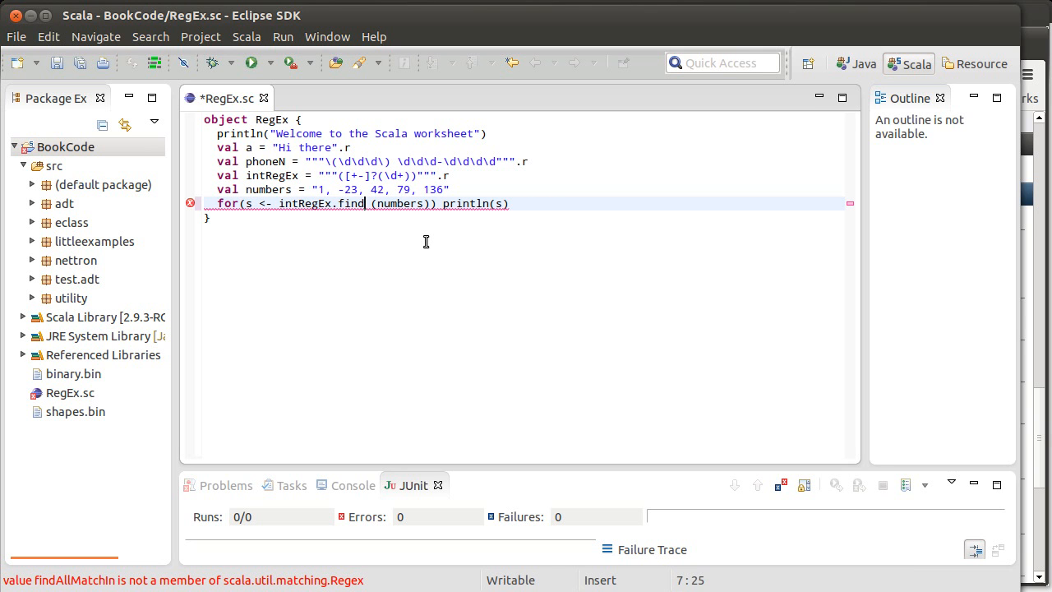
Restore findAllIn in the for loop so all five numbers print again.
type("AllIn")
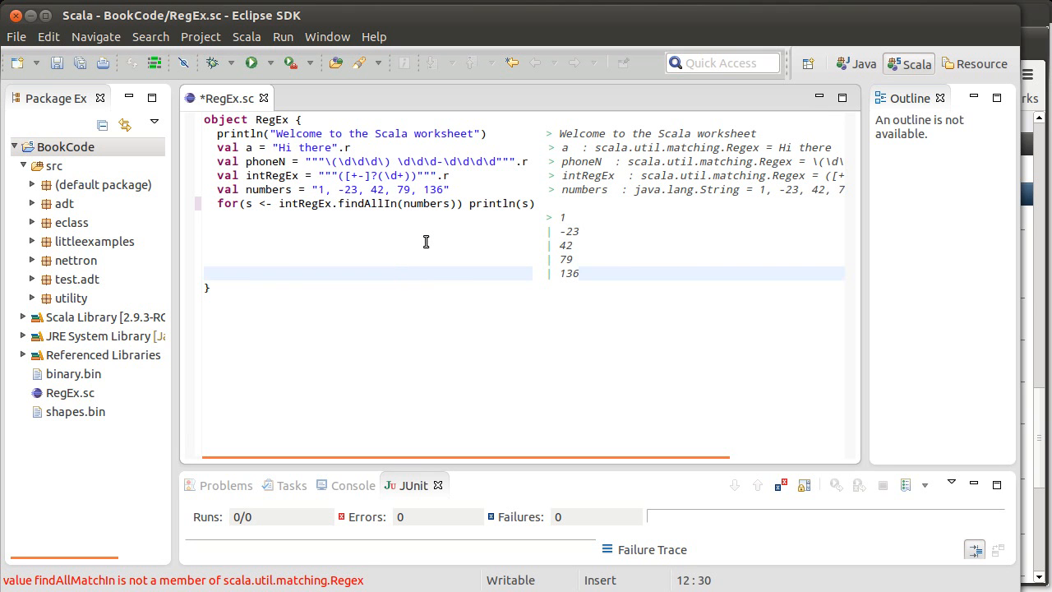
Write intRegEx.findAllMatchIn on the blank line below the loop.
left_click(520, 286)
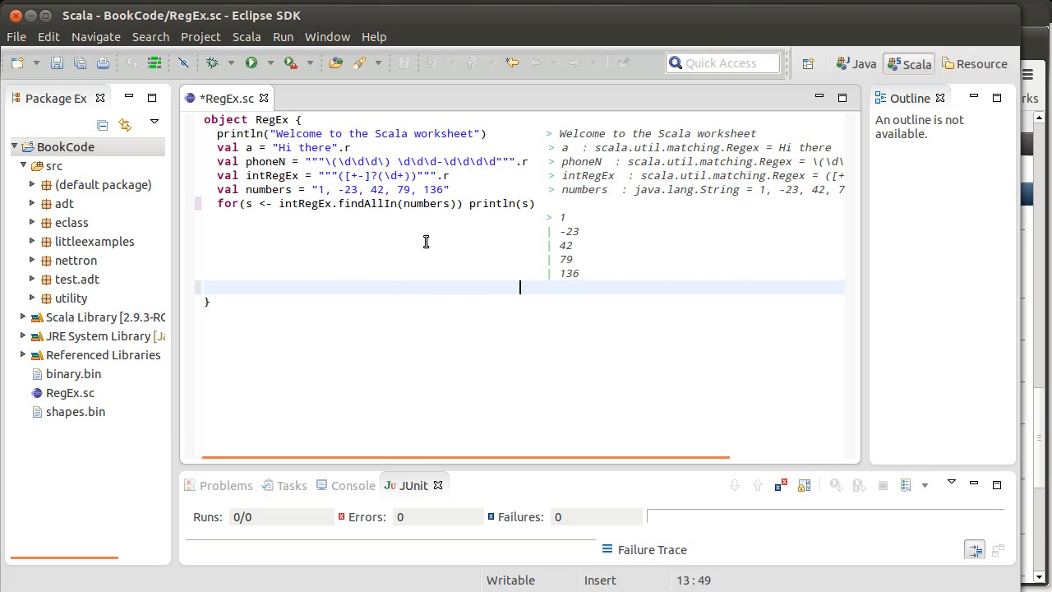
left_click(230, 286)
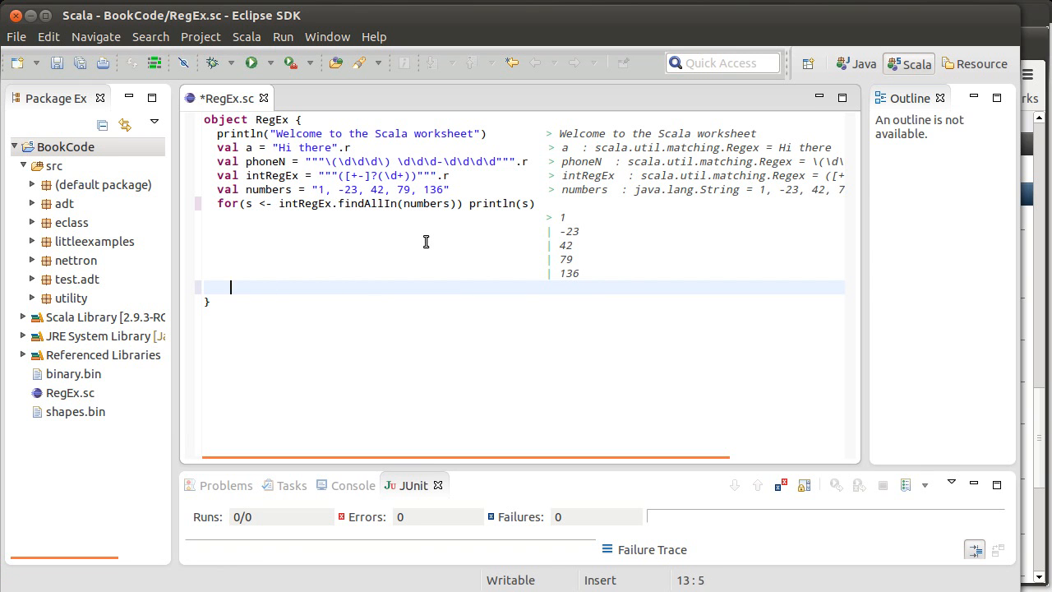
type("int")
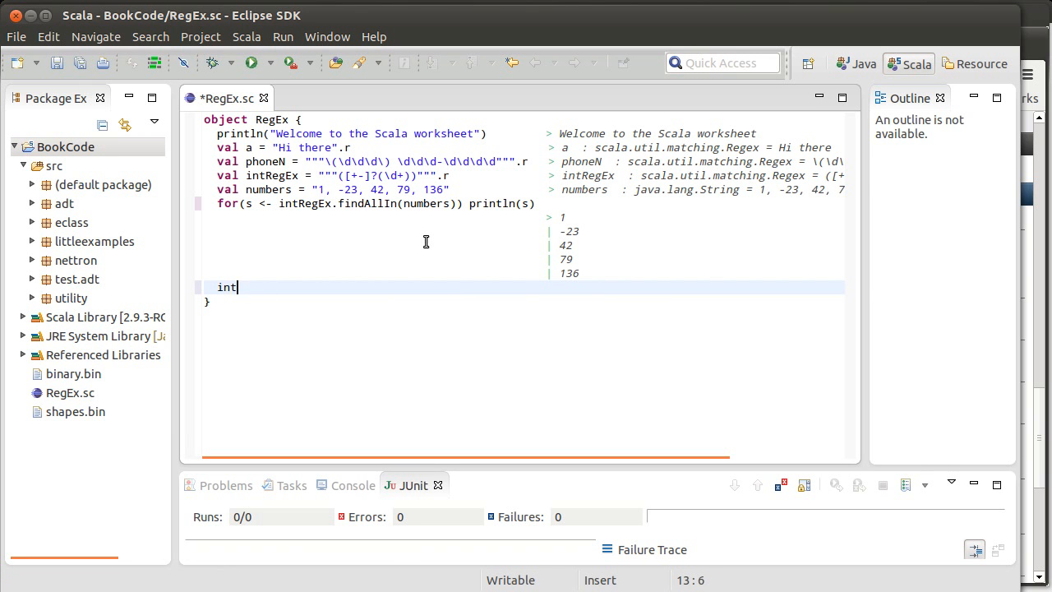
type("RegEx")
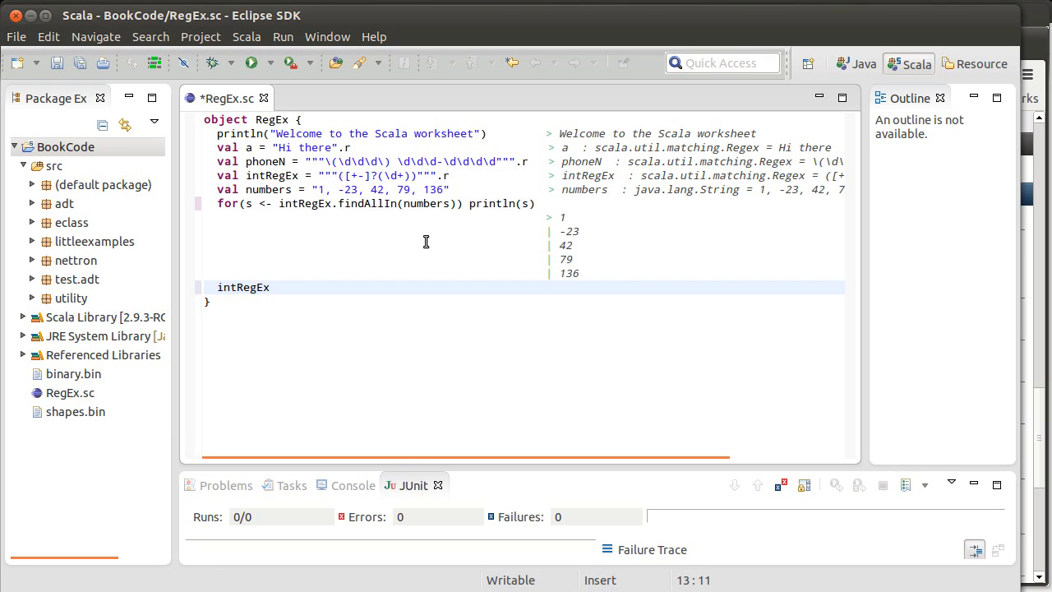
type(".findA")
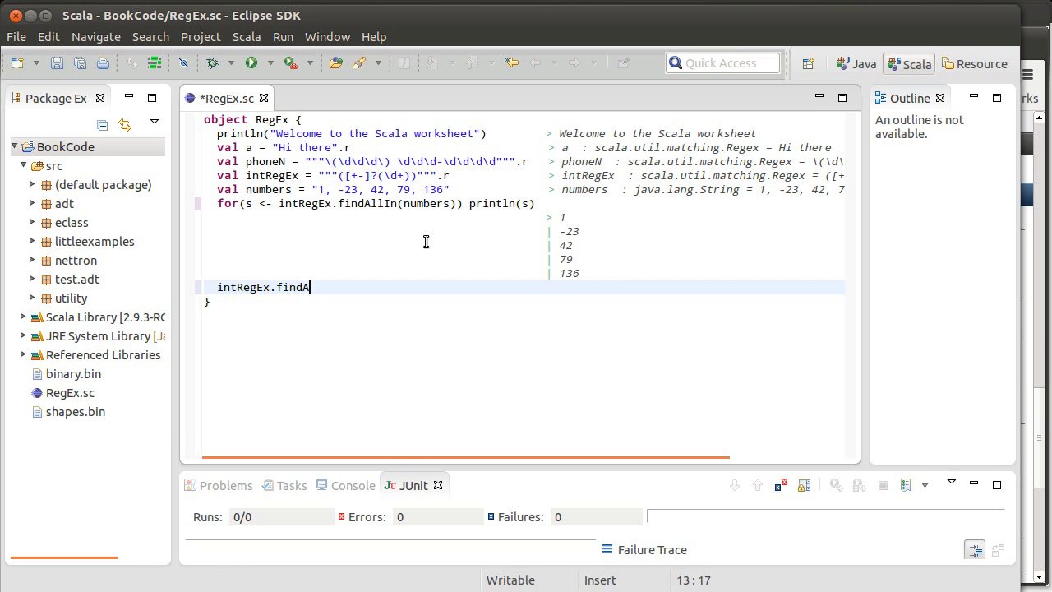
type("ll")
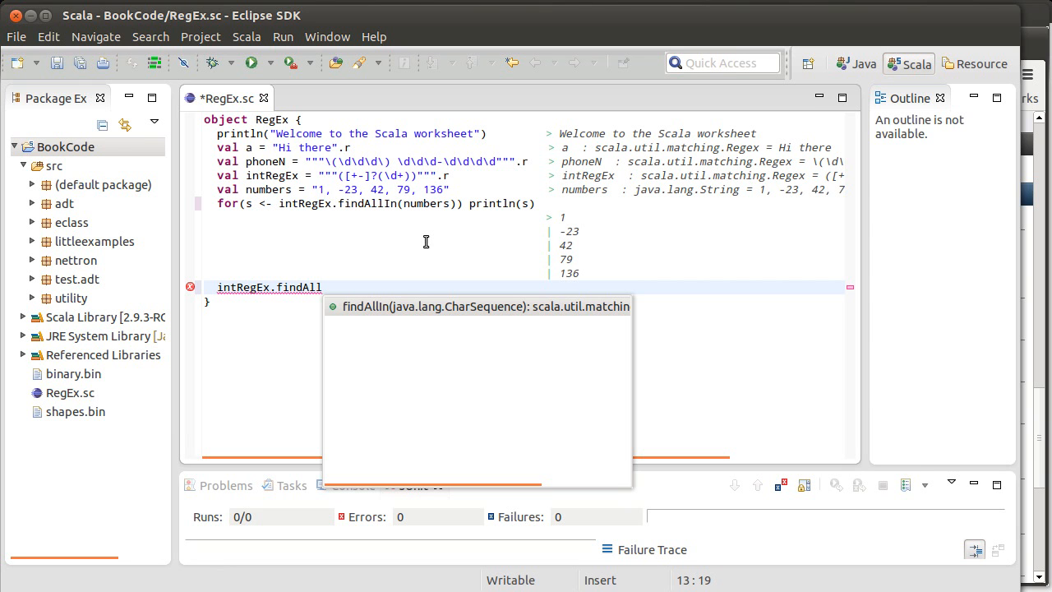
type("Match")
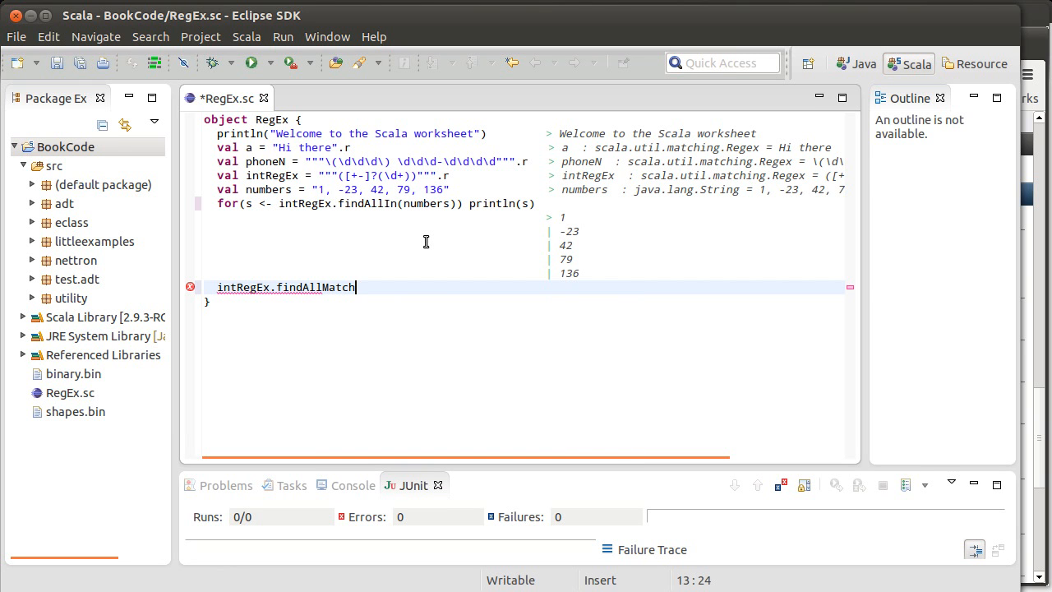
type("In")
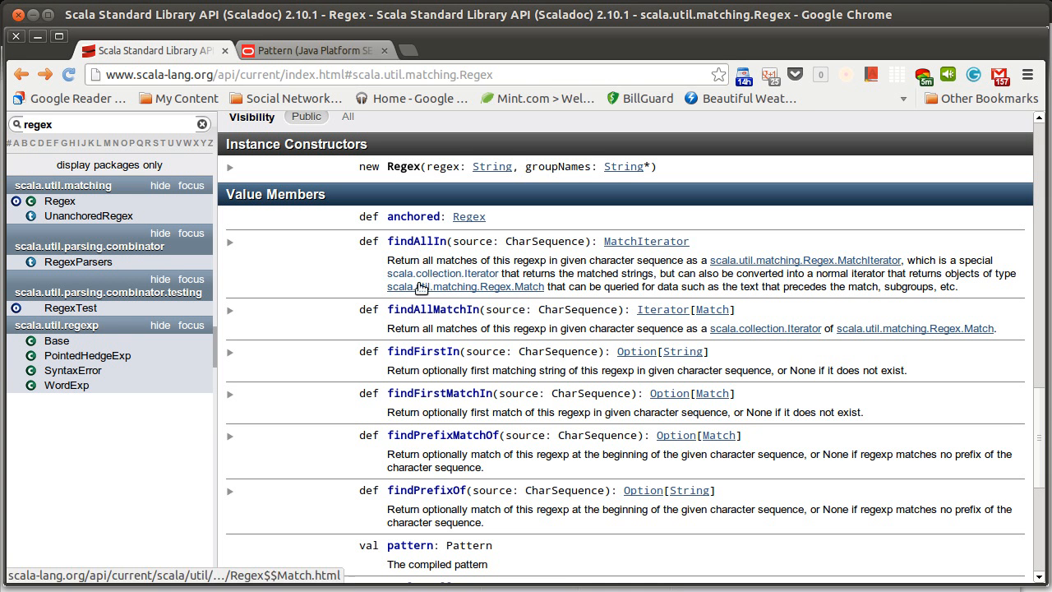
mouse_move(485, 320)
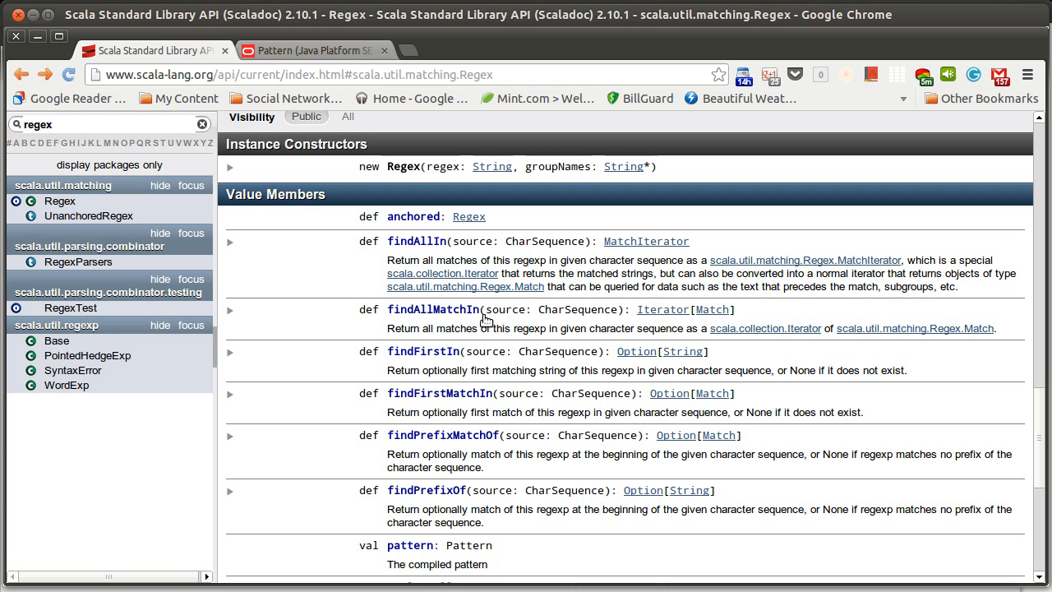
mouse_move(78, 261)
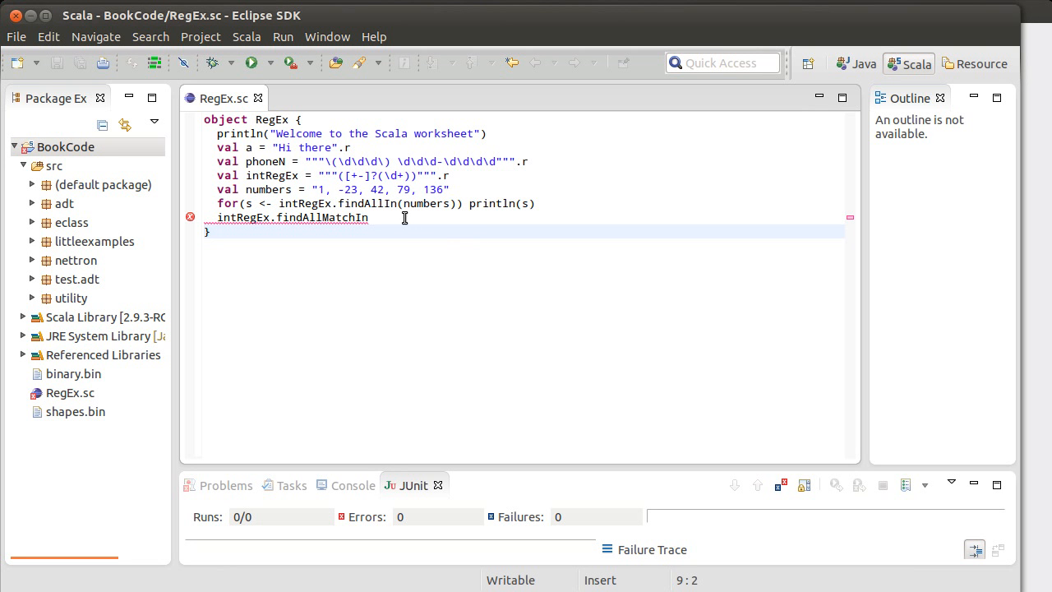
Delete the intRegEx.findAllMatchIn line so only the loop's output remains.
left_click(217, 217)
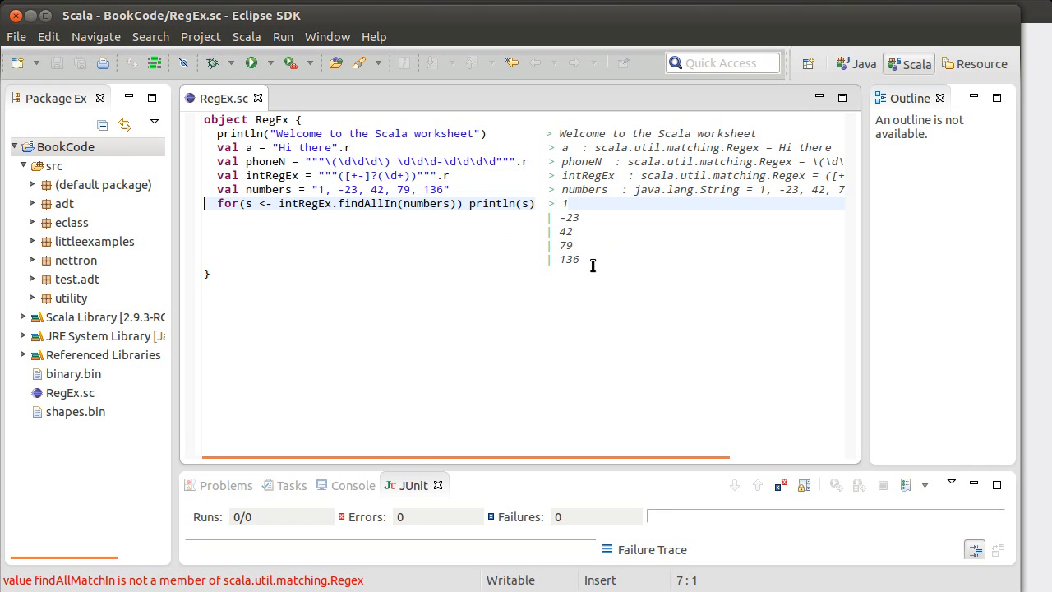
left_click(210, 260)
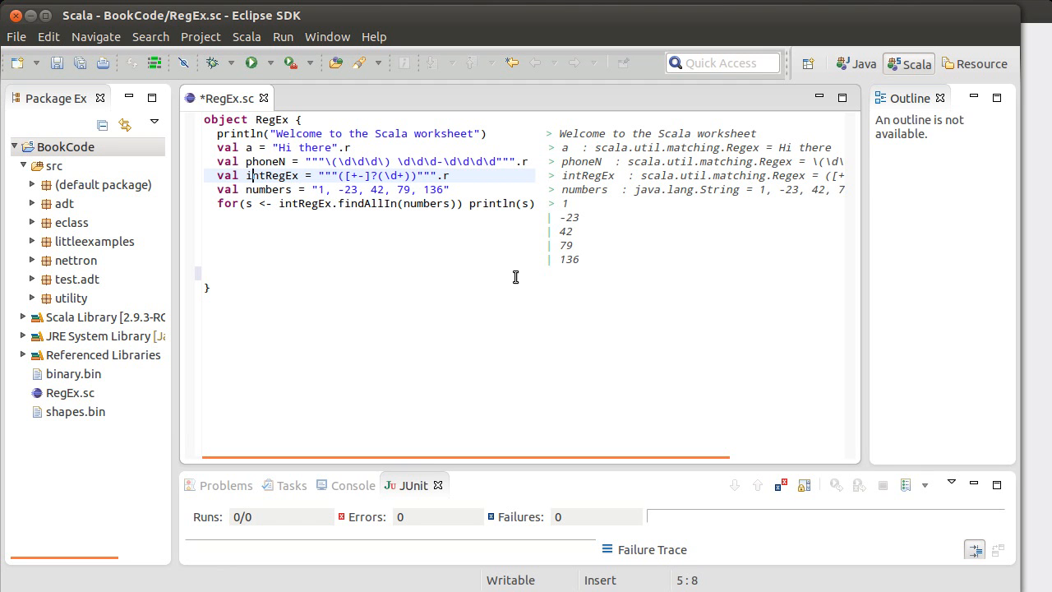
Capitalize intRegEx to IntRegEx in its declaration and the loop, and begin a new for( line.
type("I")
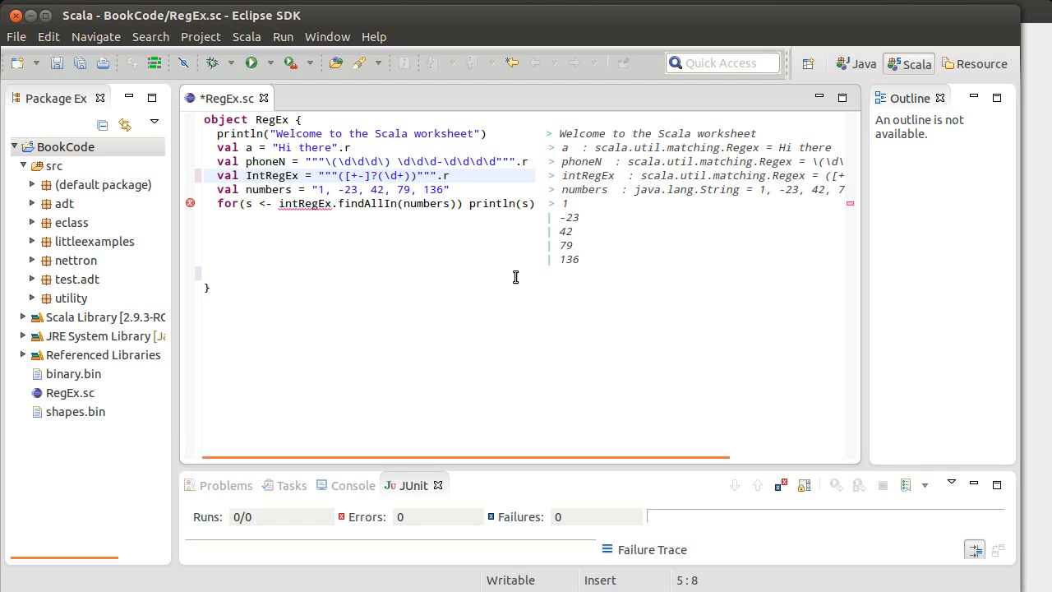
left_click(282, 204)
type("I")
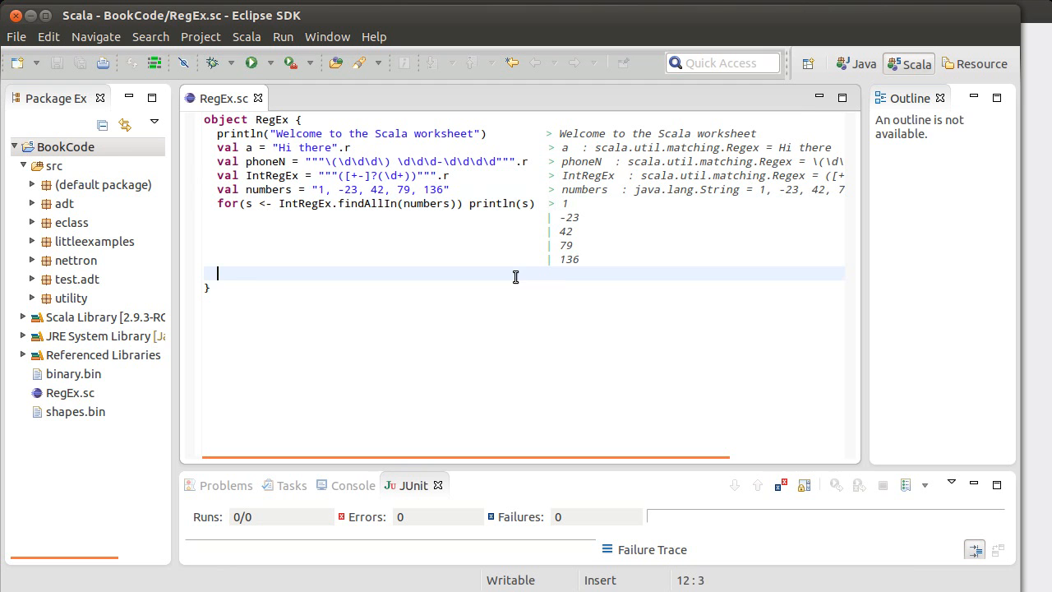
type("for(")
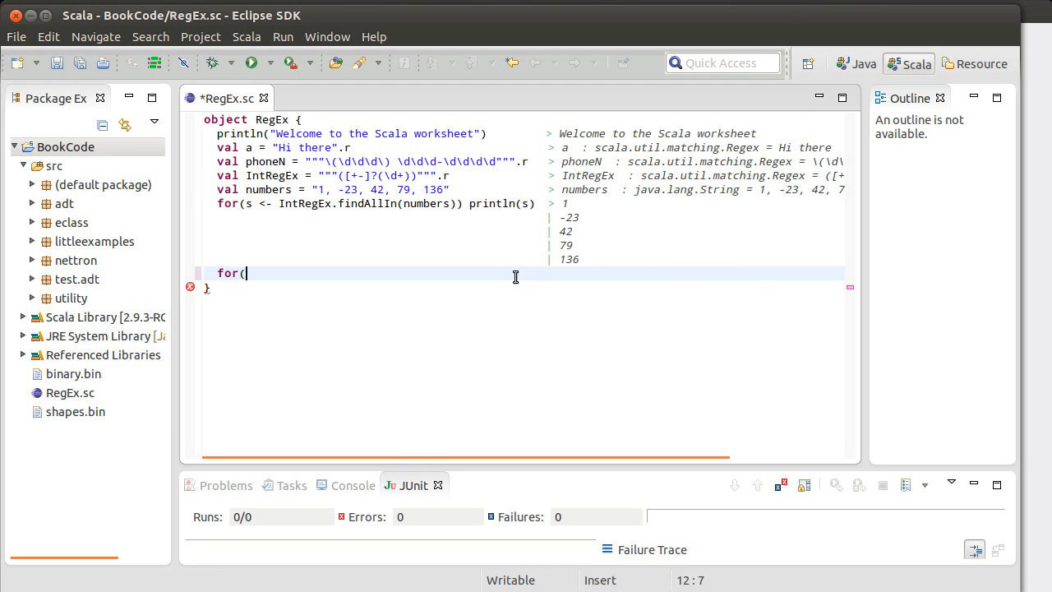
Write for(IntRegEx(i,d) <- numbers) println(i) as a second loop.
type("is <")
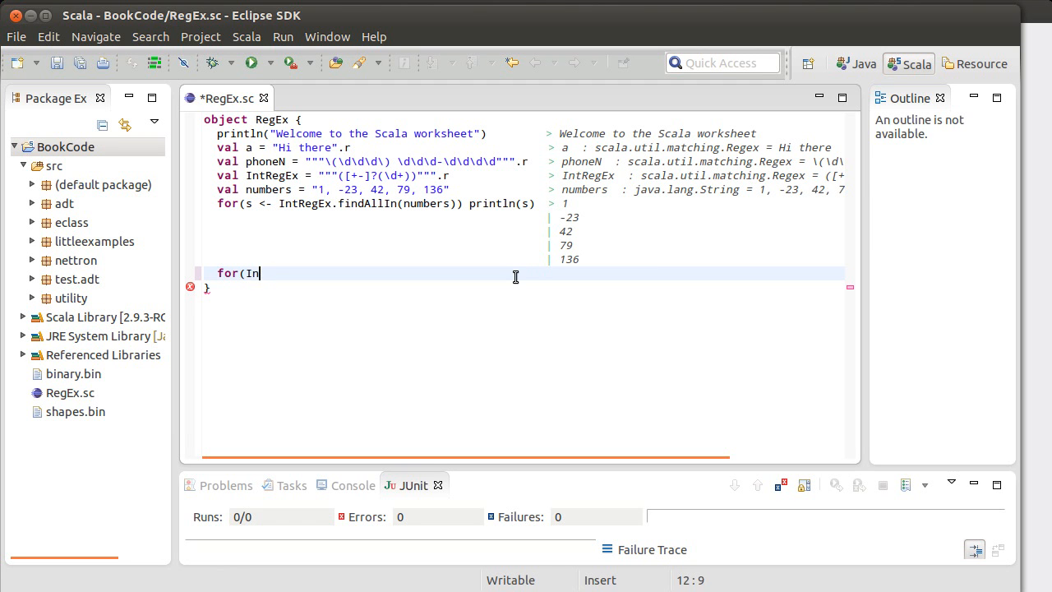
type("tRegEx")
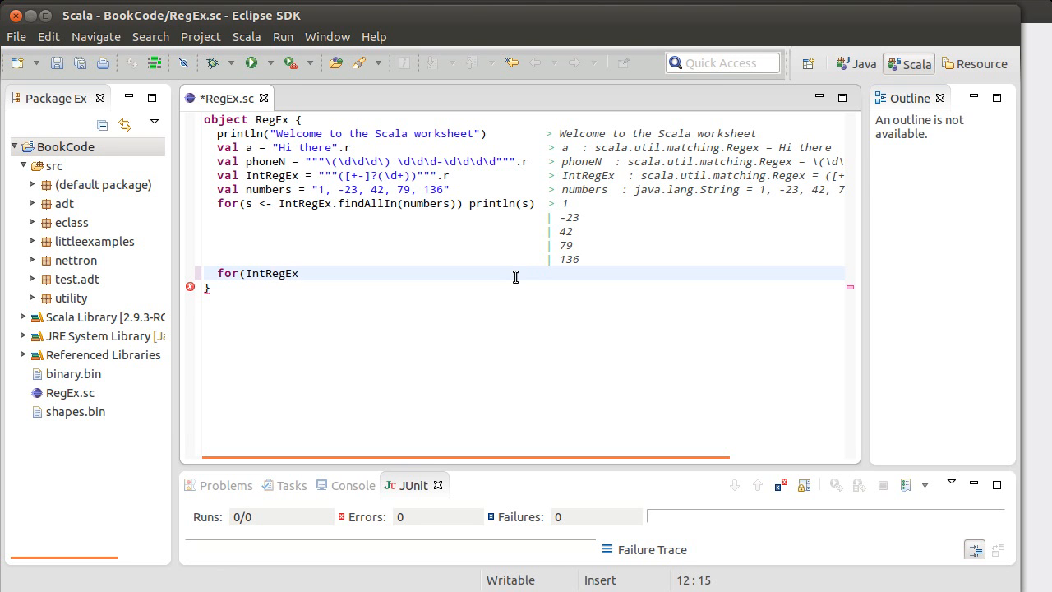
type("(")
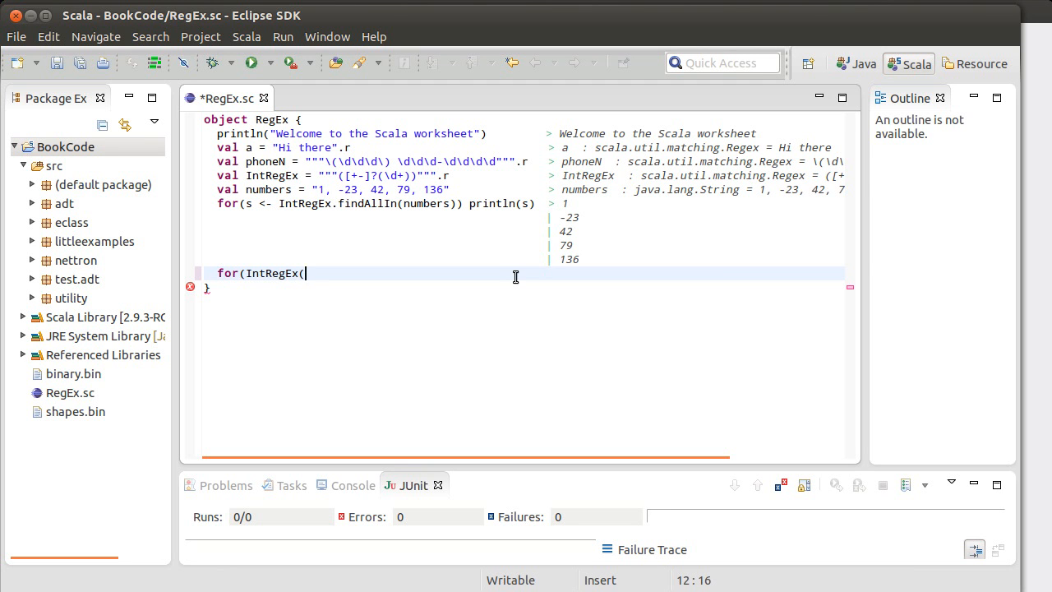
type("i")
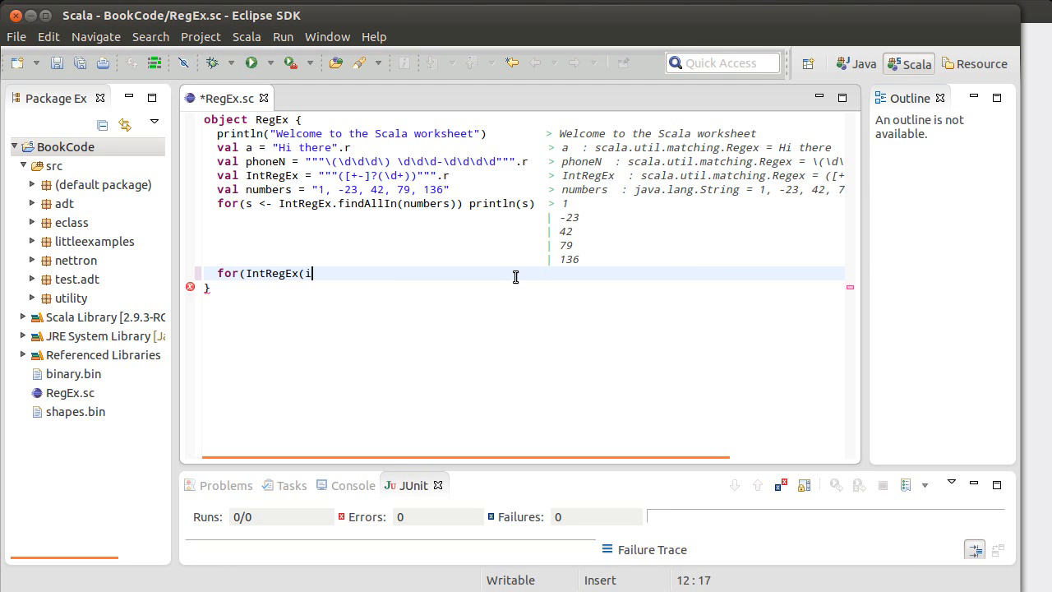
type(",d)")
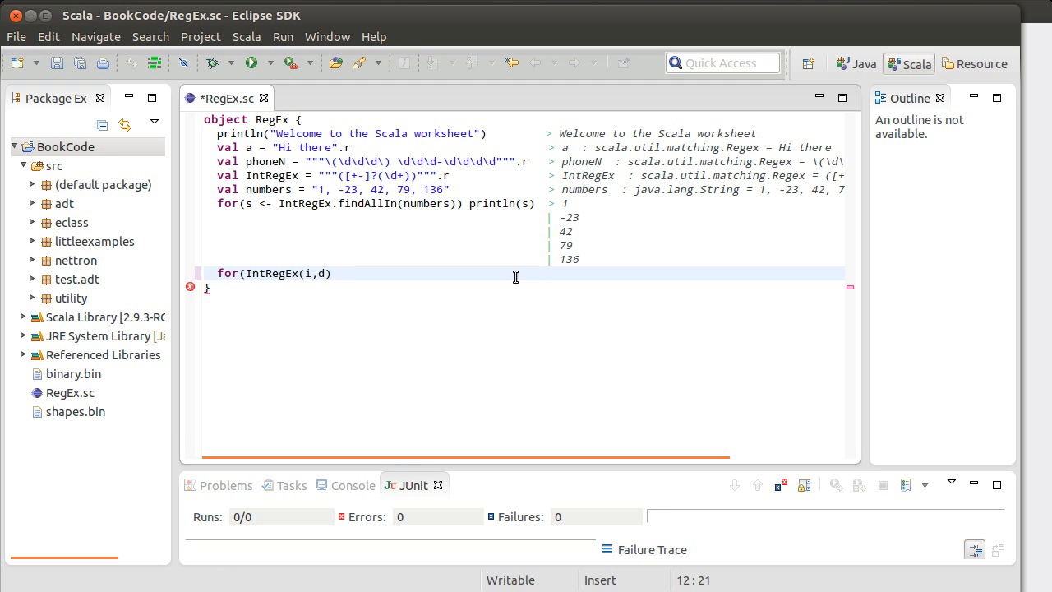
type("<-")
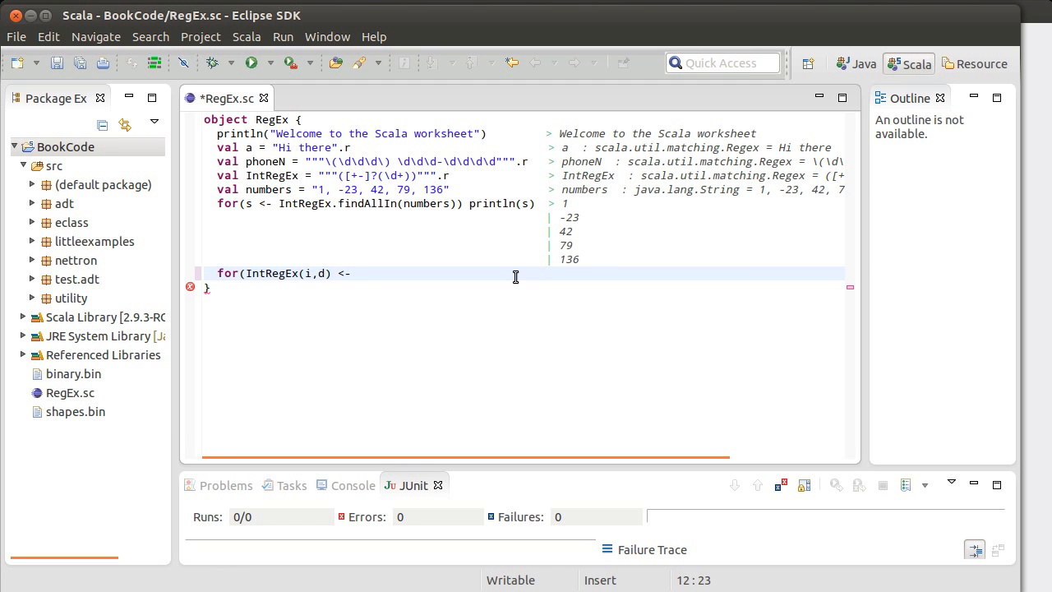
type("numbers")
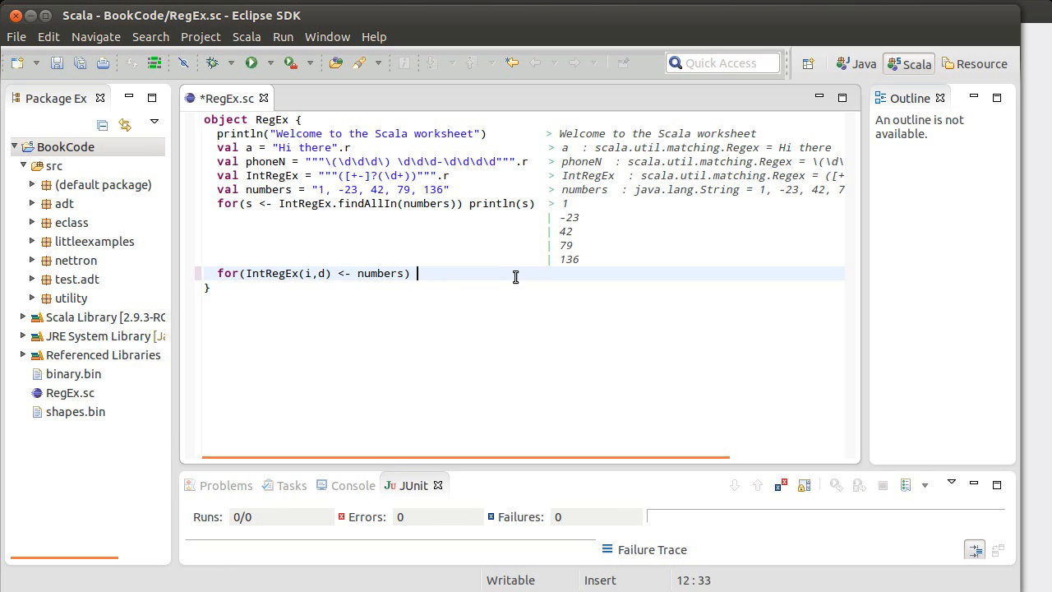
type("println(")
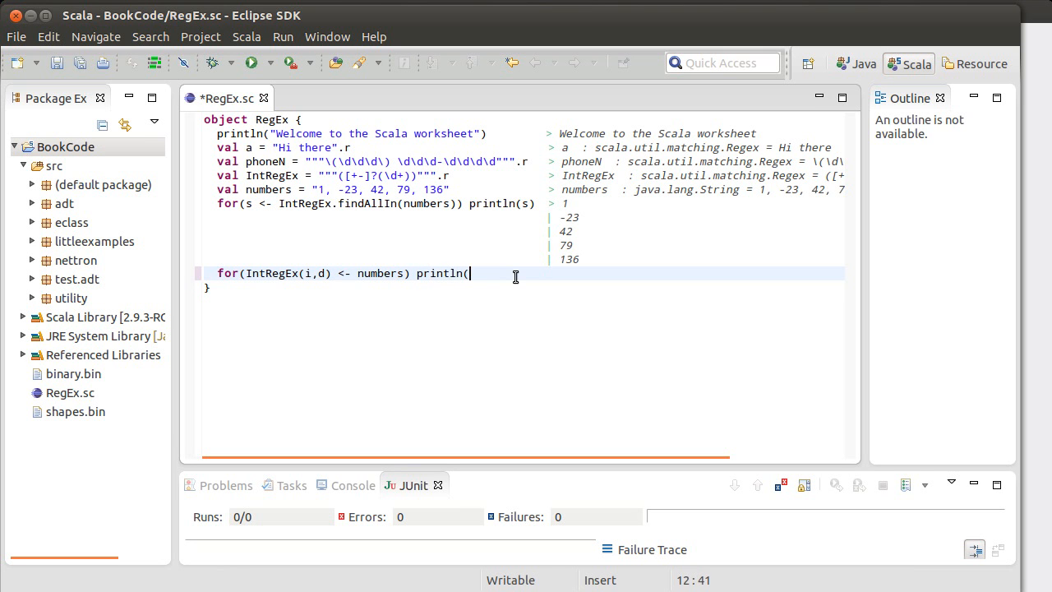
type("i)")
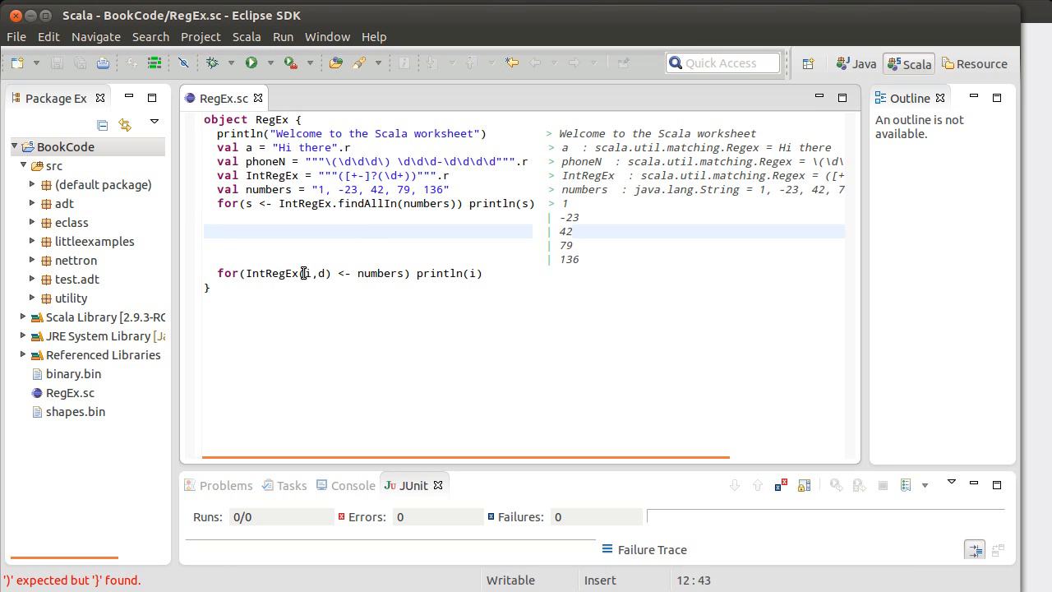
mouse_move(378, 258)
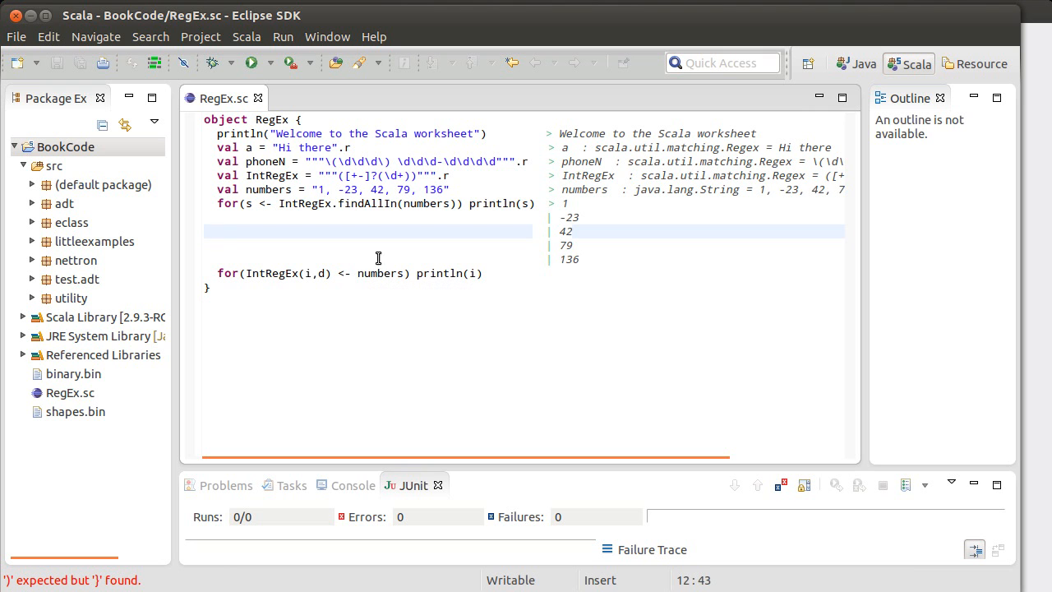
mouse_move(290, 201)
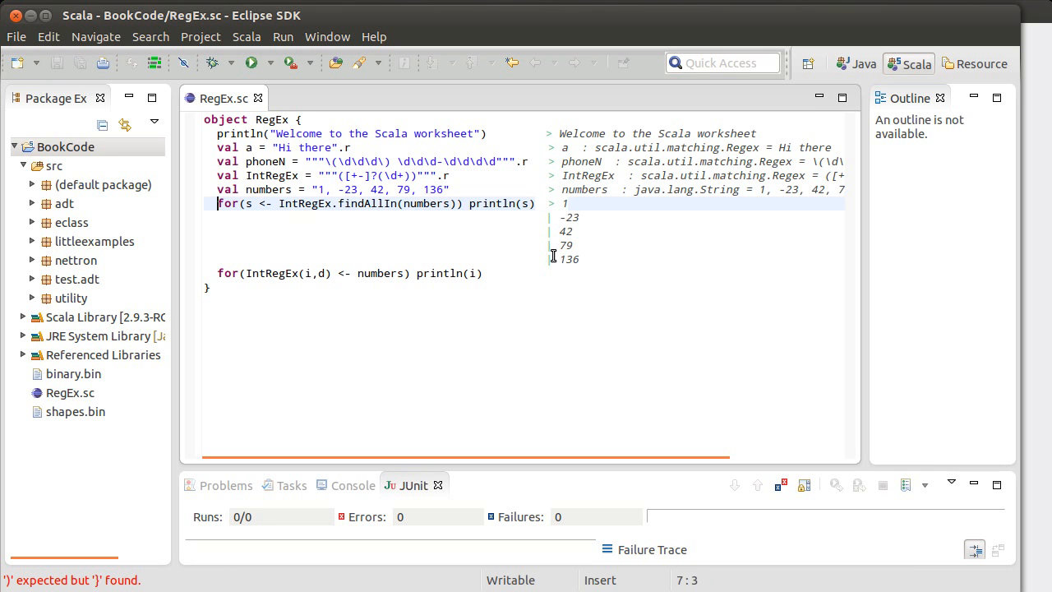
Declare val numList = List("123","-56","abc","42") on a new line above the loop.
key("enter")
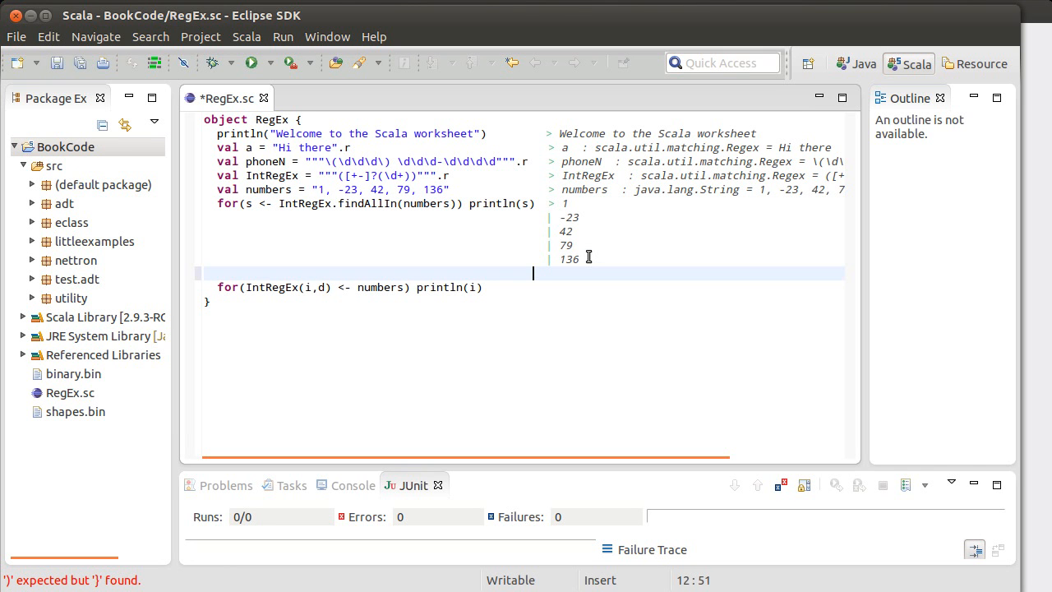
type("val")
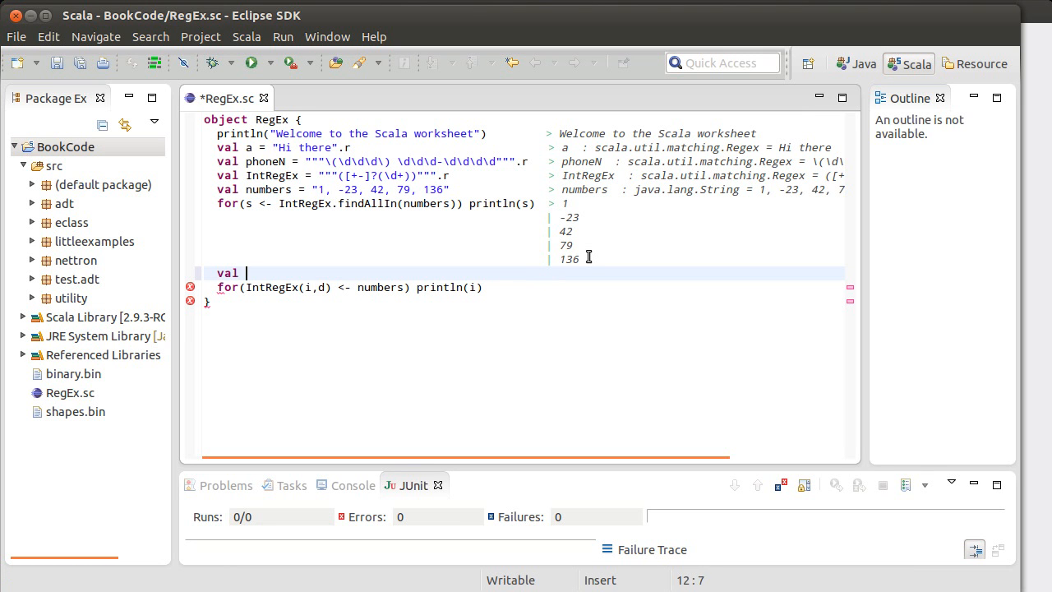
type("numList =")
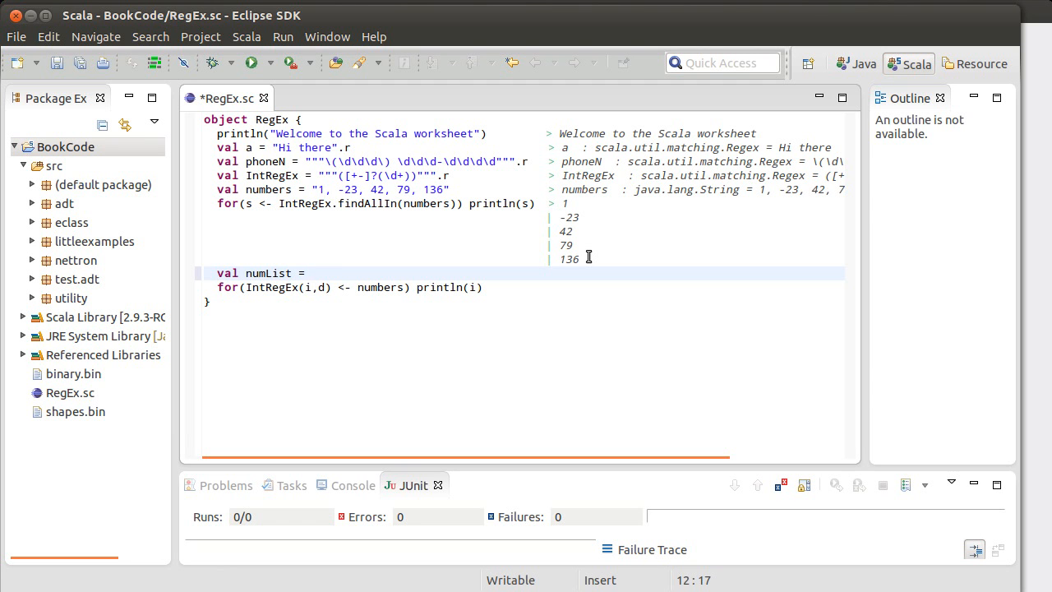
left_click(310, 273)
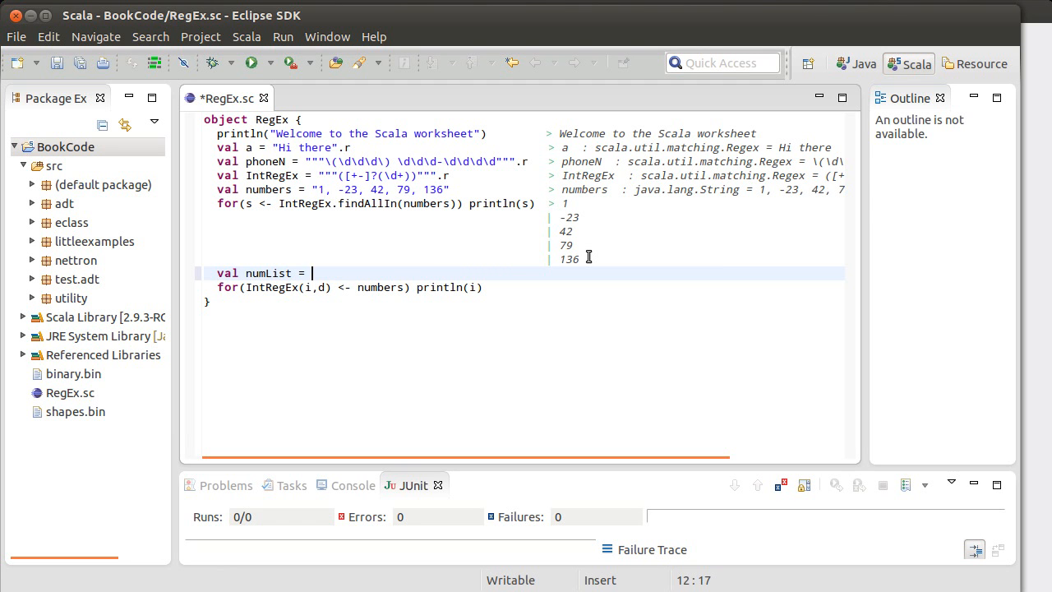
type("List")
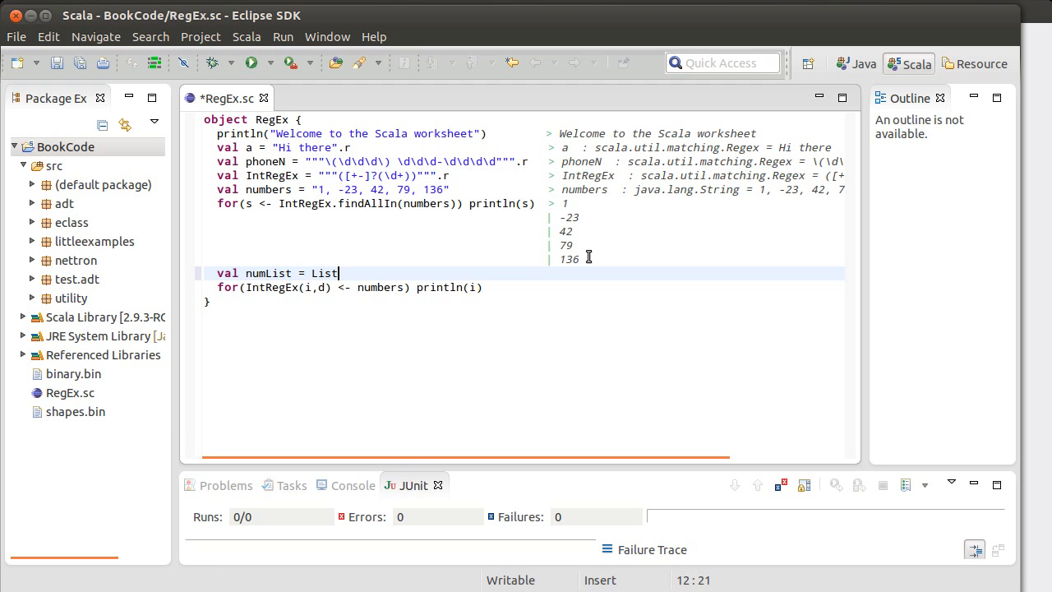
type("(")
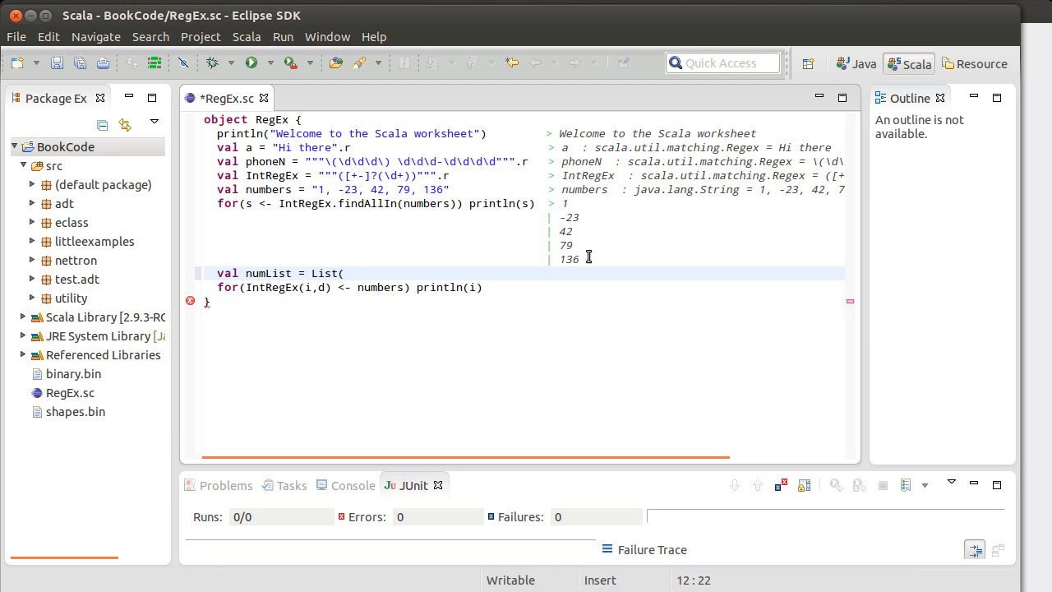
type("\"")
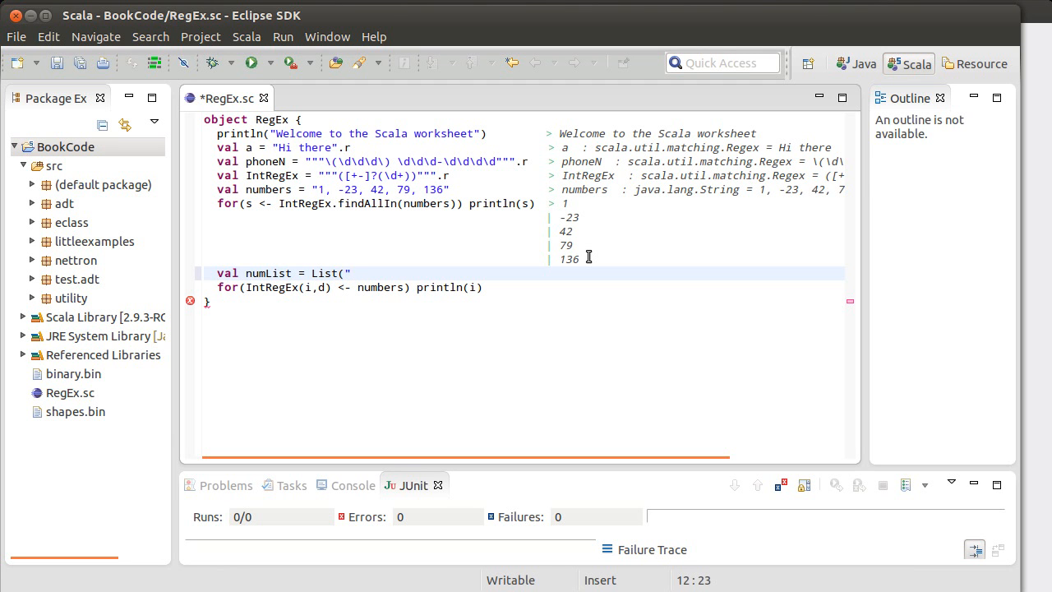
type("123\",")
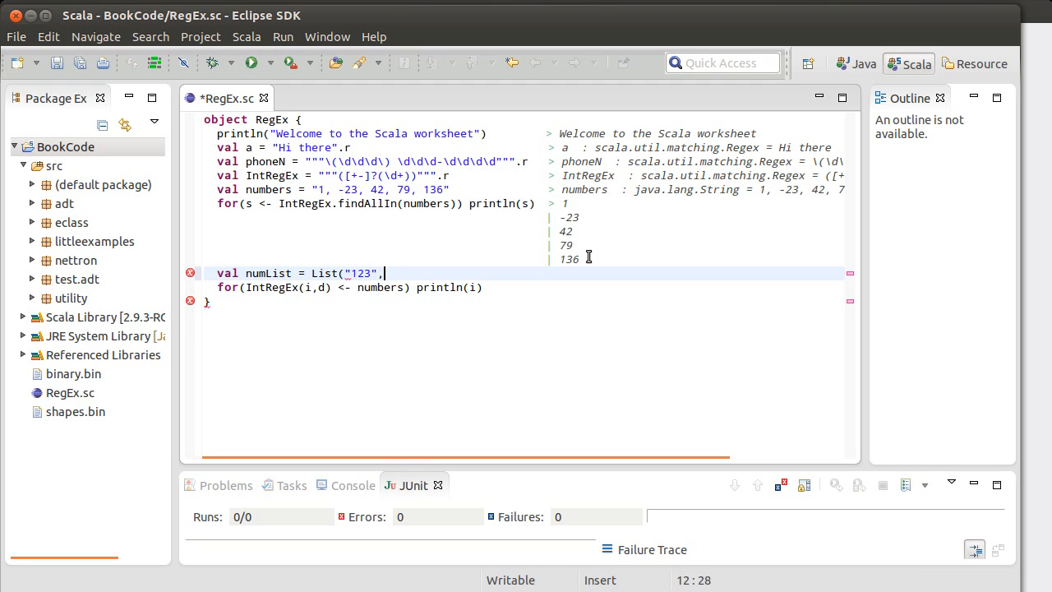
type("\"-56\"")
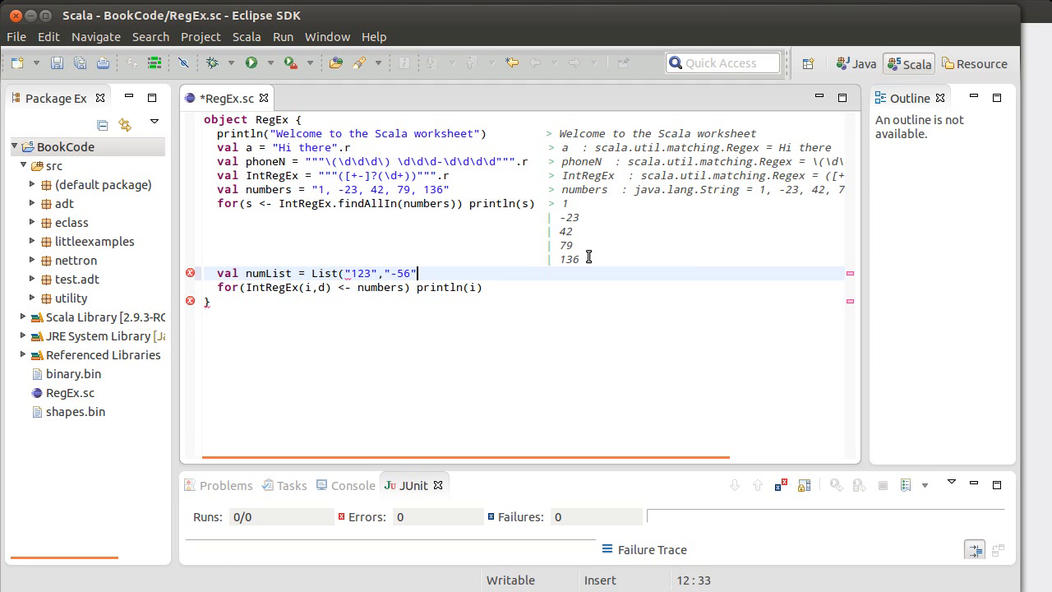
type(",\"a")
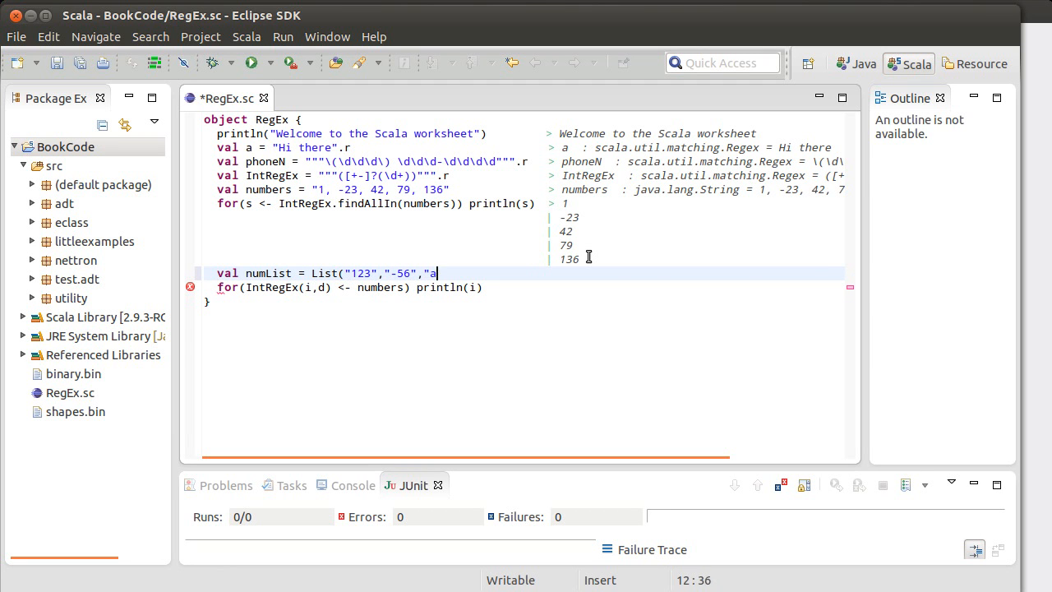
type("bc\",\"")
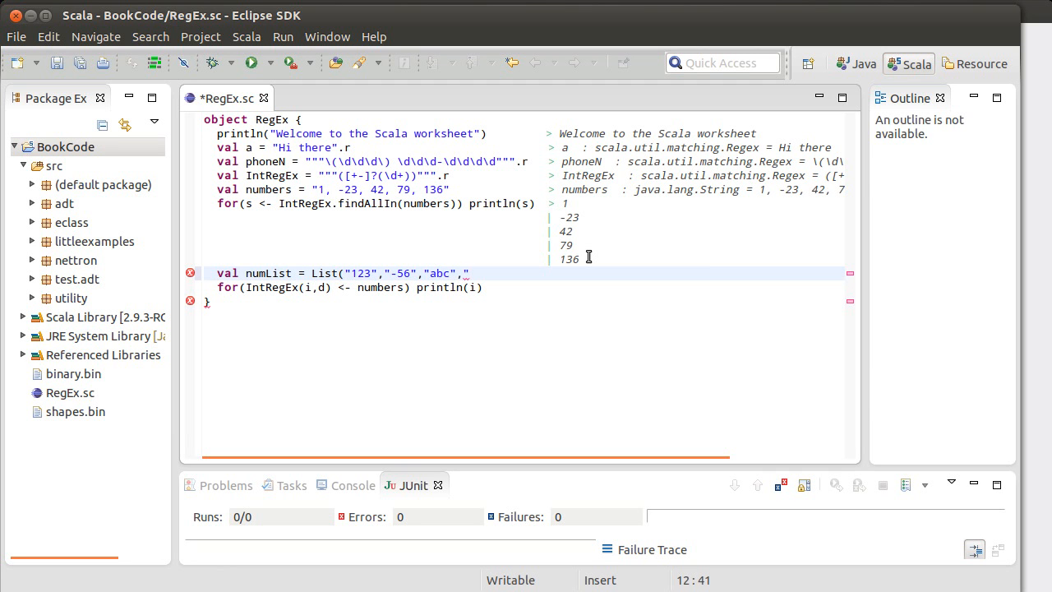
type("42\"")
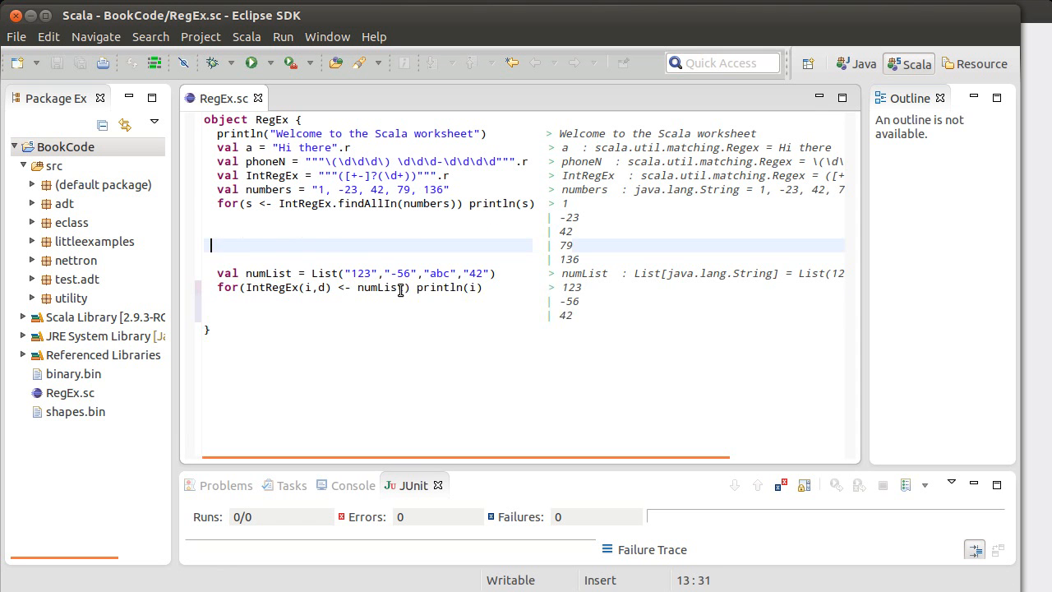
mouse_move(436, 287)
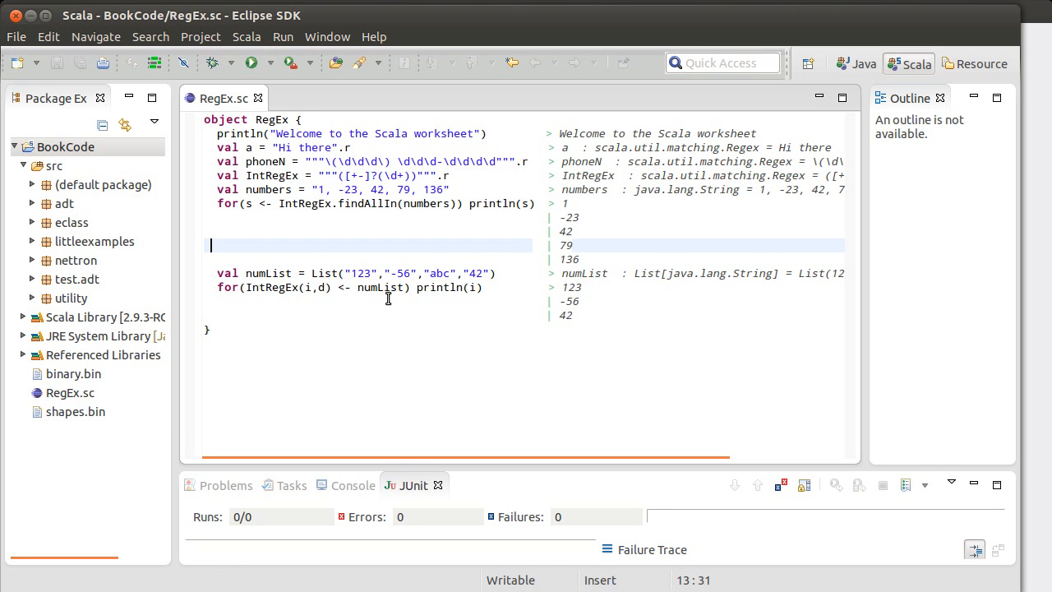
mouse_move(281, 286)
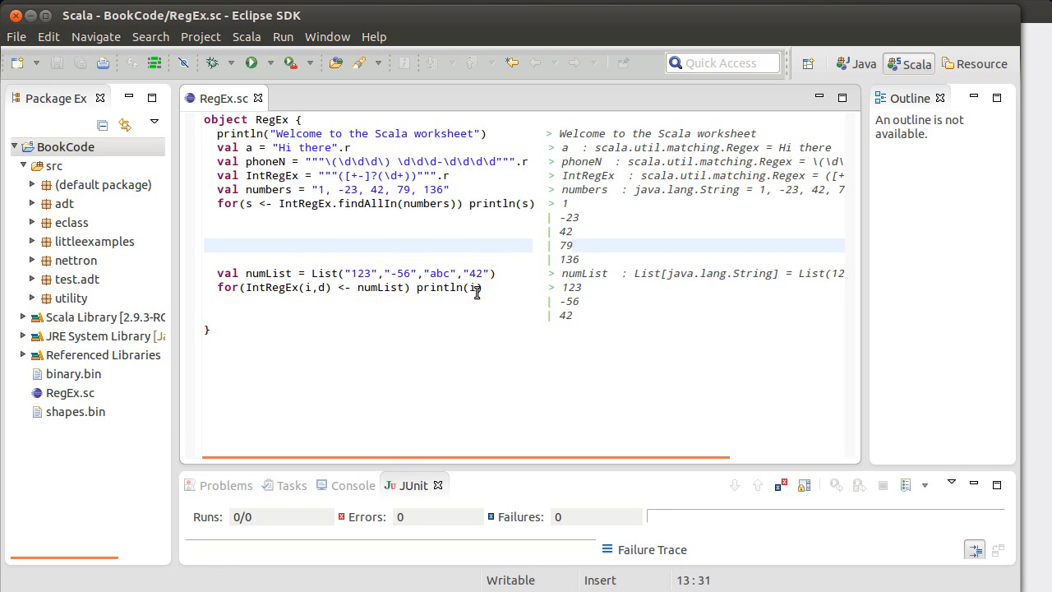
Change println(i) to println(i+" "+d) and save so the worksheet re-evaluates.
type("+")
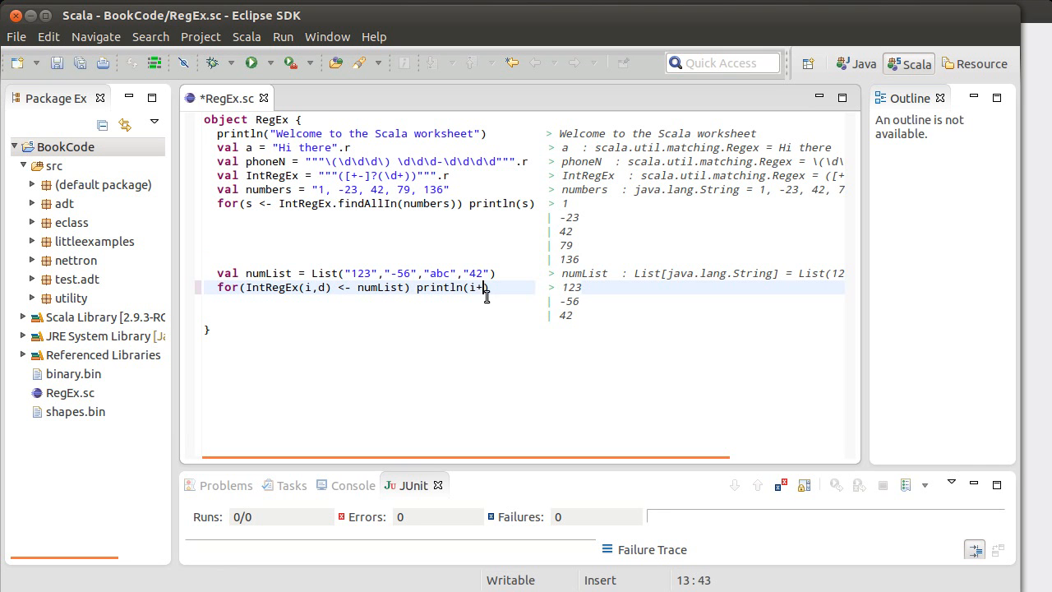
type("\" \"+d")
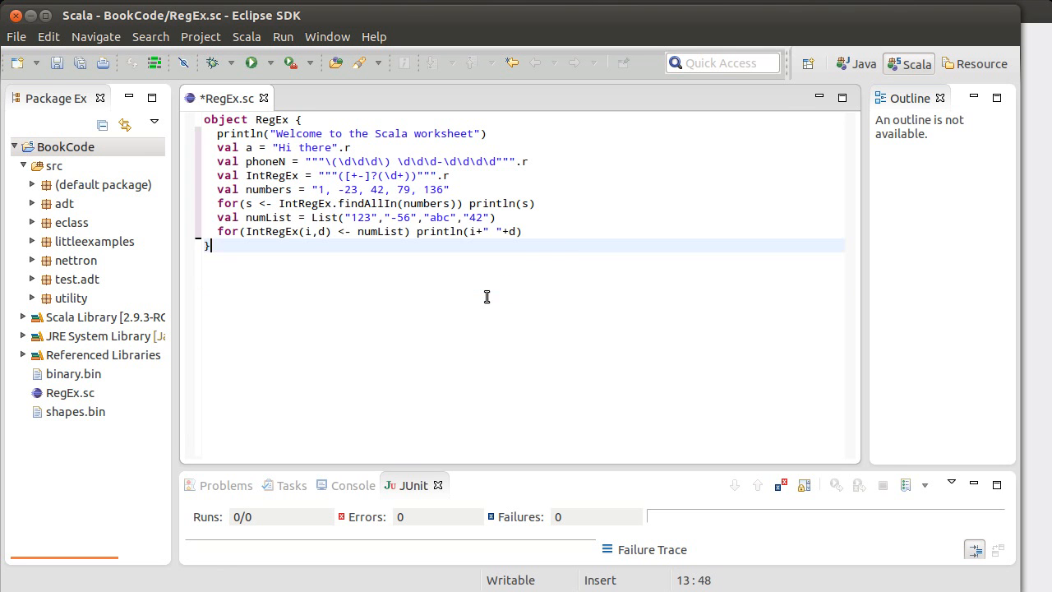
key("ctrl+s")
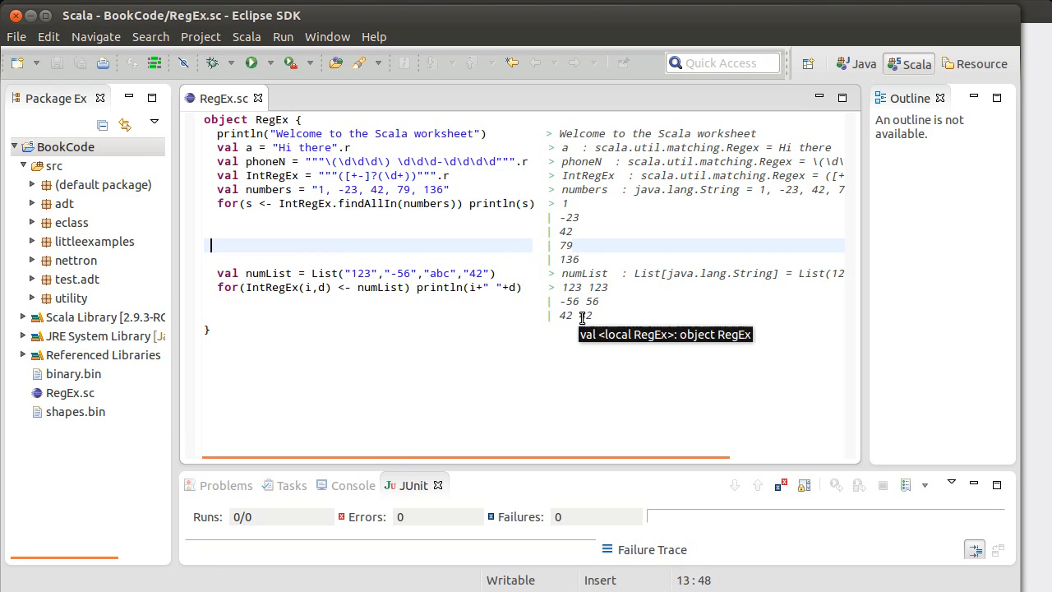
mouse_move(434, 275)
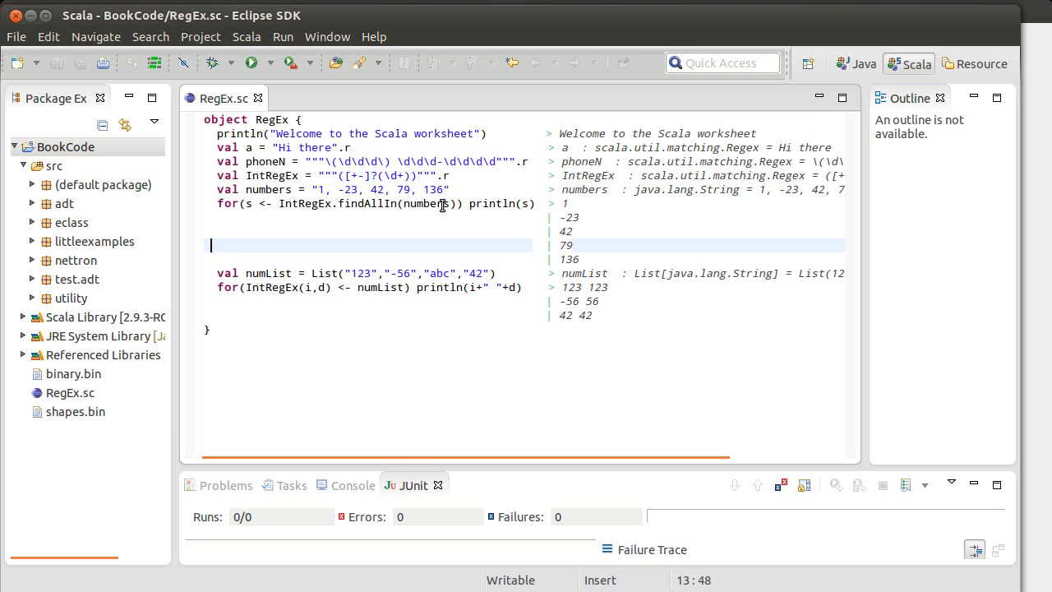
mouse_move(588, 300)
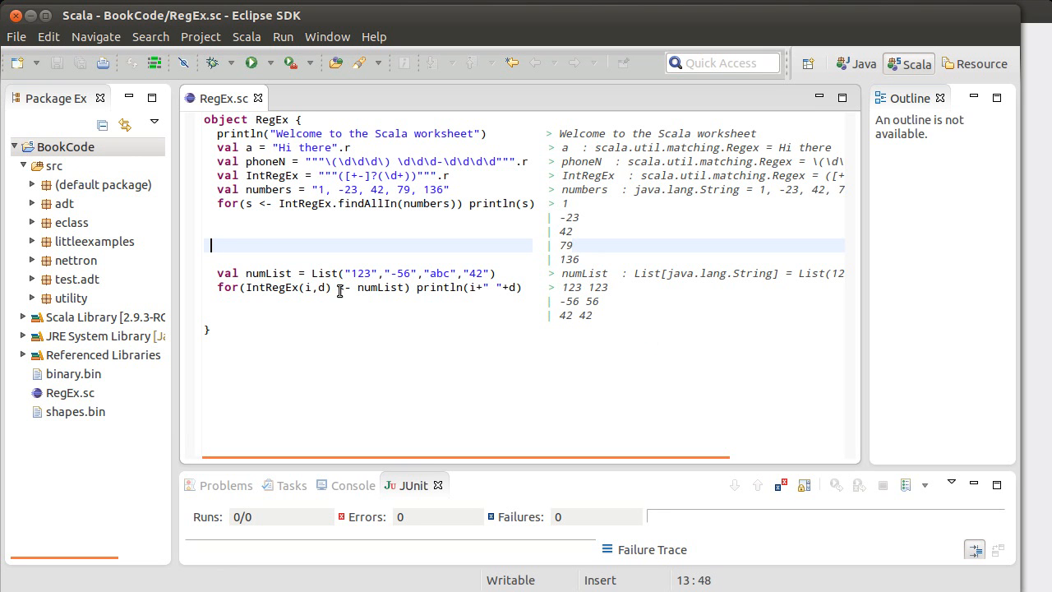
mouse_move(339, 286)
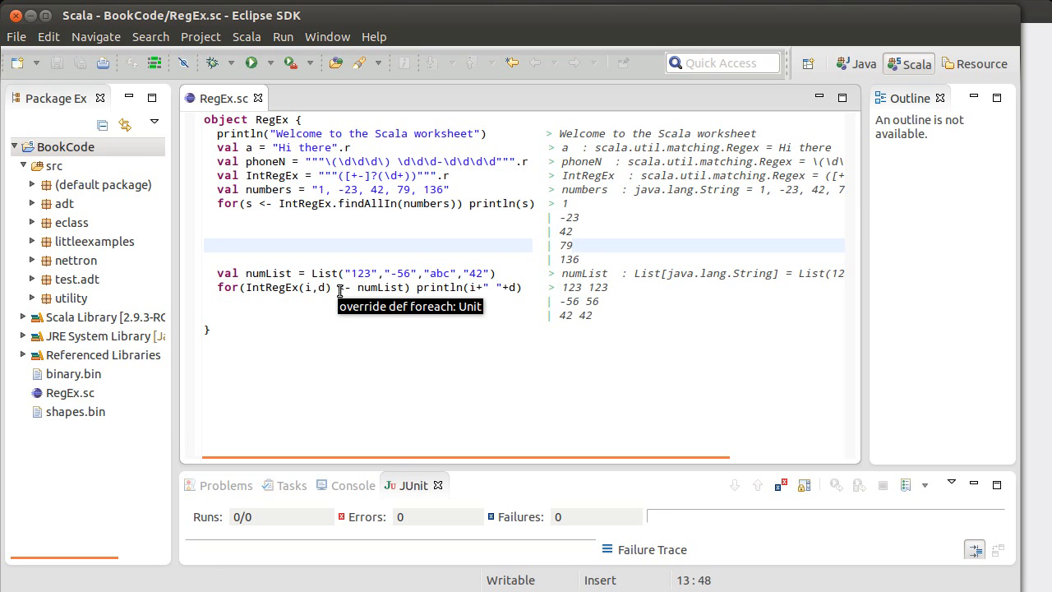
Hover the loop's <- arrow to inspect its foreach tooltip.
left_click(211, 245)
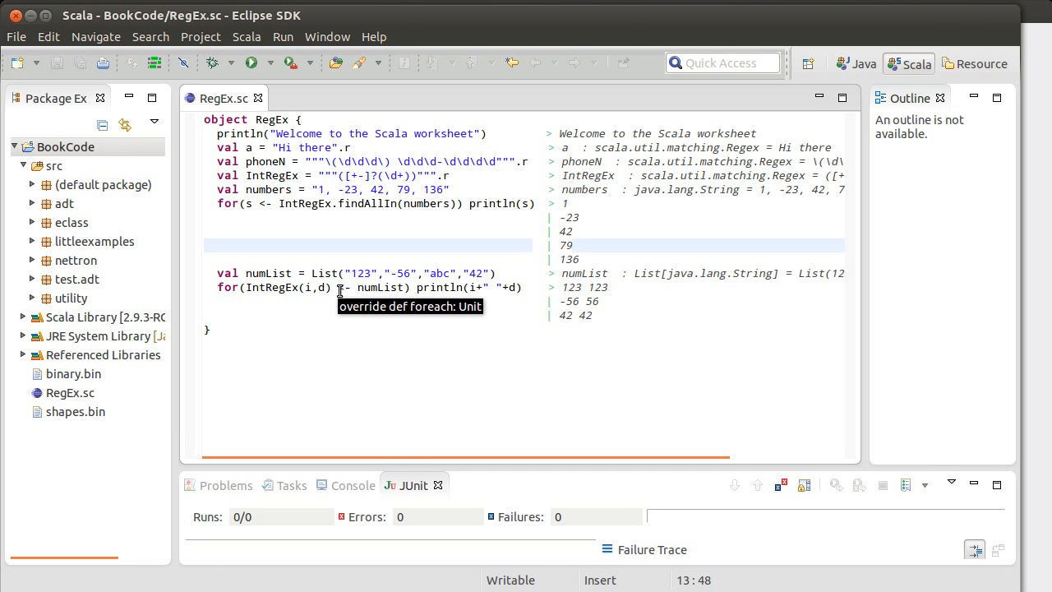
left_click(212, 245)
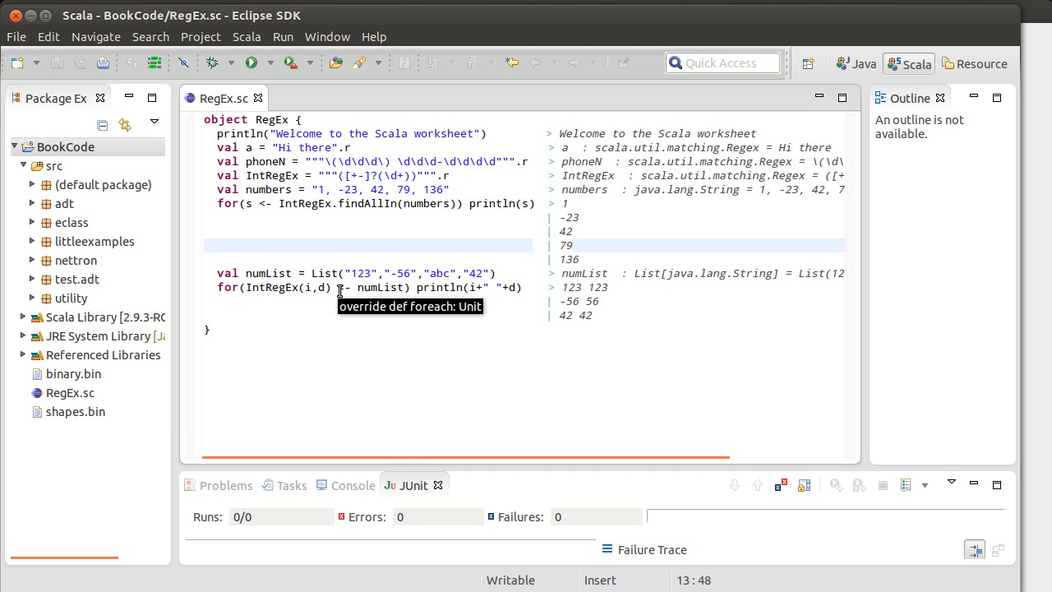
left_click(212, 245)
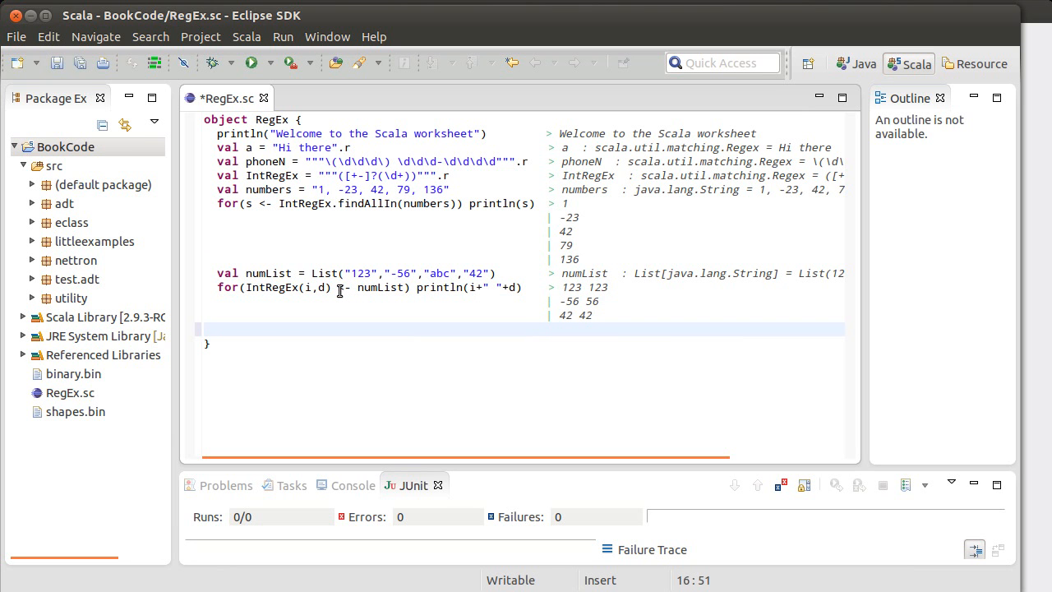
Write val VarRegex = """""".r on a new line below the numList loop.
left_click(217, 329)
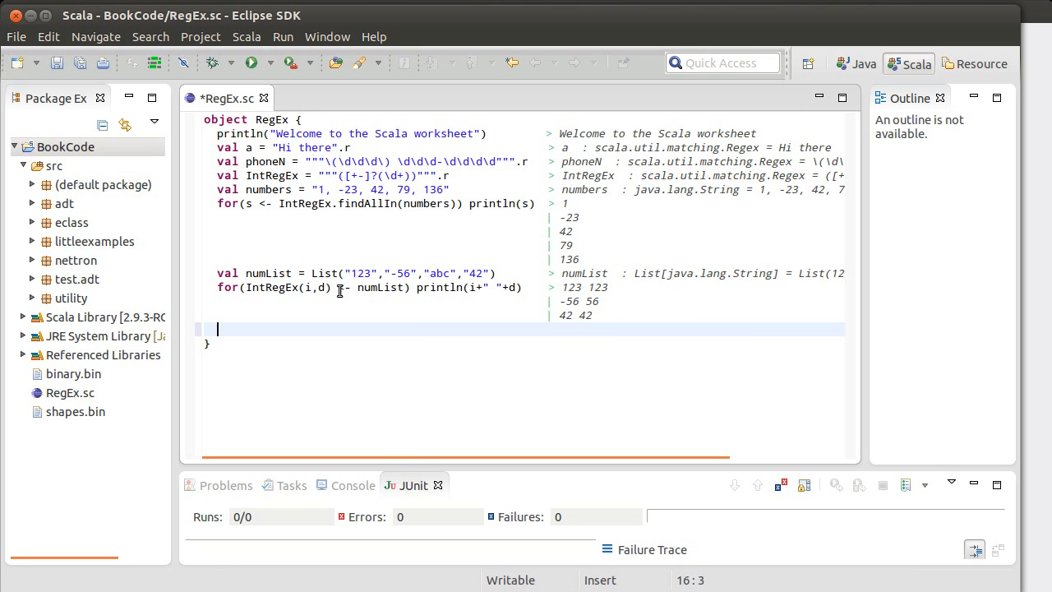
type("v")
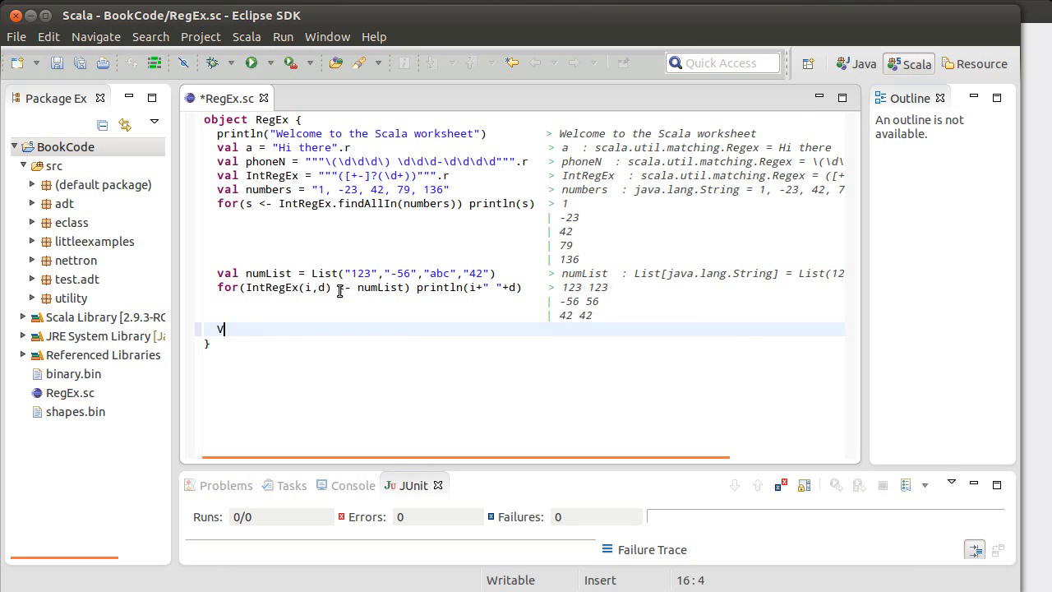
type("al")
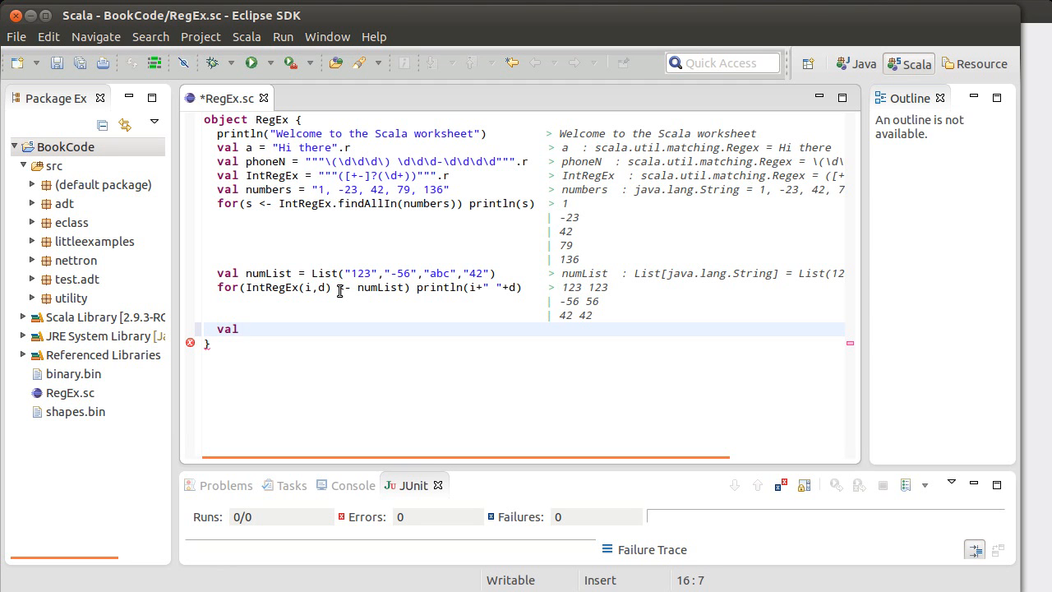
type("var")
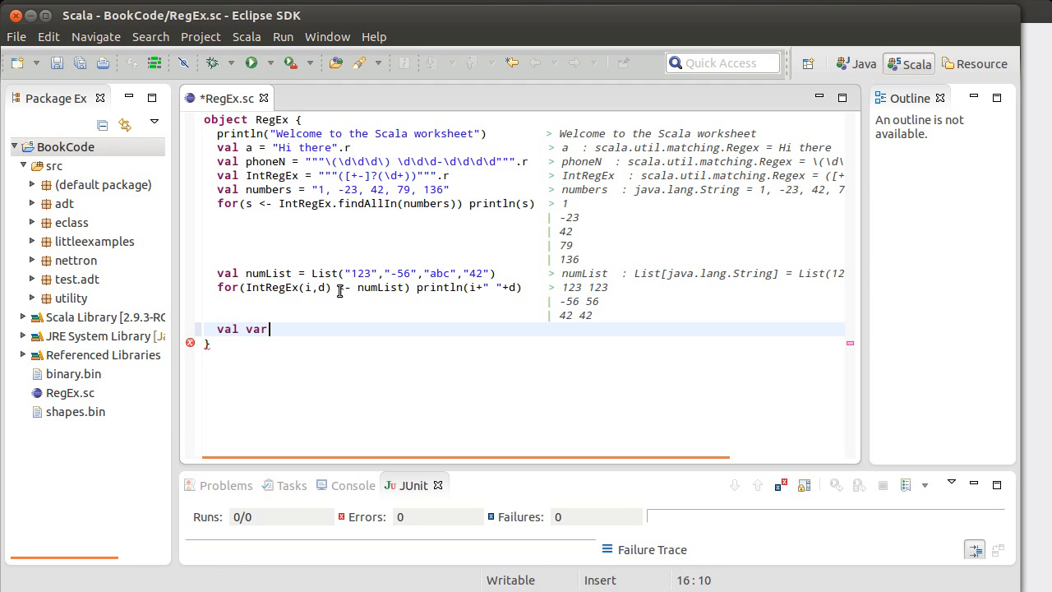
key("BackSpace")
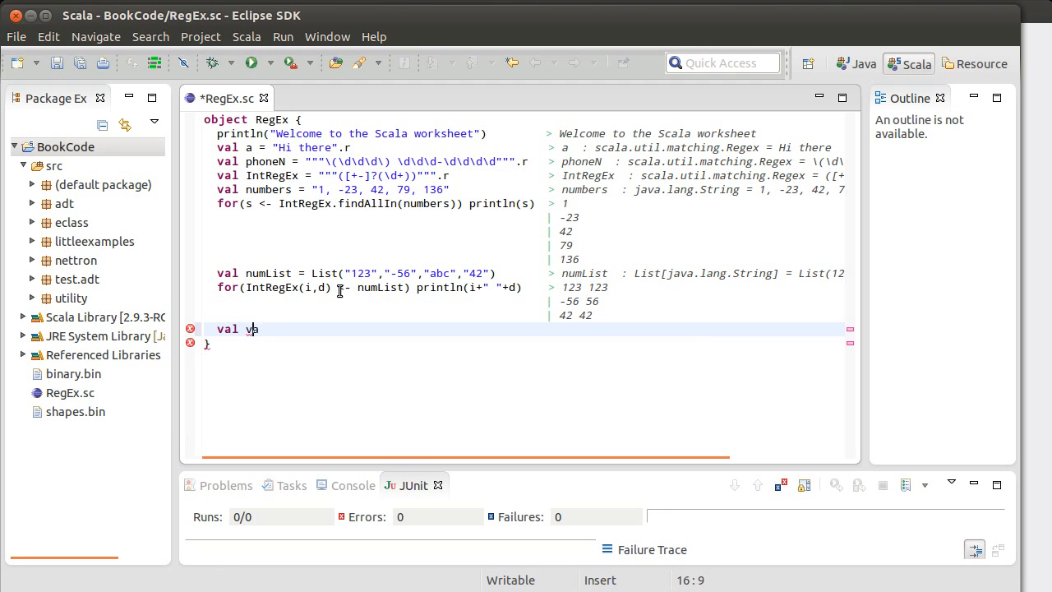
type("r")
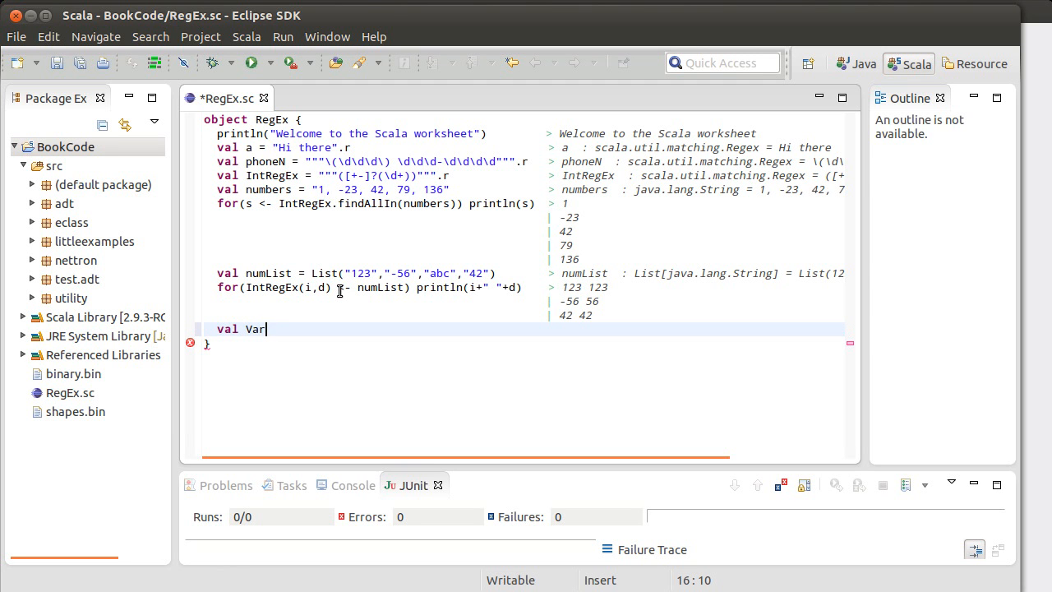
type("Reg")
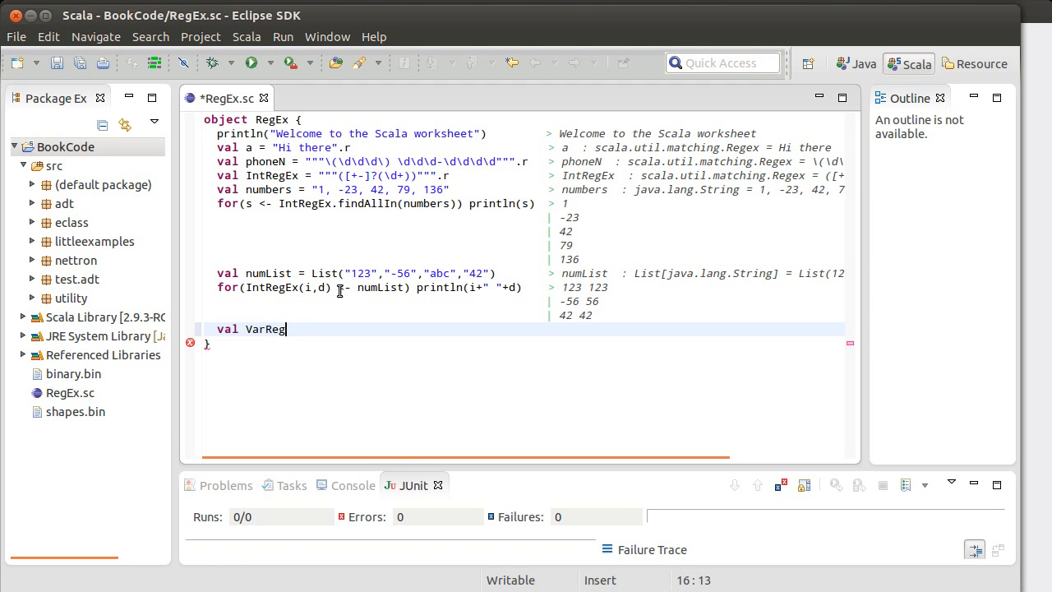
type("ex =")
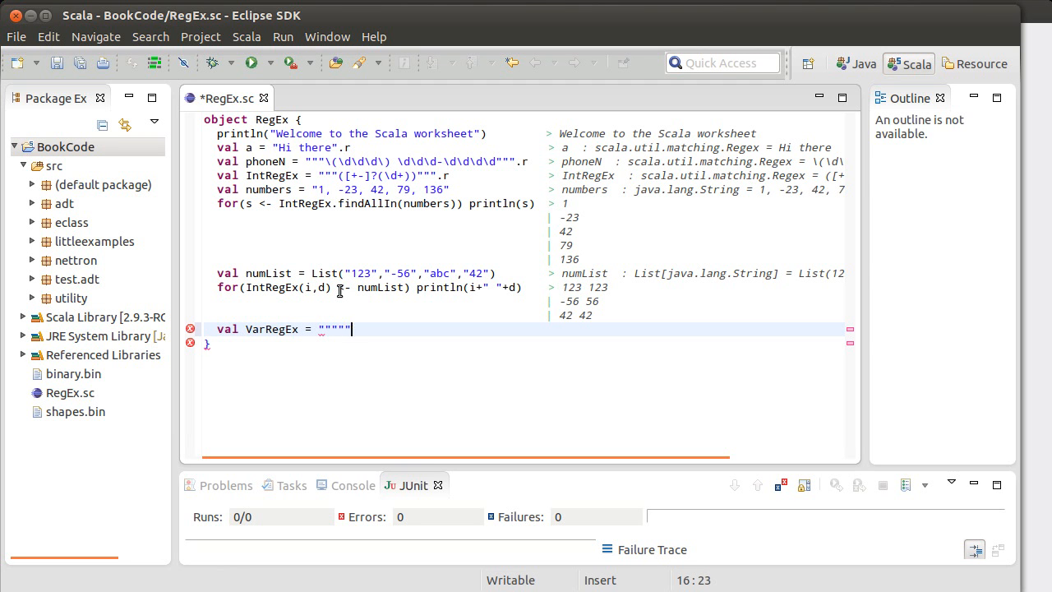
type(".r")
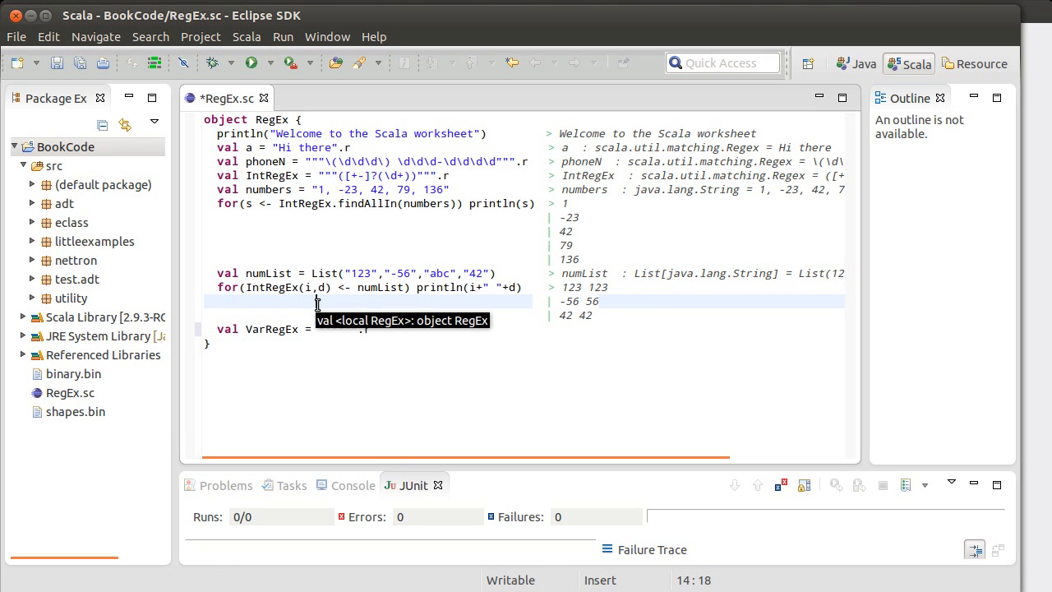
mouse_move(253, 290)
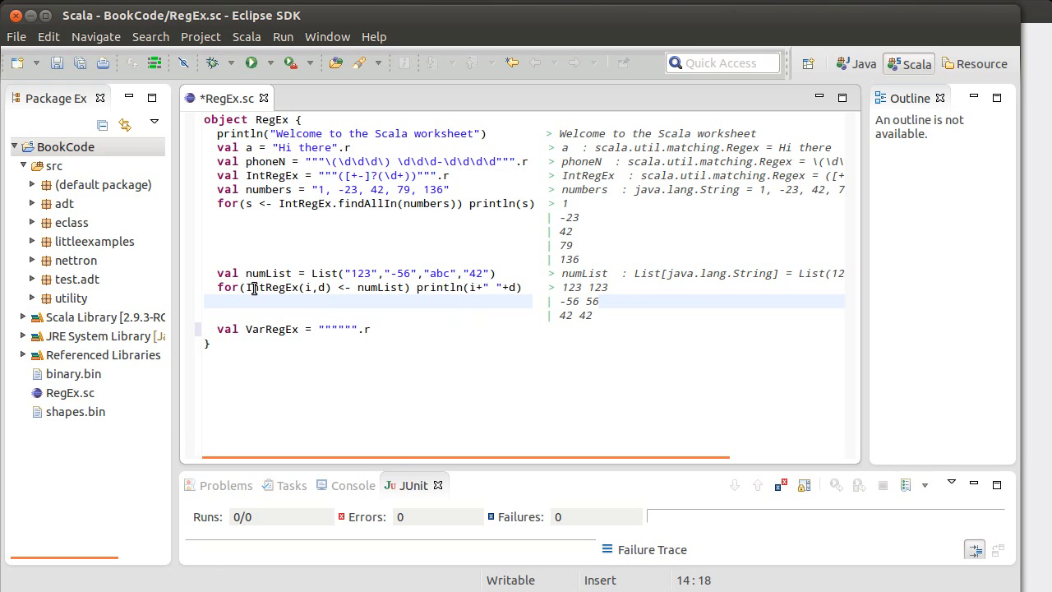
mouse_move(256, 288)
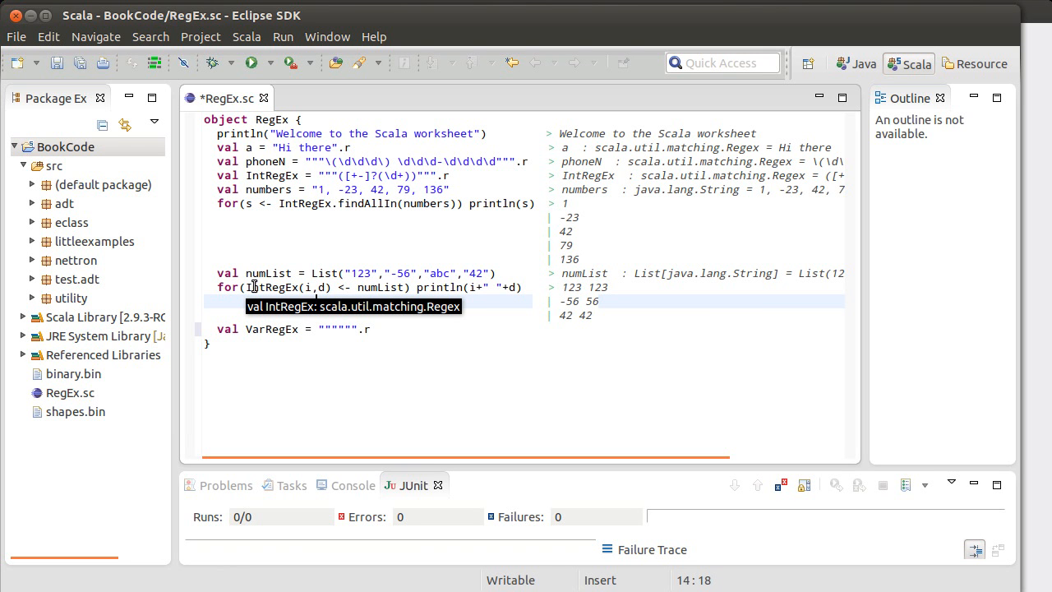
mouse_move(250, 174)
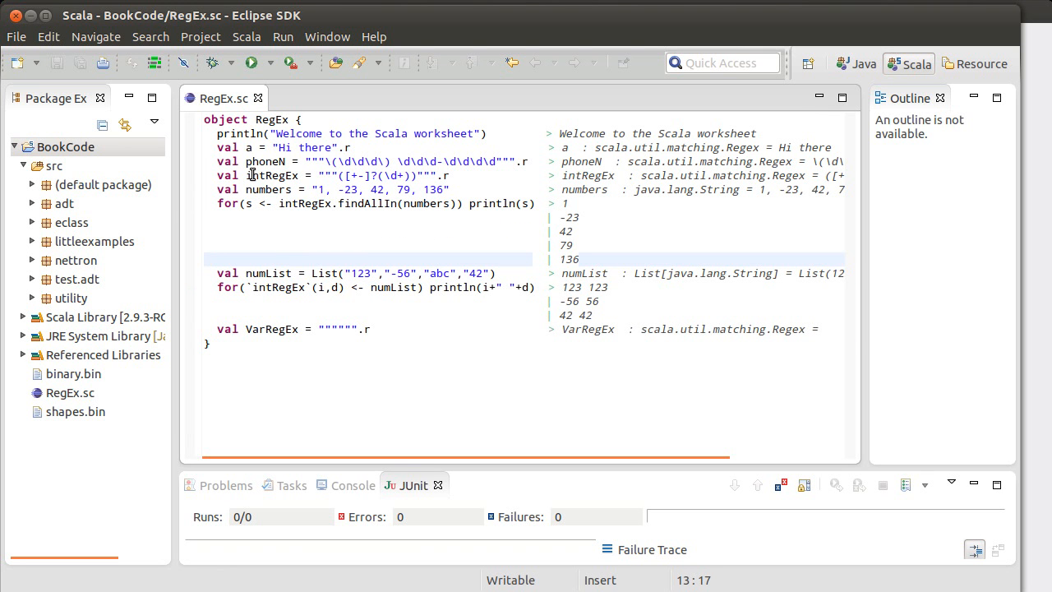
Put the uppercase I back on IntRegEx's declaration and save to re-evaluate.
left_click(211, 260)
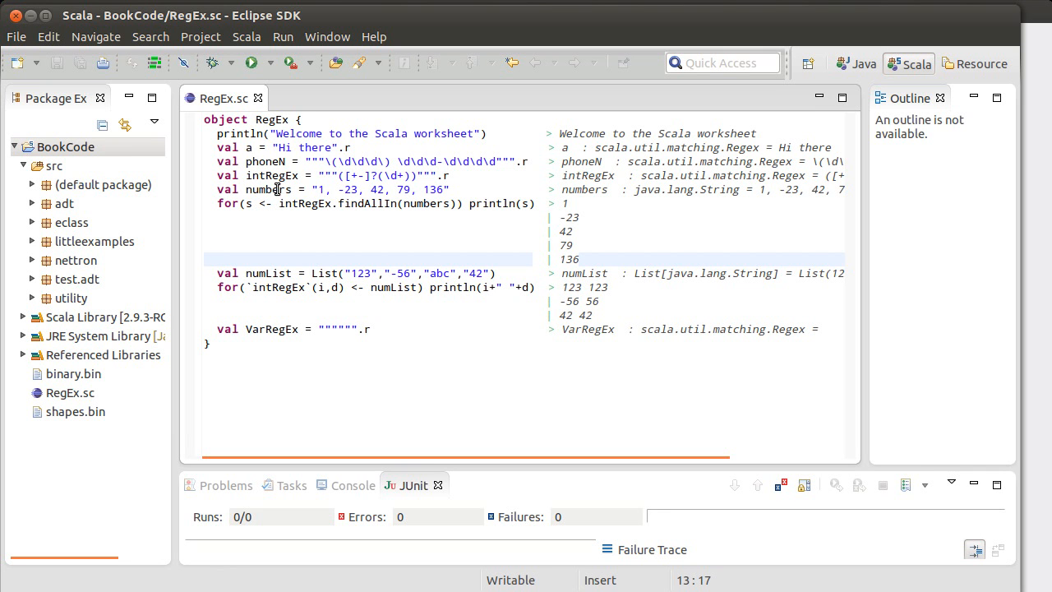
mouse_move(312, 286)
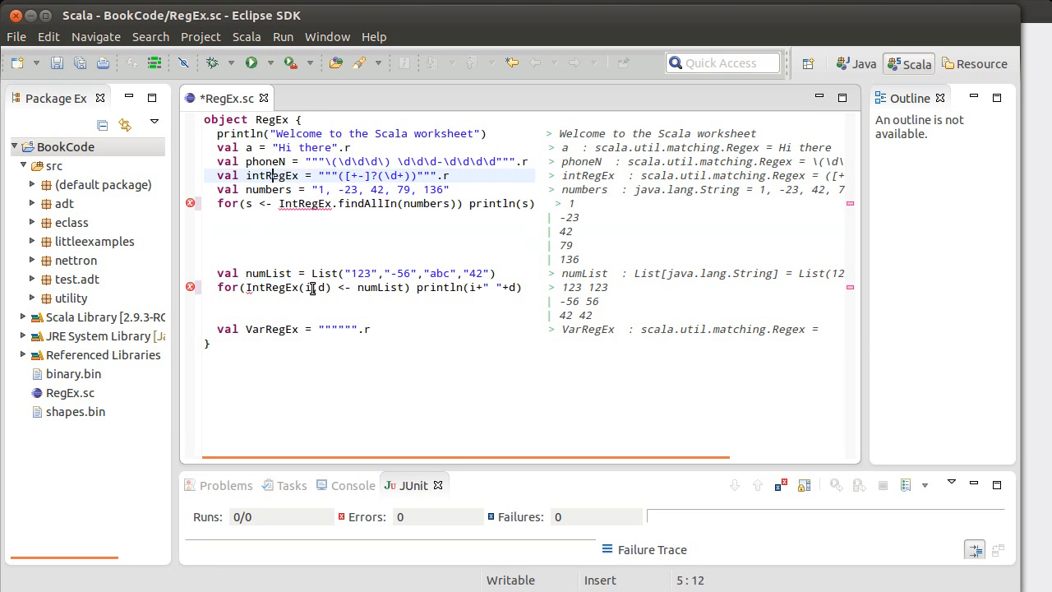
left_click(250, 174)
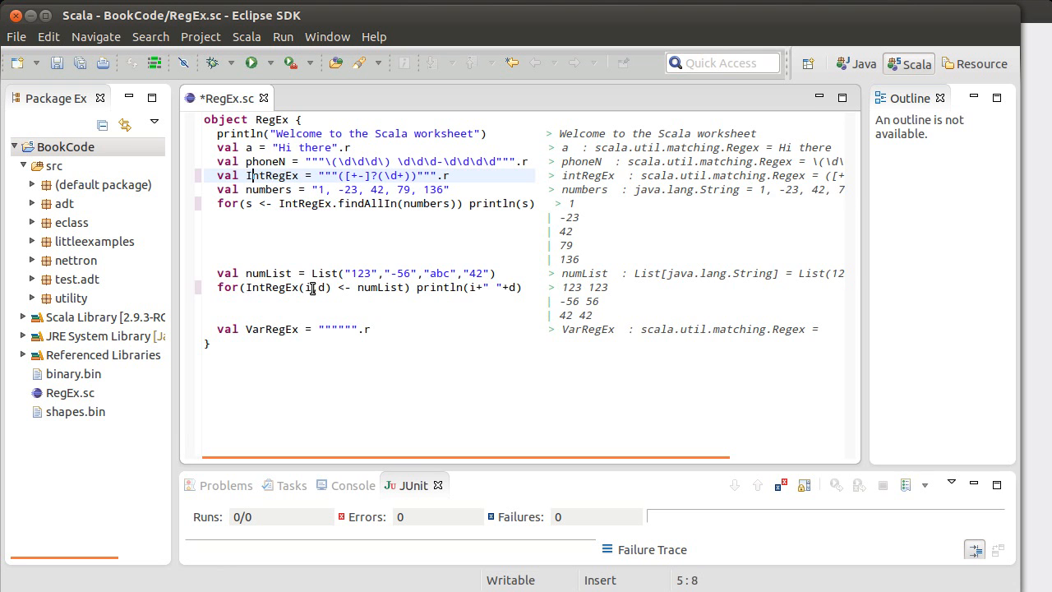
key("ctrl+s")
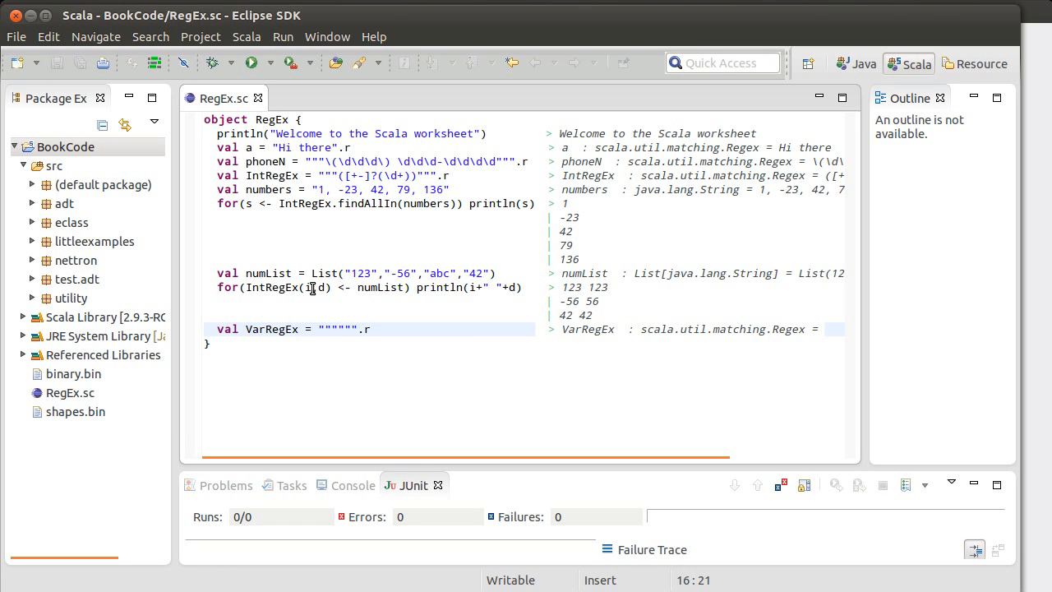
Fill VarRegEx's triple quotes with the anchored pattern ^\w+=\d+$.
left_click(337, 329)
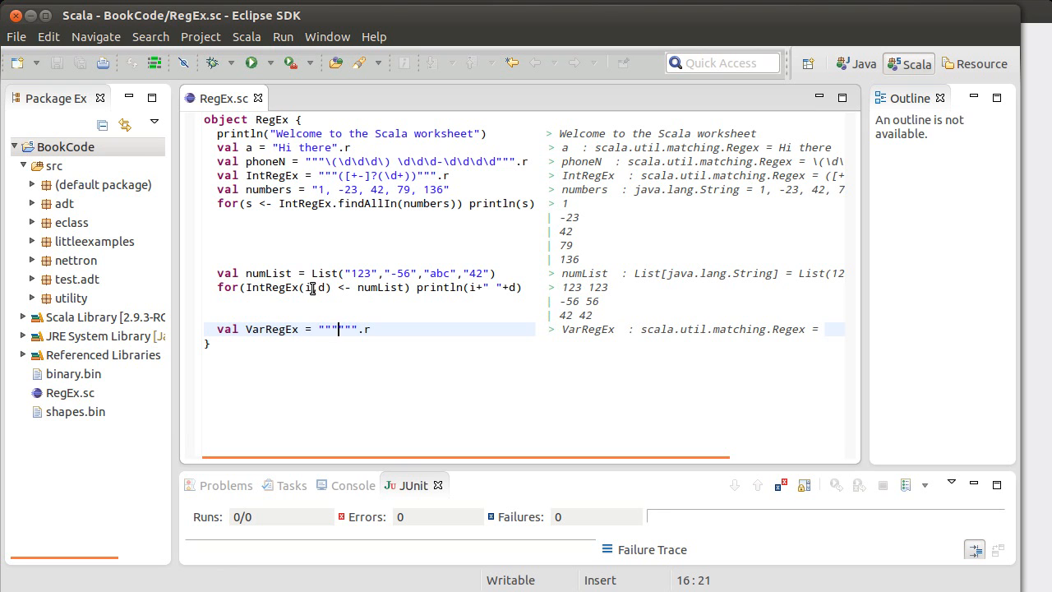
type("^")
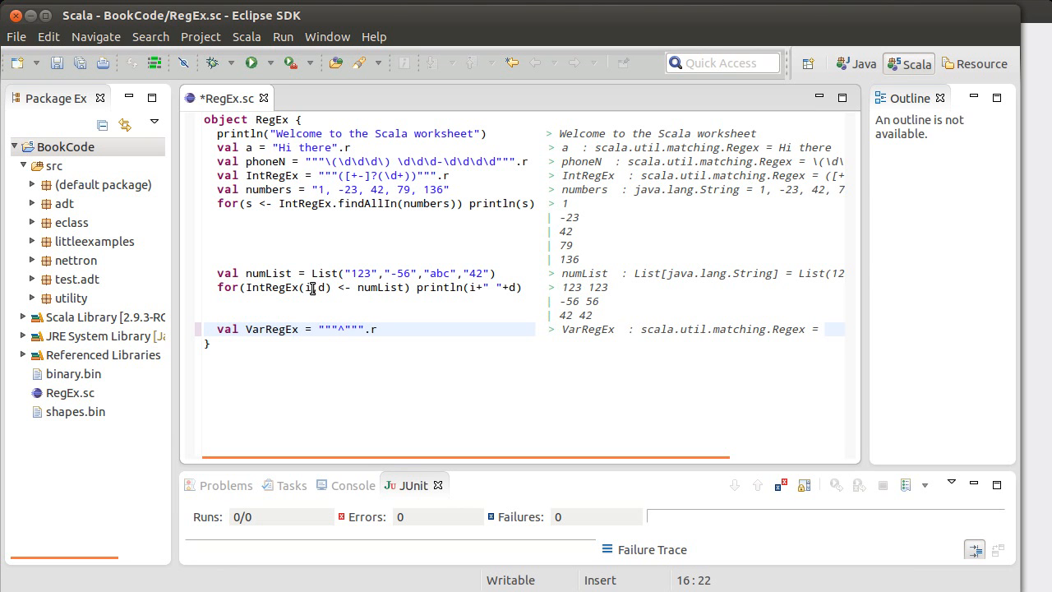
type("$")
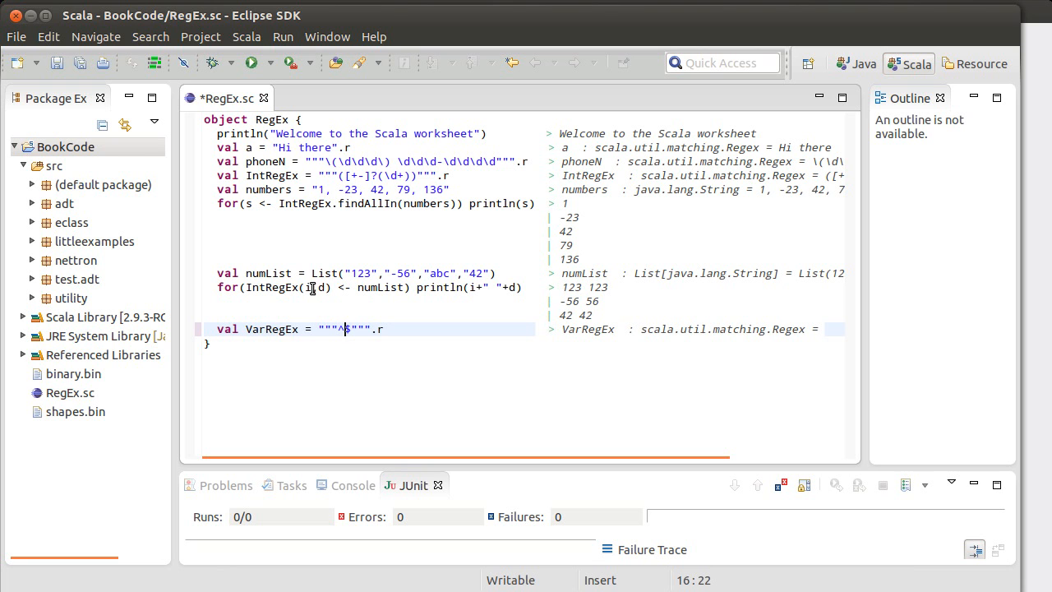
type("$")
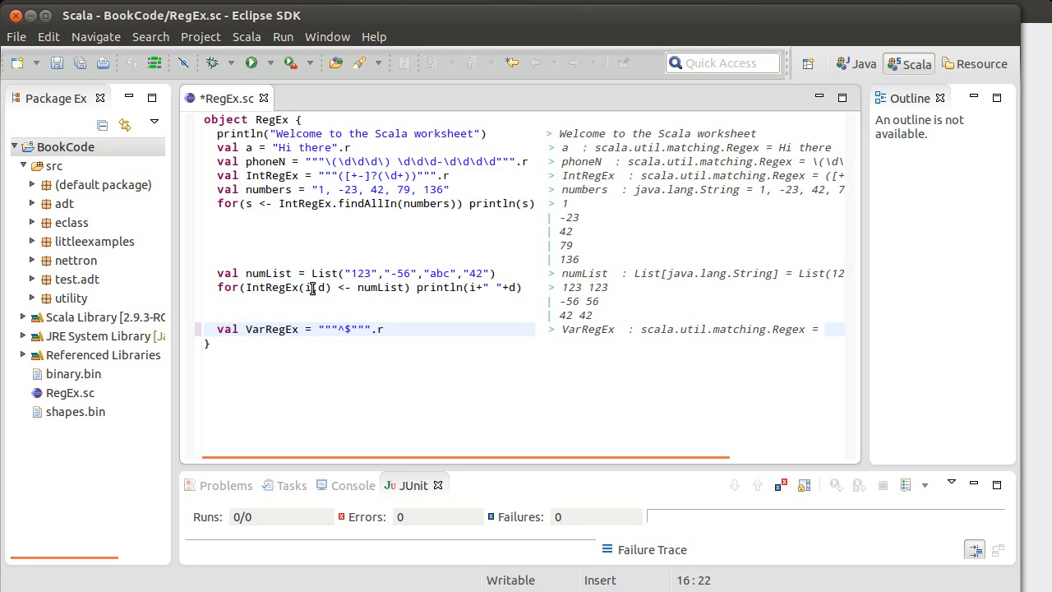
type("\\")
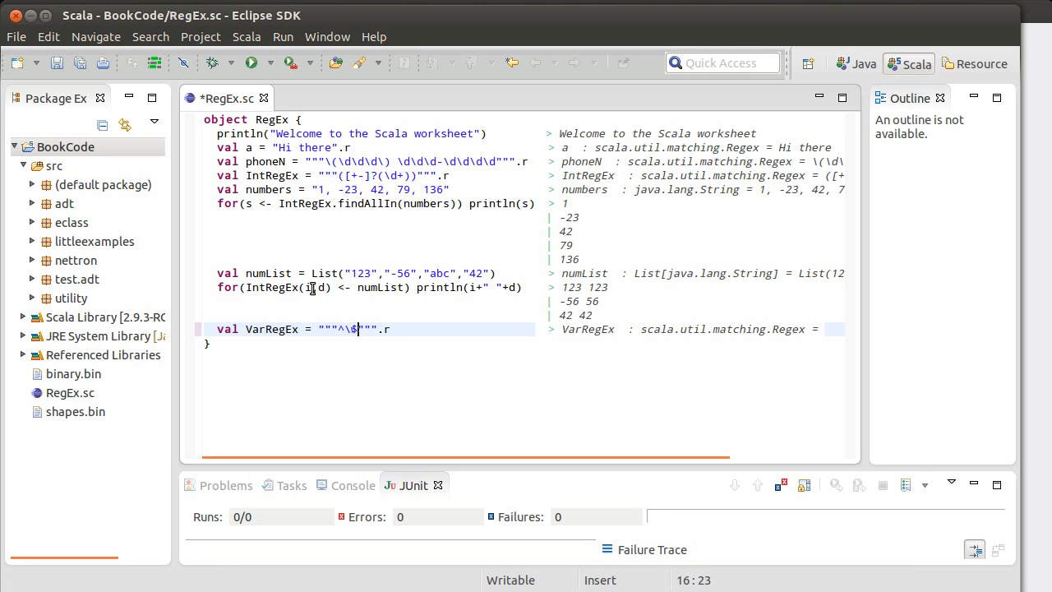
type("w")
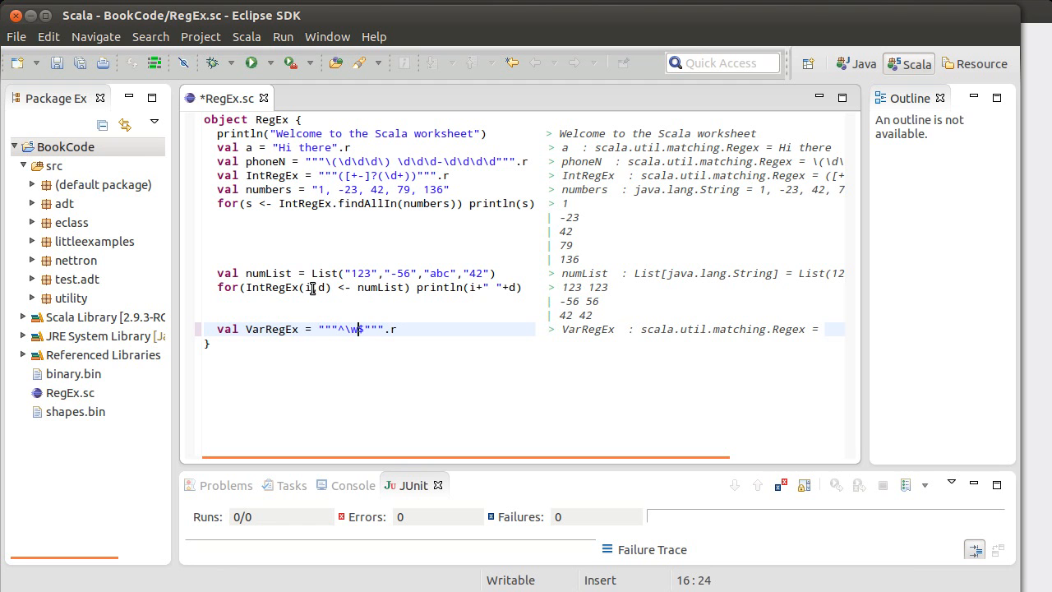
type("$")
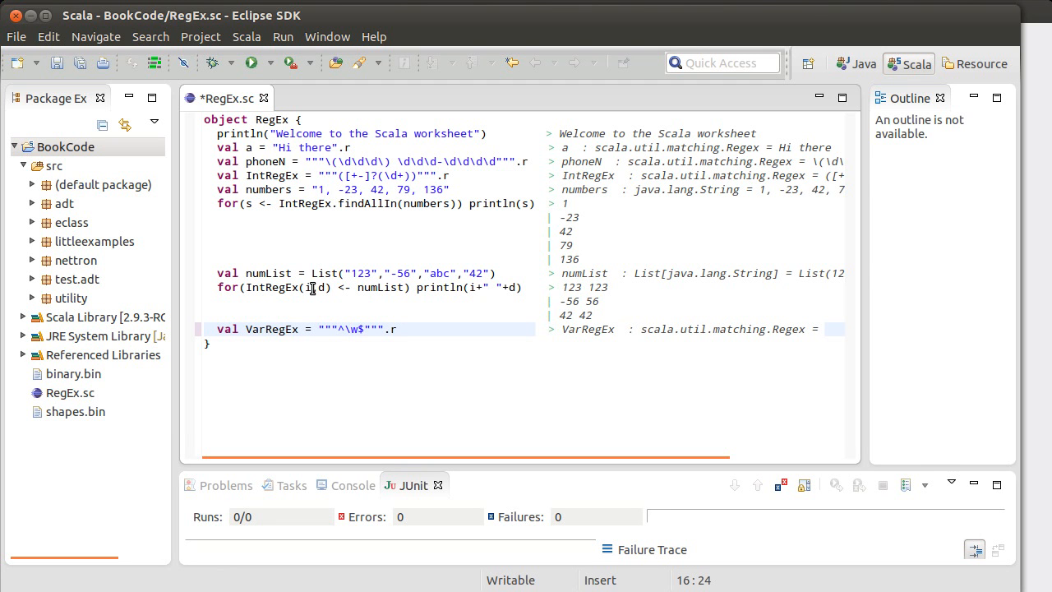
type("=")
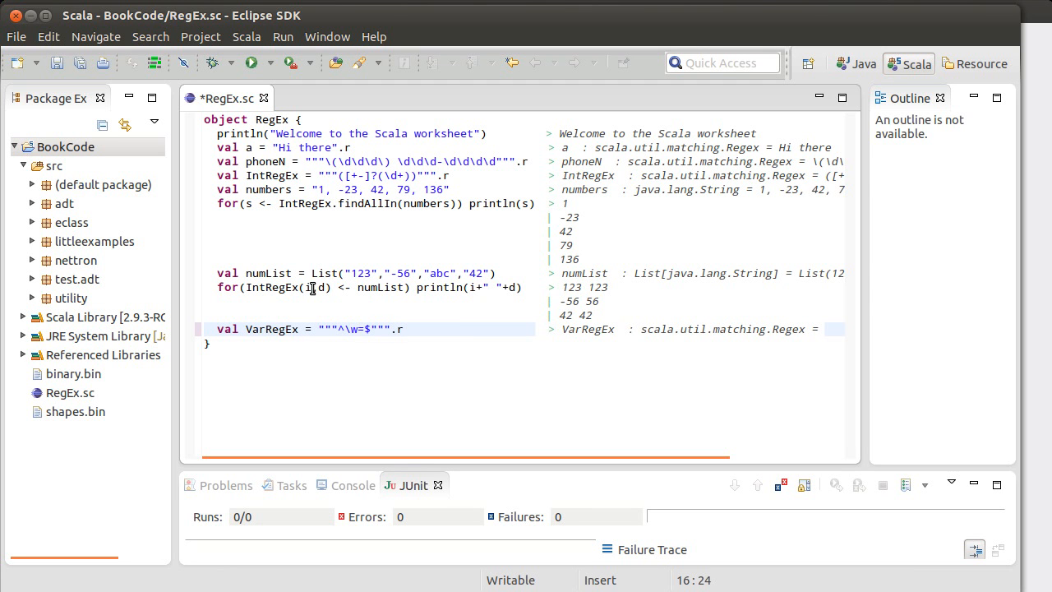
type("+")
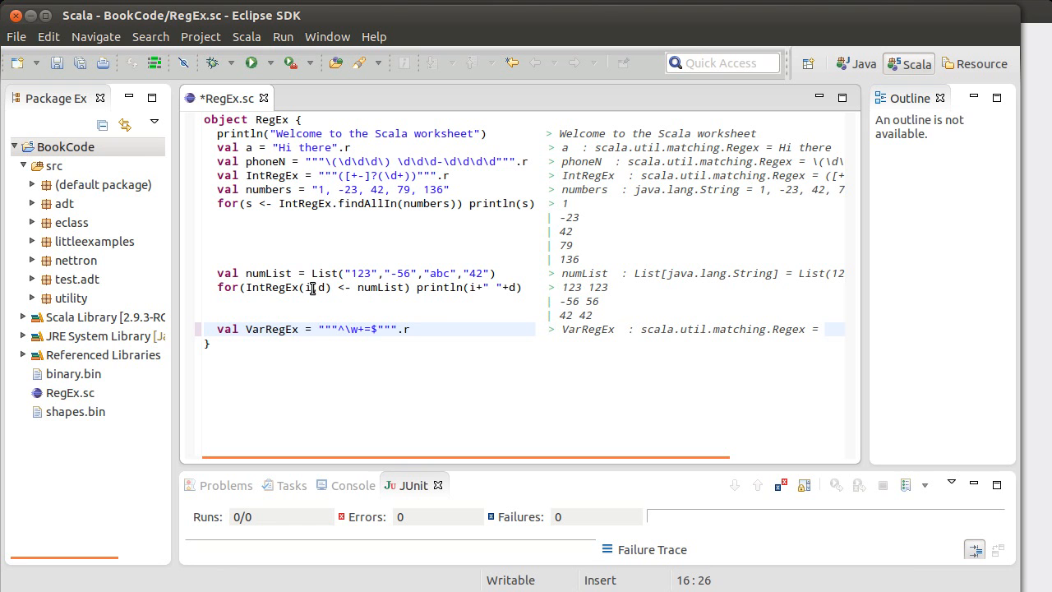
type("\\d")
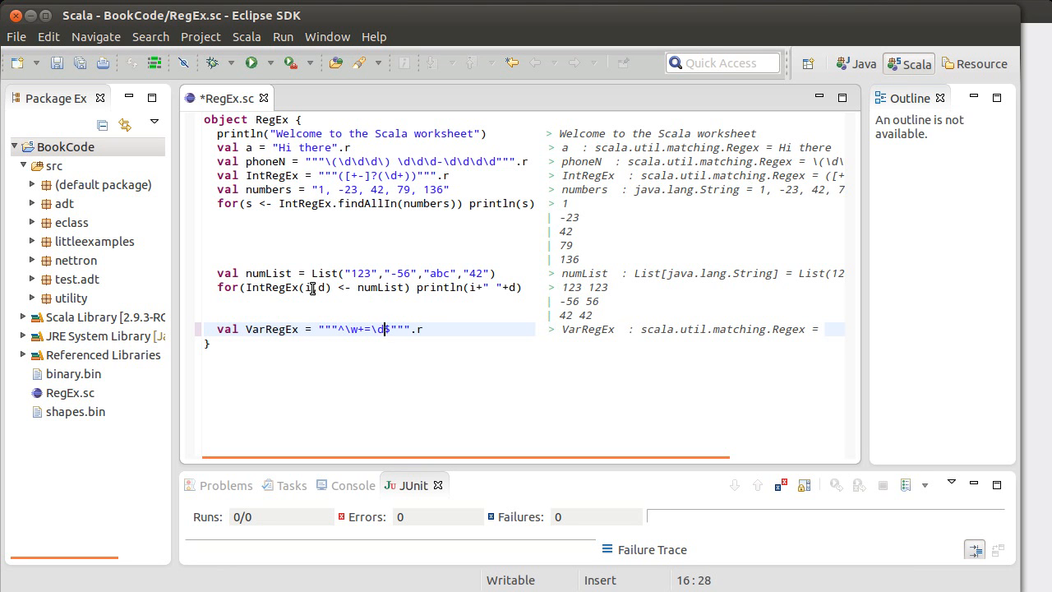
type("+")
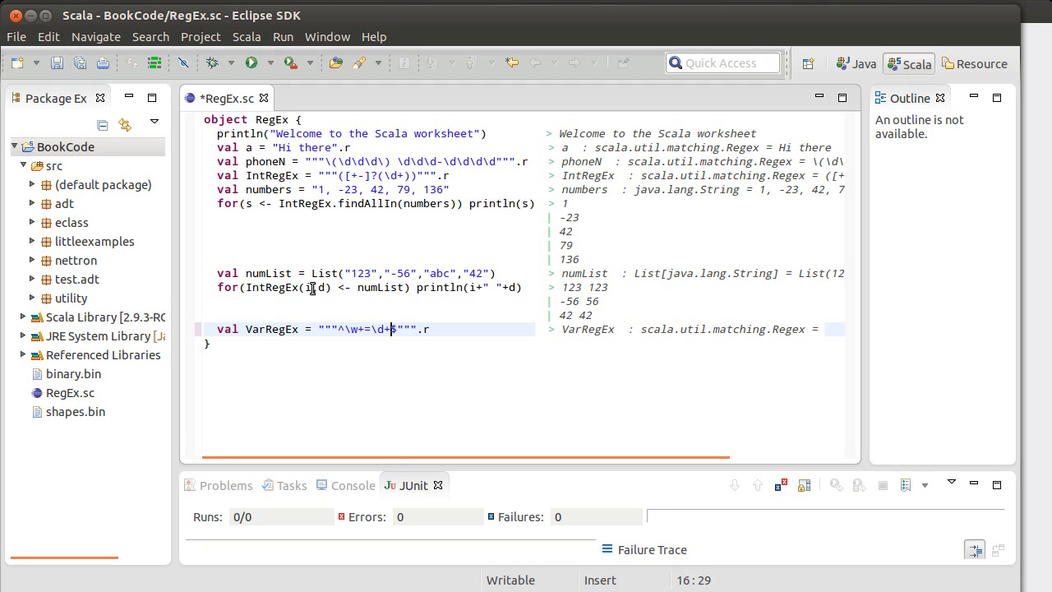
mouse_move(401, 247)
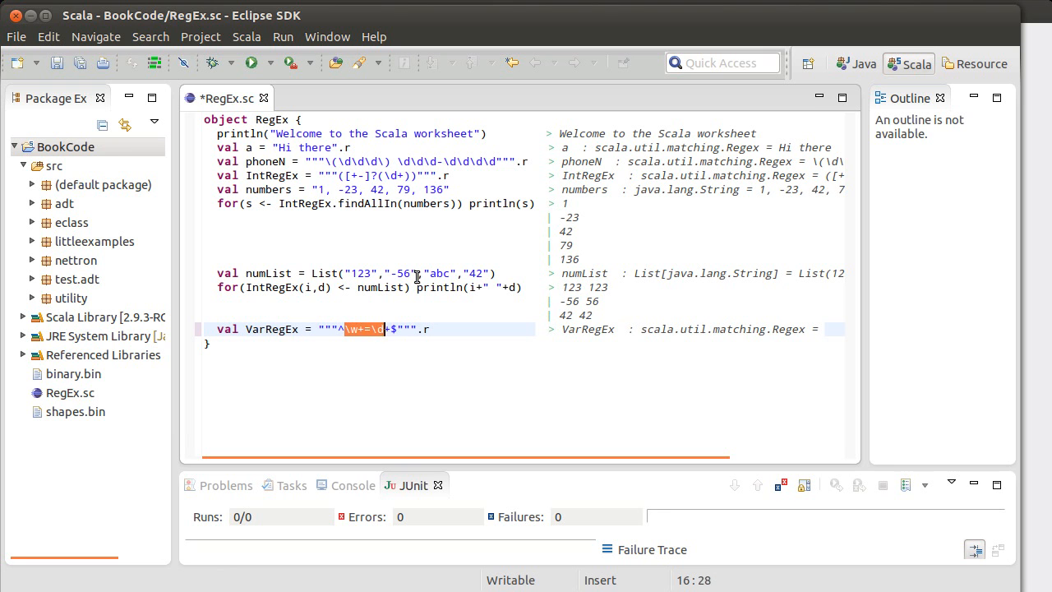
Extend the pattern with further \w+=\d+ pairs separated by commas.
type("+")
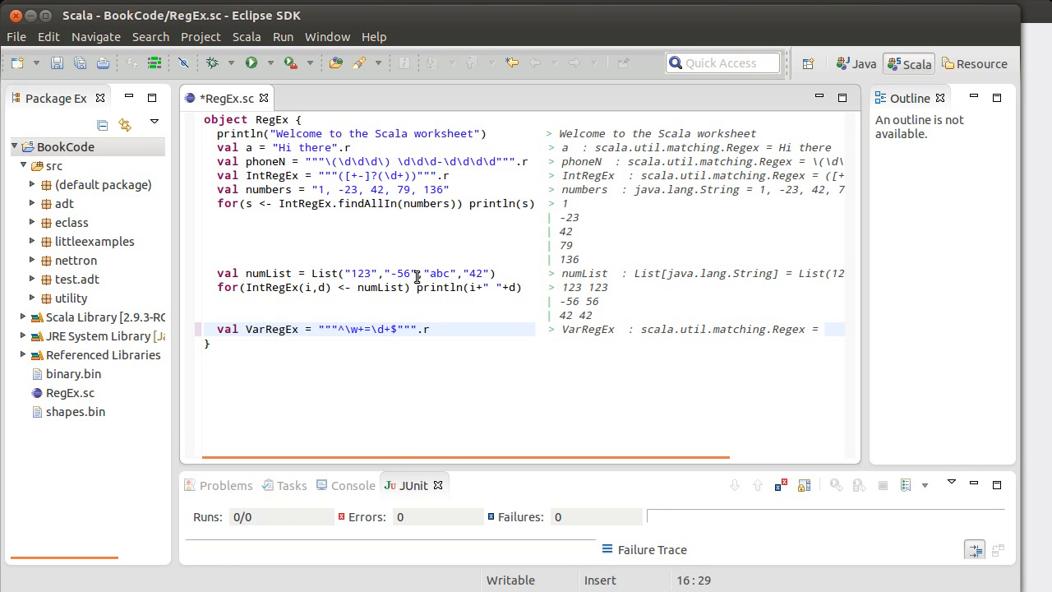
type(", \\w+=\\d+, \\w+=\\d+")
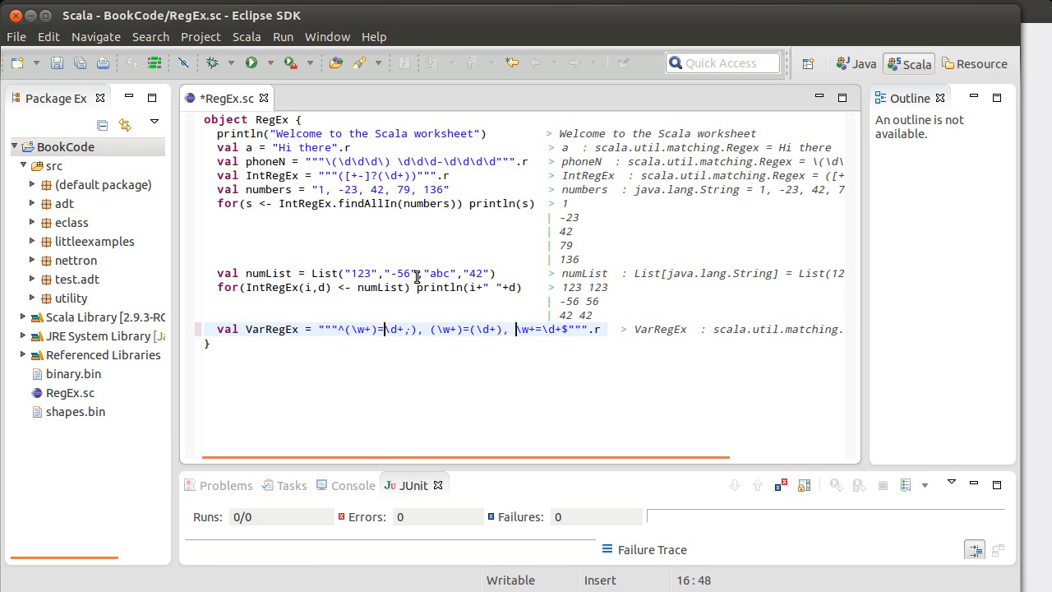
Wrap the name and value of a VarRegEx pair in capture groups: (\w+)=(\d+).
type("(\\w+)=(")
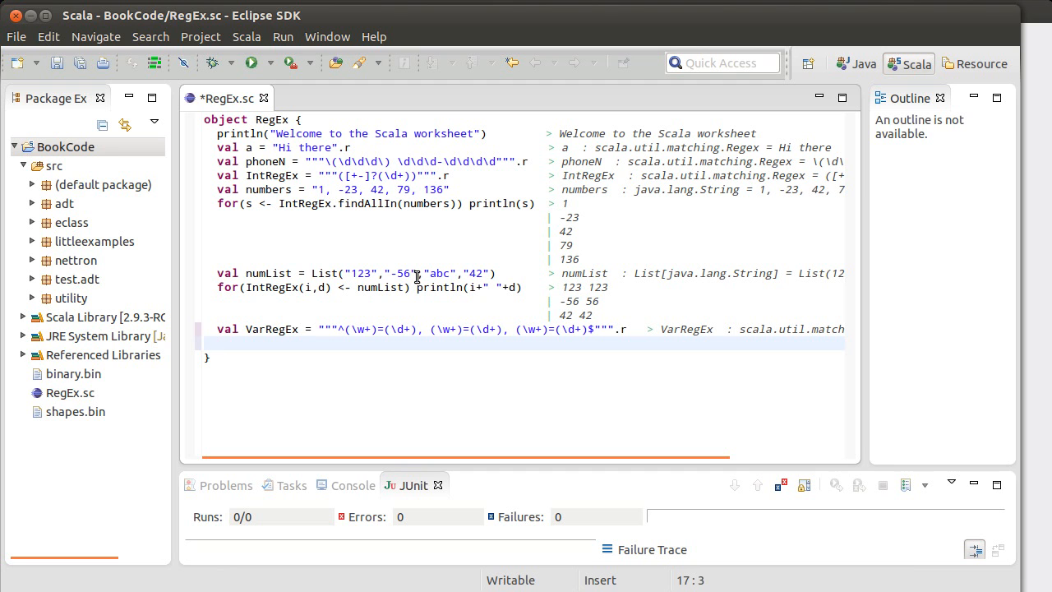
Declare val source = List("2") below VarRegEx and move to a fresh line under it.
type("val")
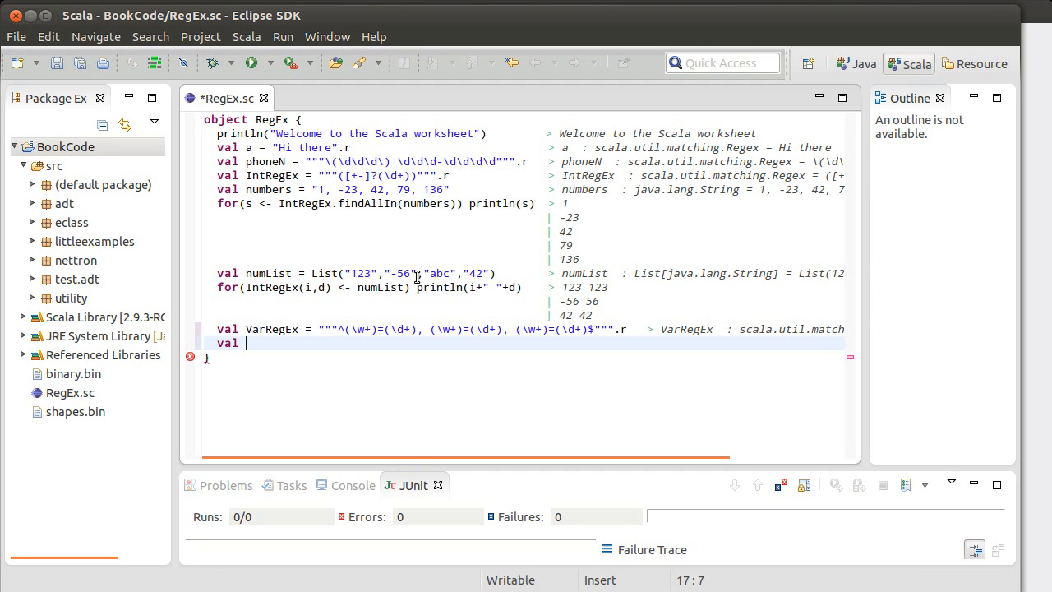
type("source =")
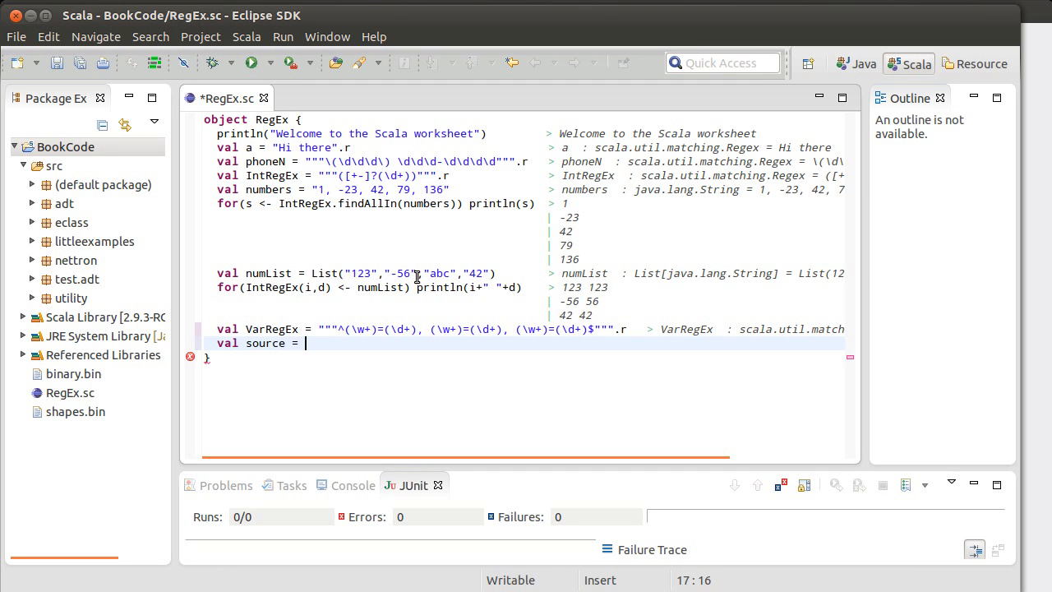
type("List")
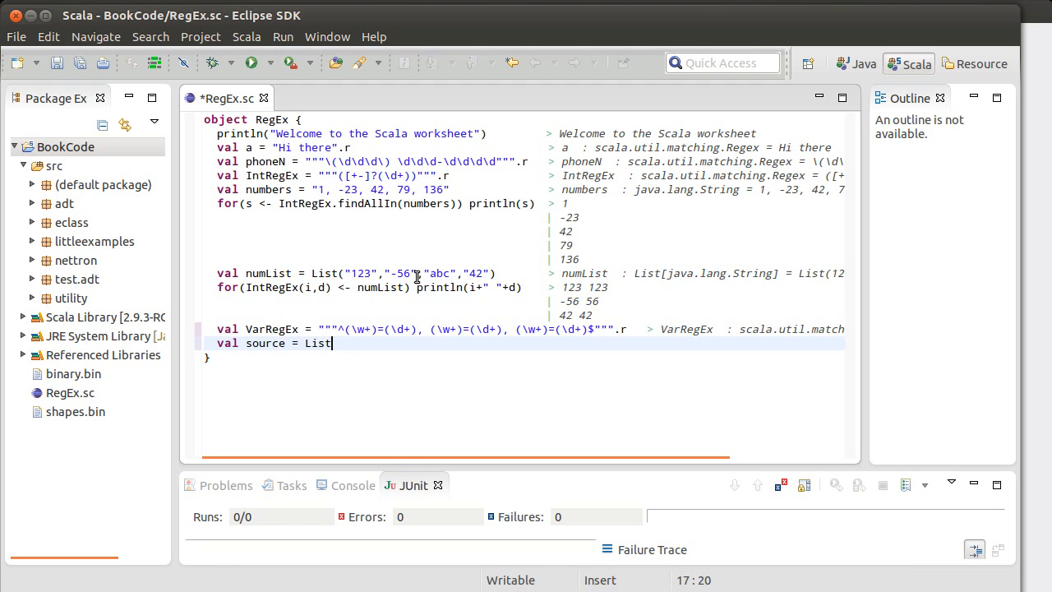
type("(")
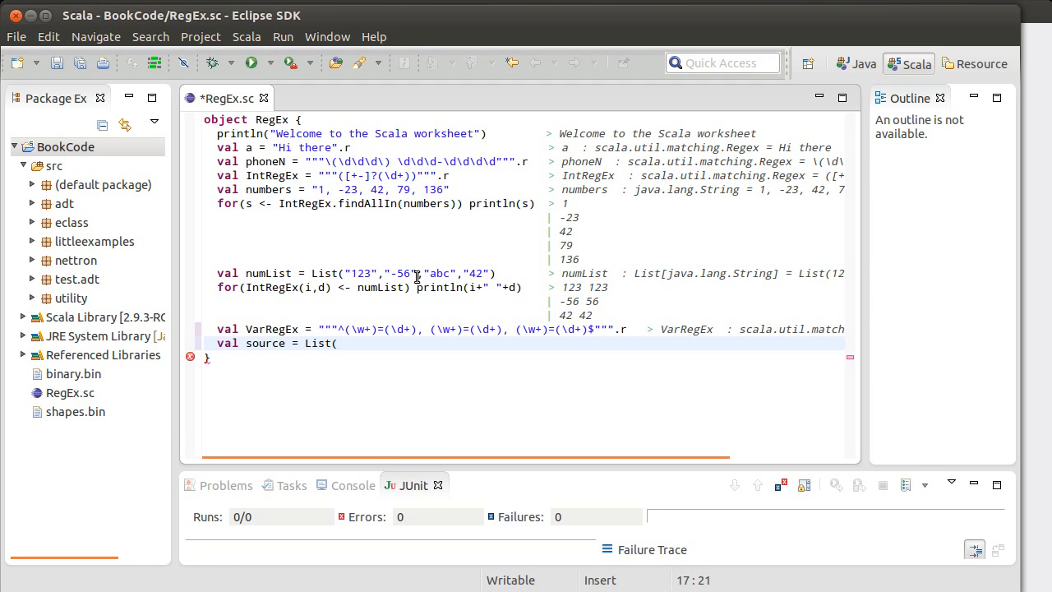
type("\"2\")")
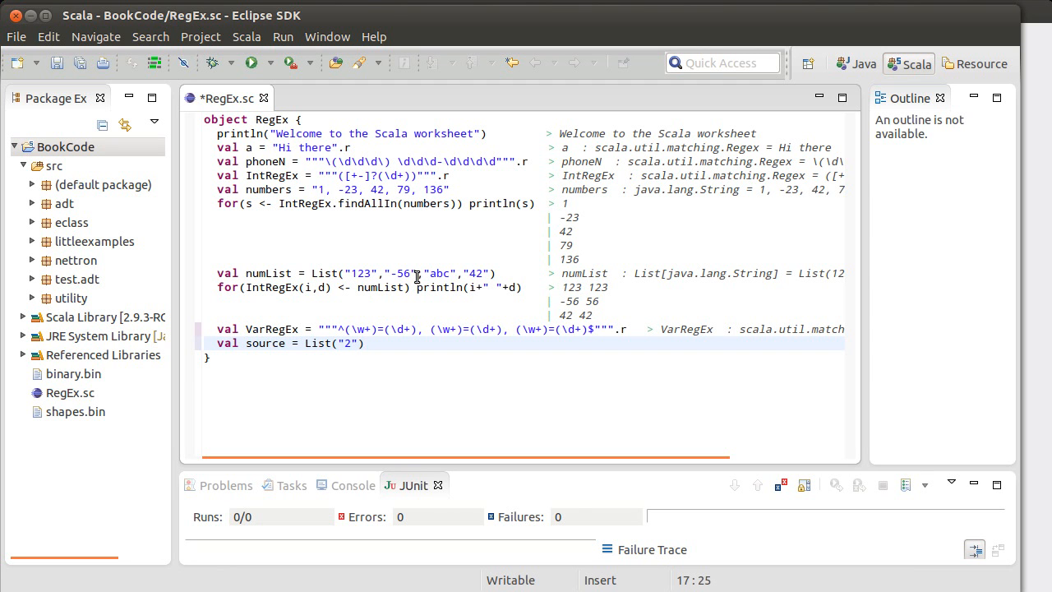
key("Return")
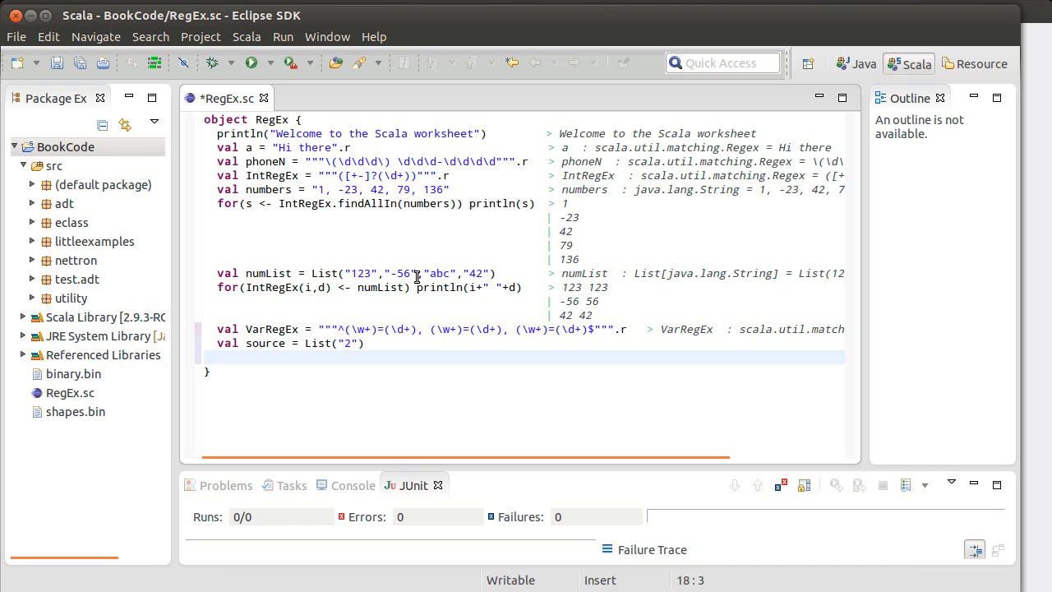
left_click(217, 357)
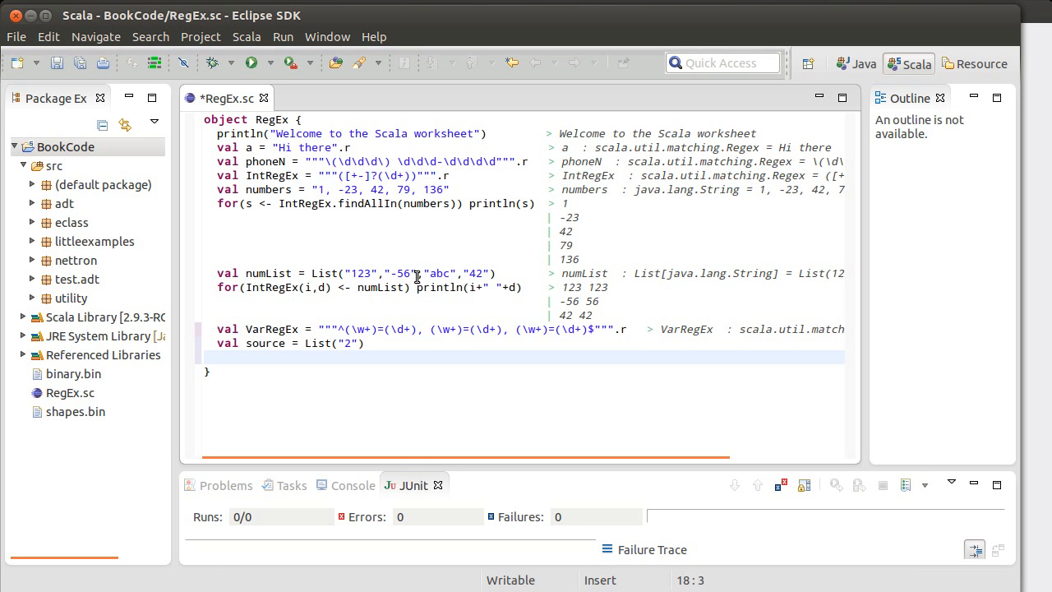
mouse_move(408, 411)
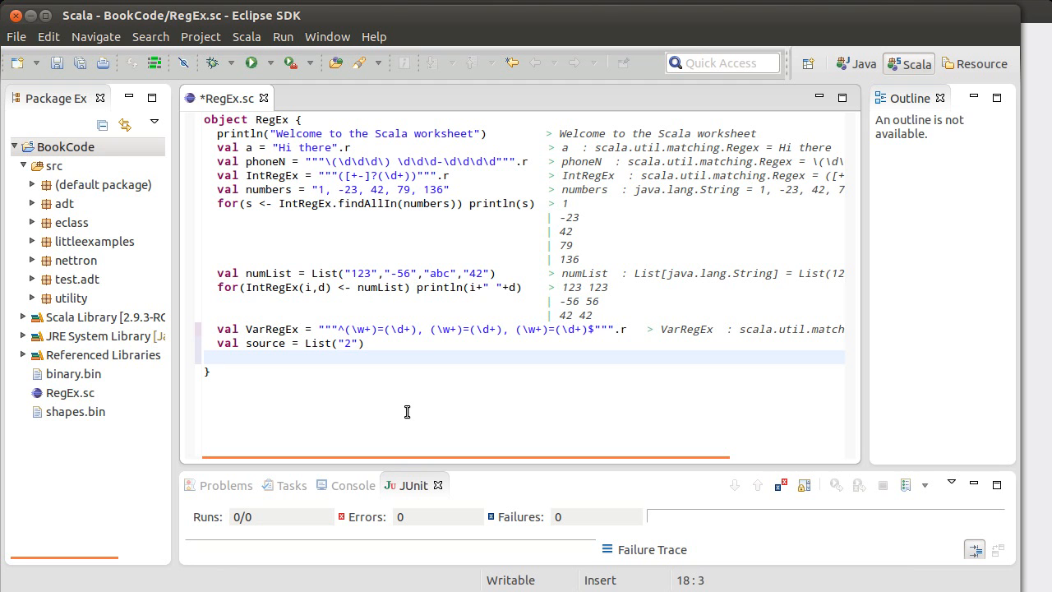
Write for(VarRegEx(n1,v1,n2,v2,n3,v3) <- source) {} to extract the three name/value pairs.
type("for(")
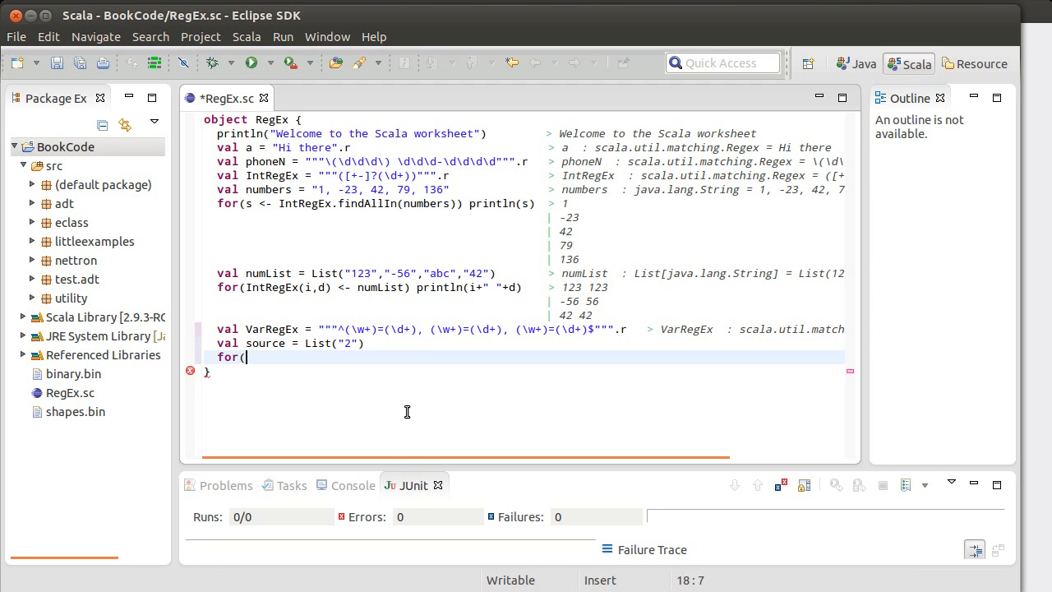
type("Var")
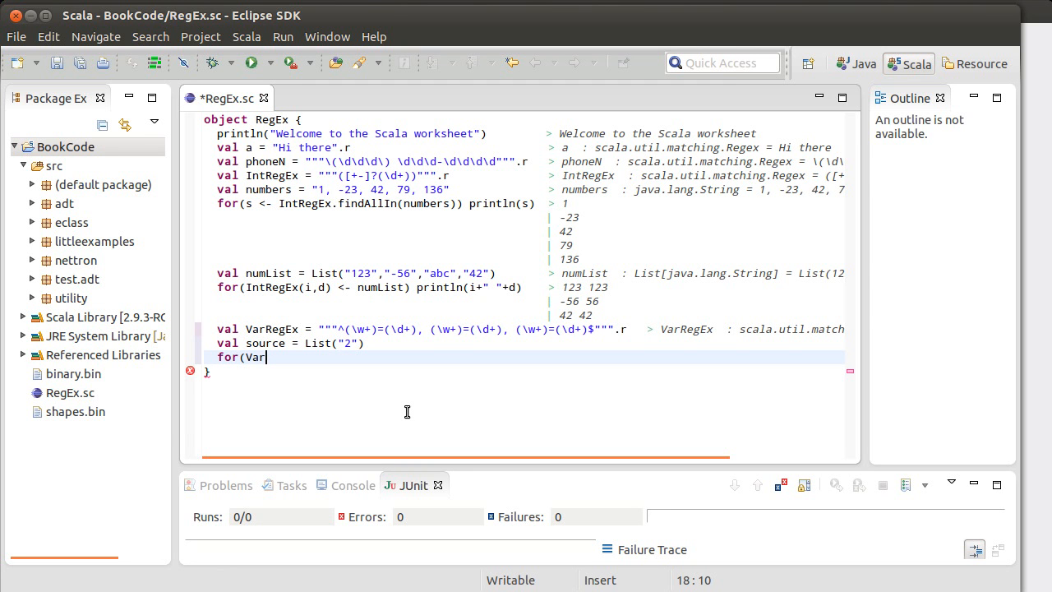
type("RegEx")
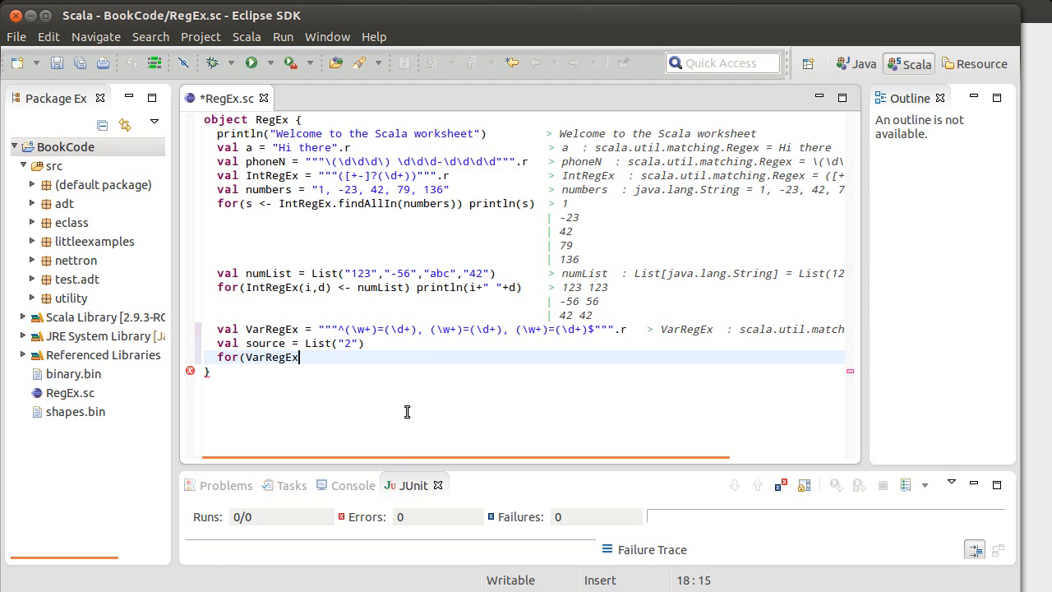
type("(")
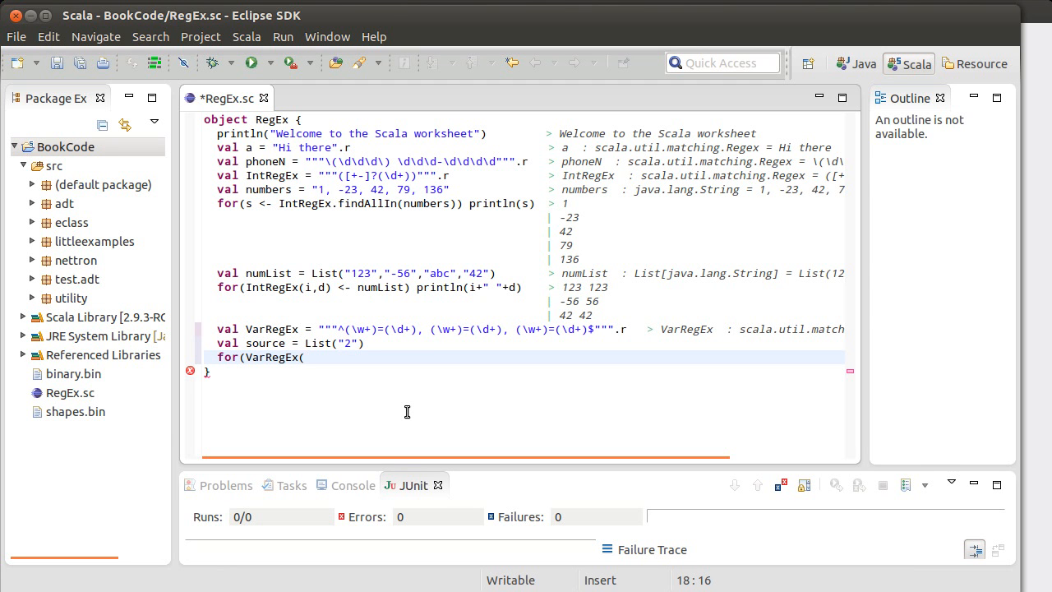
type("n1,v1")
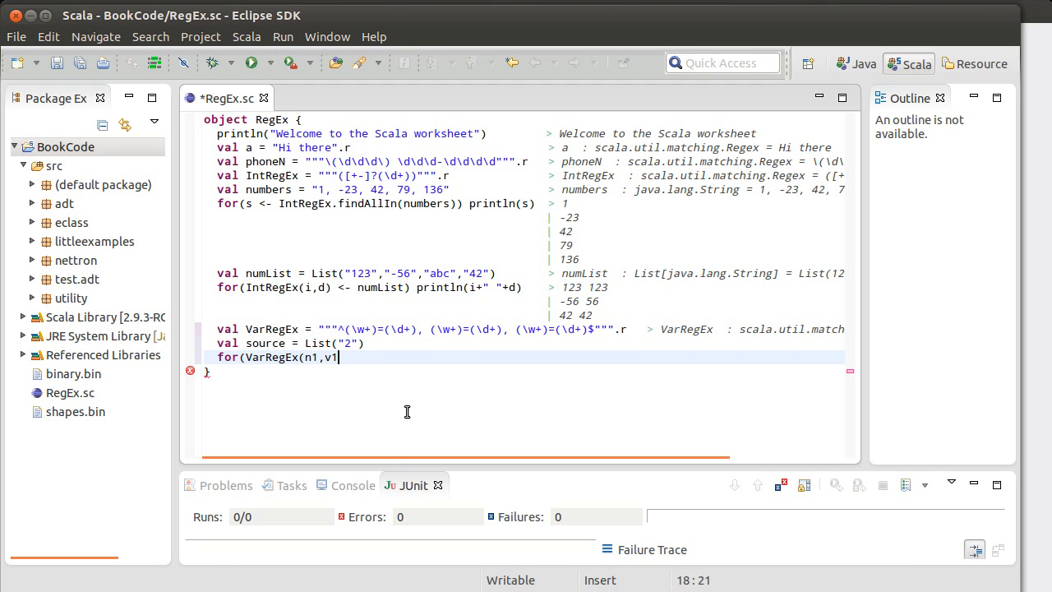
type(",n2,m")
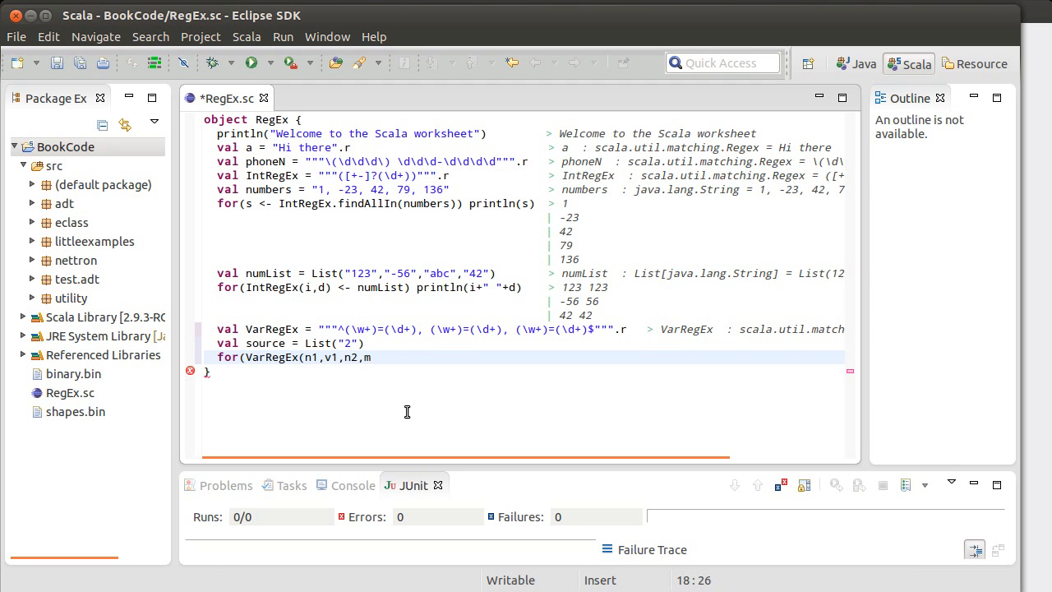
type("v2,")
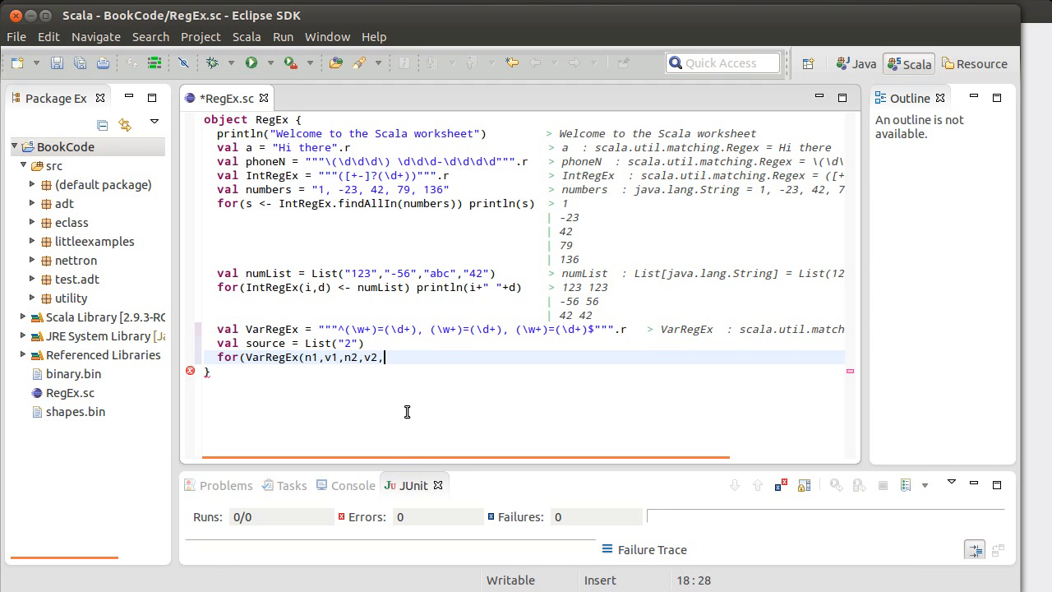
type("n3,v")
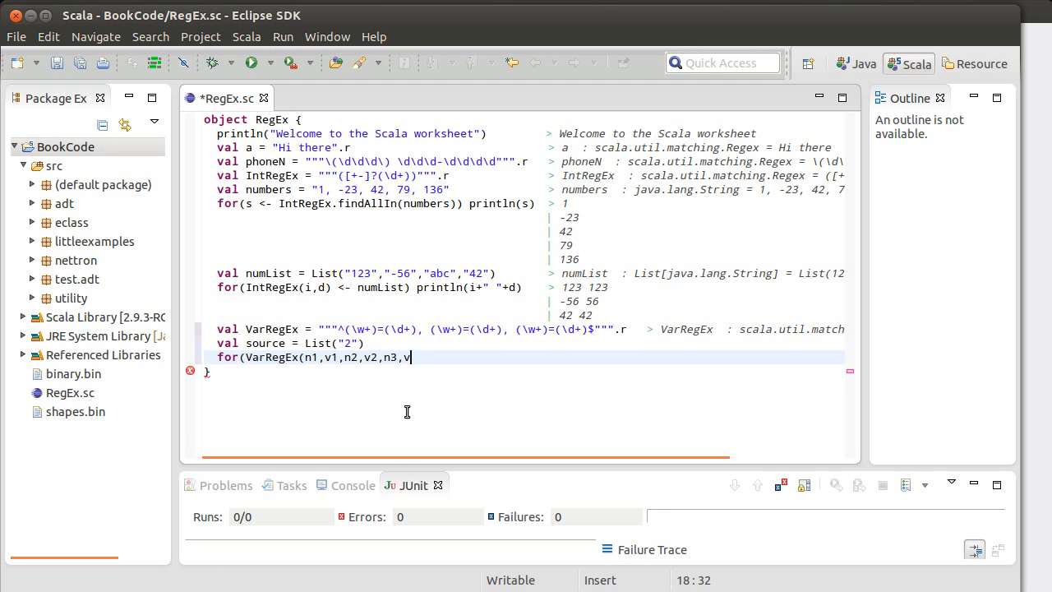
type("3) <- so")
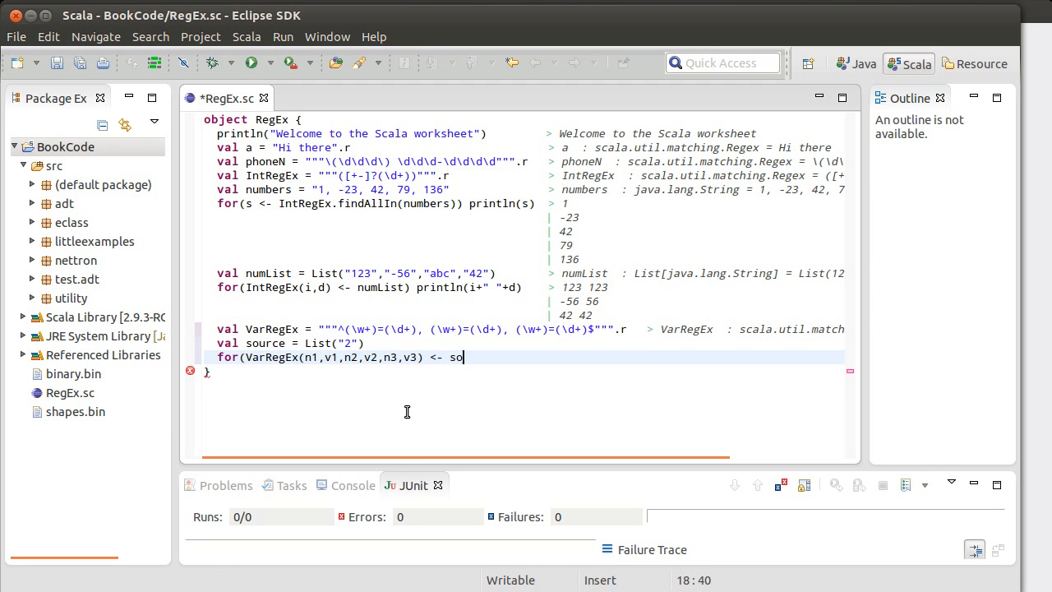
type("urce)")
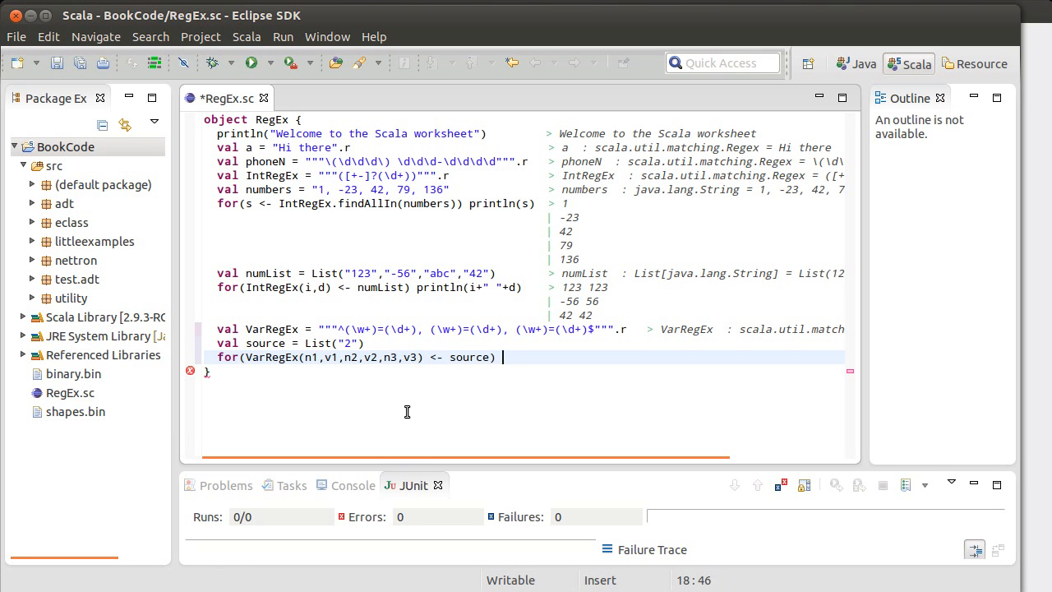
type("{}")
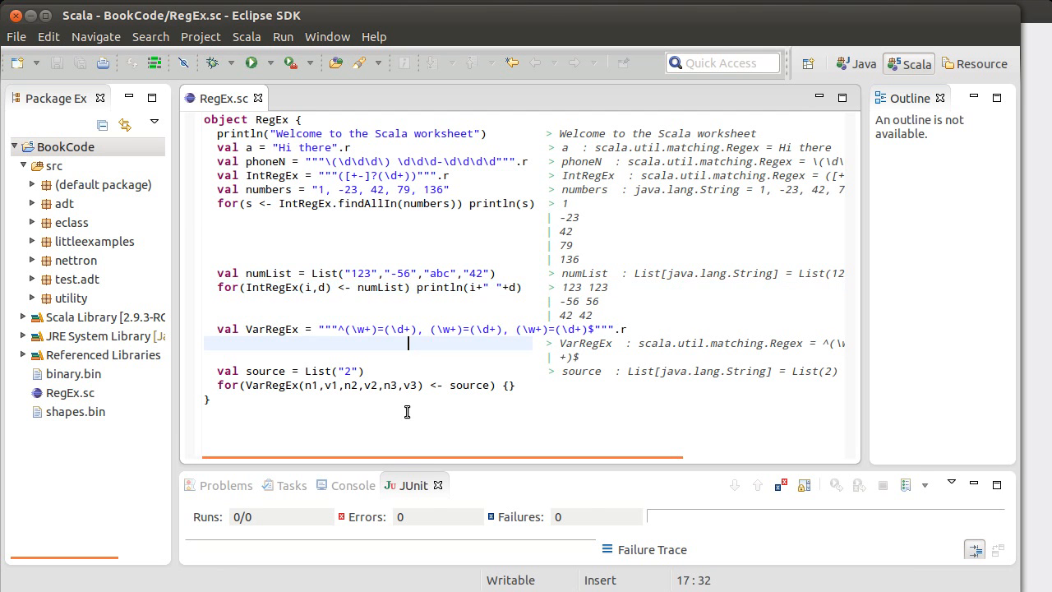
mouse_move(411, 385)
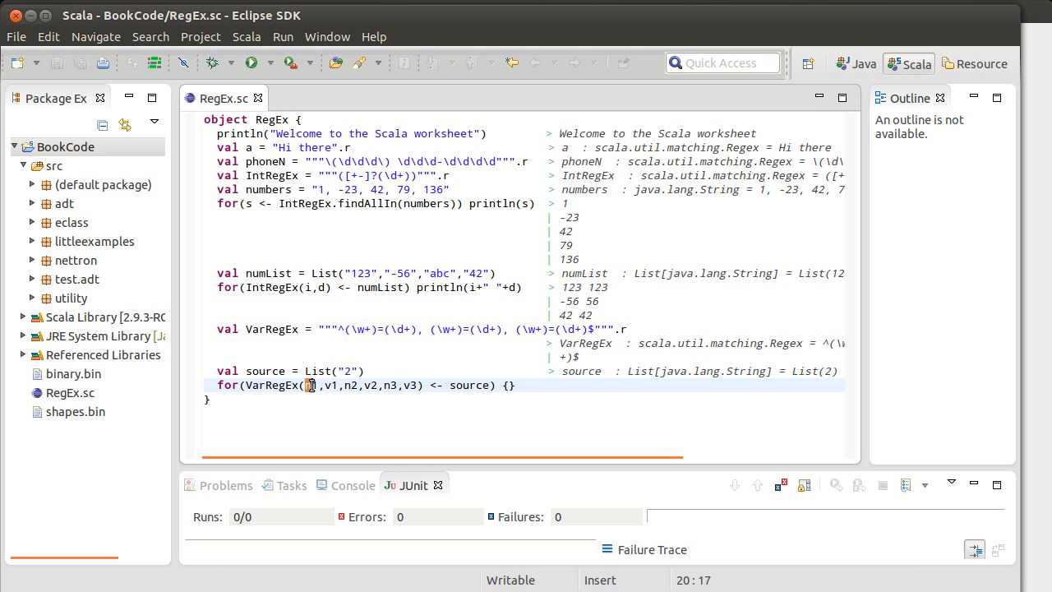
mouse_move(312, 385)
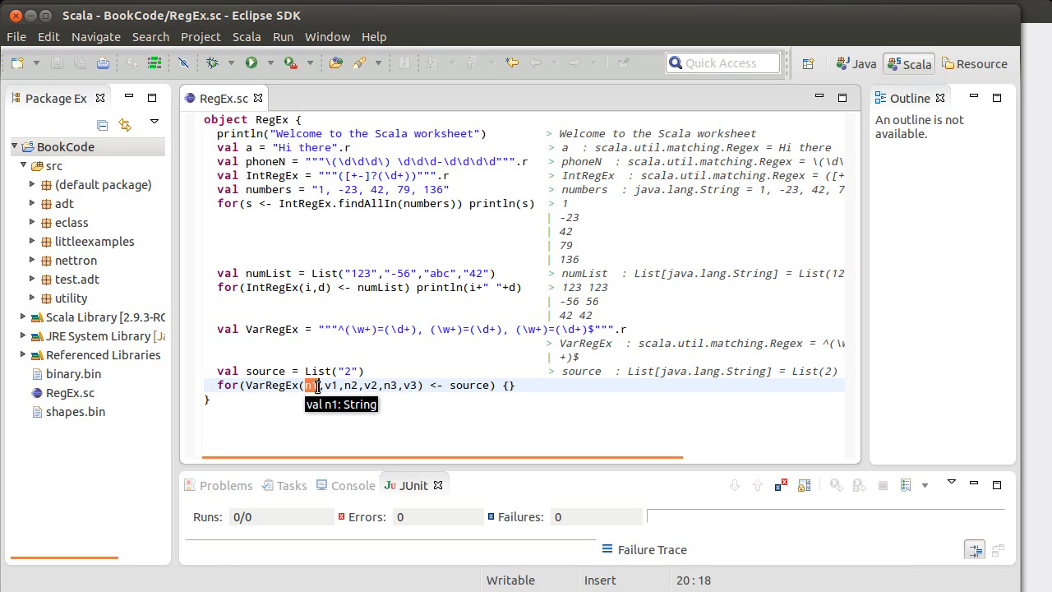
mouse_move(332, 385)
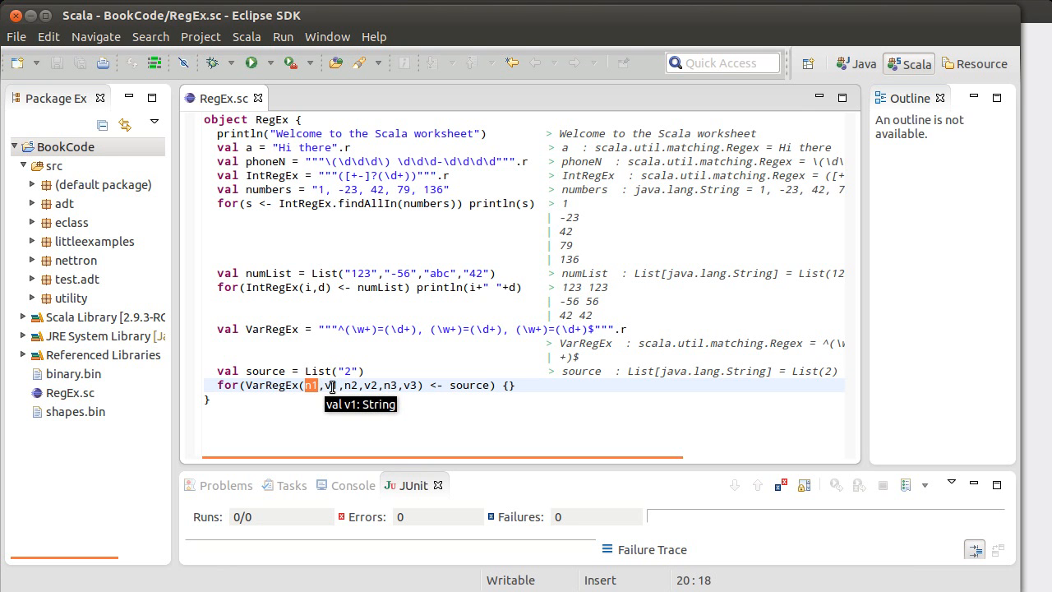
mouse_move(448, 352)
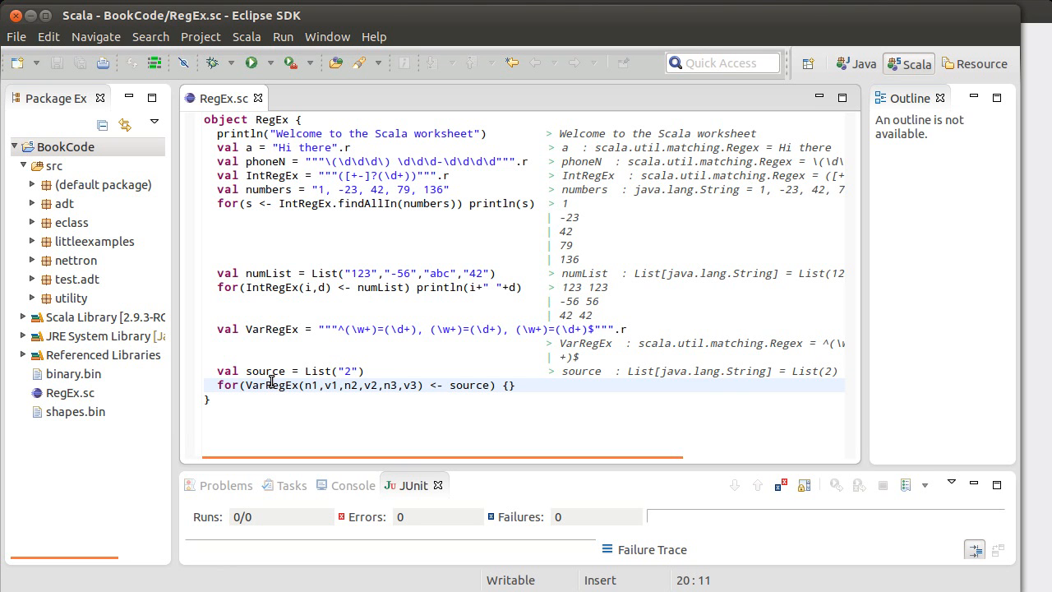
mouse_move(555, 321)
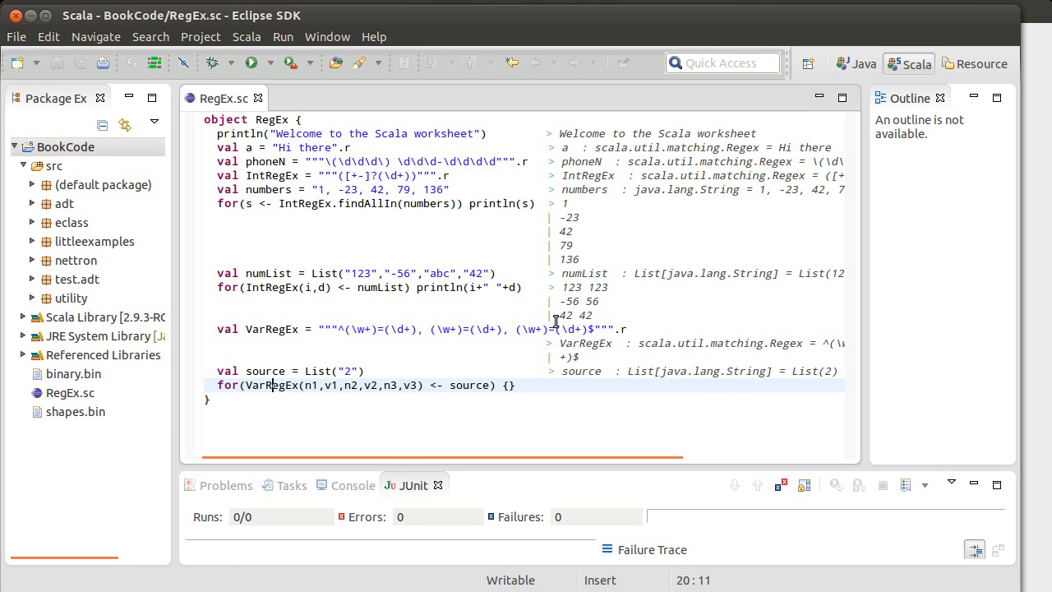
mouse_move(487, 336)
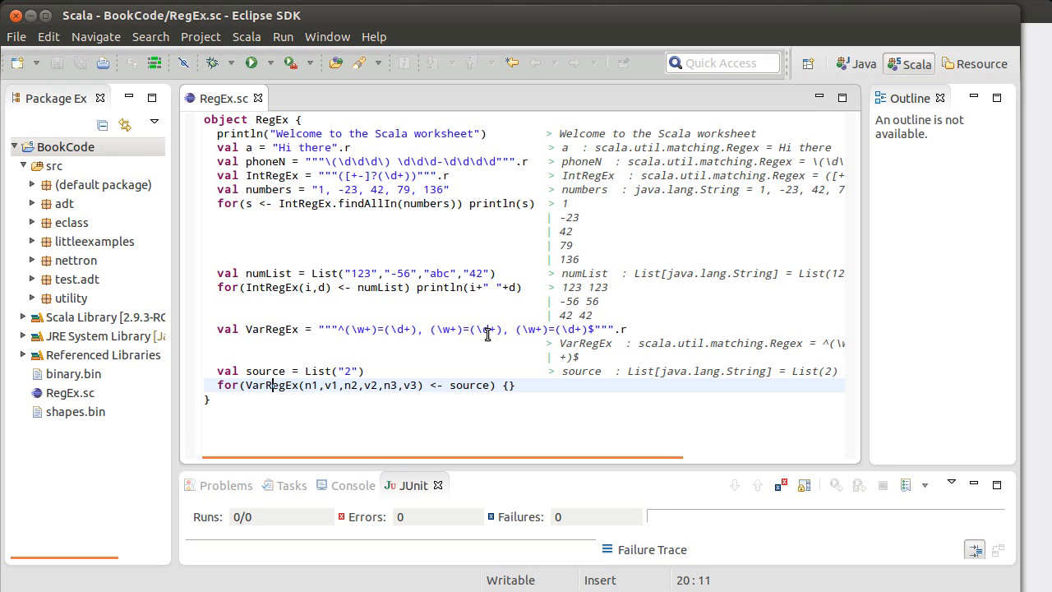
mouse_move(339, 329)
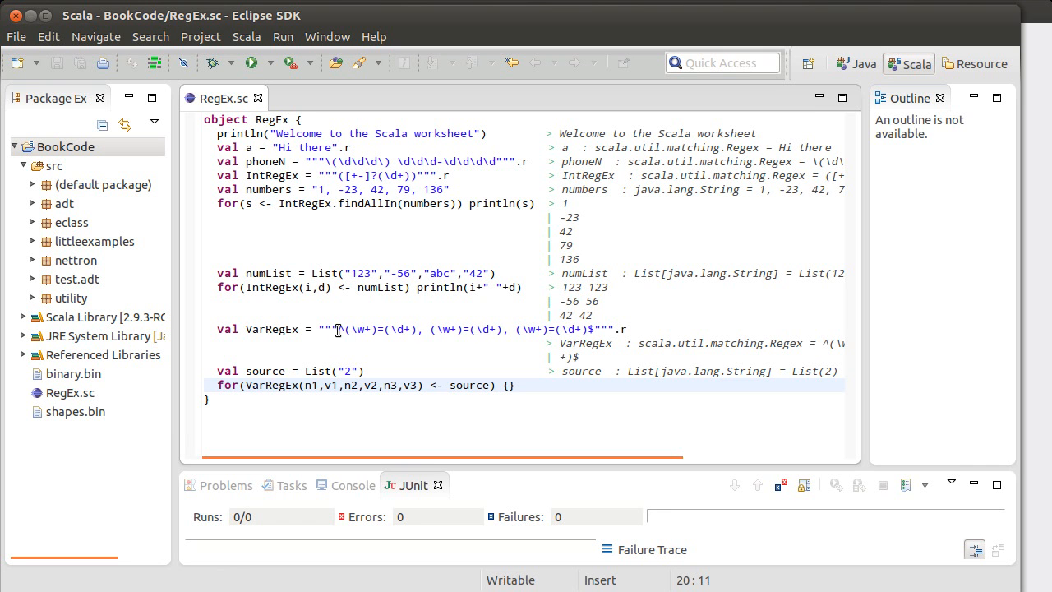
left_click_drag(342, 328, 588, 329)
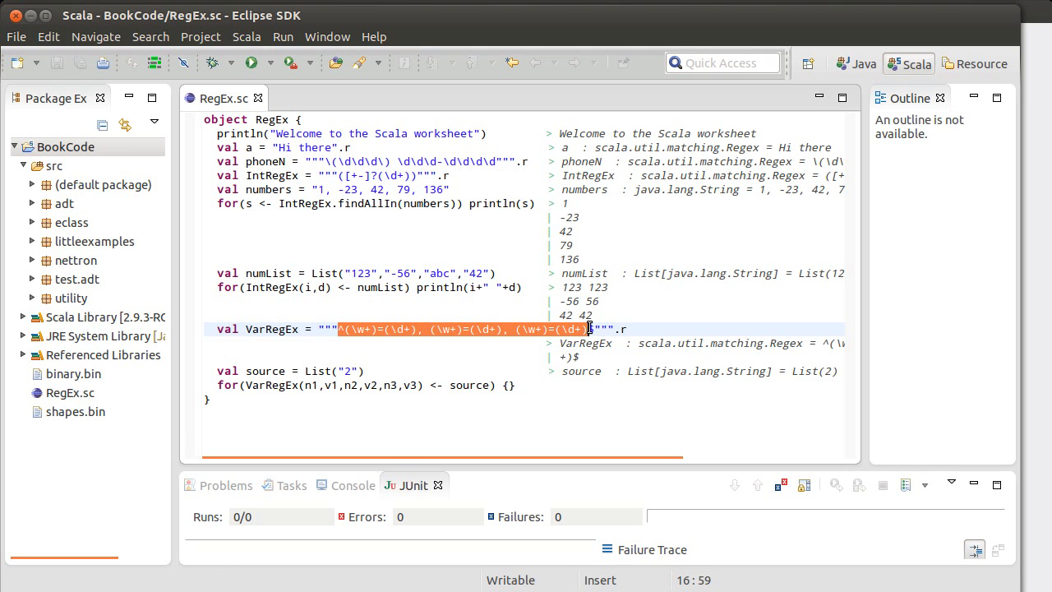
left_click(372, 329)
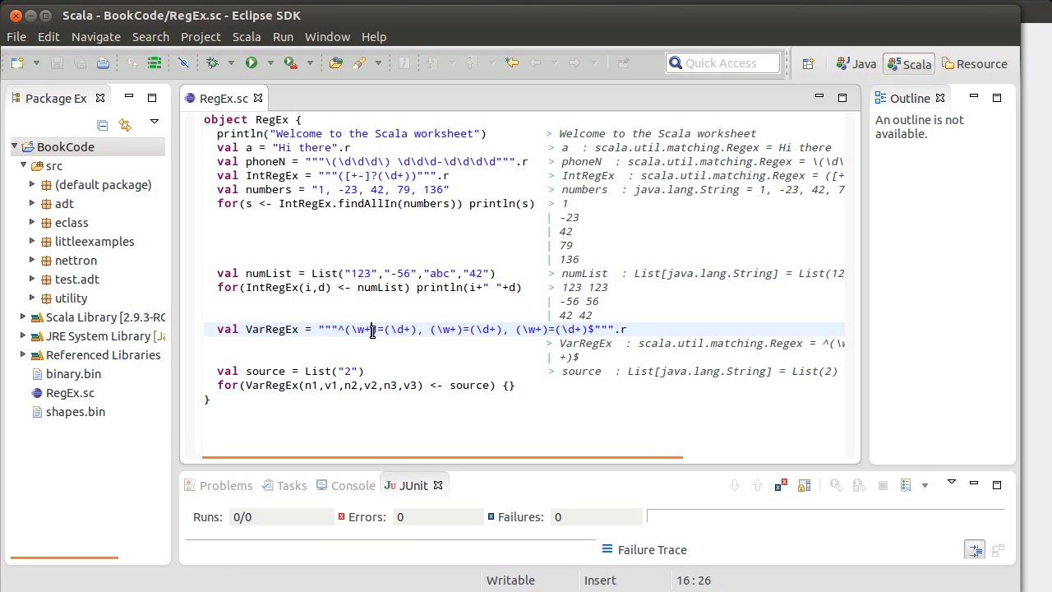
mouse_move(362, 329)
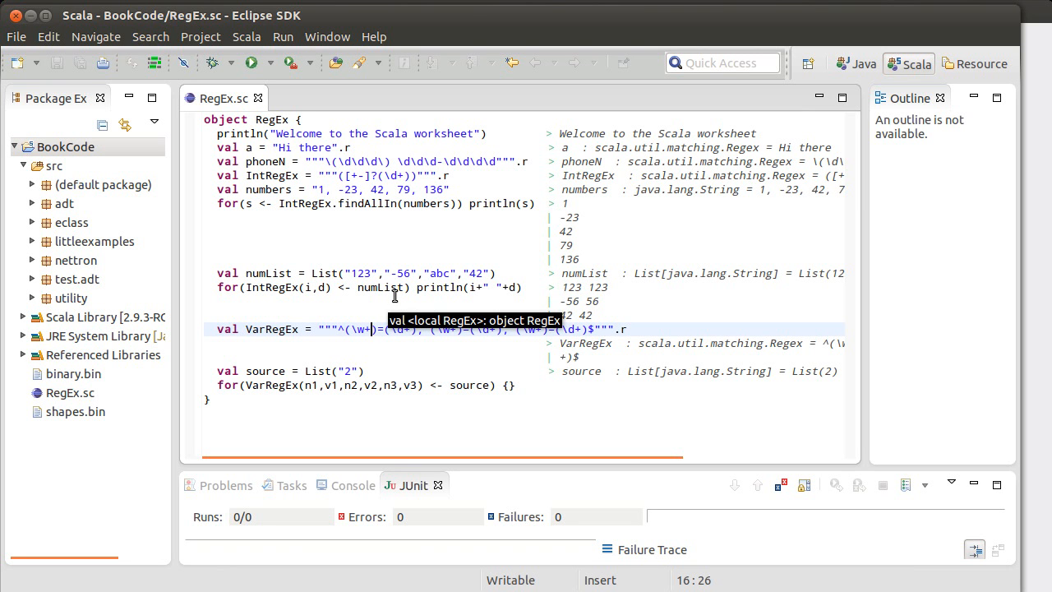
mouse_move(339, 304)
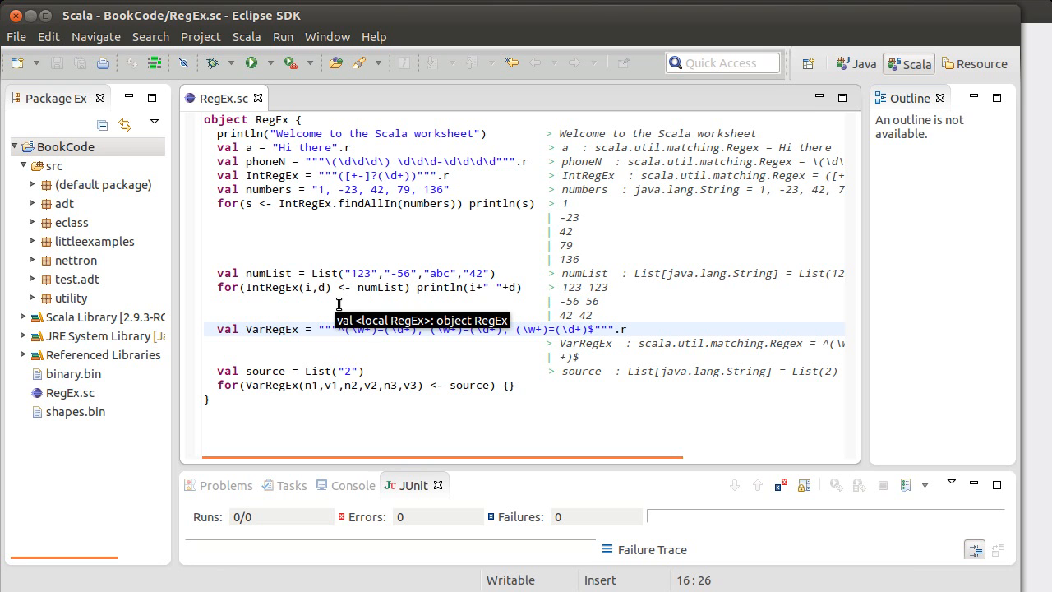
mouse_move(388, 204)
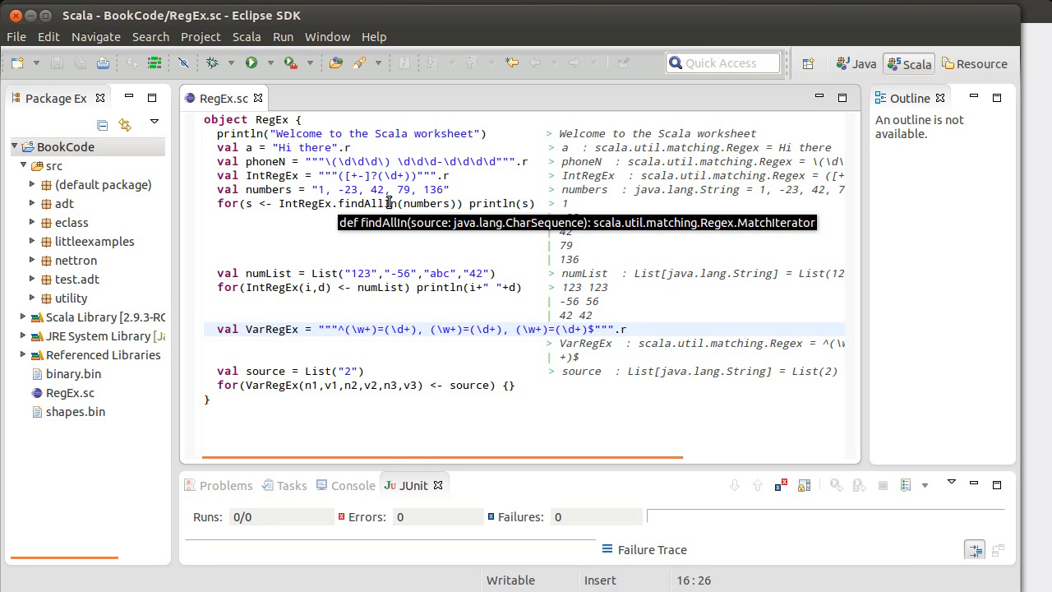
mouse_move(507, 107)
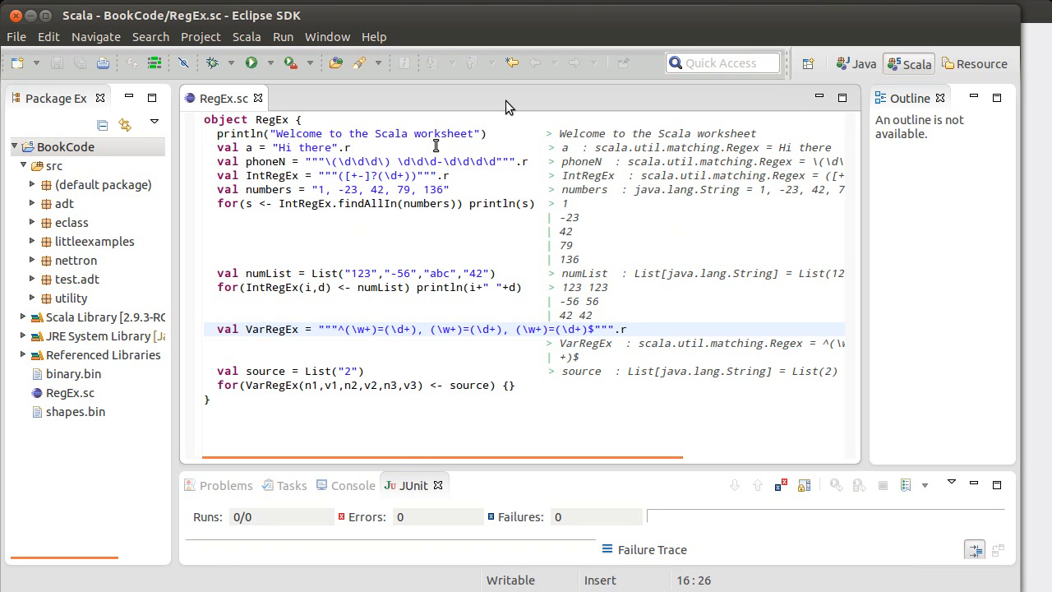